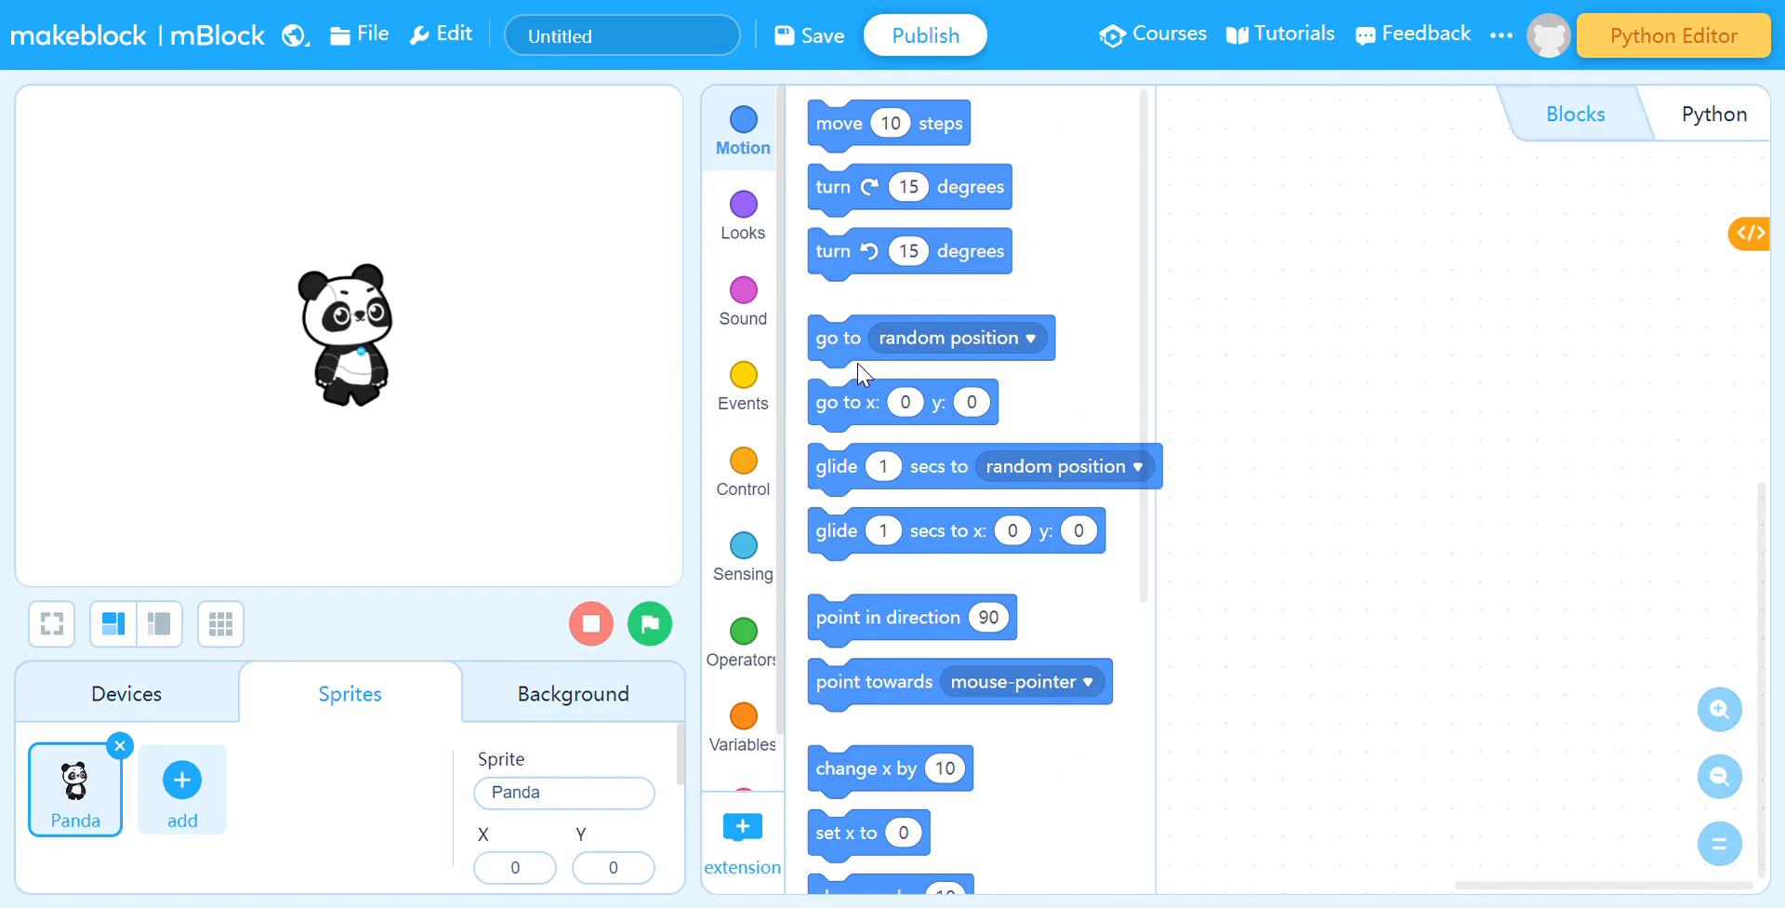
mouse_move(853, 366)
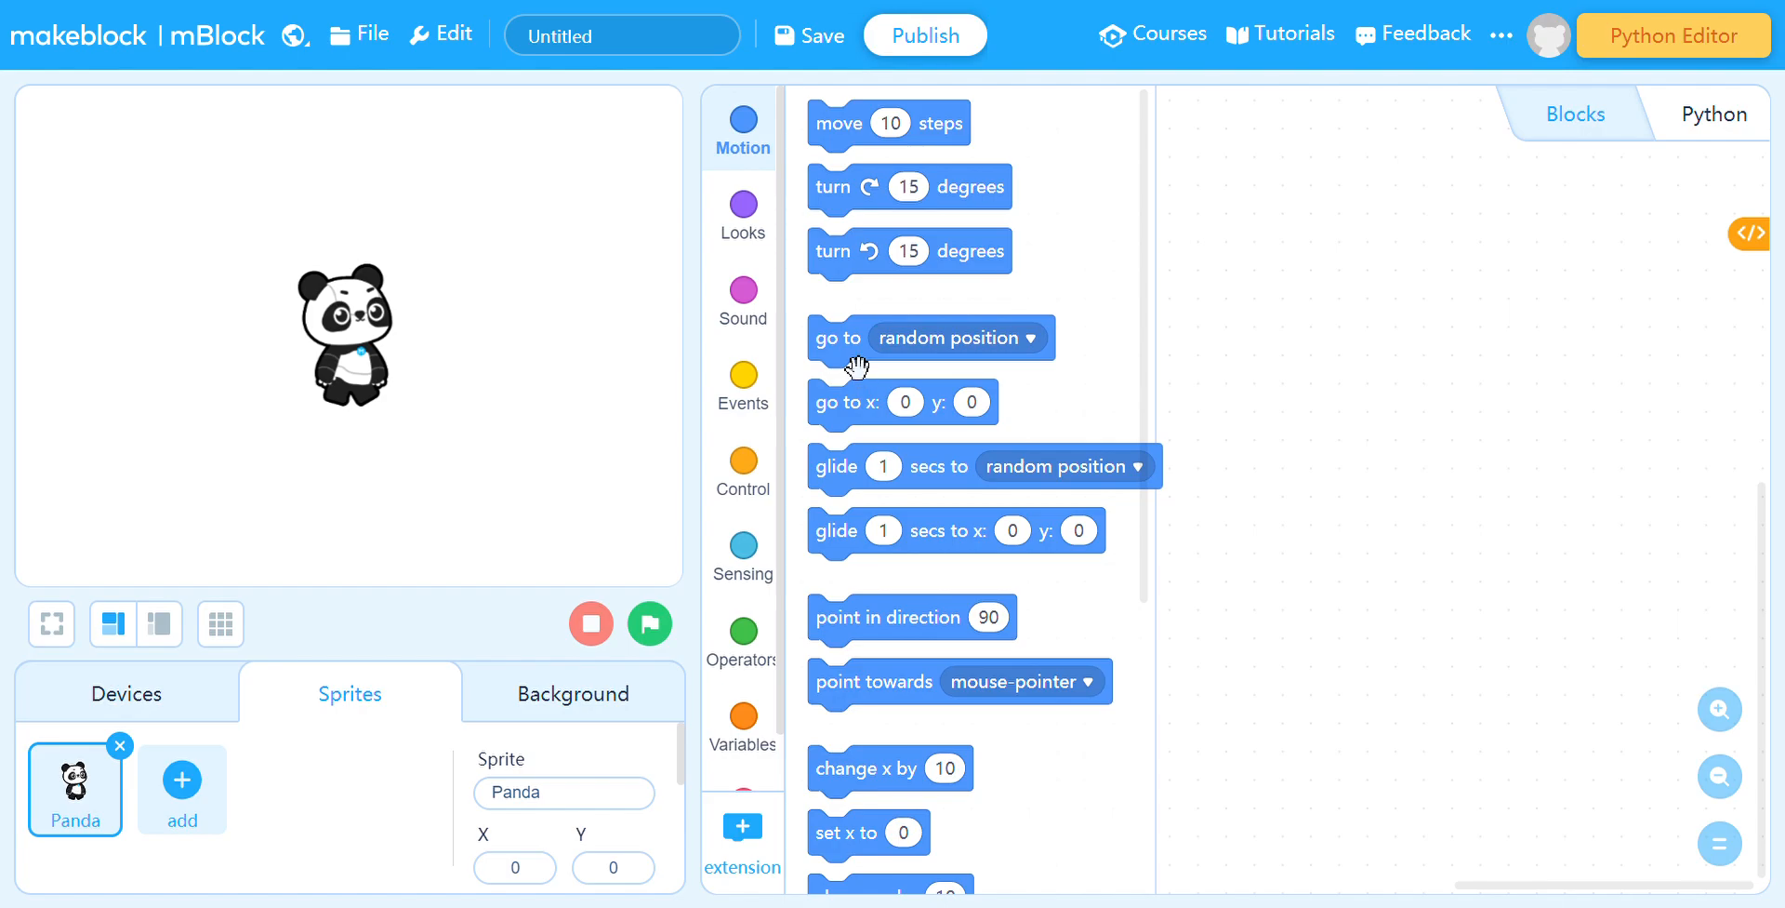
mouse_move(364, 403)
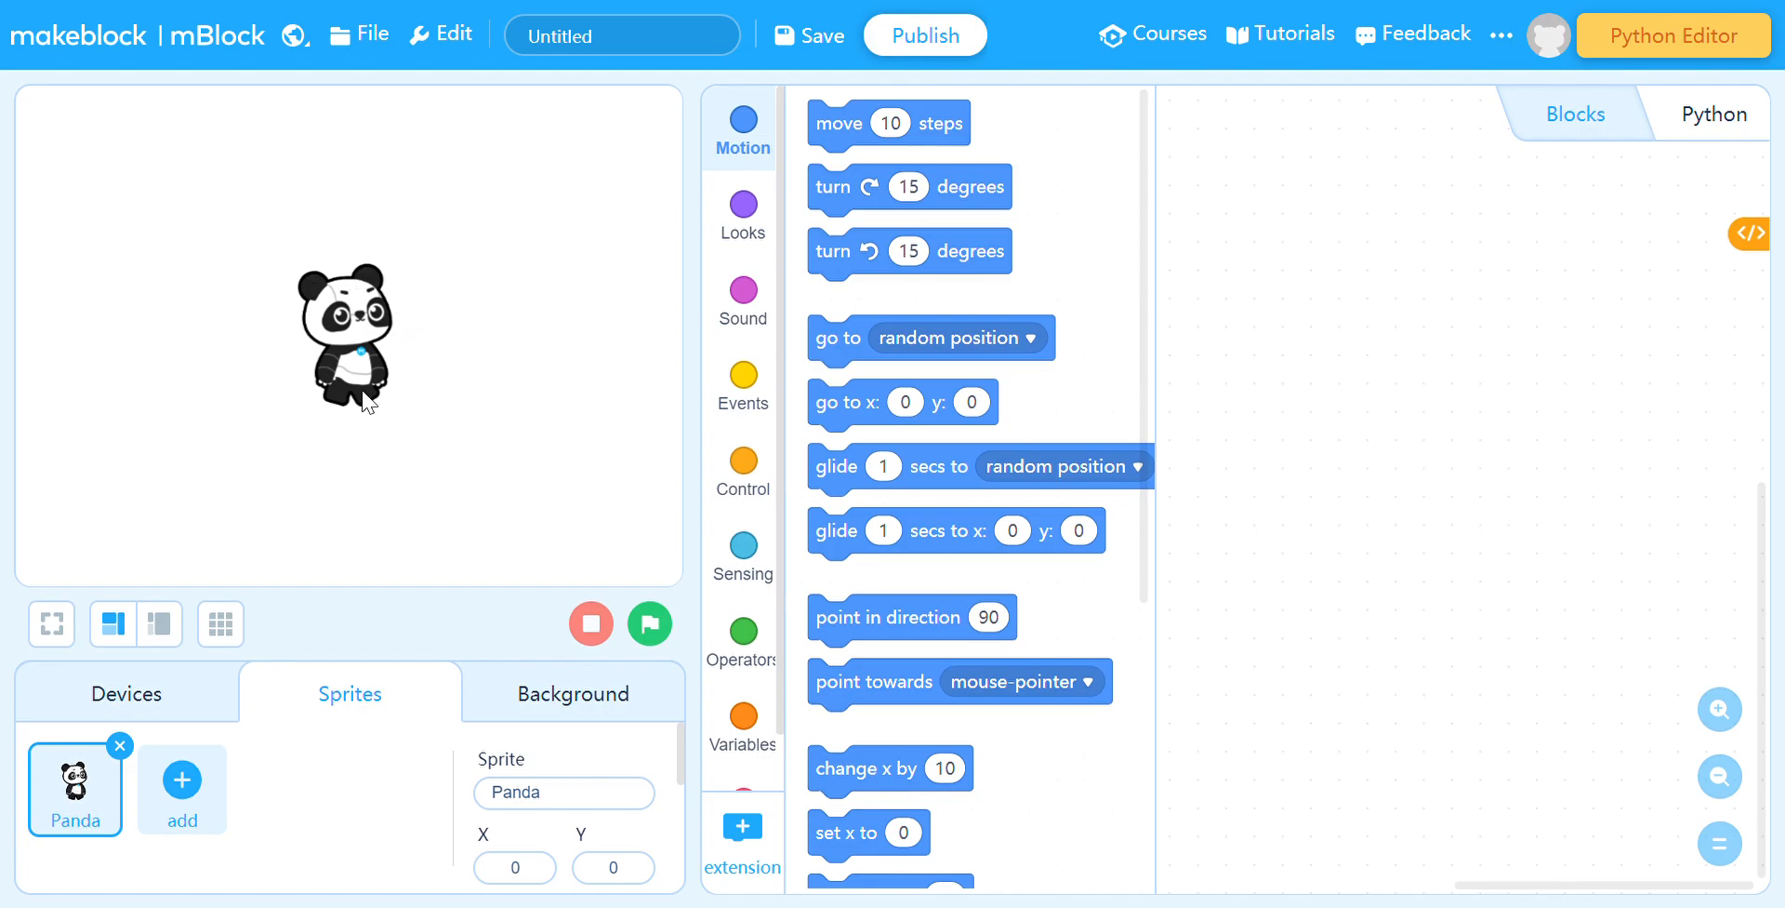
mouse_move(446, 359)
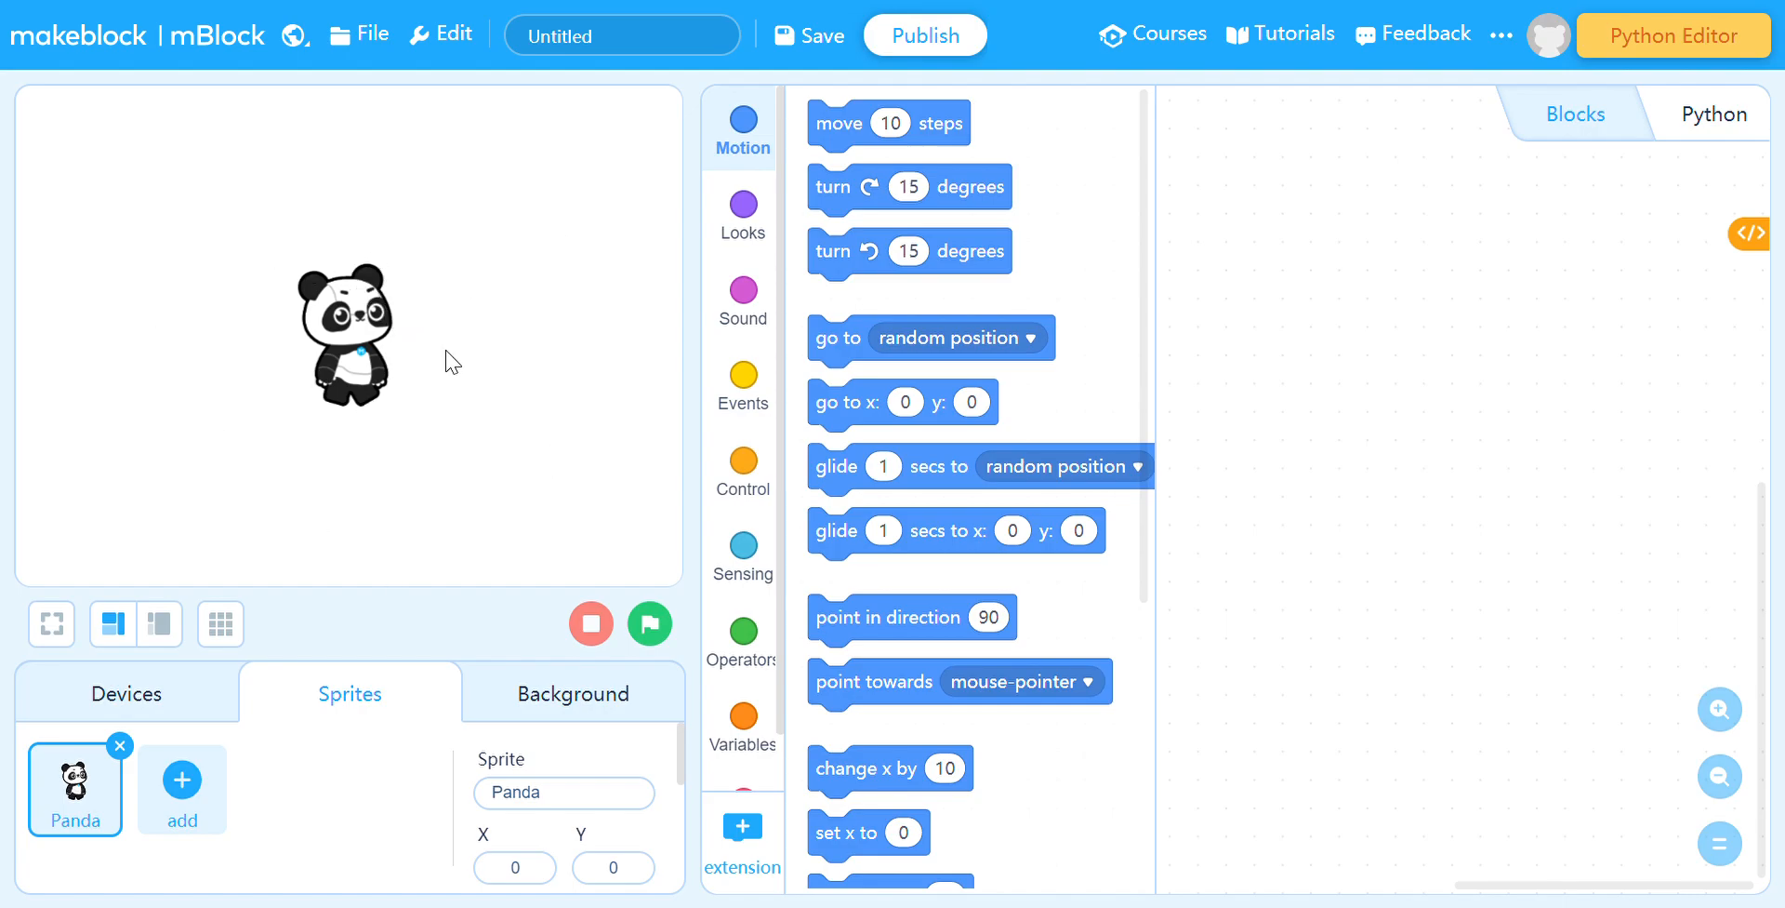
mouse_move(141, 768)
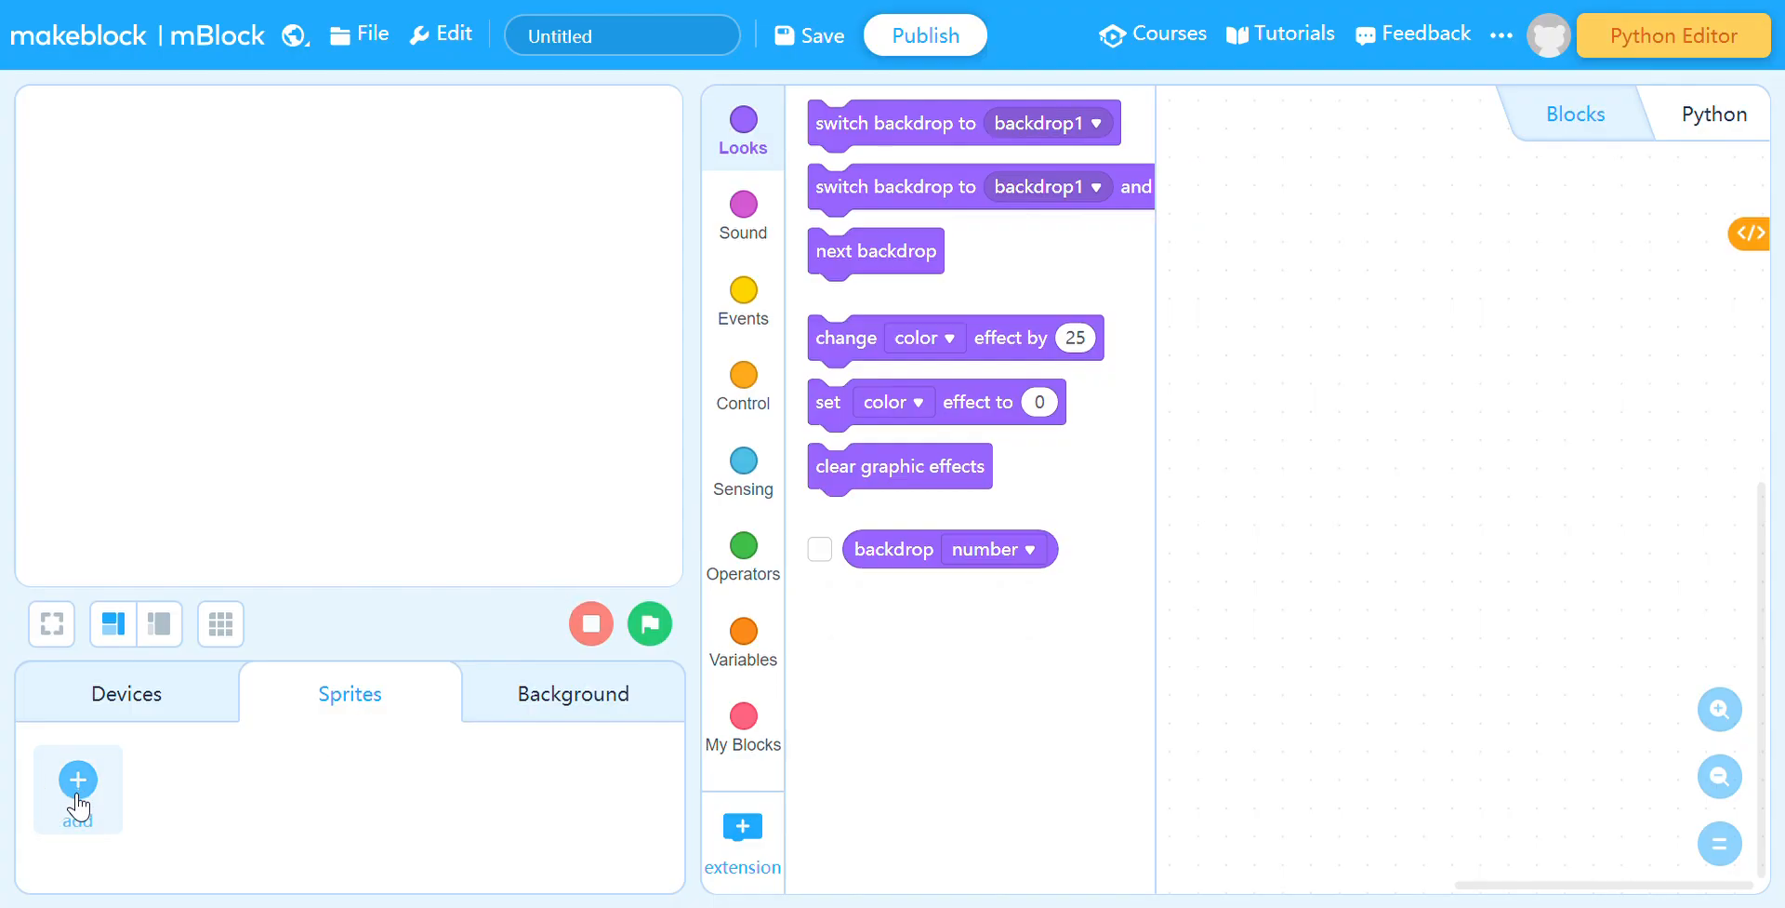
Search the sprite library for 'cra' and add the Crab8 hermit crab to the stage
left_click(78, 781)
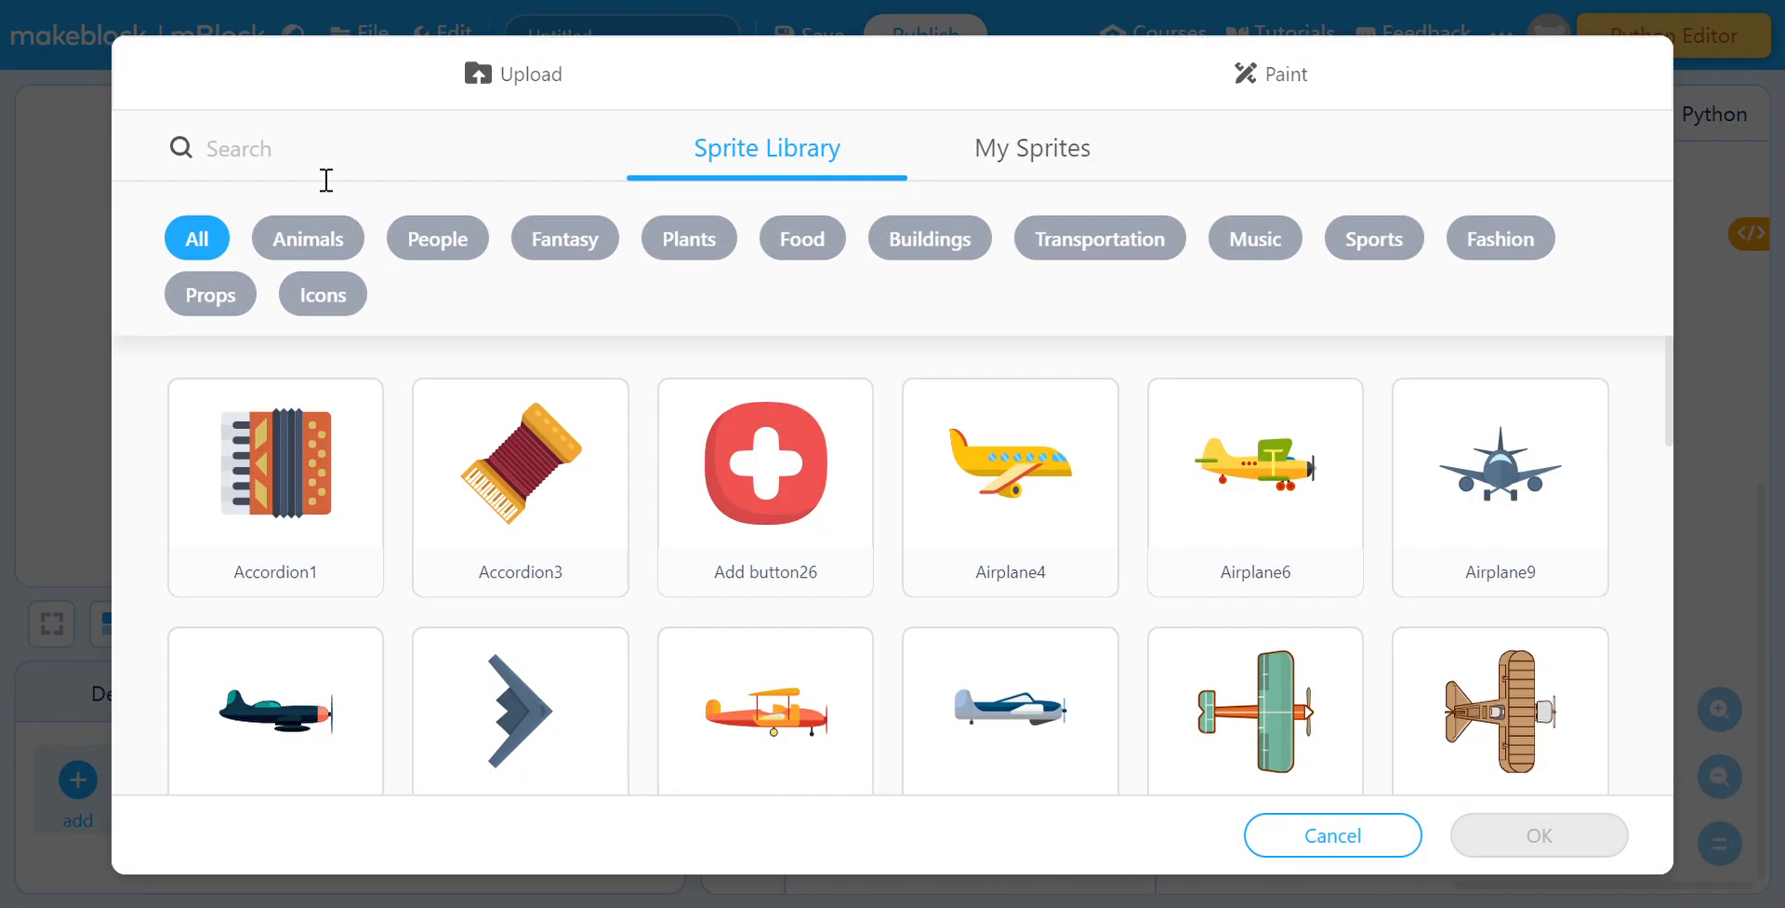
type("Grass")
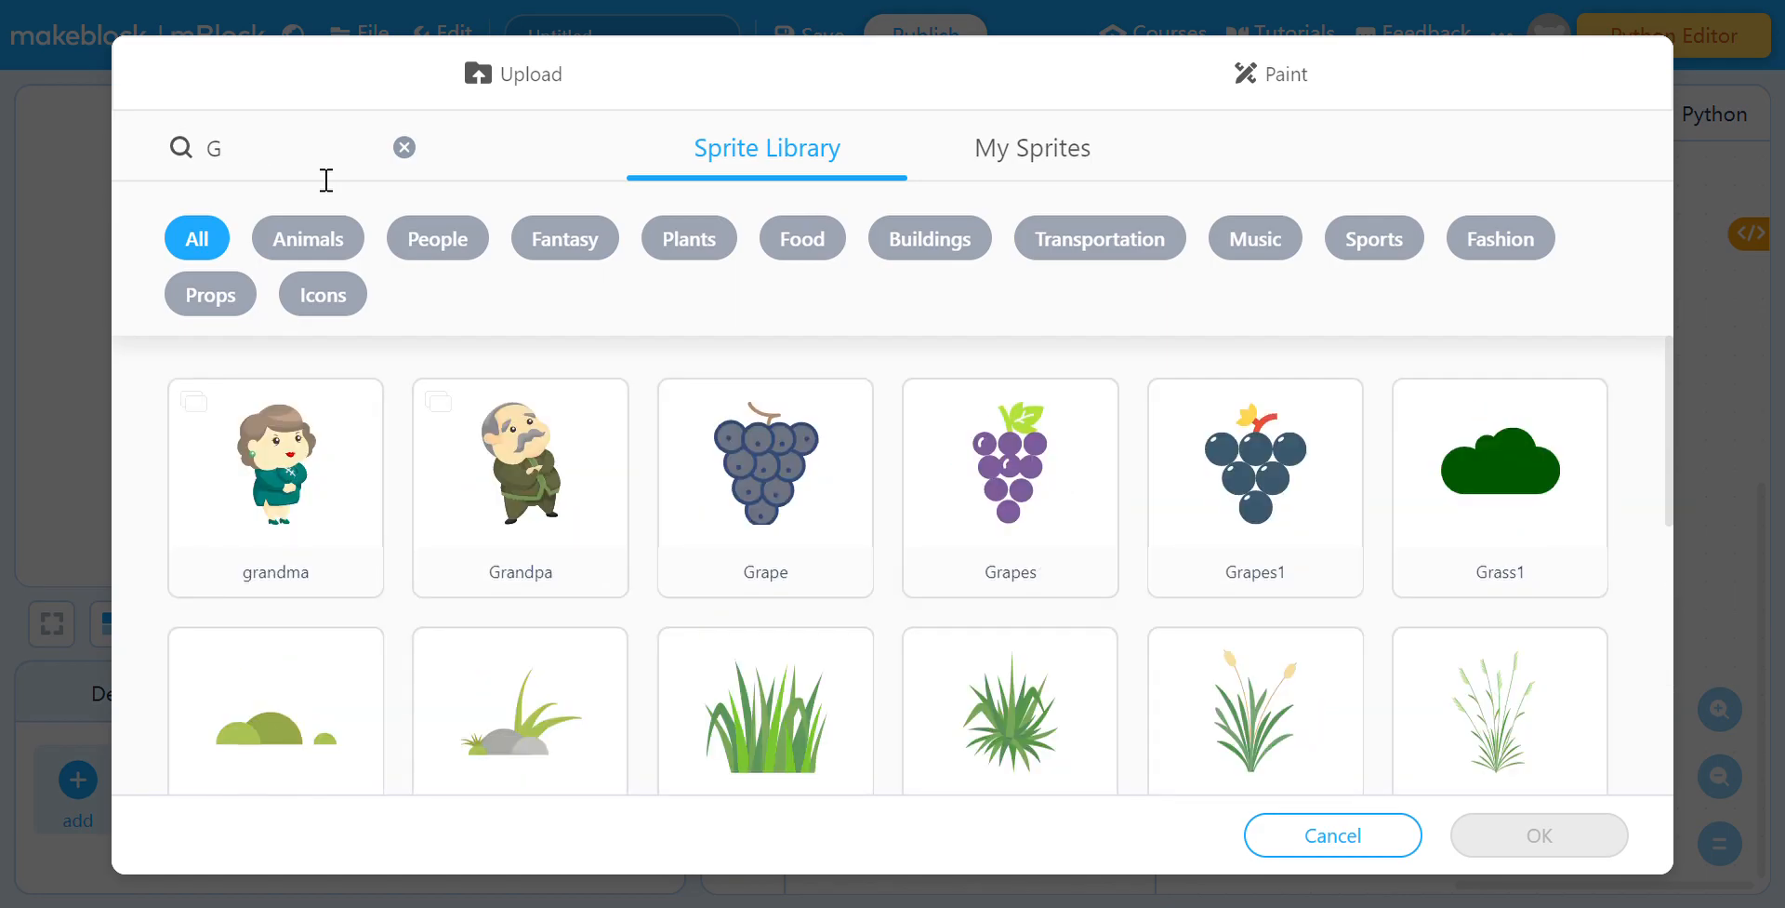
type("cric")
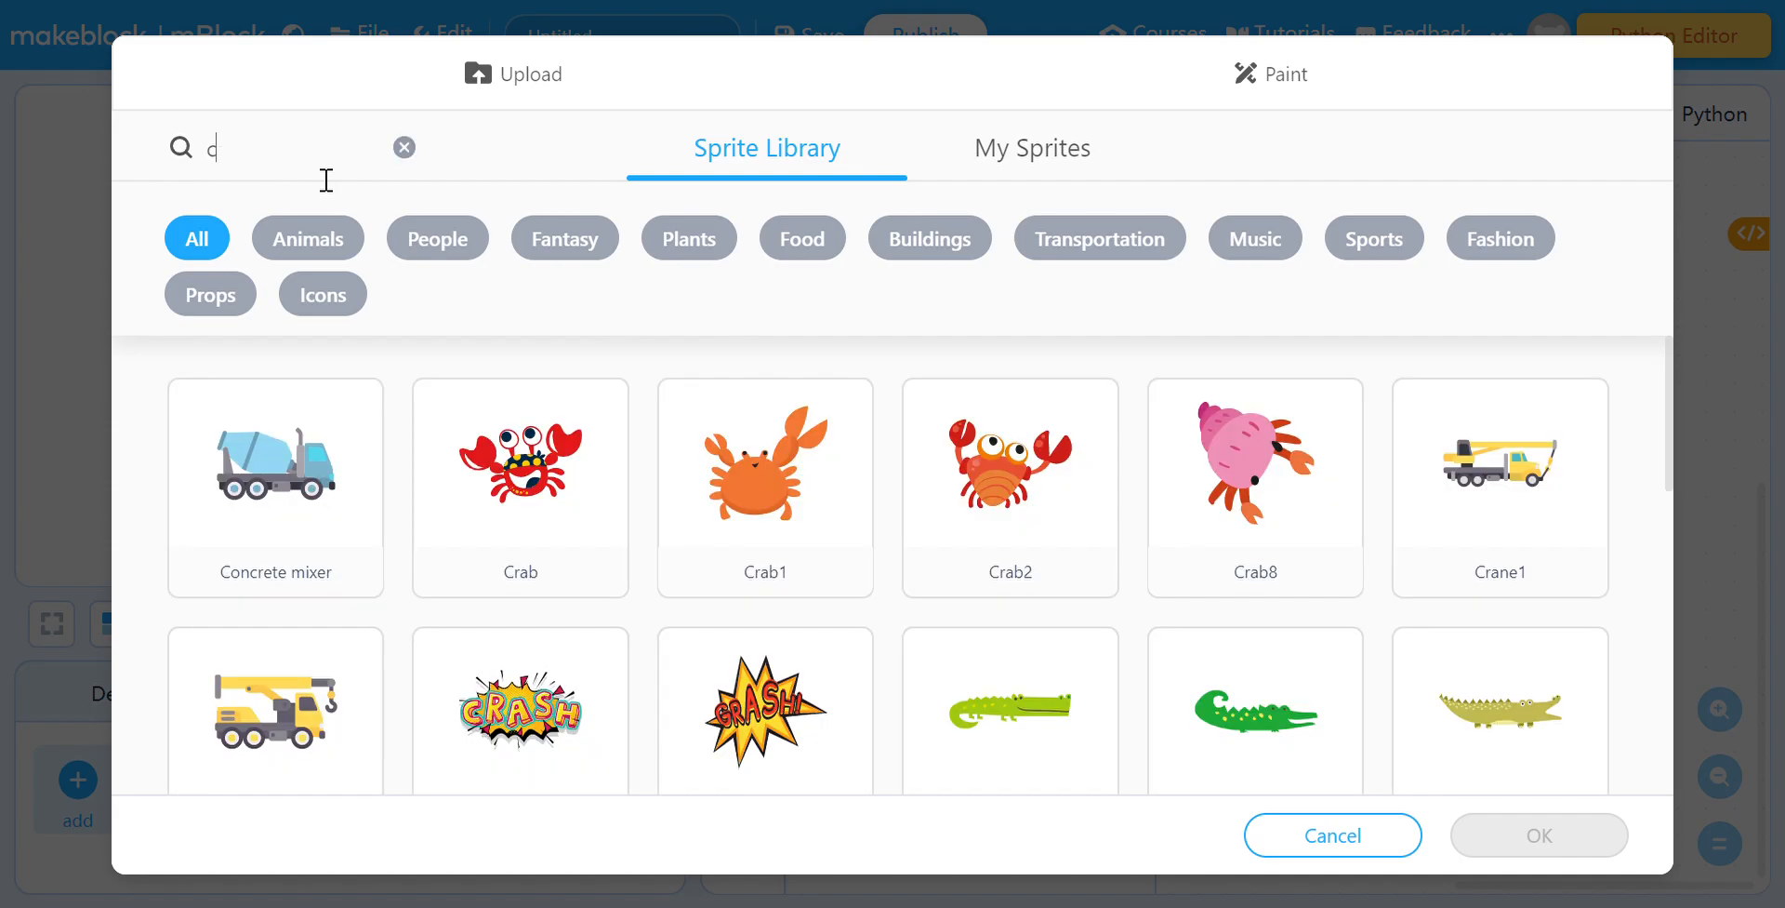
left_click(403, 147)
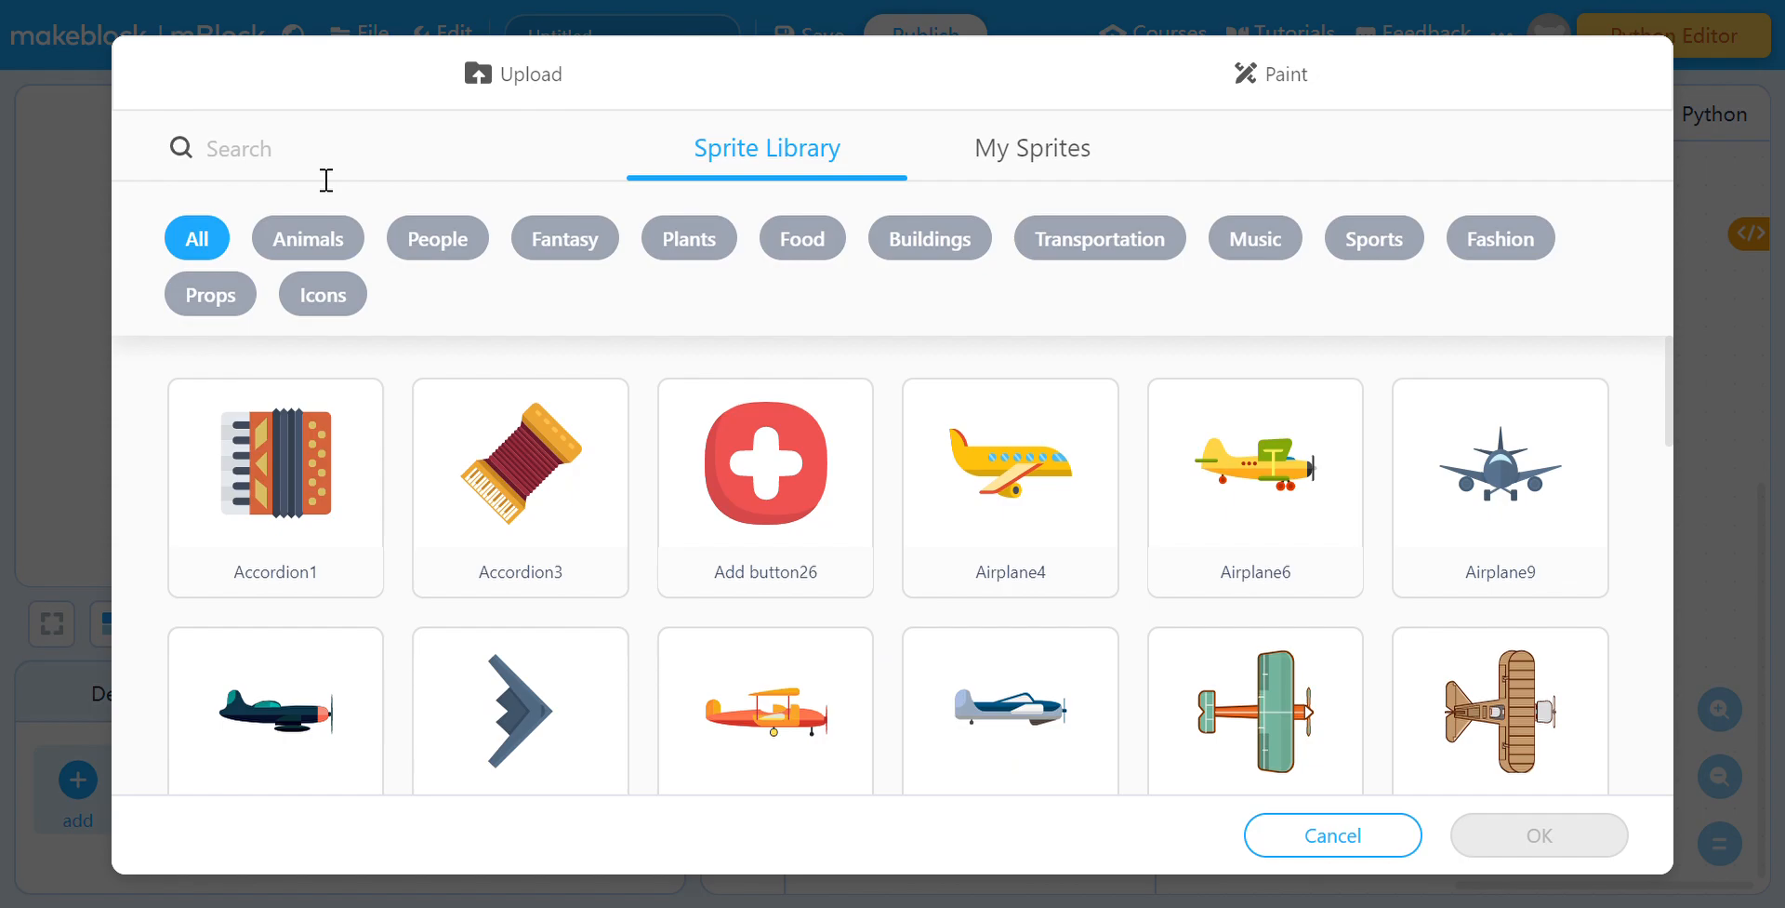
type("cra")
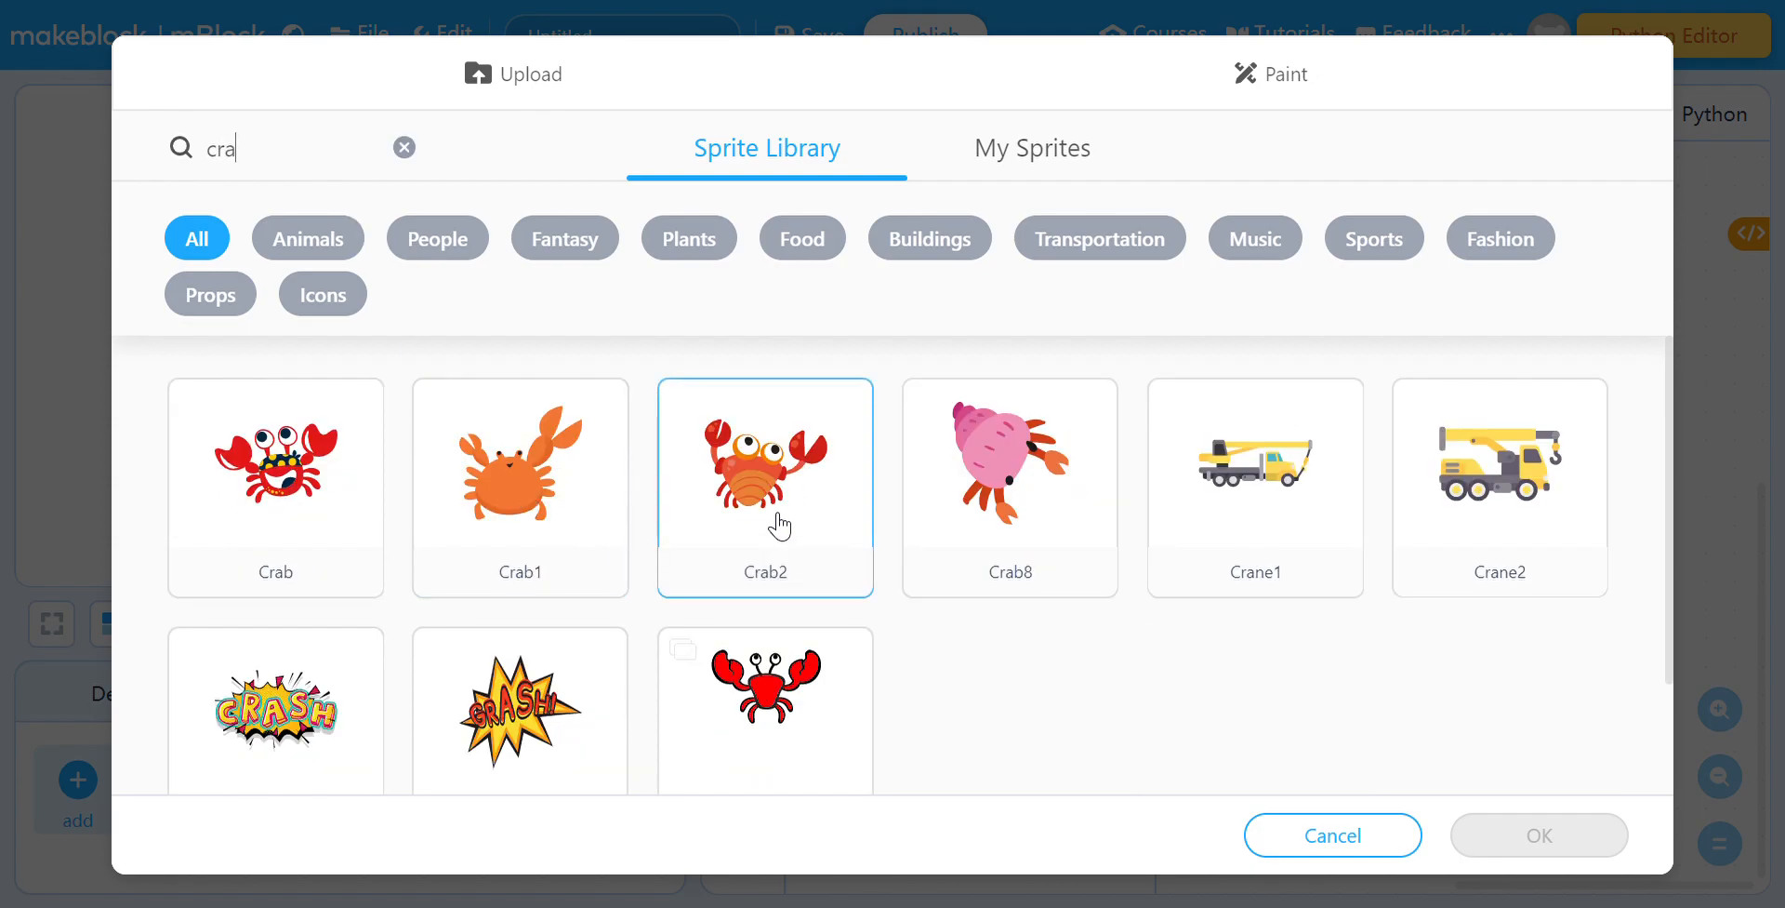
left_click(1010, 487)
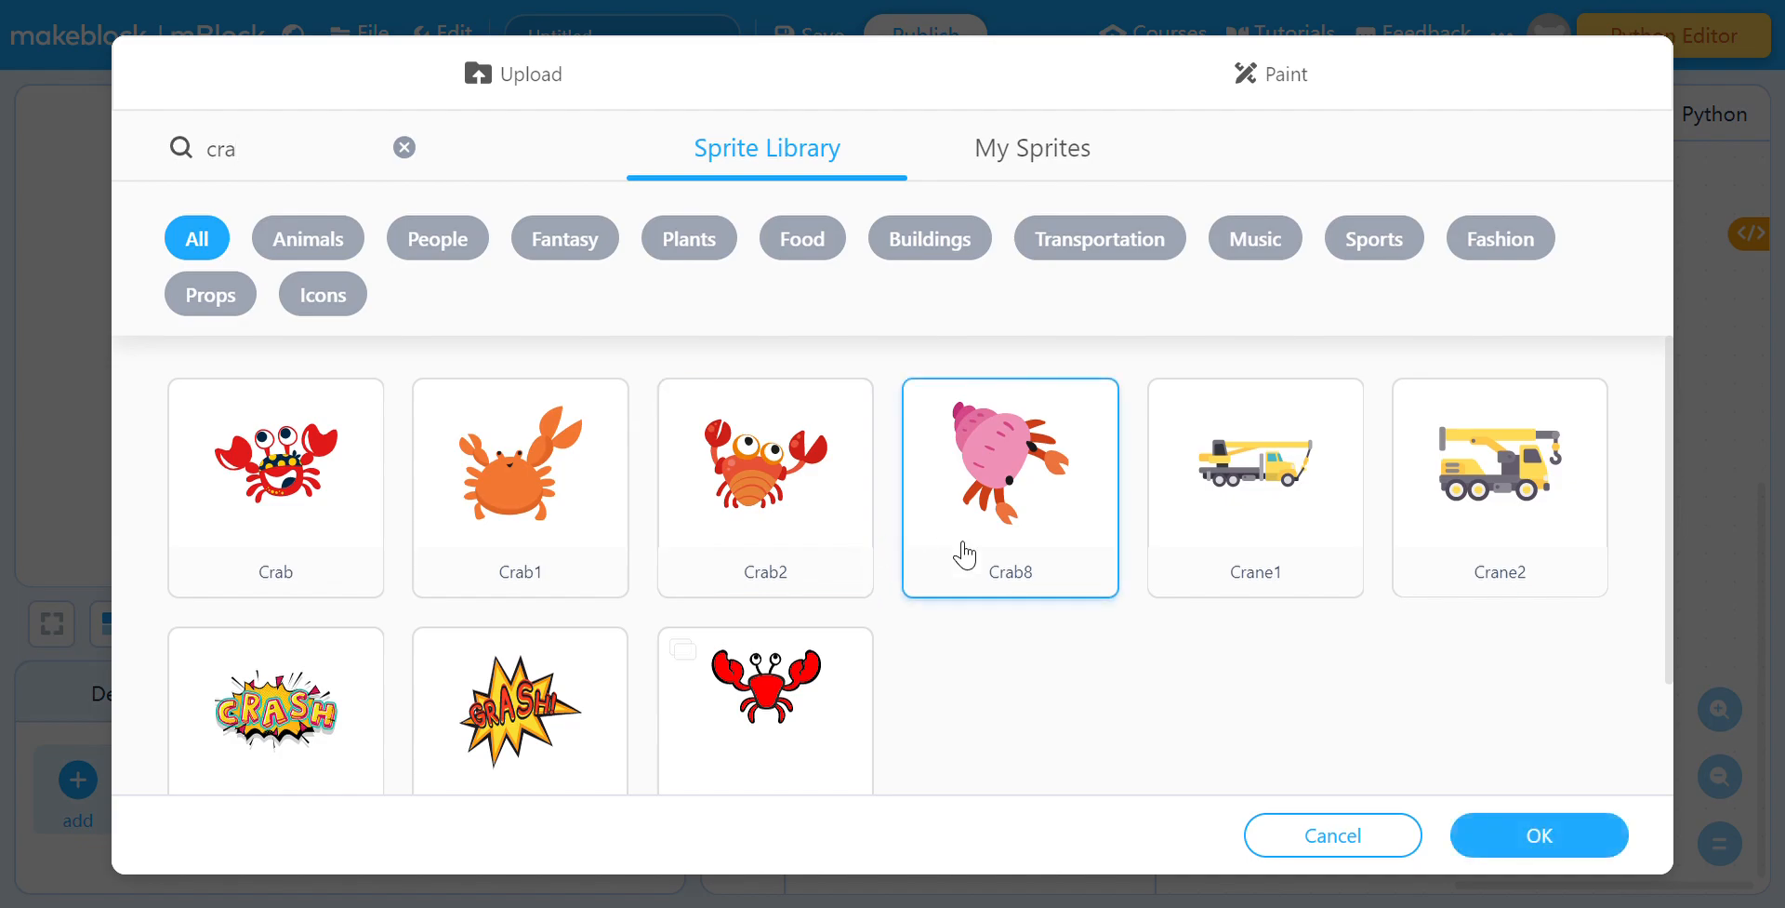
left_click(1540, 835)
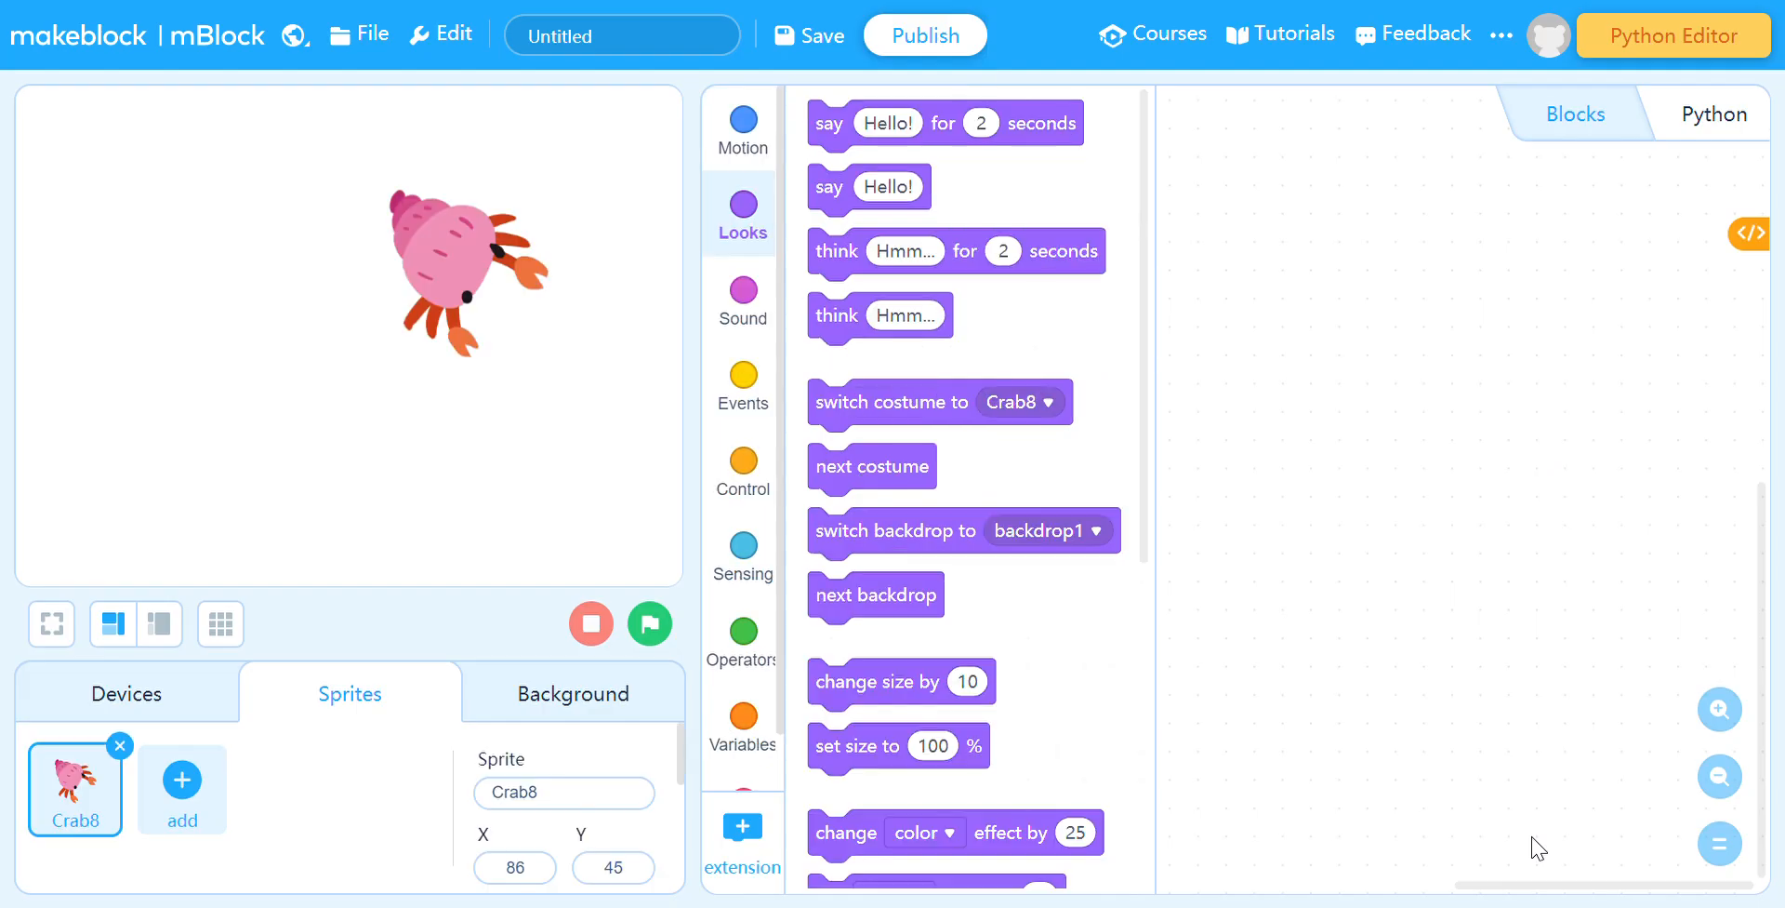
Move the crab left, add Turtle1 from the library and place it at the lower left
left_click_drag(461, 264, 136, 410)
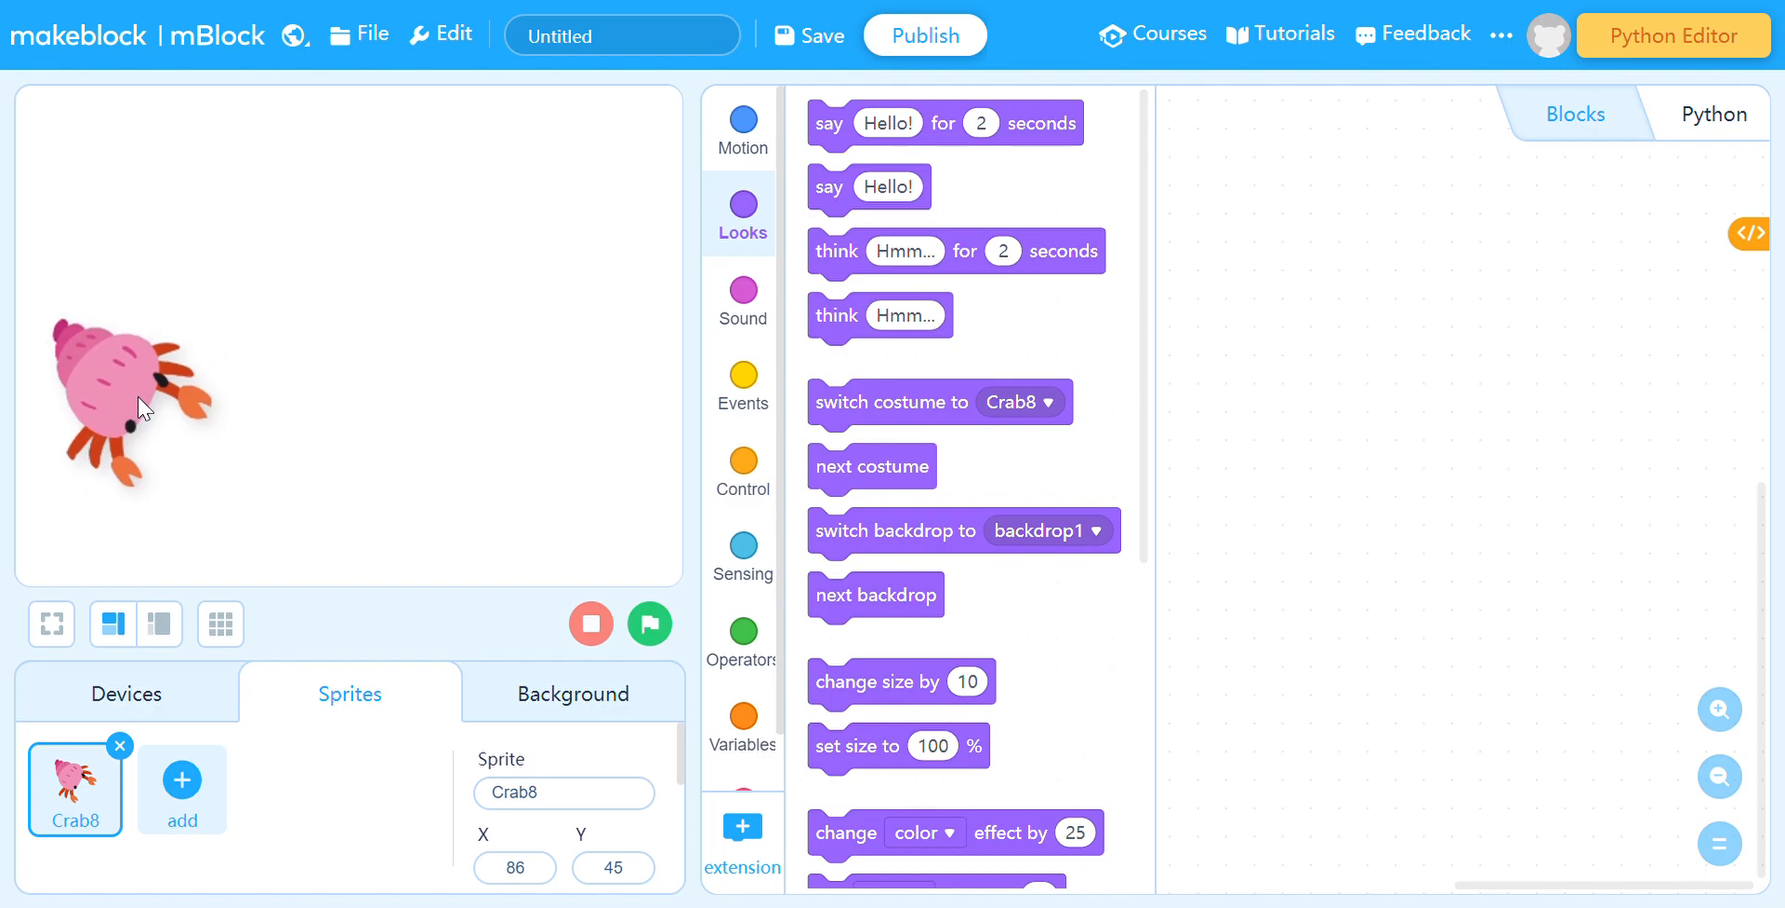
left_click(182, 780)
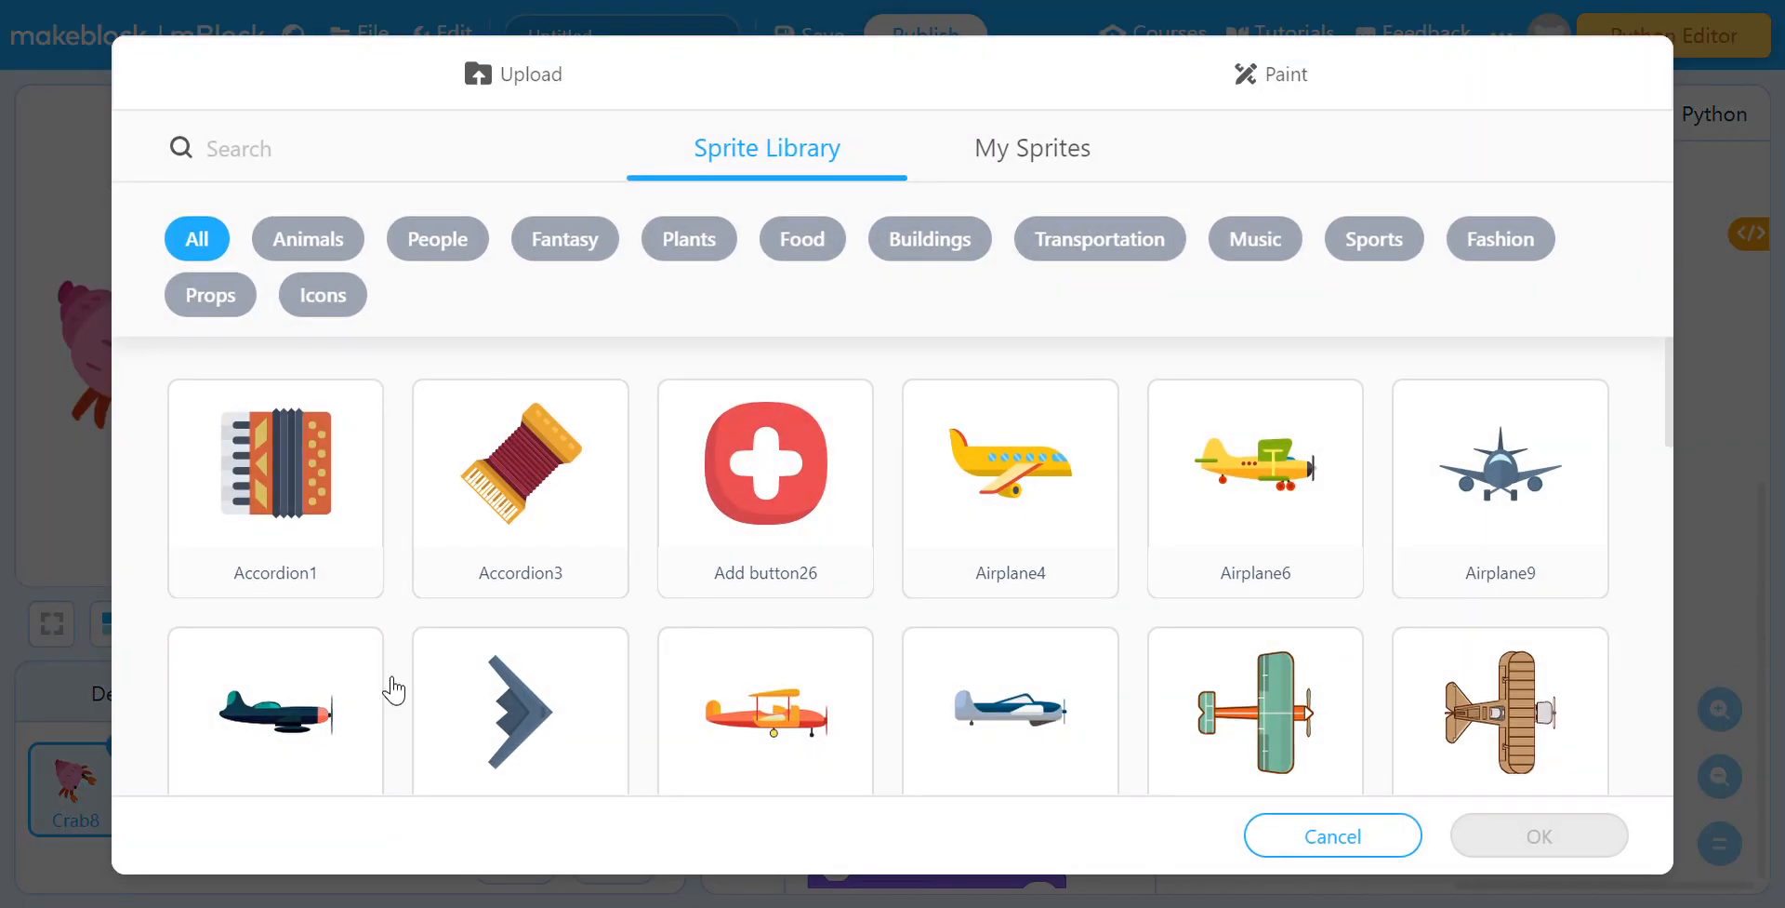
left_click(279, 148)
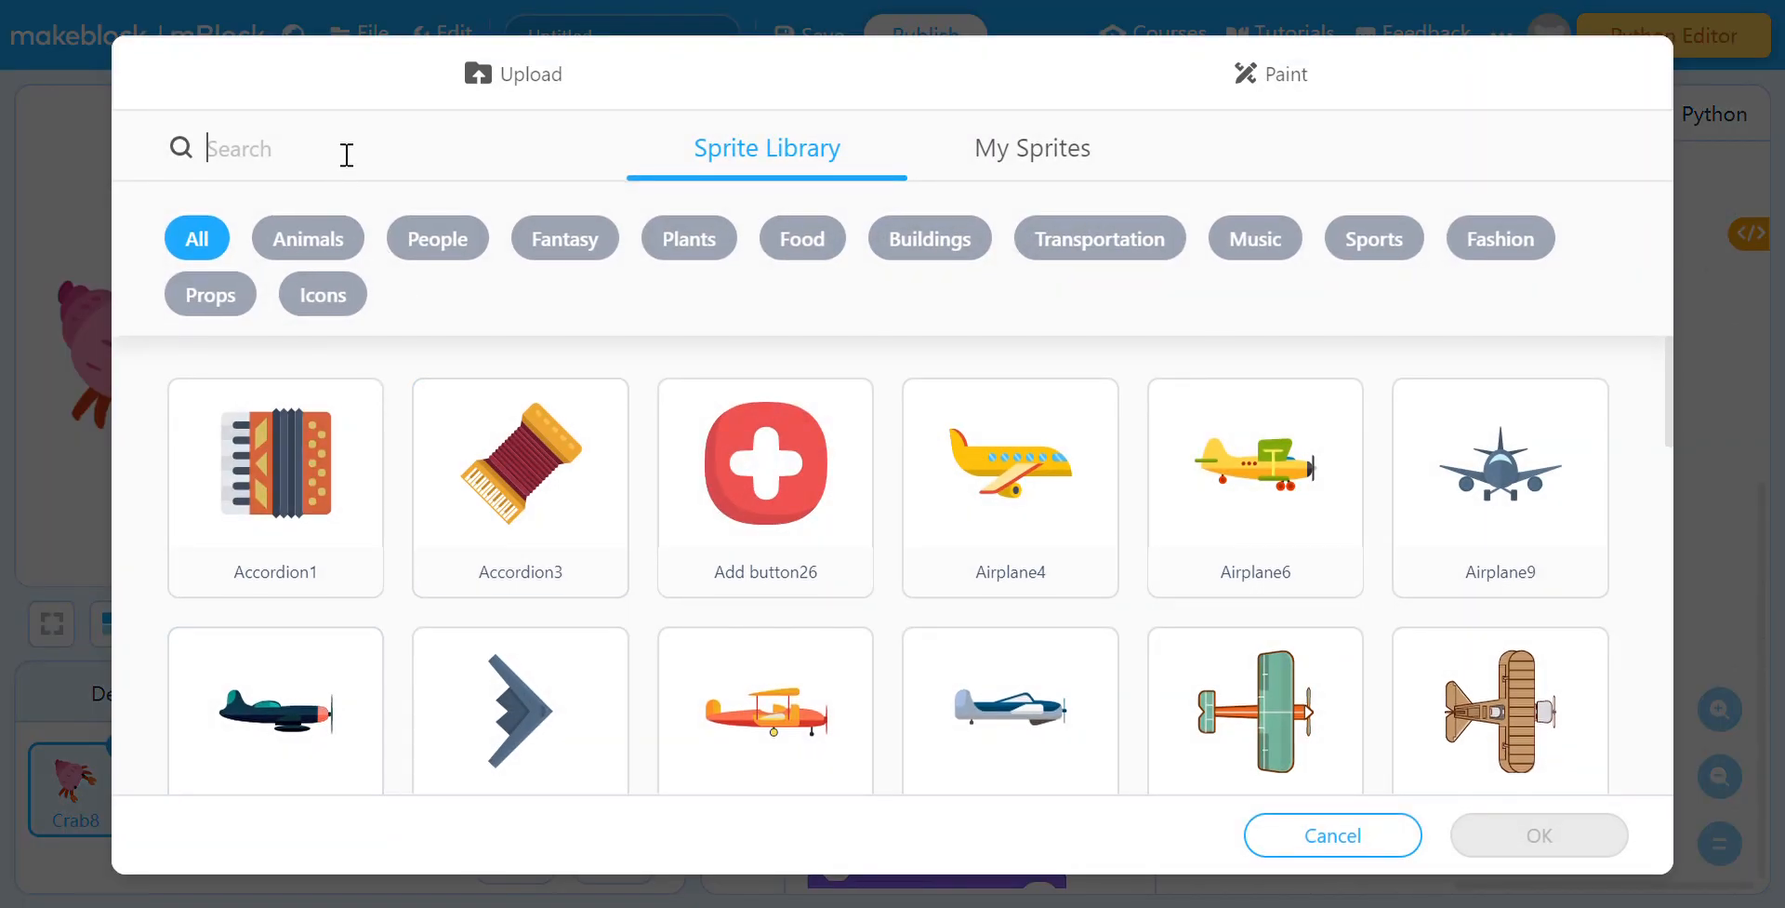
type("turtle")
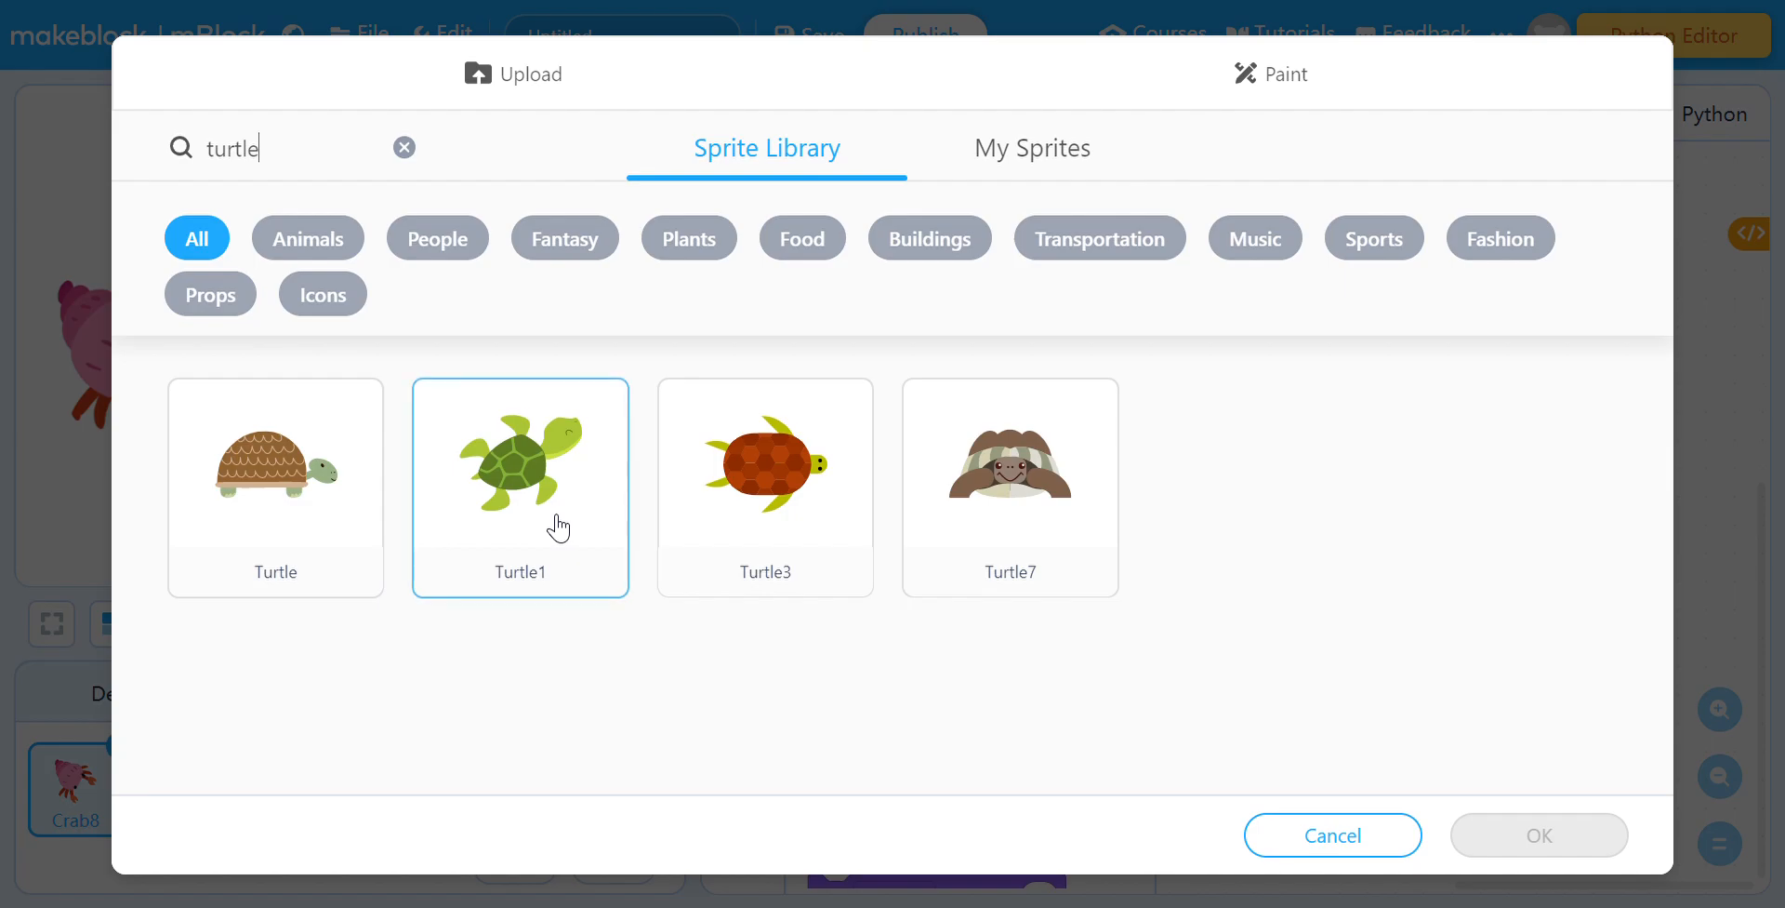
left_click(521, 488)
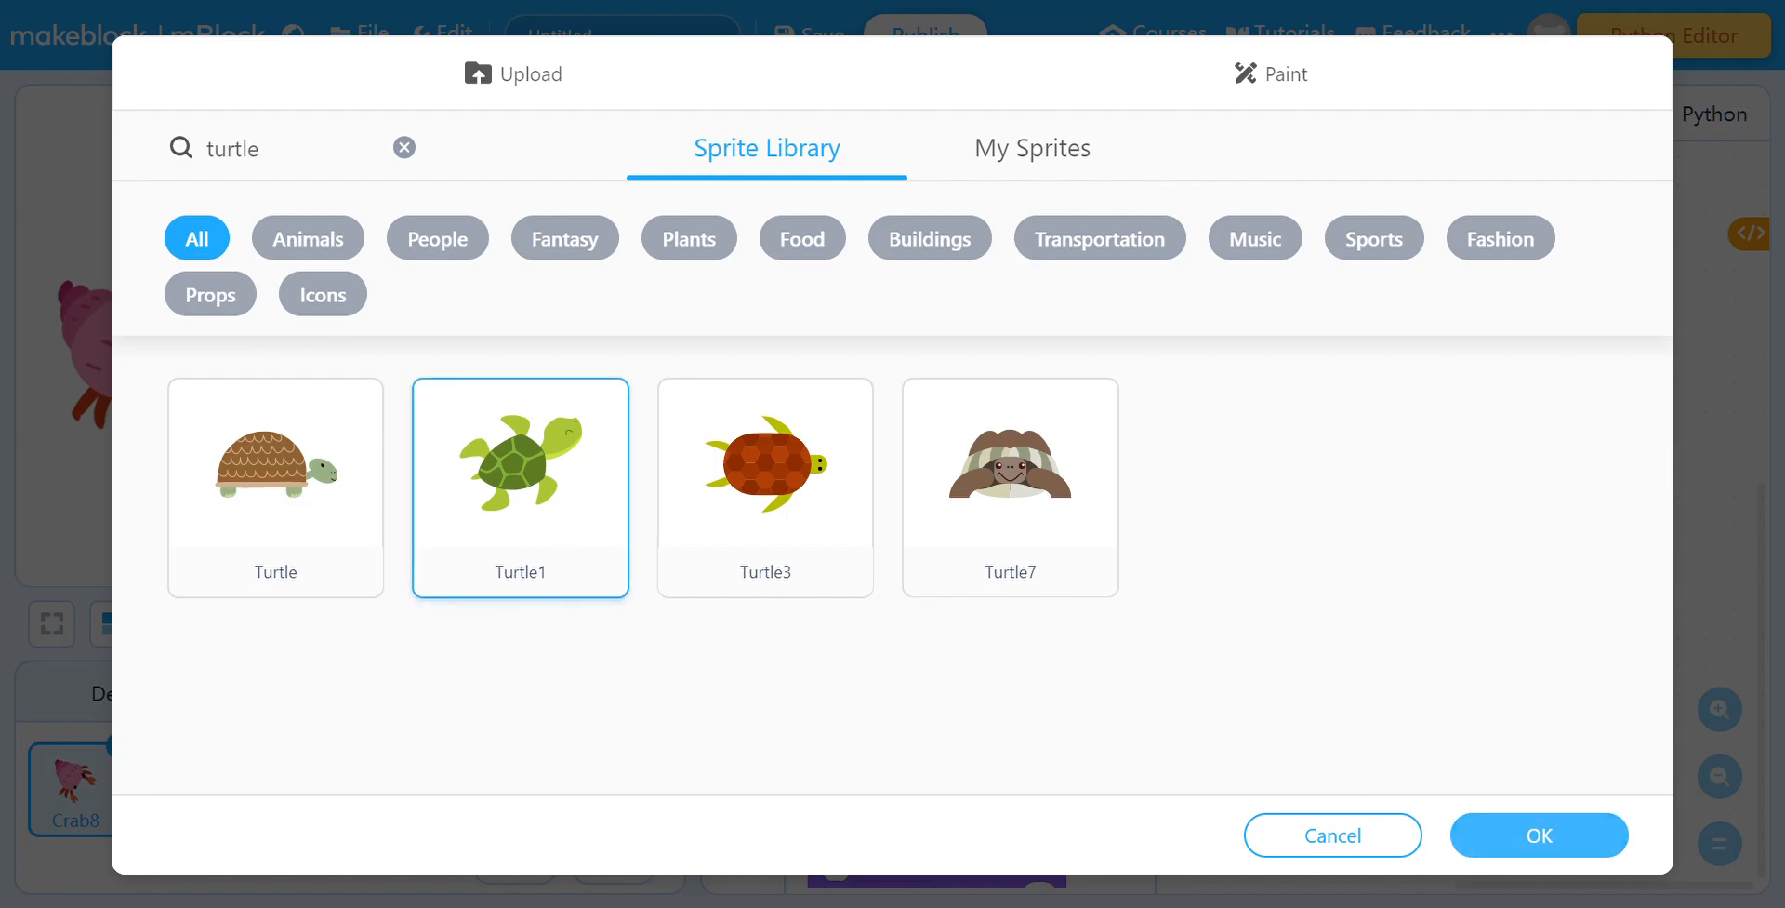
left_click(1540, 835)
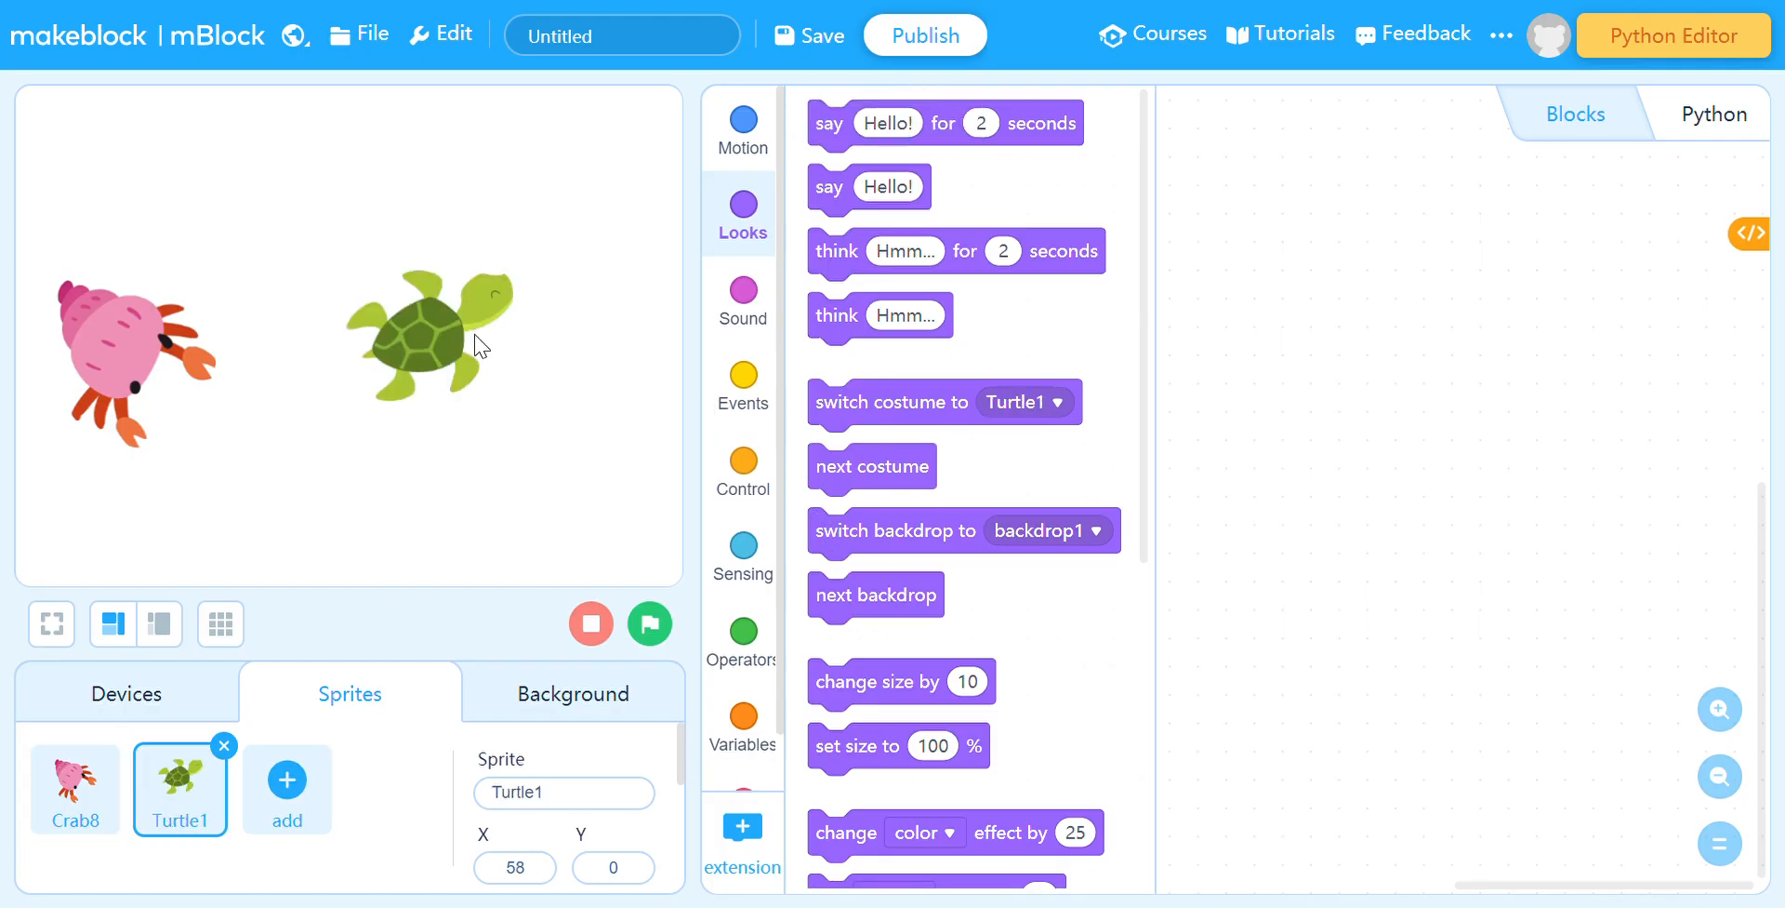
left_click_drag(429, 337, 491, 518)
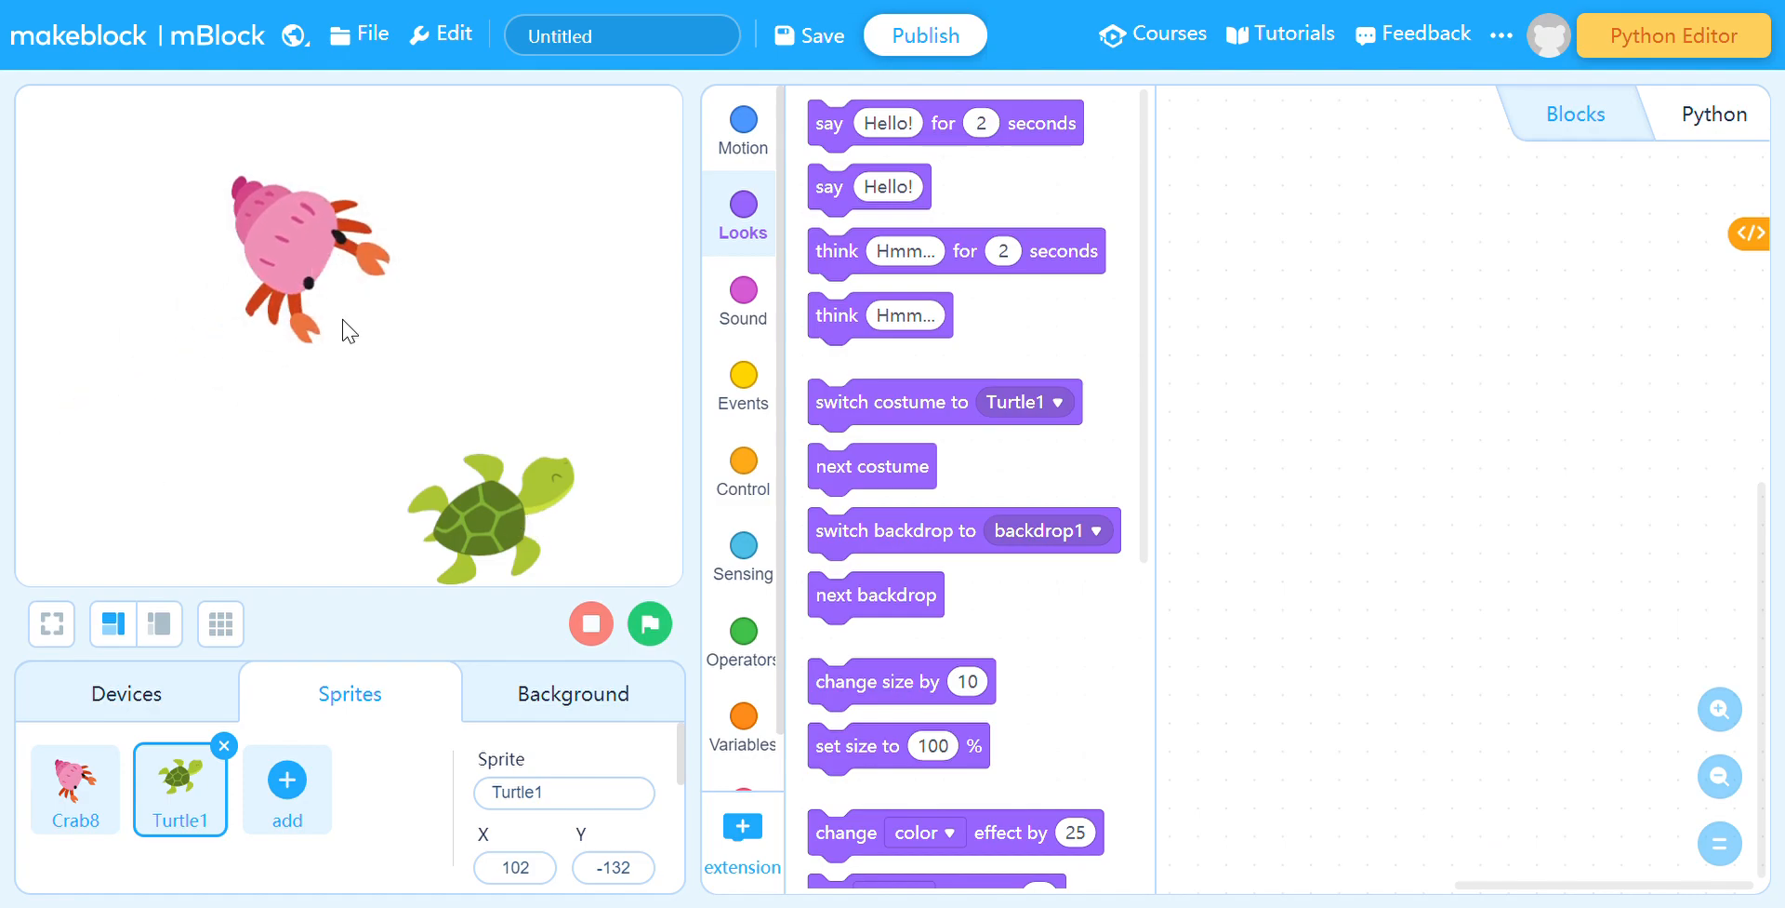
left_click_drag(491, 515, 216, 478)
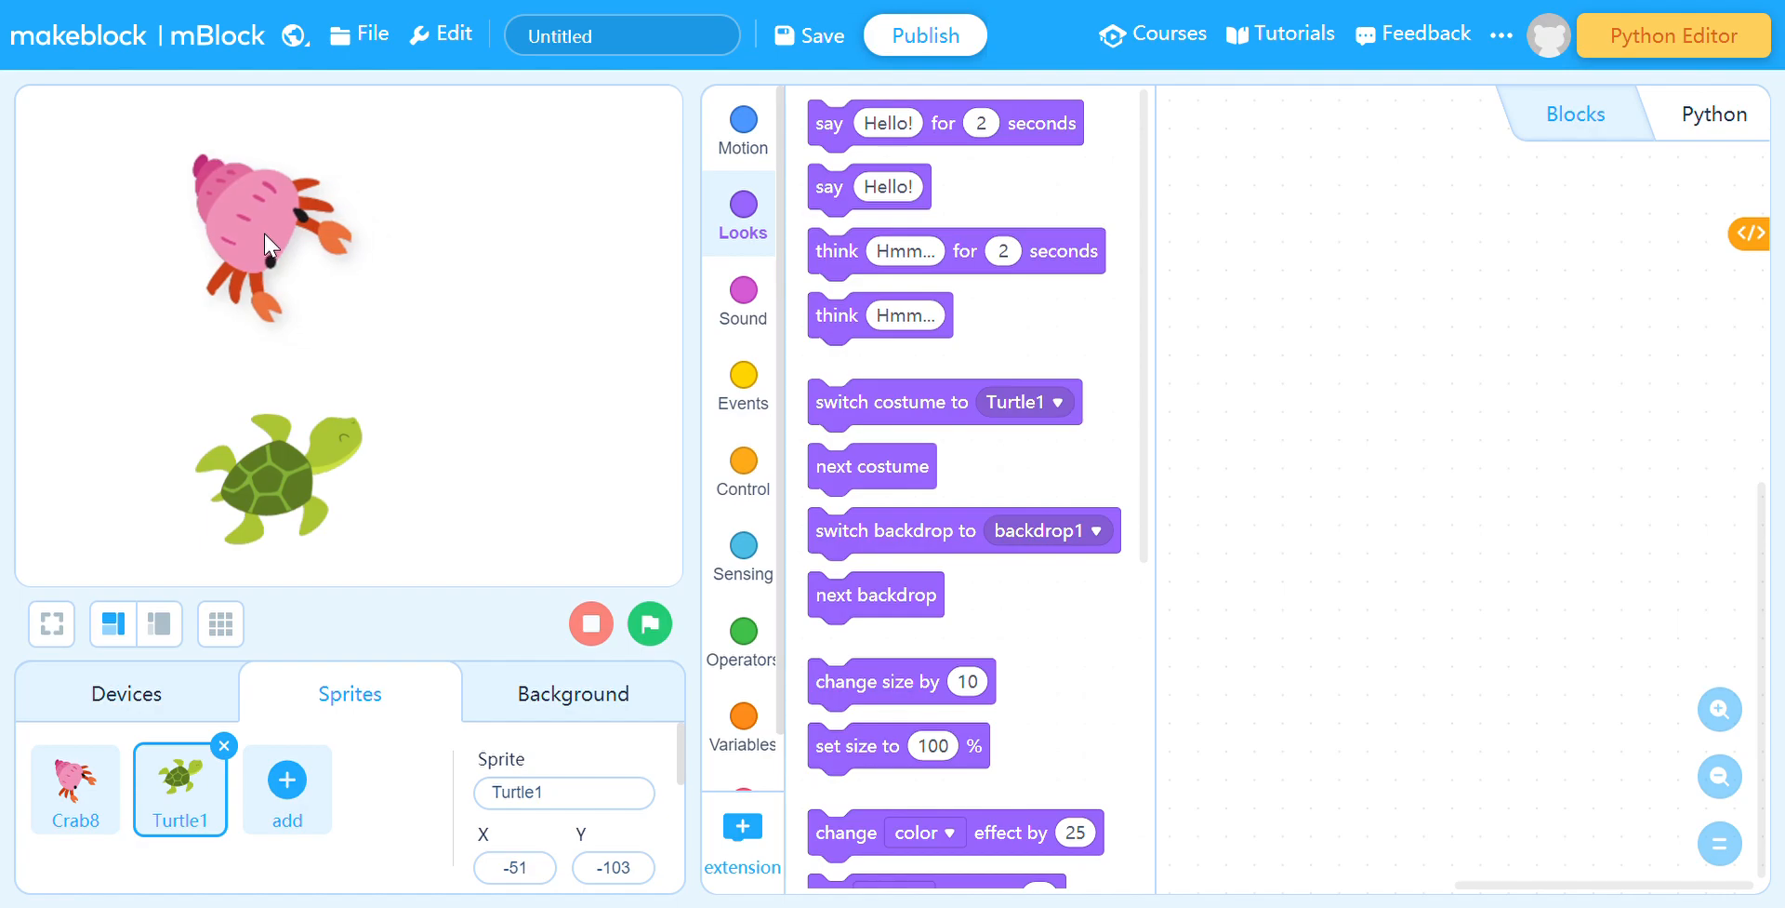
left_click(74, 791)
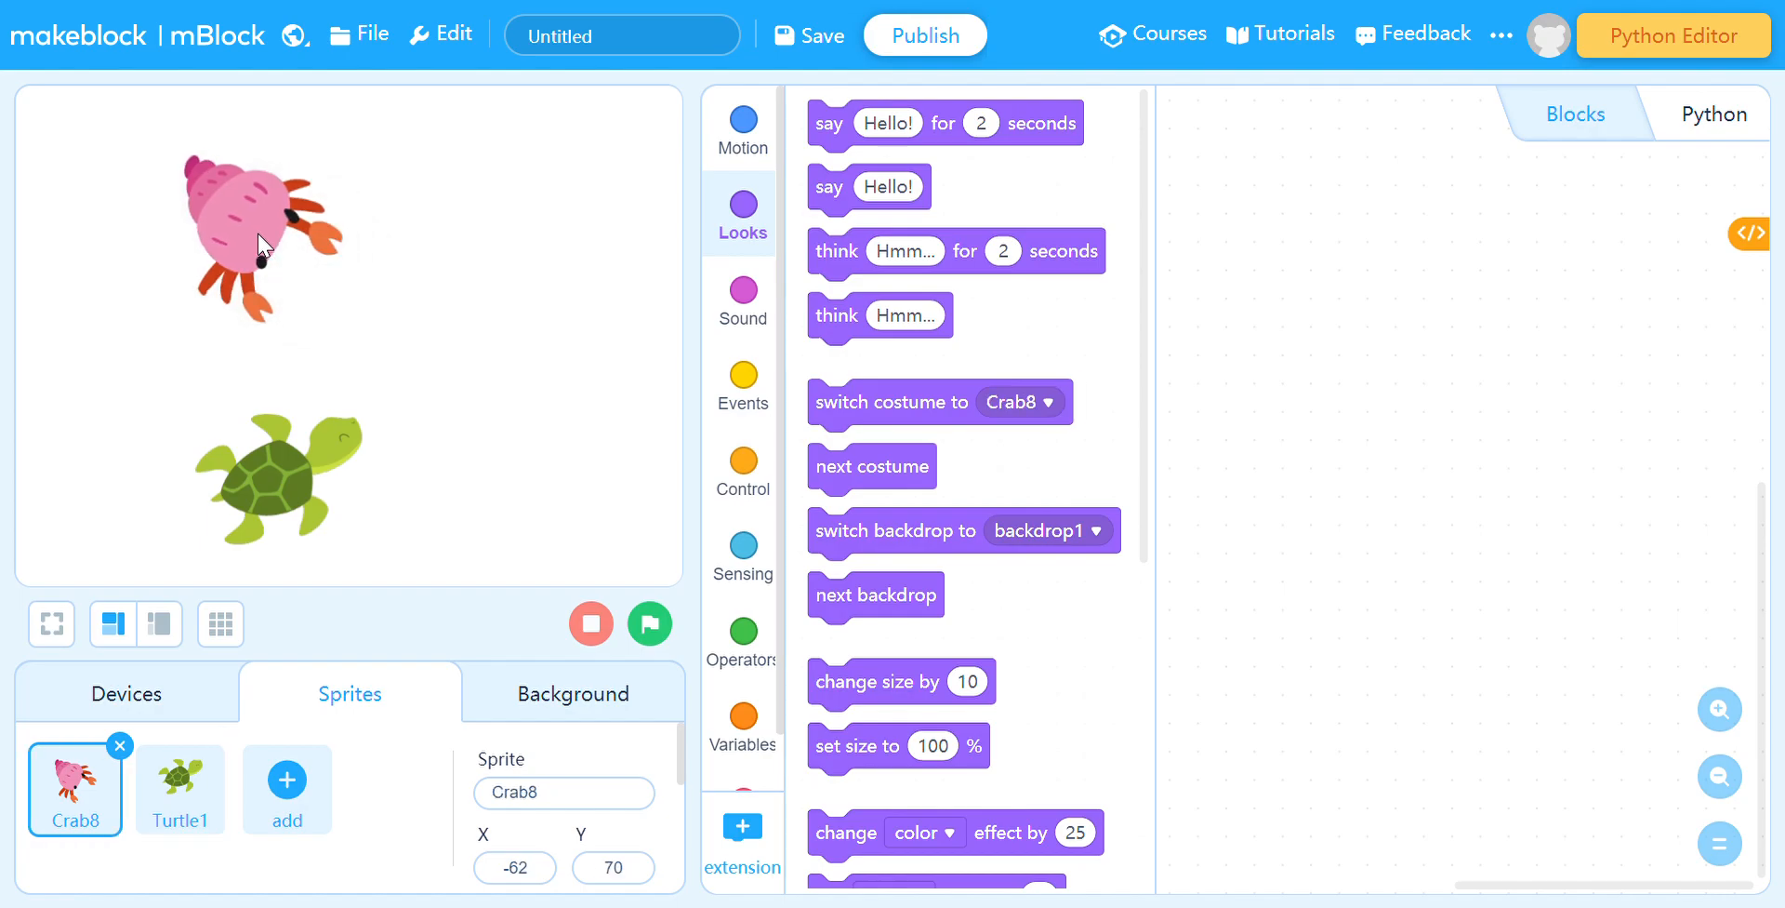
mouse_move(416, 498)
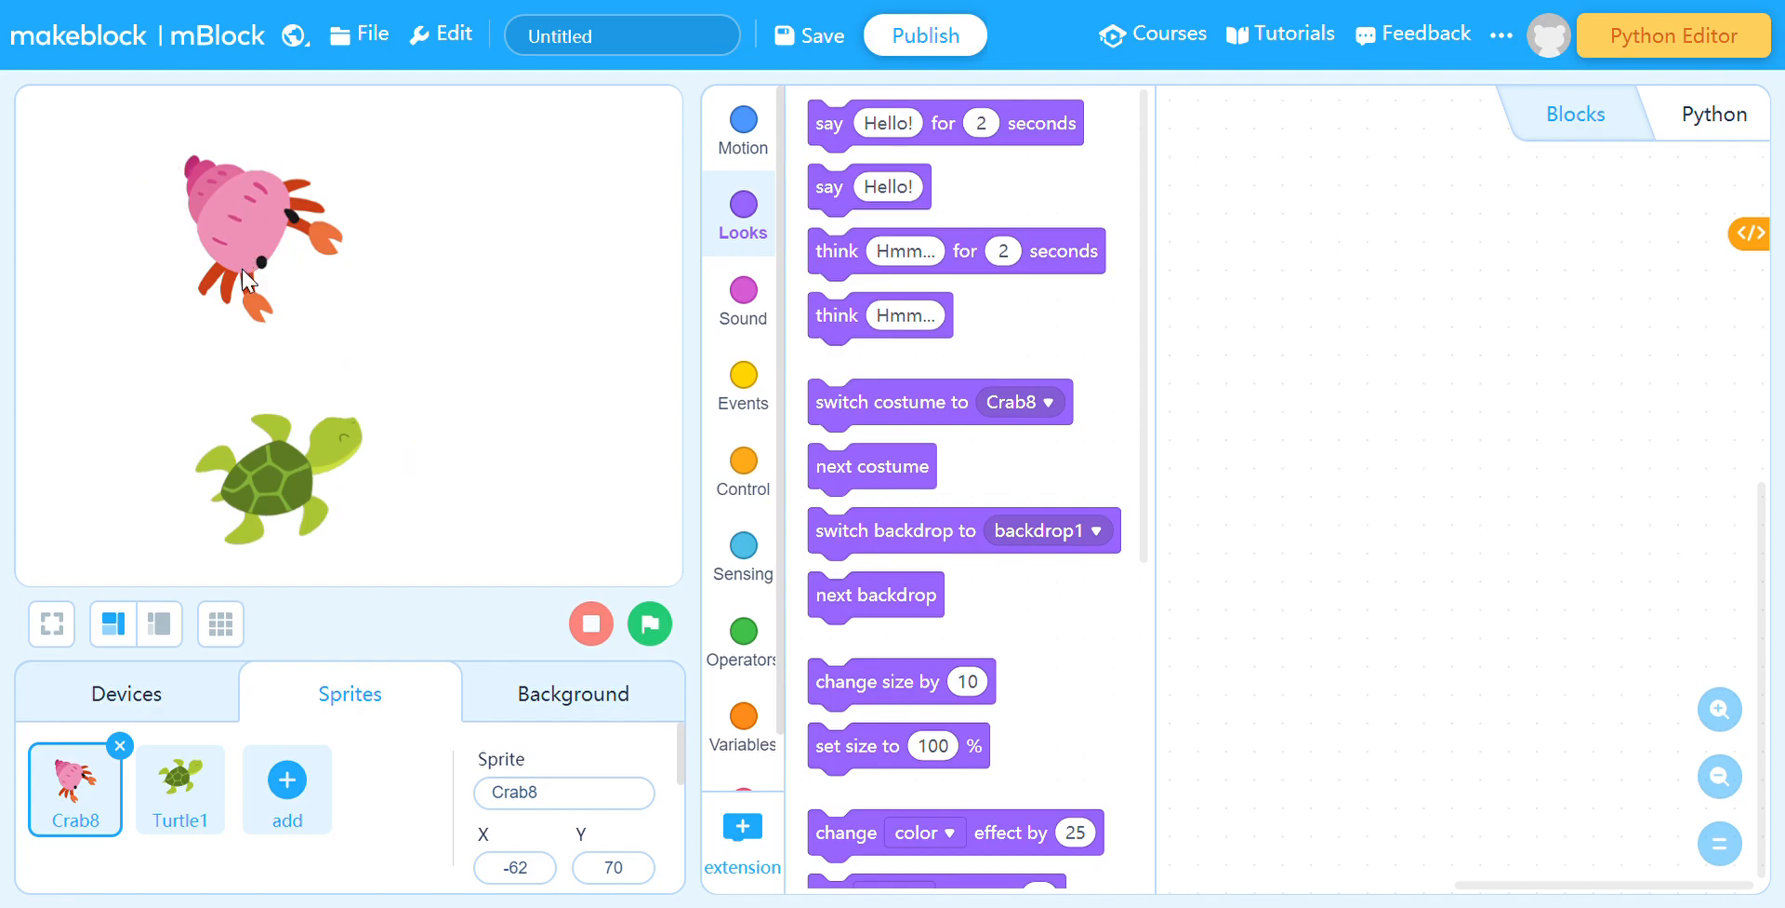
mouse_move(406, 331)
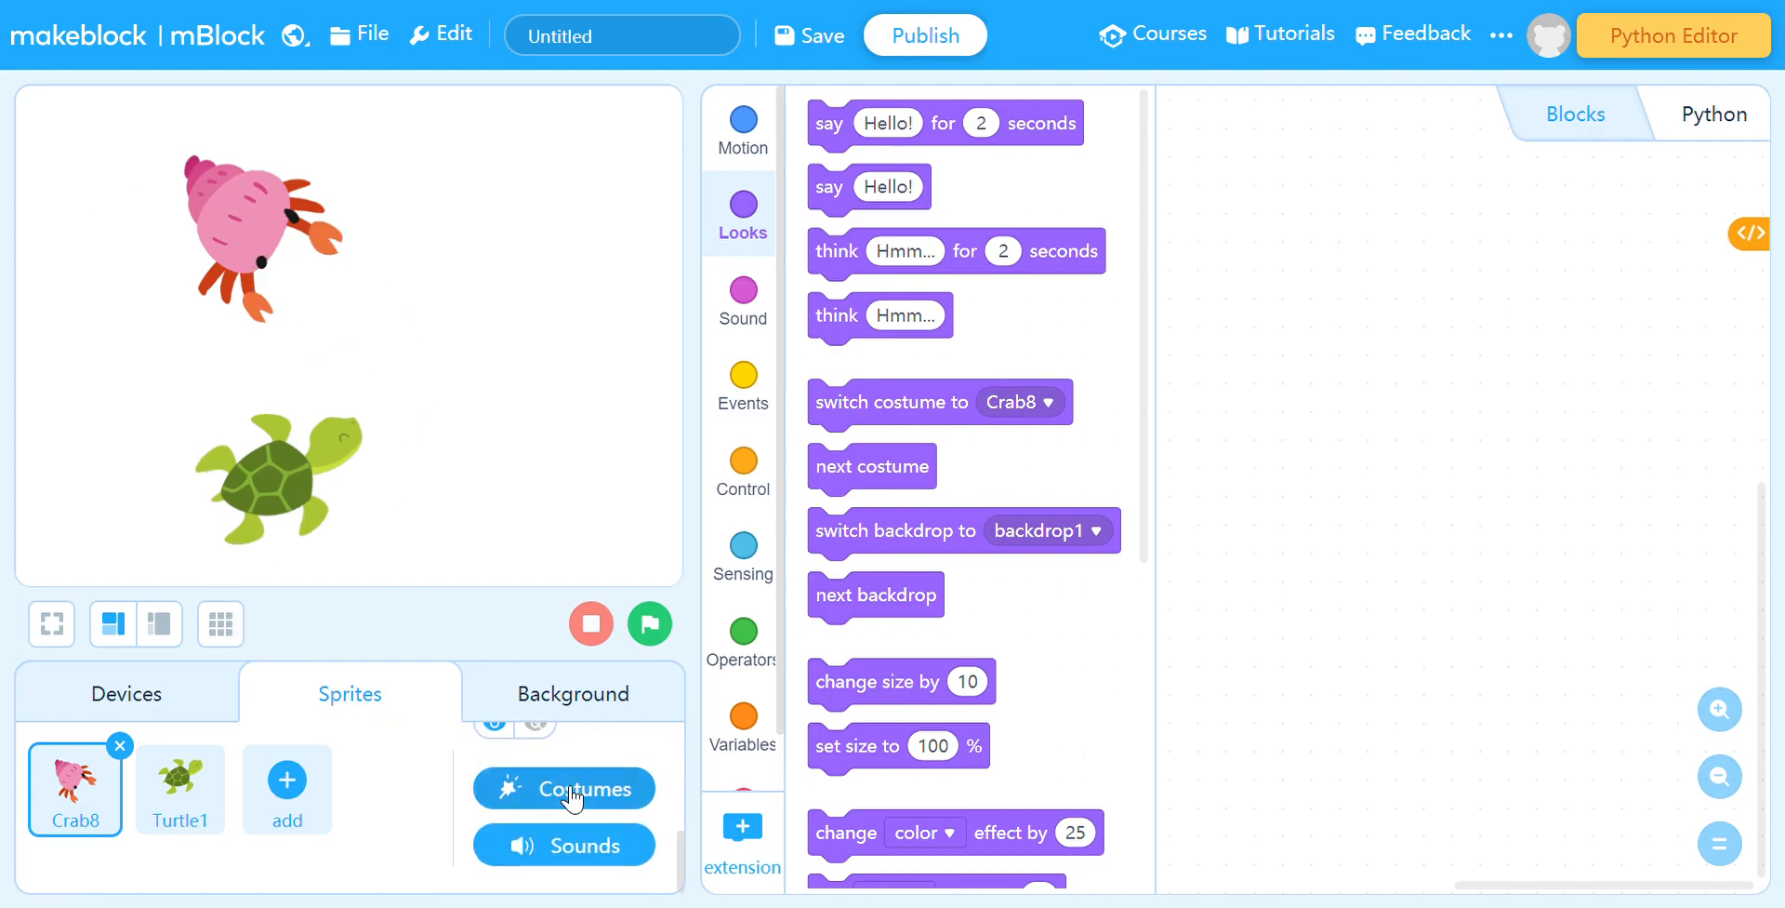
left_click(564, 789)
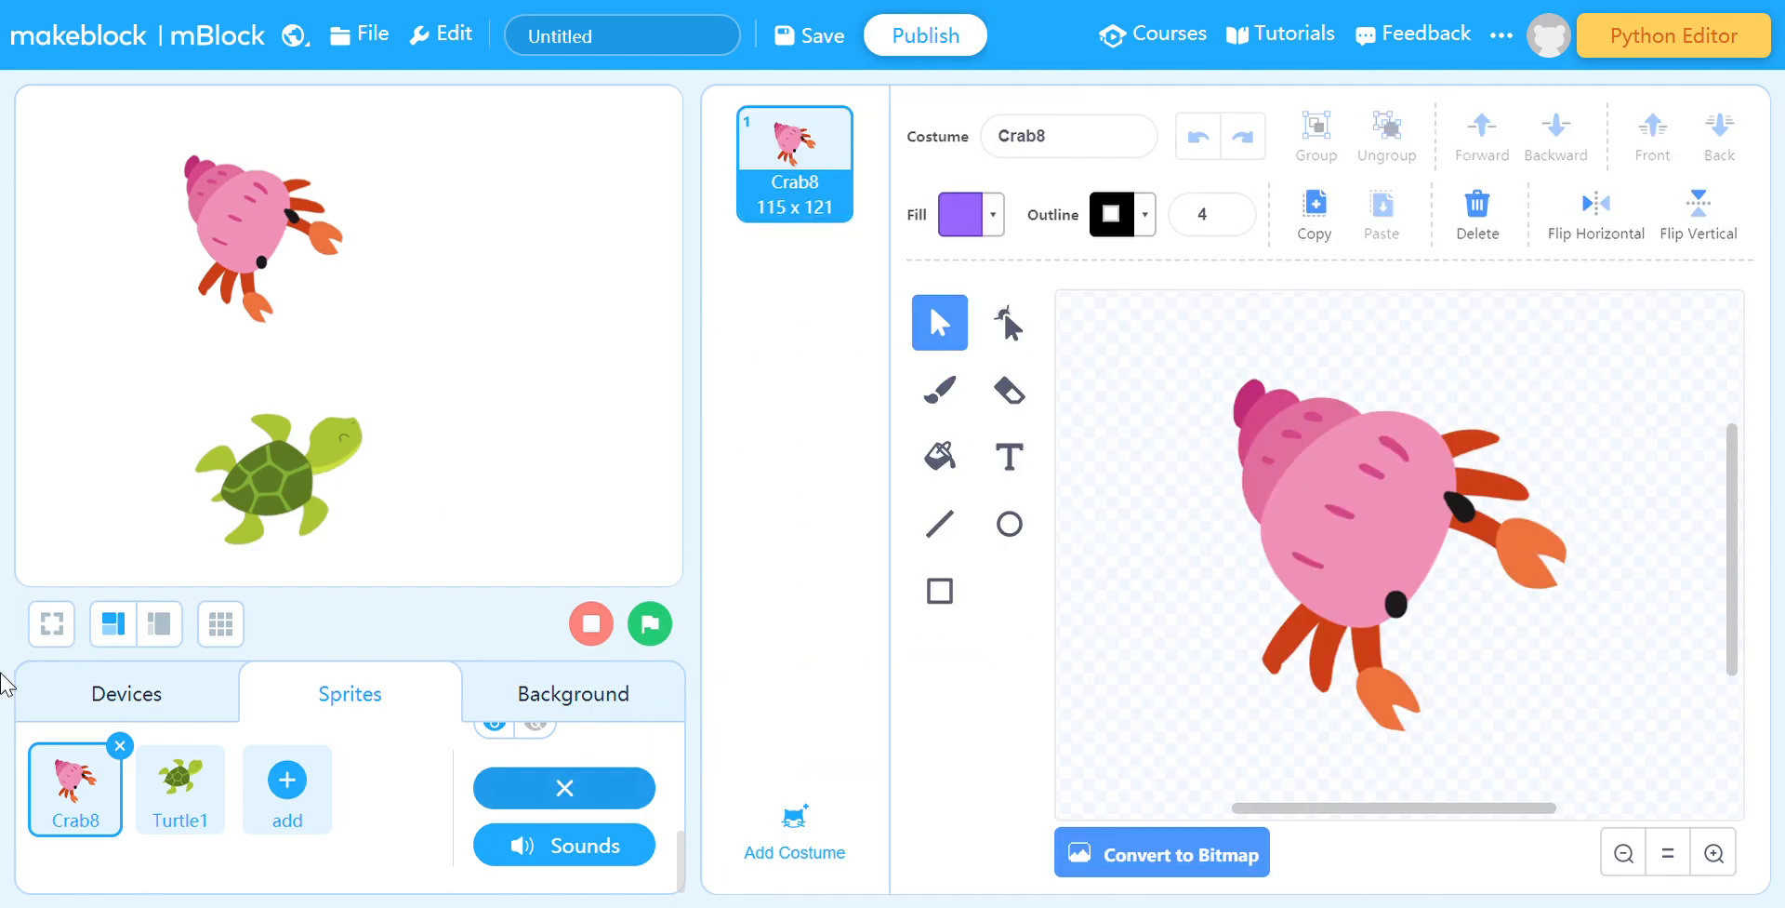
mouse_move(529, 902)
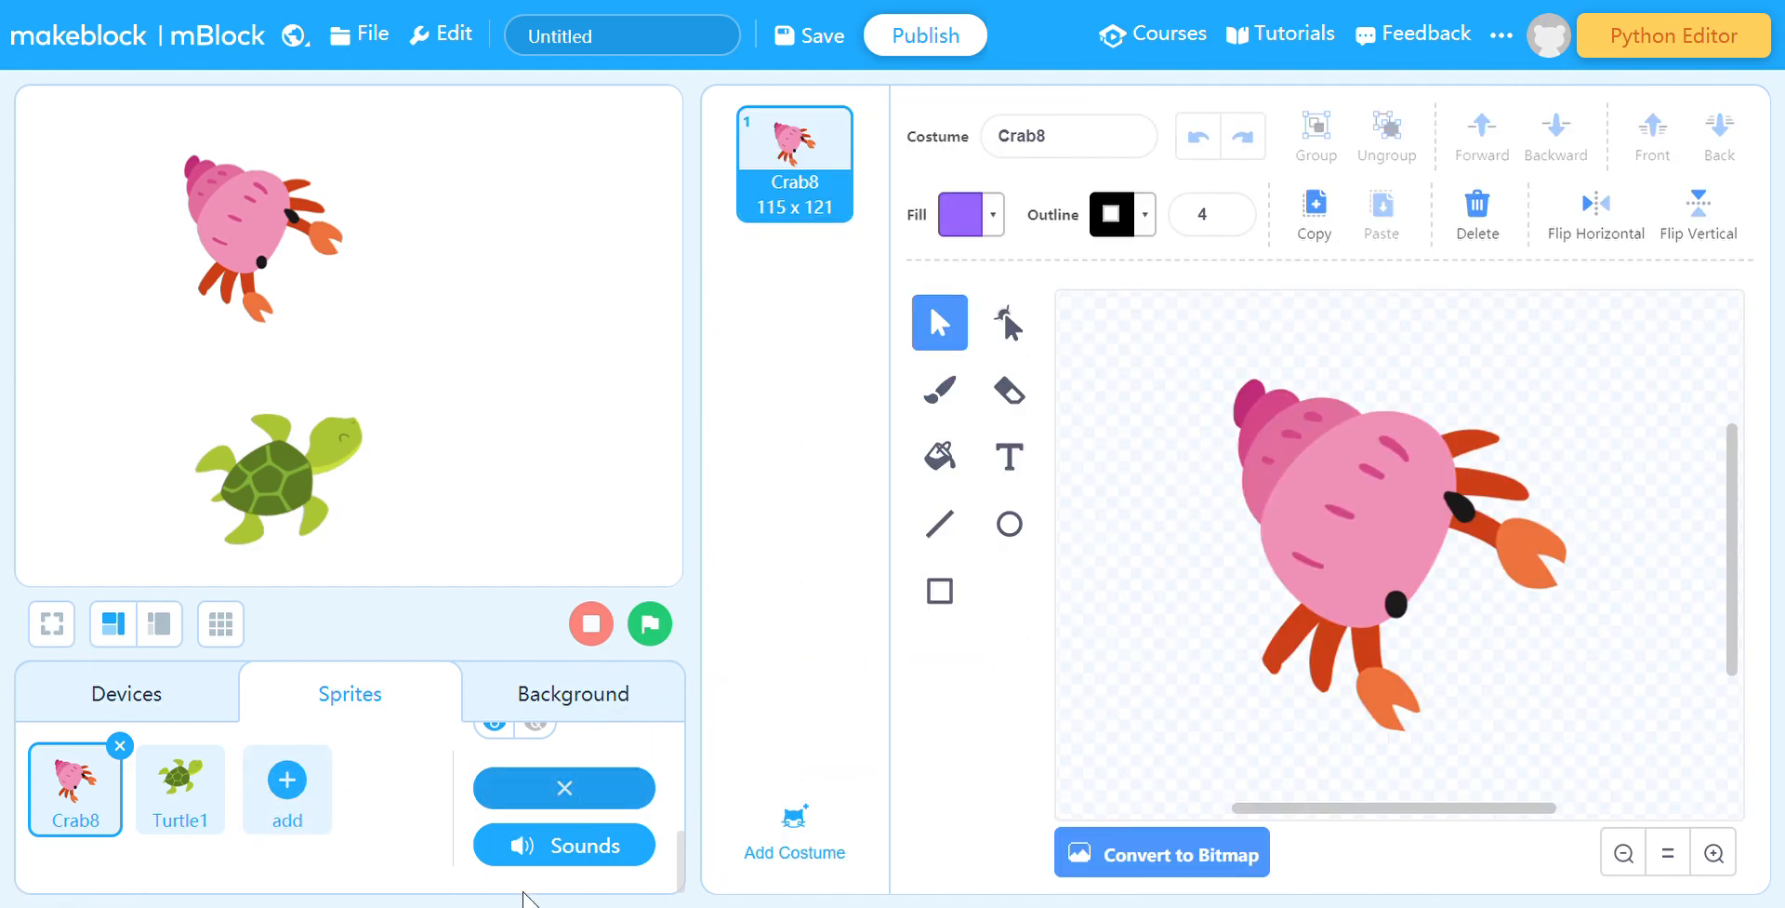
mouse_move(606, 738)
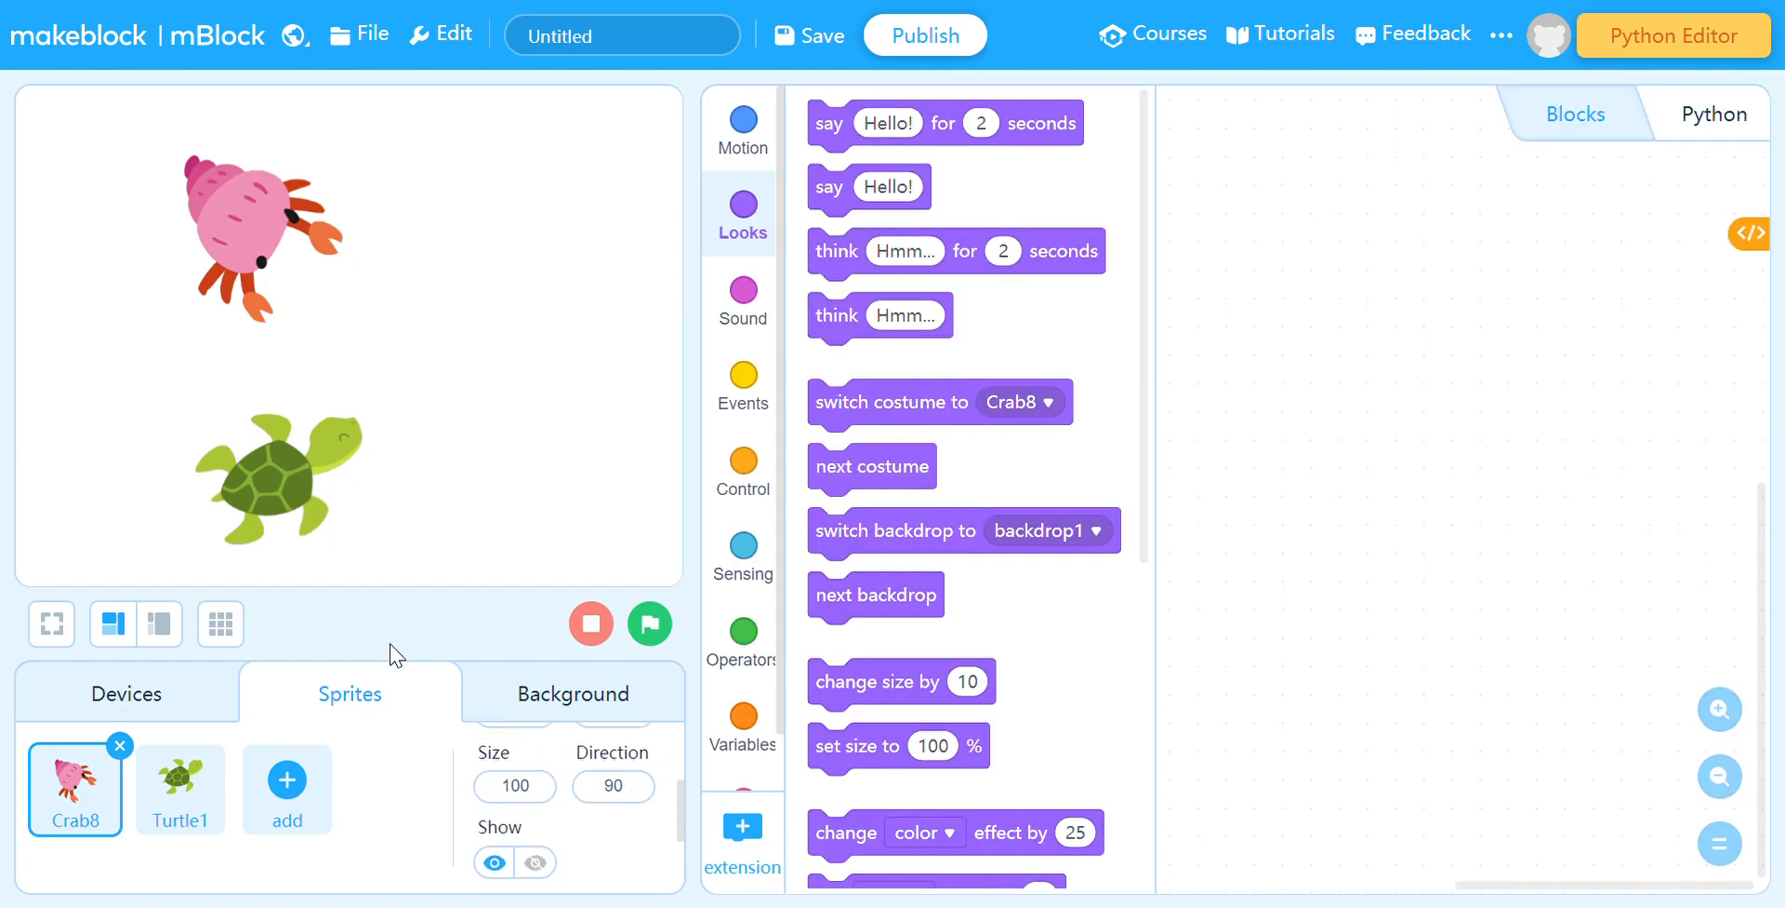
mouse_move(993, 307)
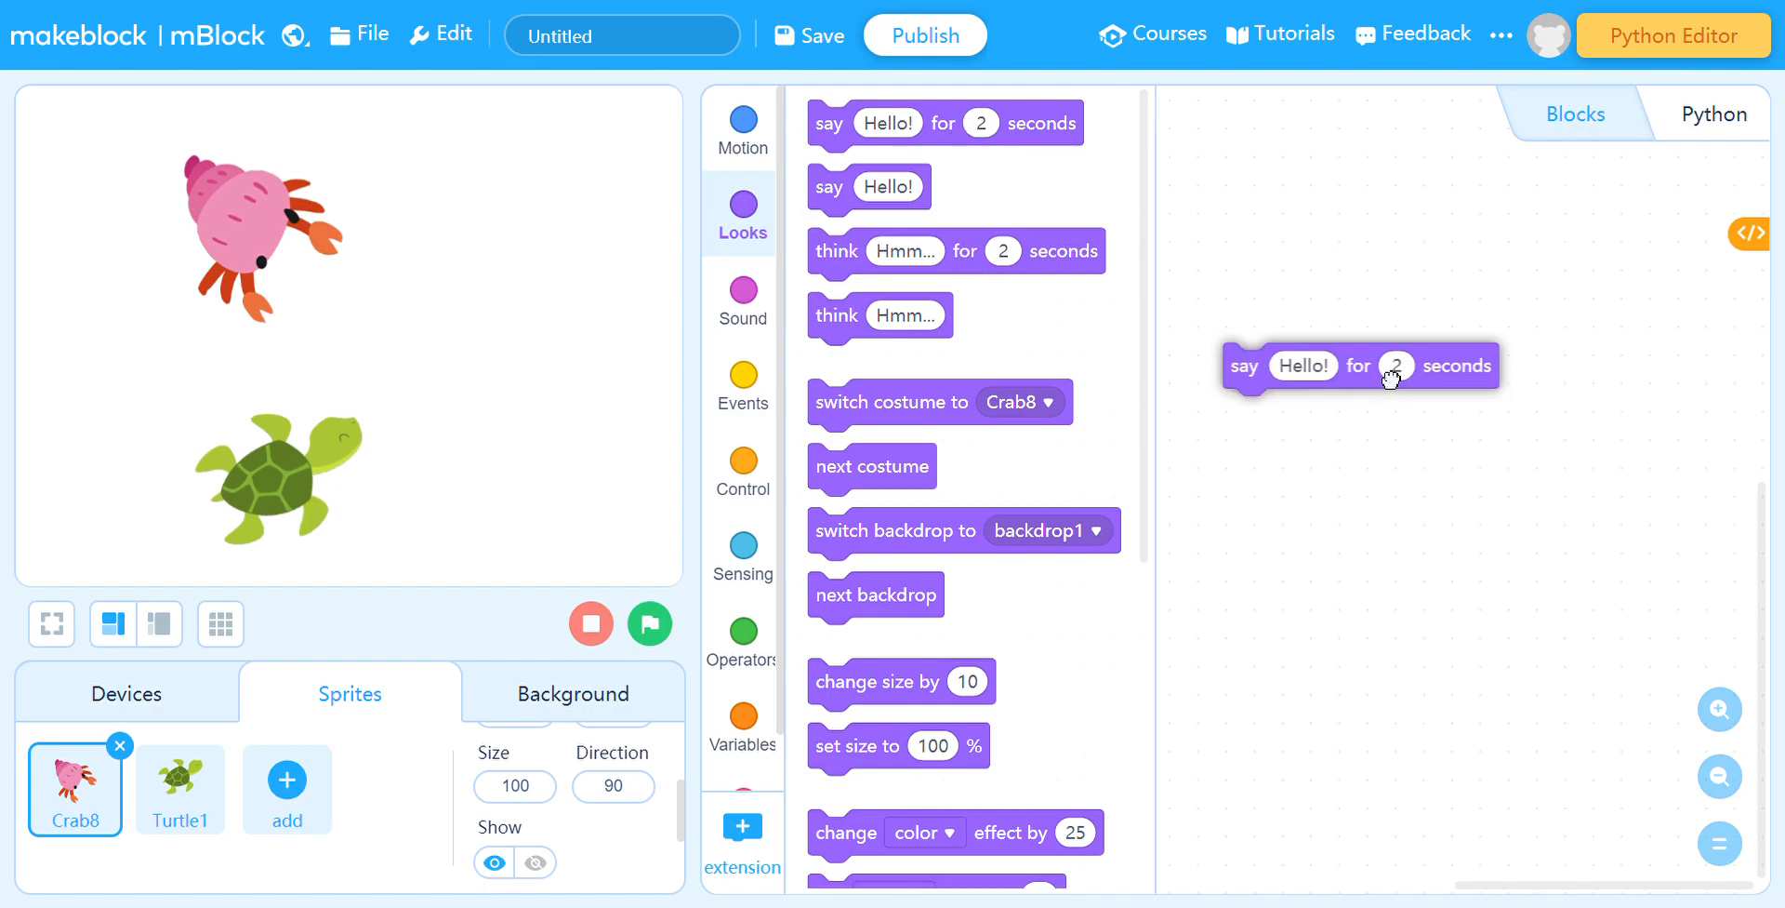
Script the crab to say Hello! for 1.5 seconds when the green flag is clicked
left_click_drag(1362, 366, 1419, 377)
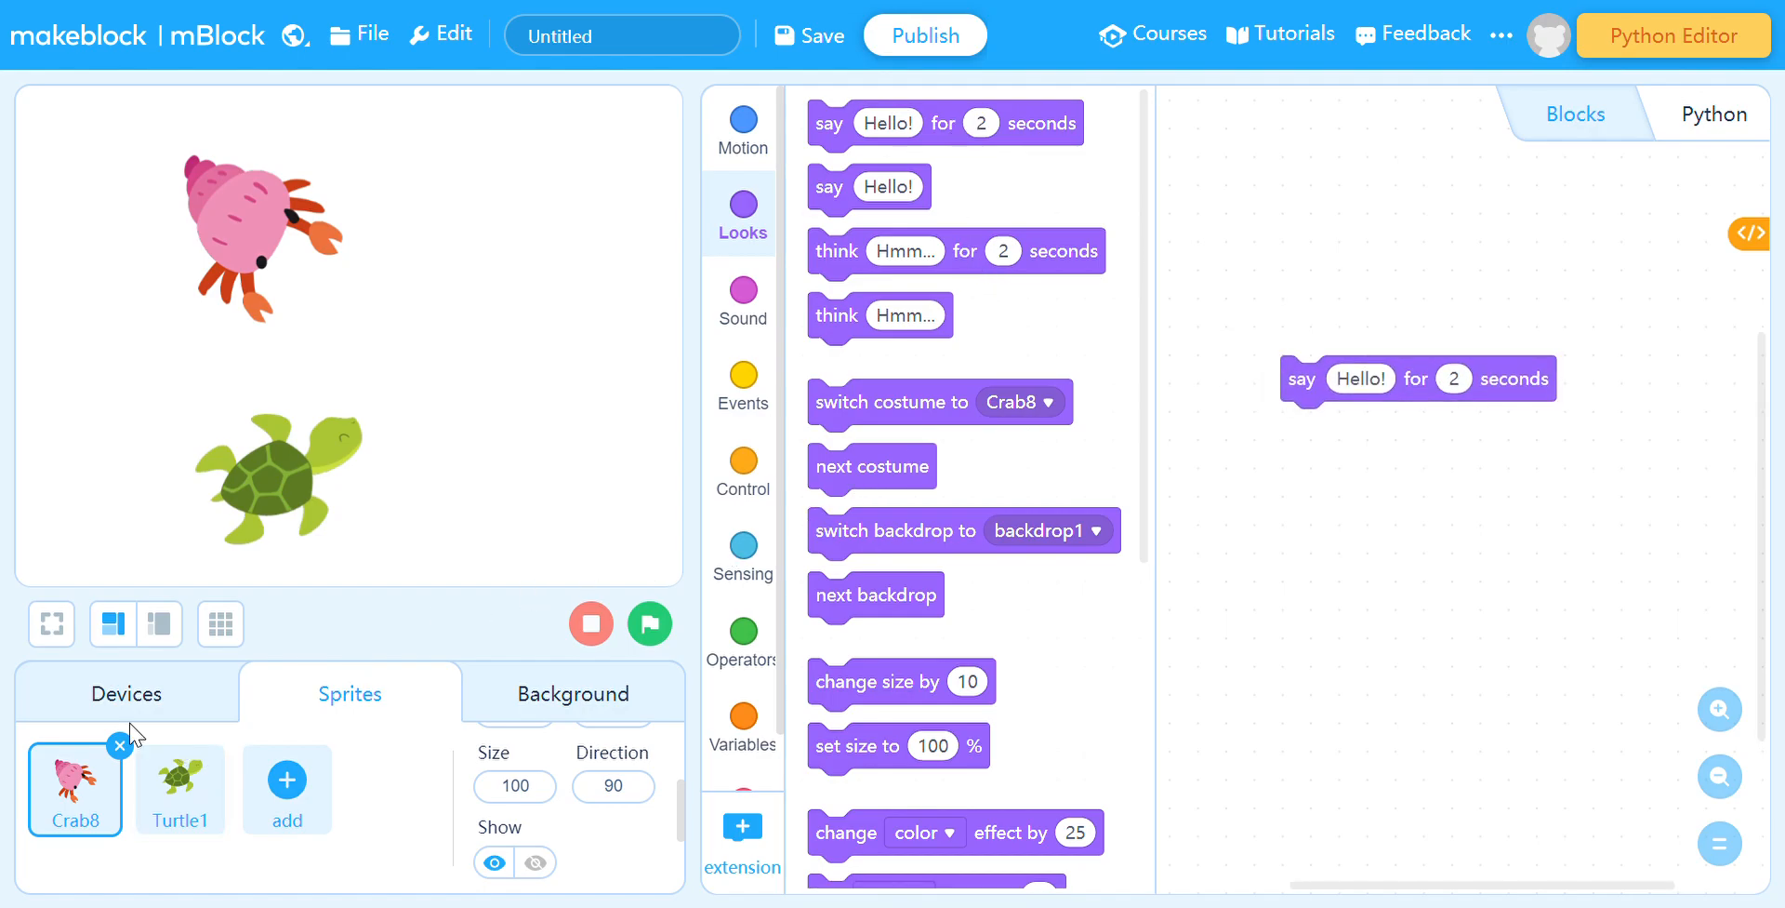
left_click(742, 378)
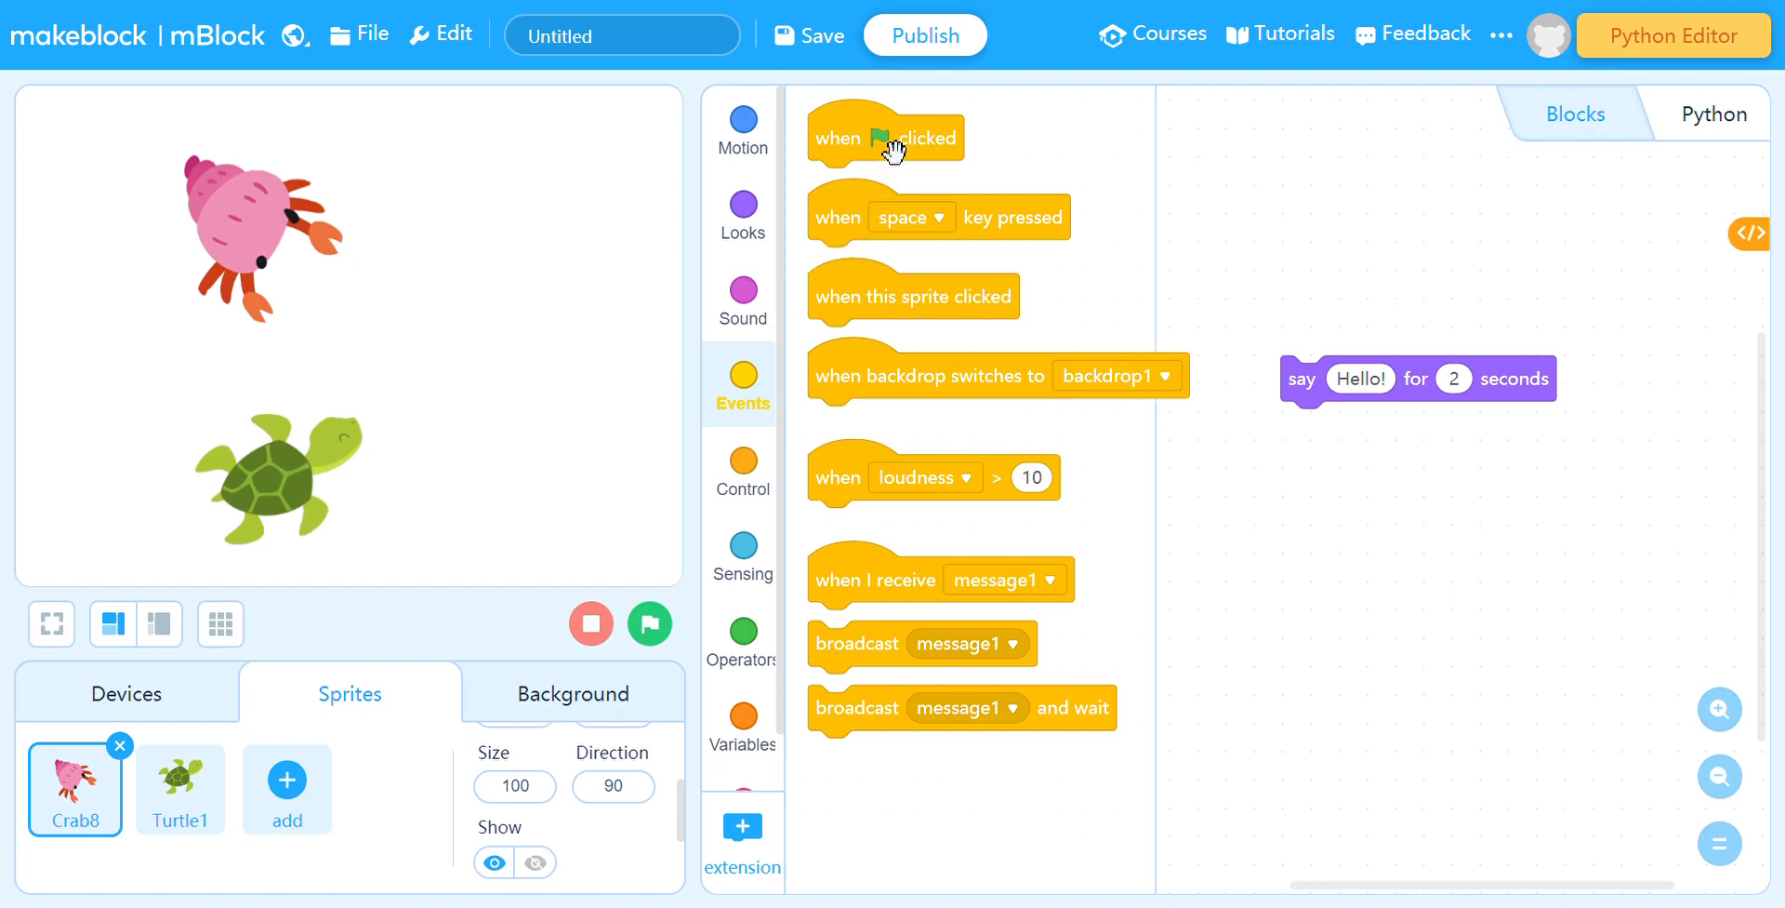
left_click_drag(886, 136, 1363, 339)
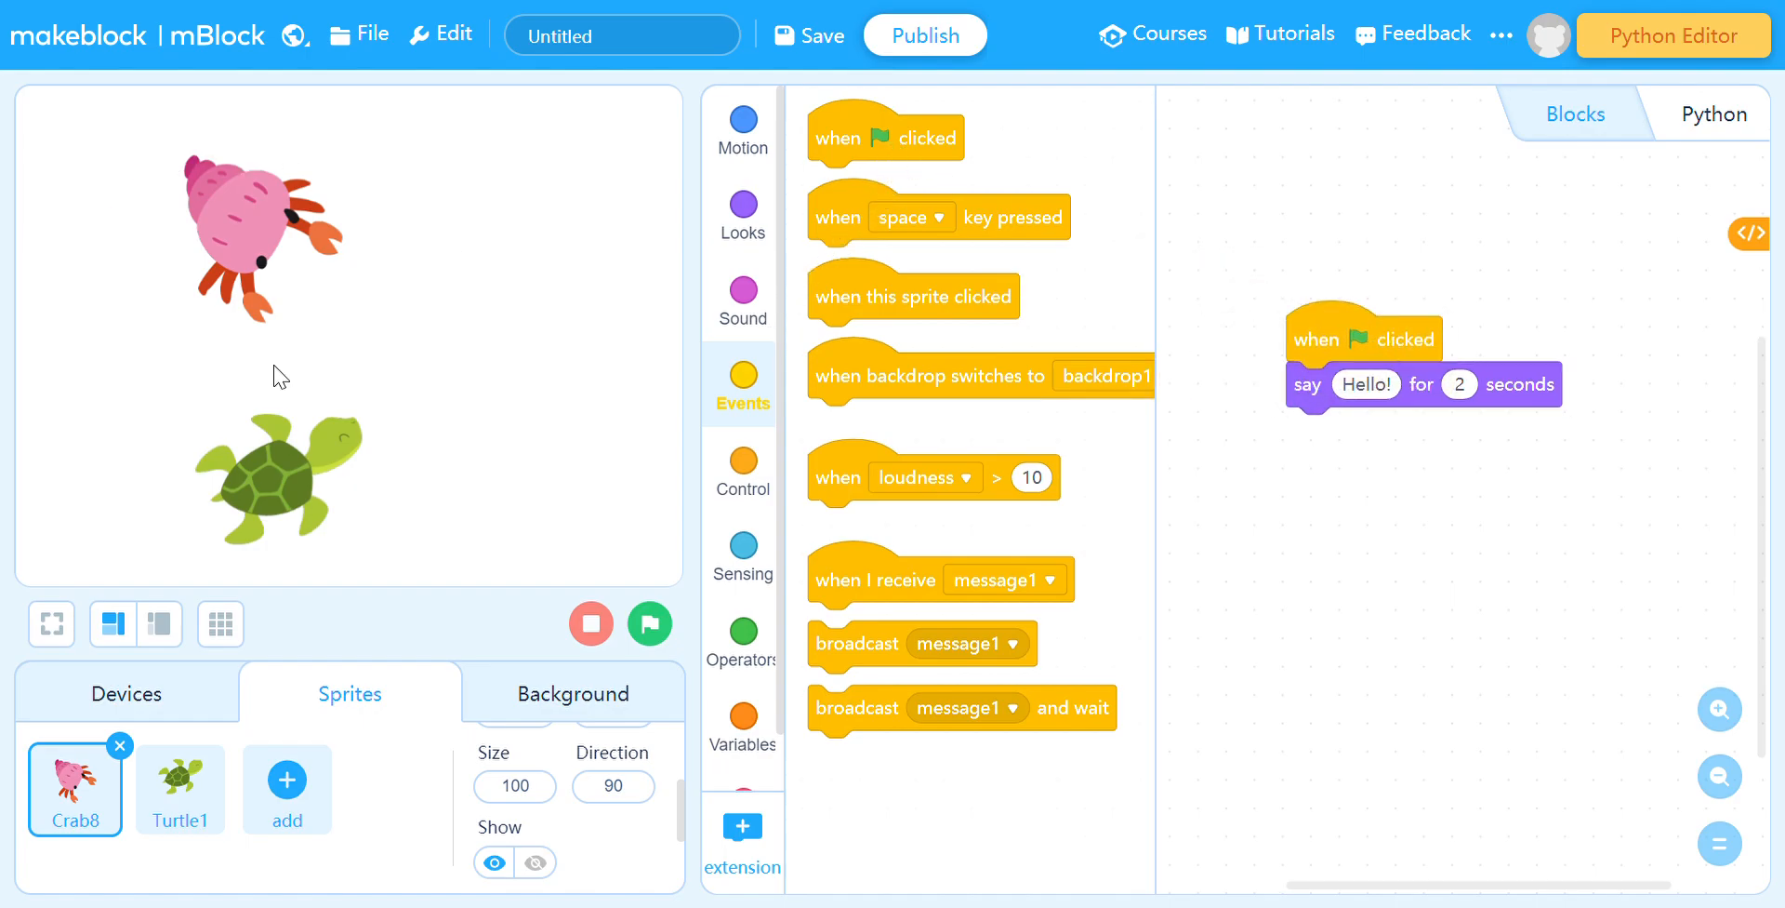
mouse_move(1577, 491)
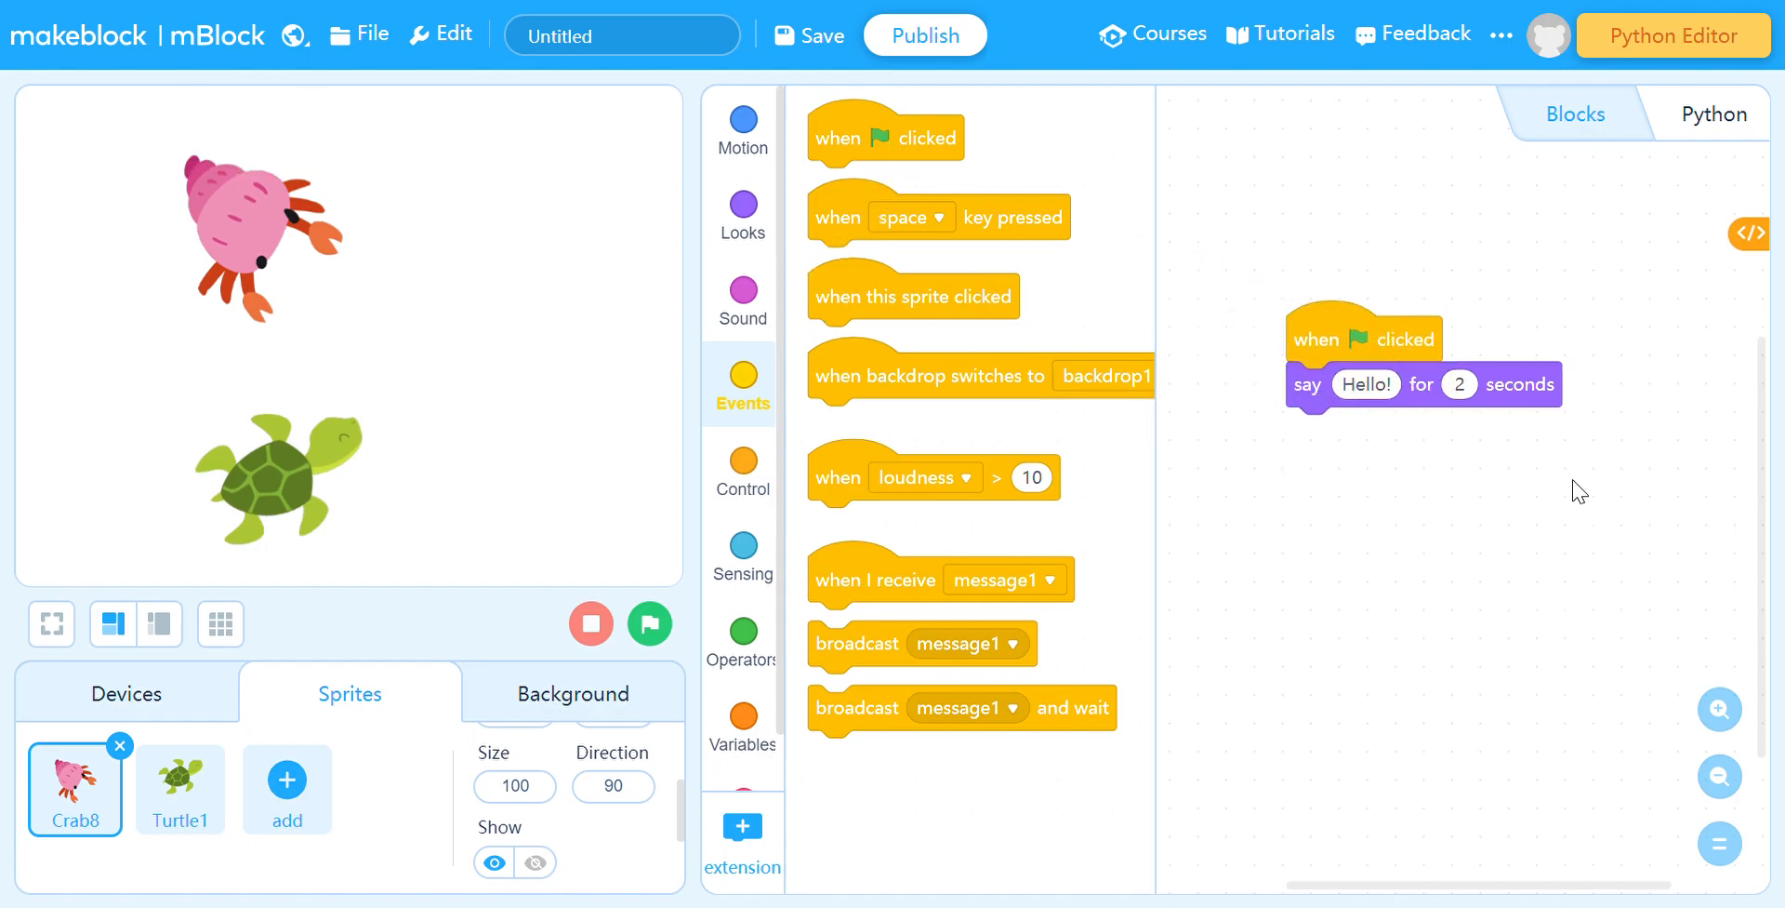
left_click(1365, 385)
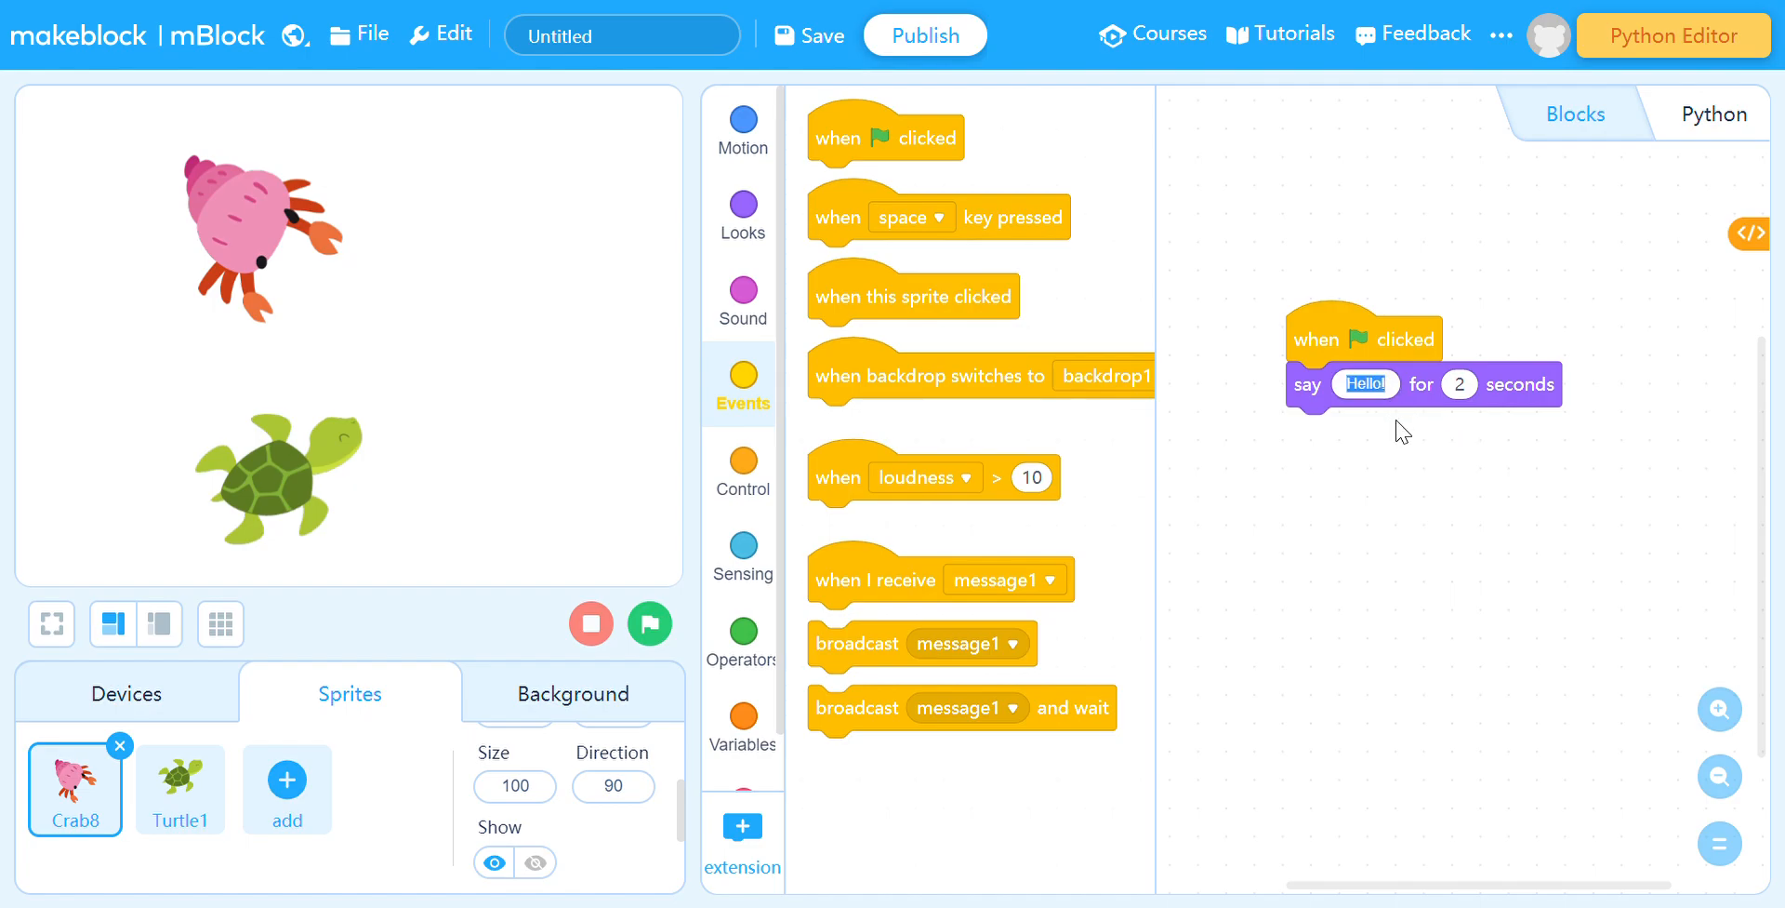
left_click(1459, 385)
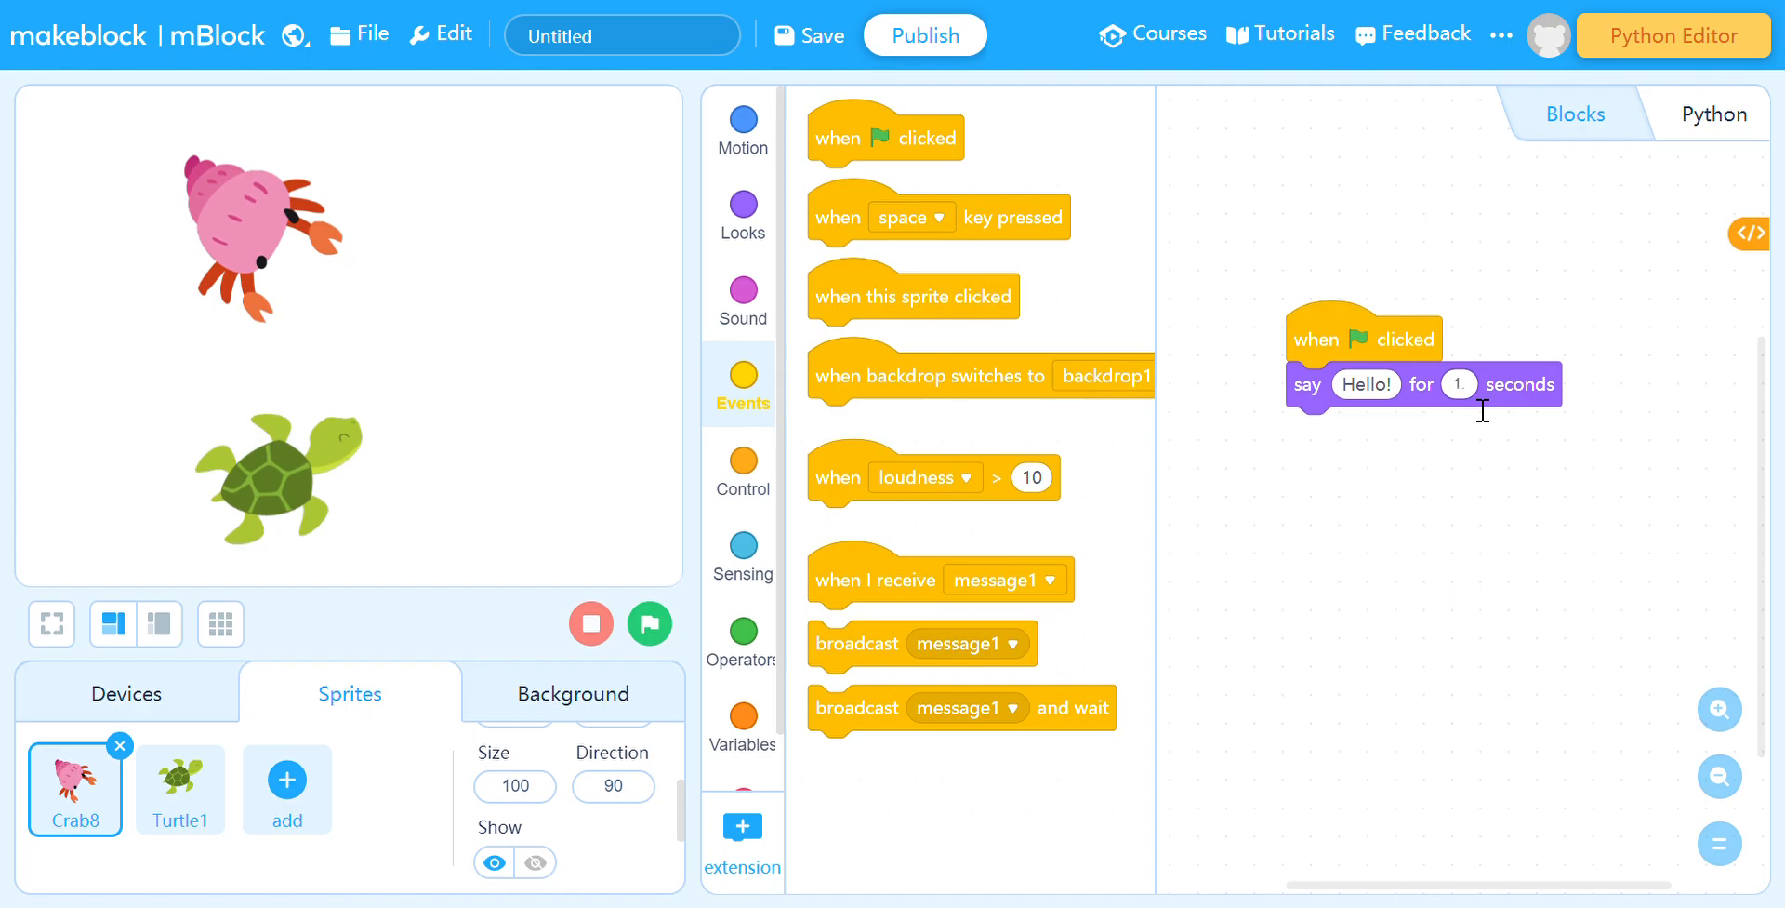
type("1.5")
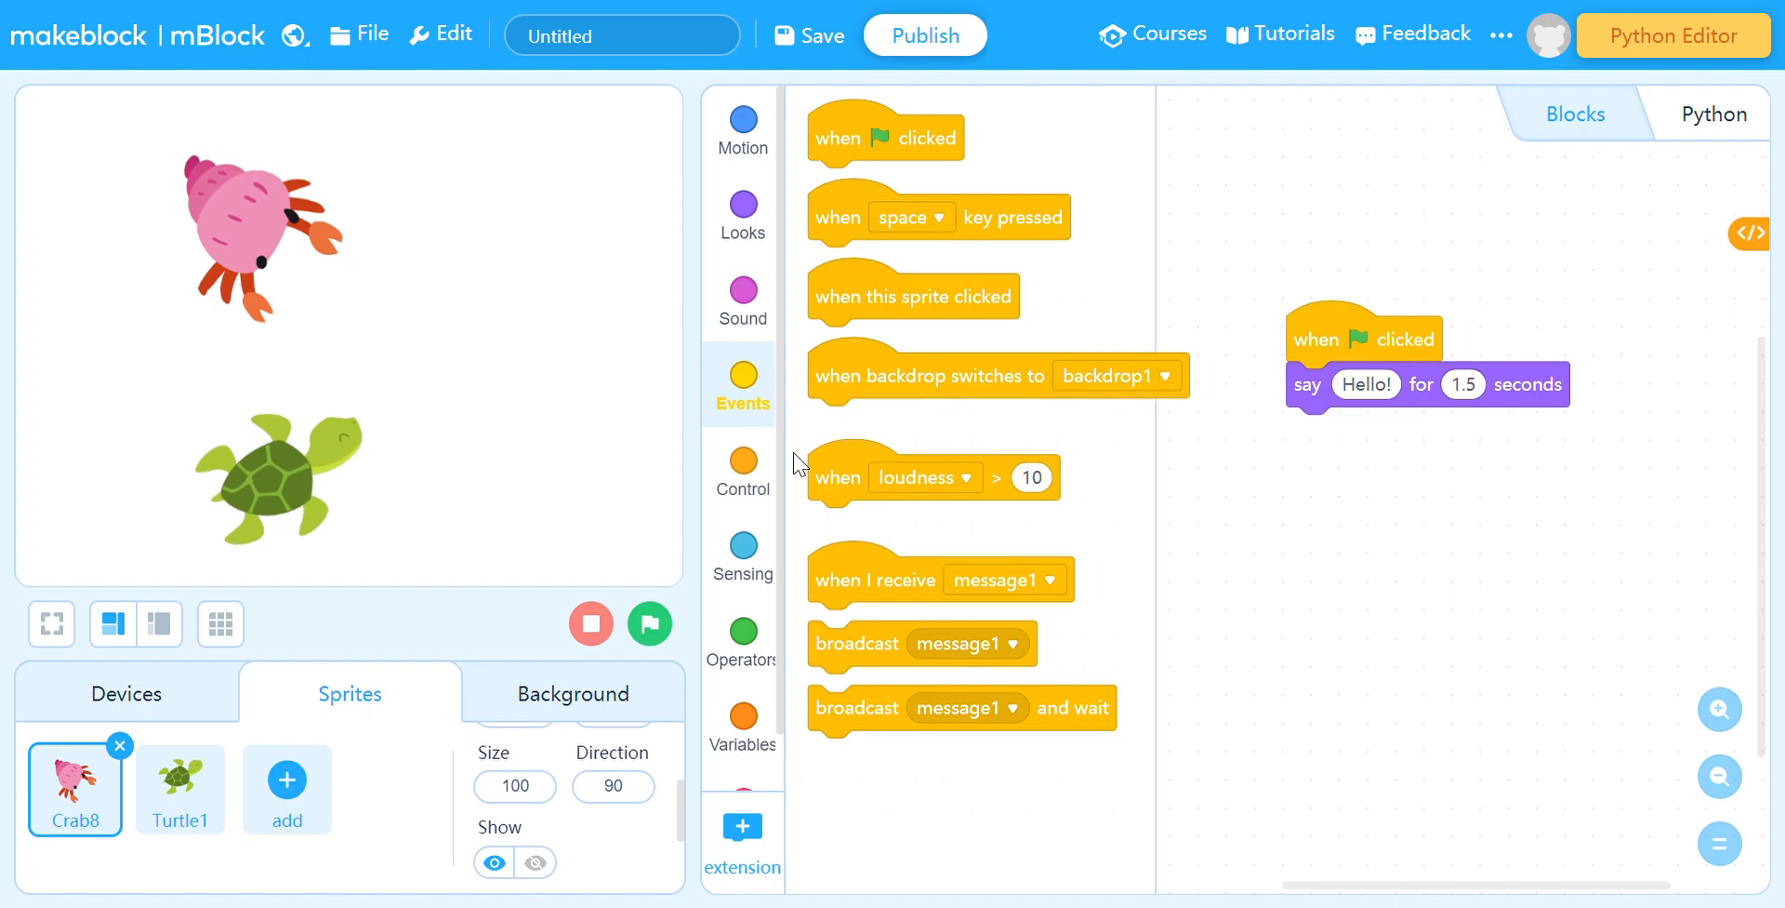
After the greeting, broadcast a new message named Speak and wait
left_click(742, 469)
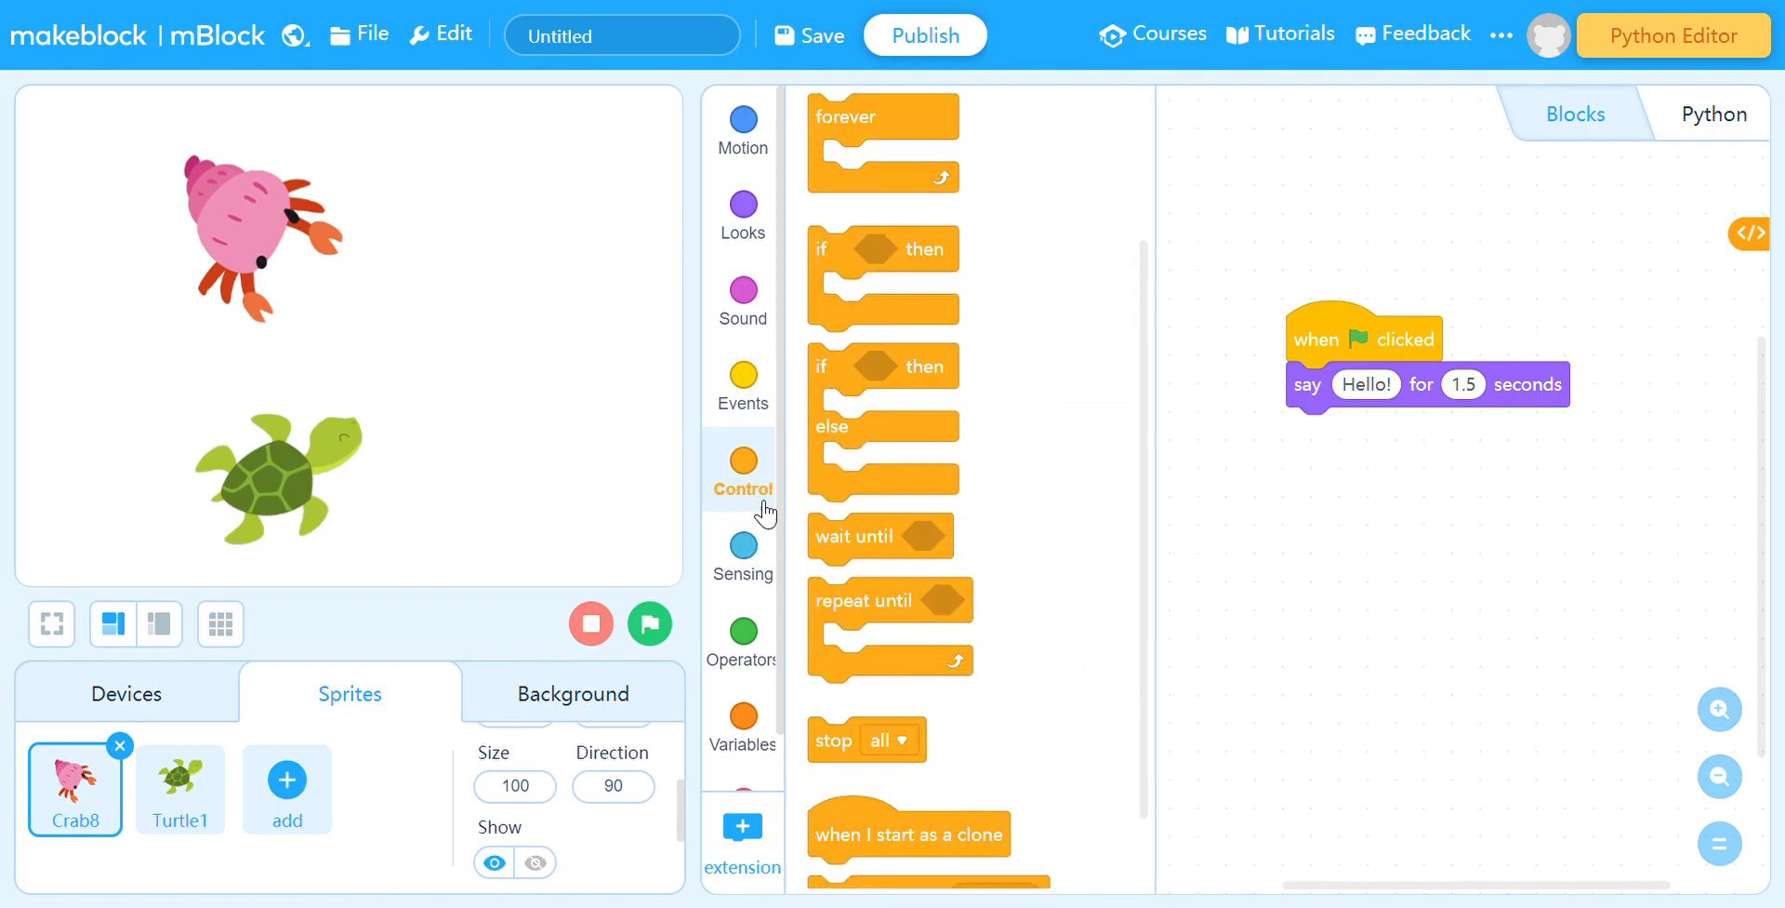
left_click(743, 374)
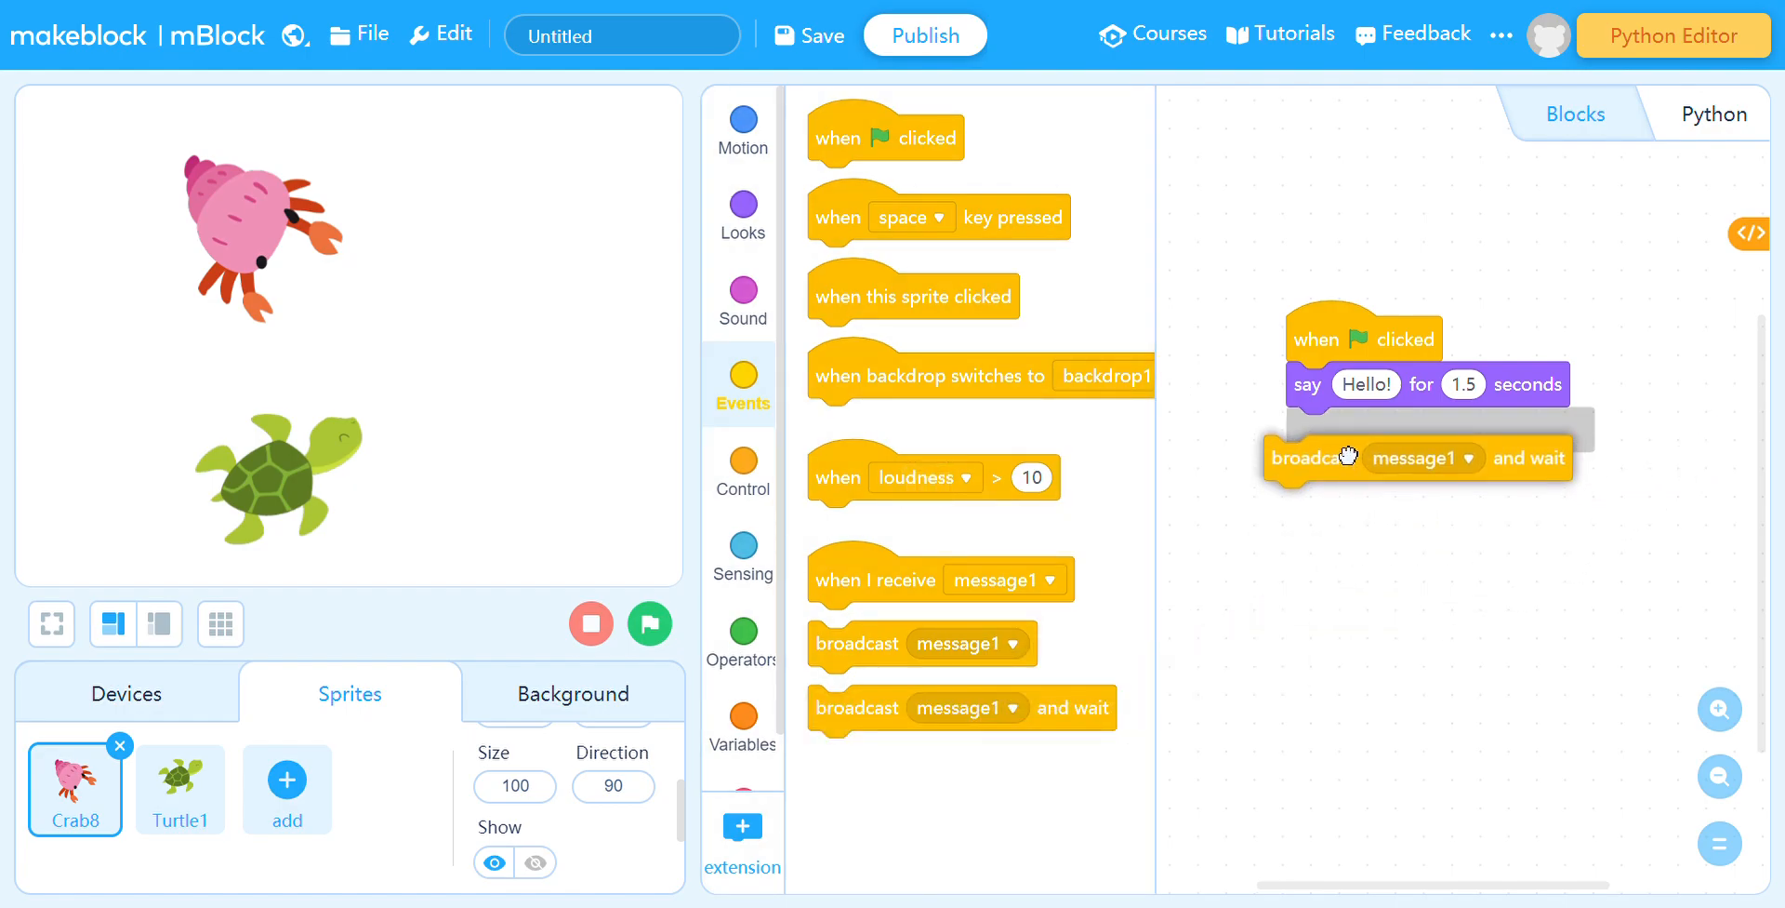
left_click(1469, 458)
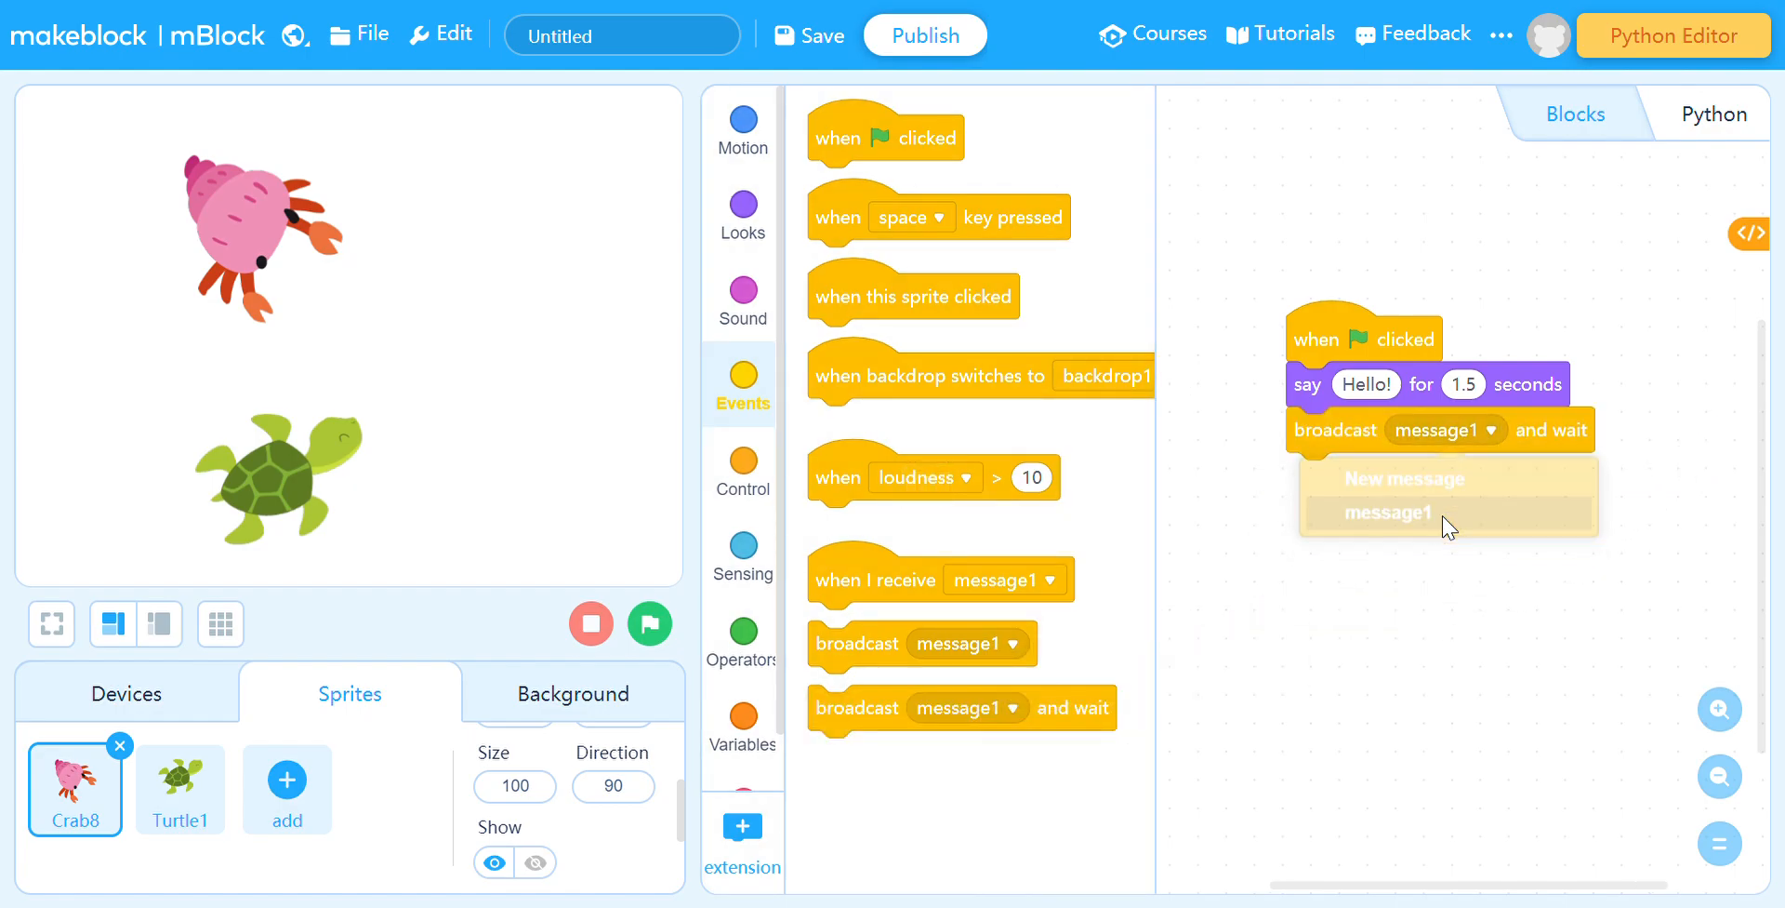
left_click(1406, 480)
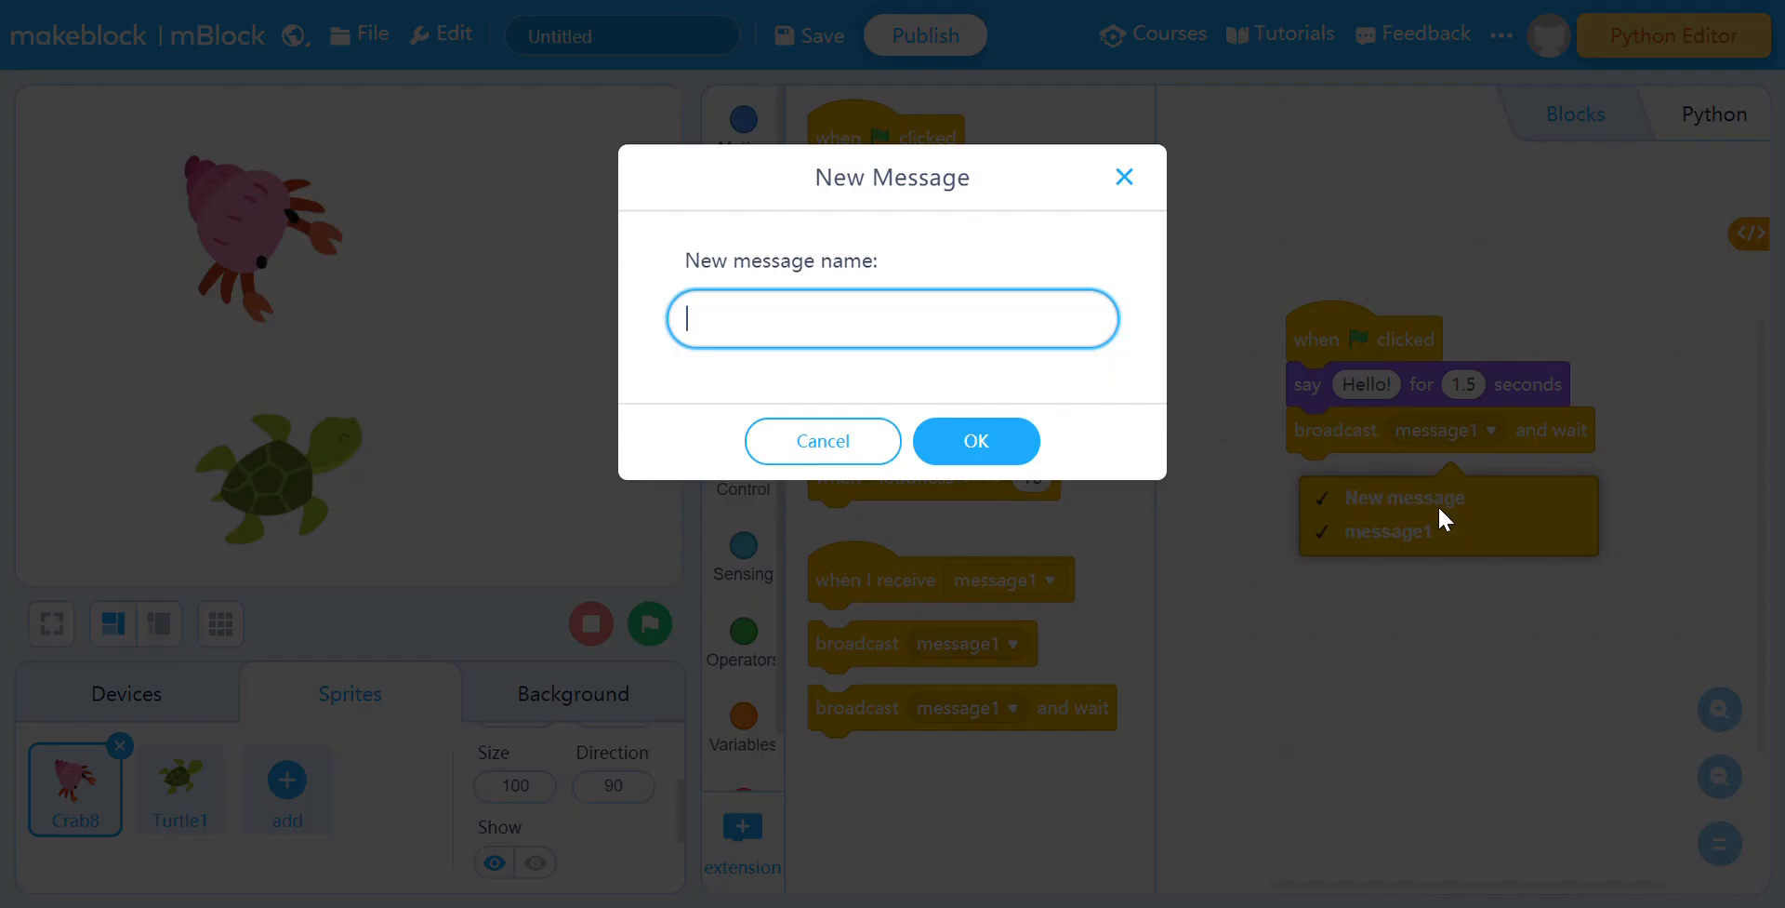
type("S")
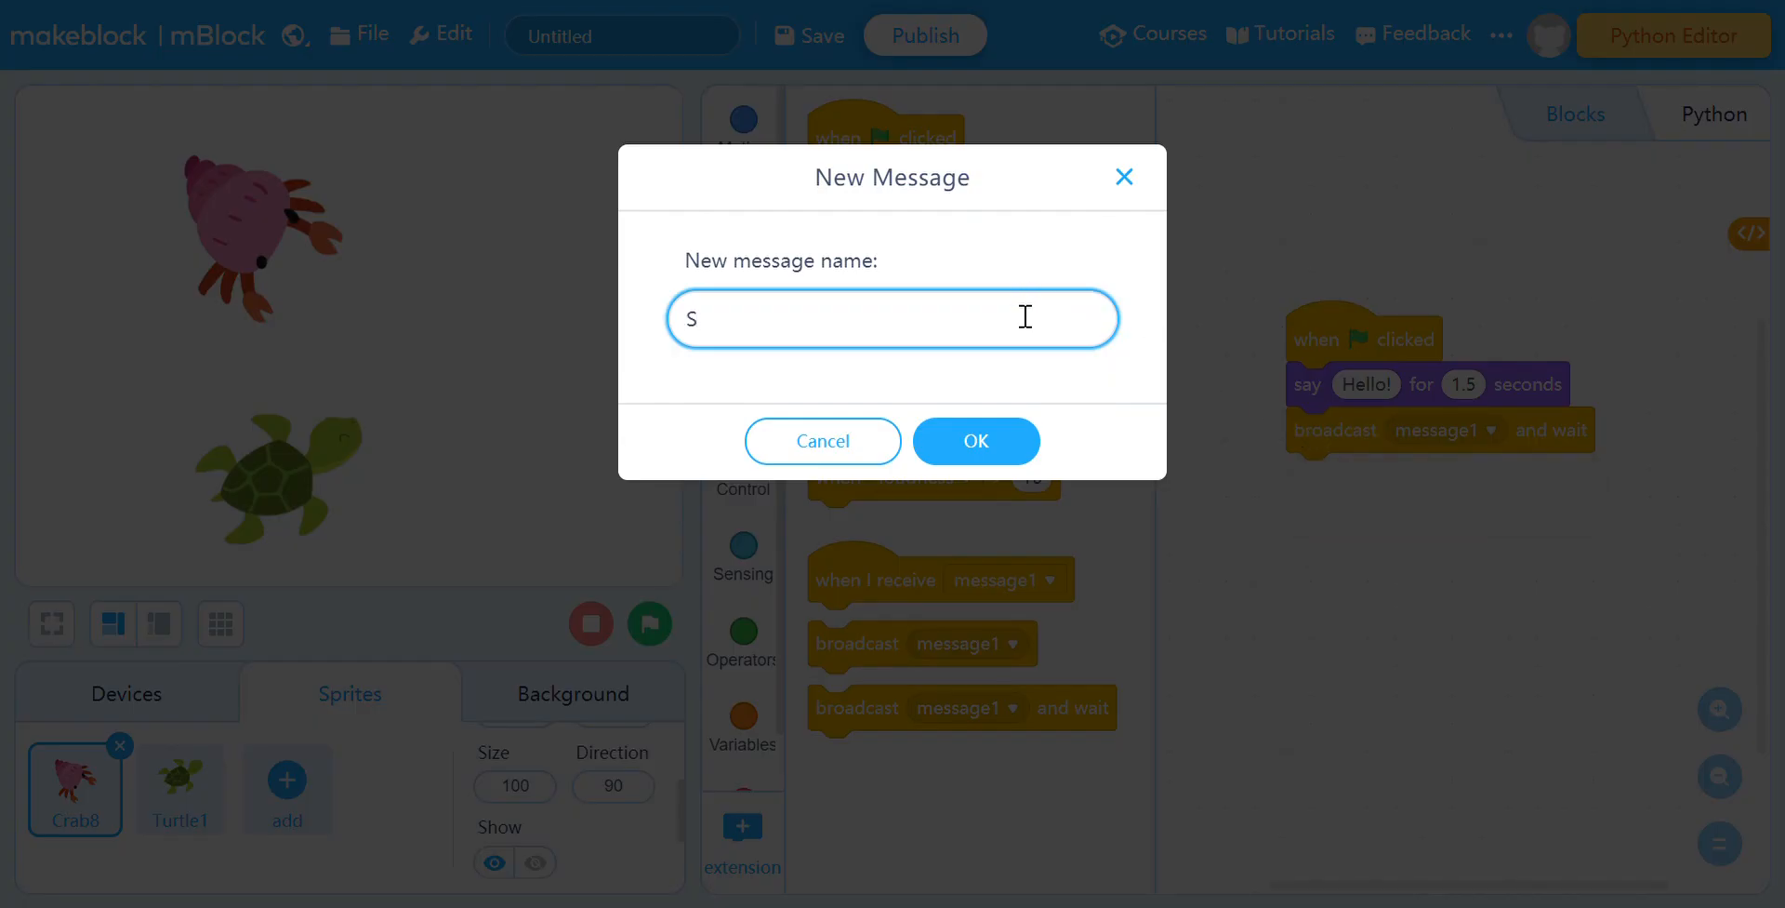
type("peak")
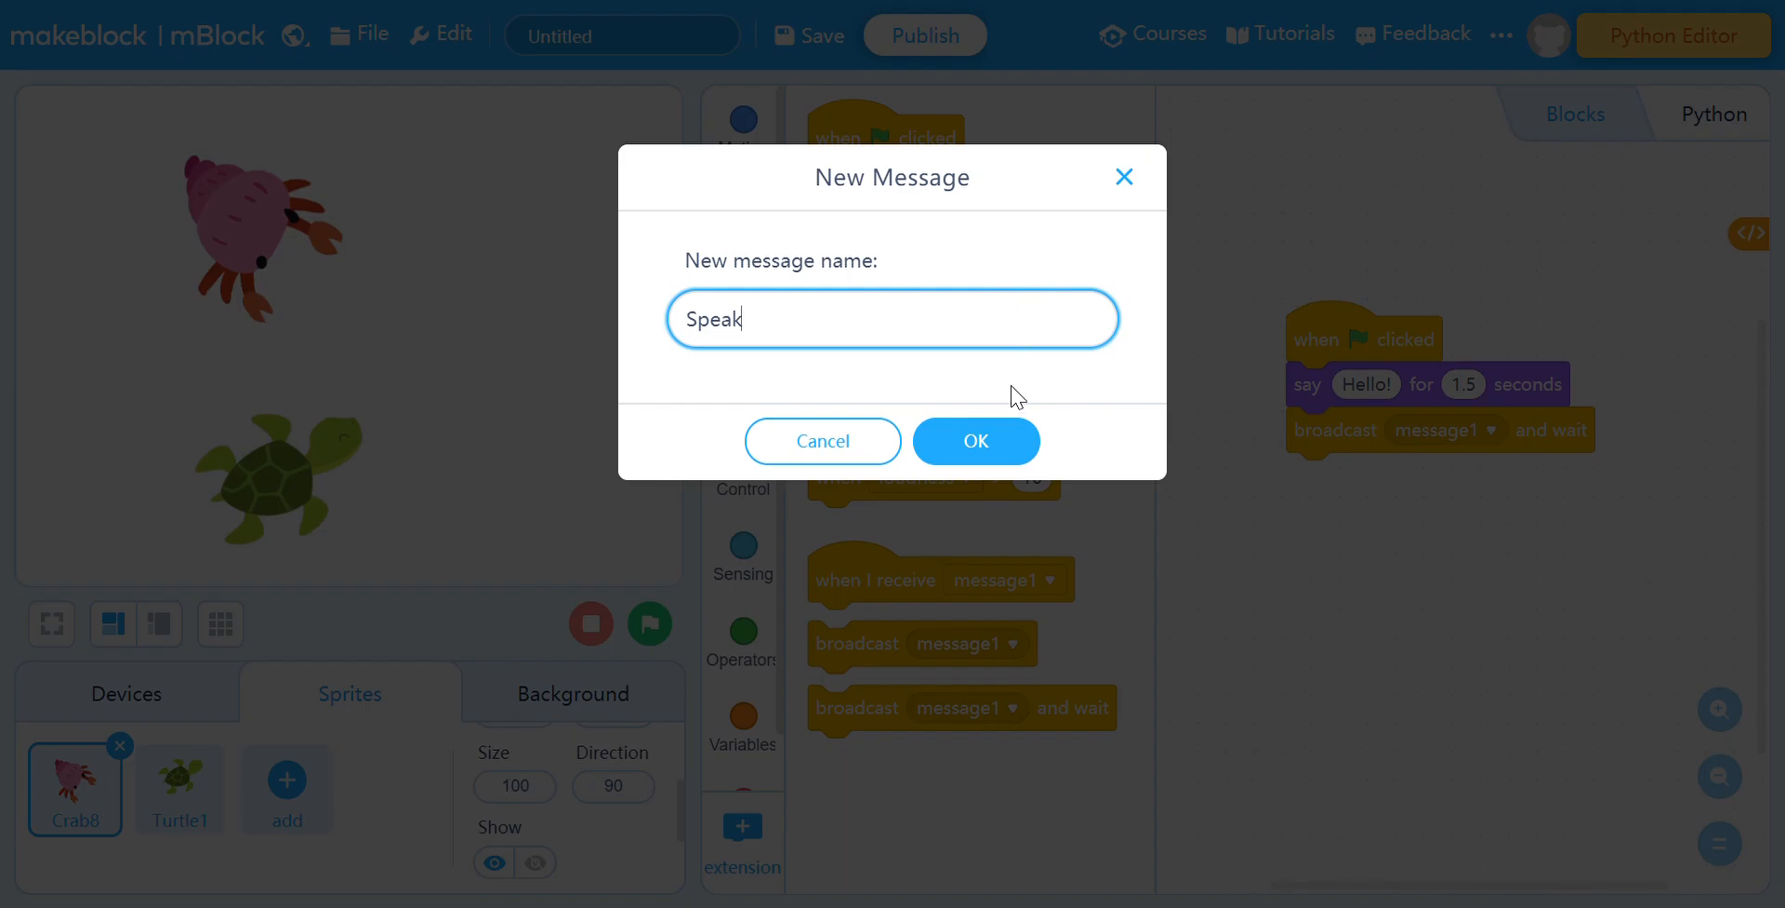
left_click(974, 441)
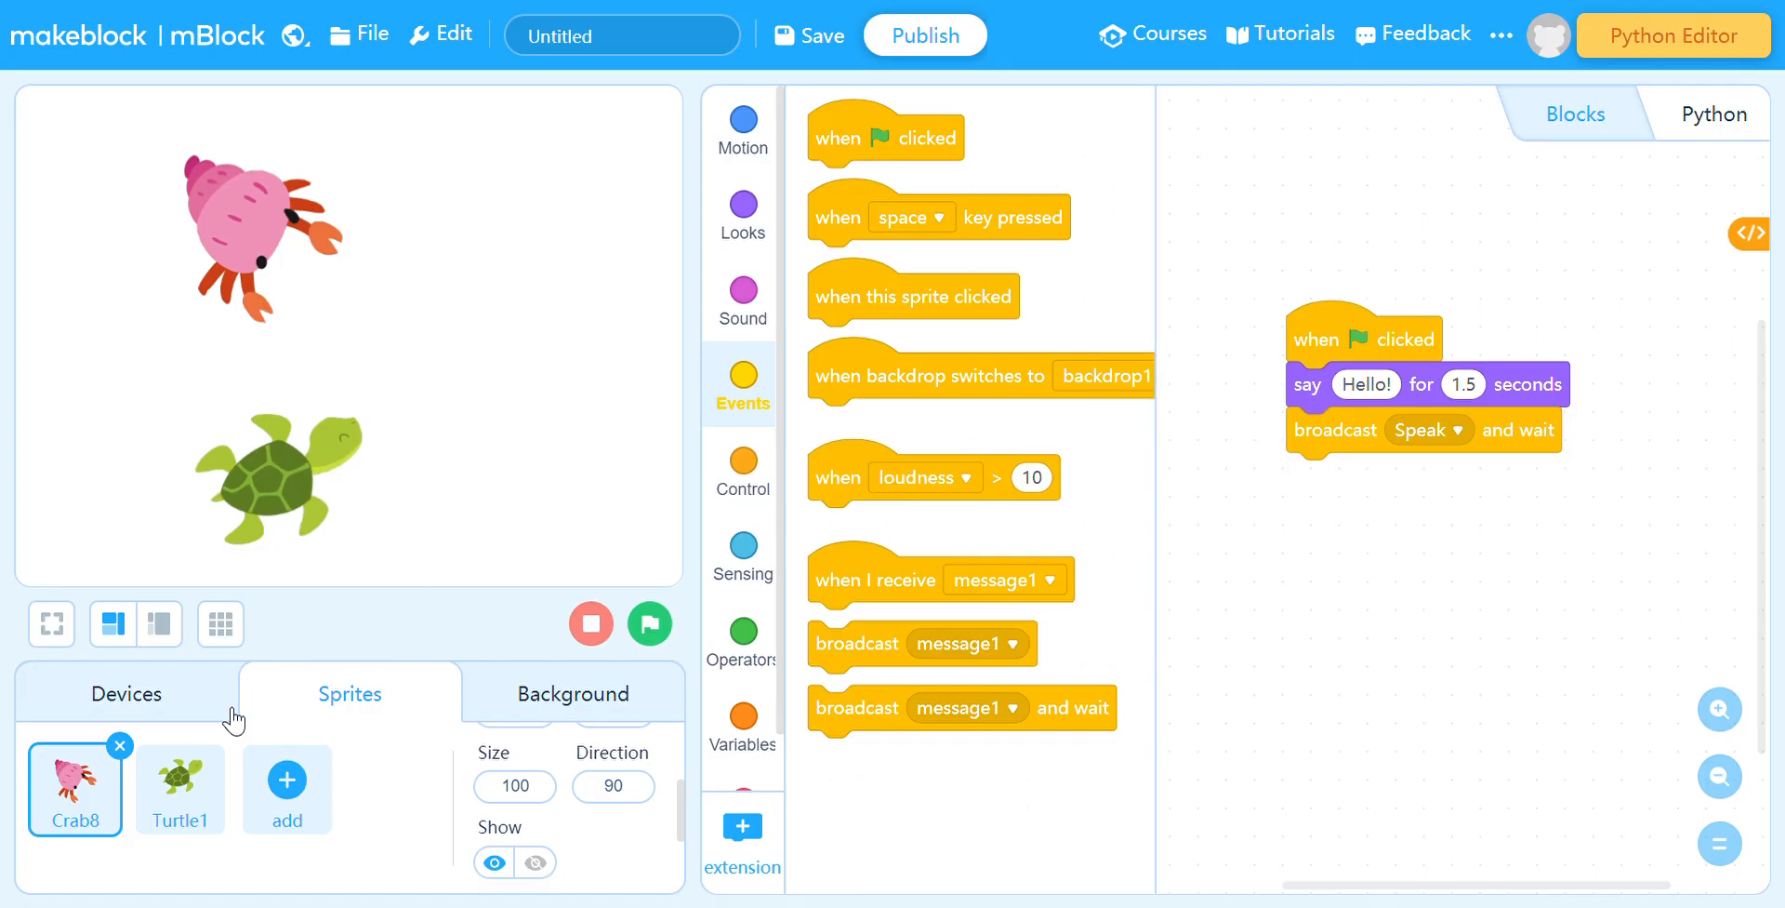
Give Turtle1 a 'when I receive Speak' script saying Hi there! for 2 seconds, then run the project
left_click(181, 789)
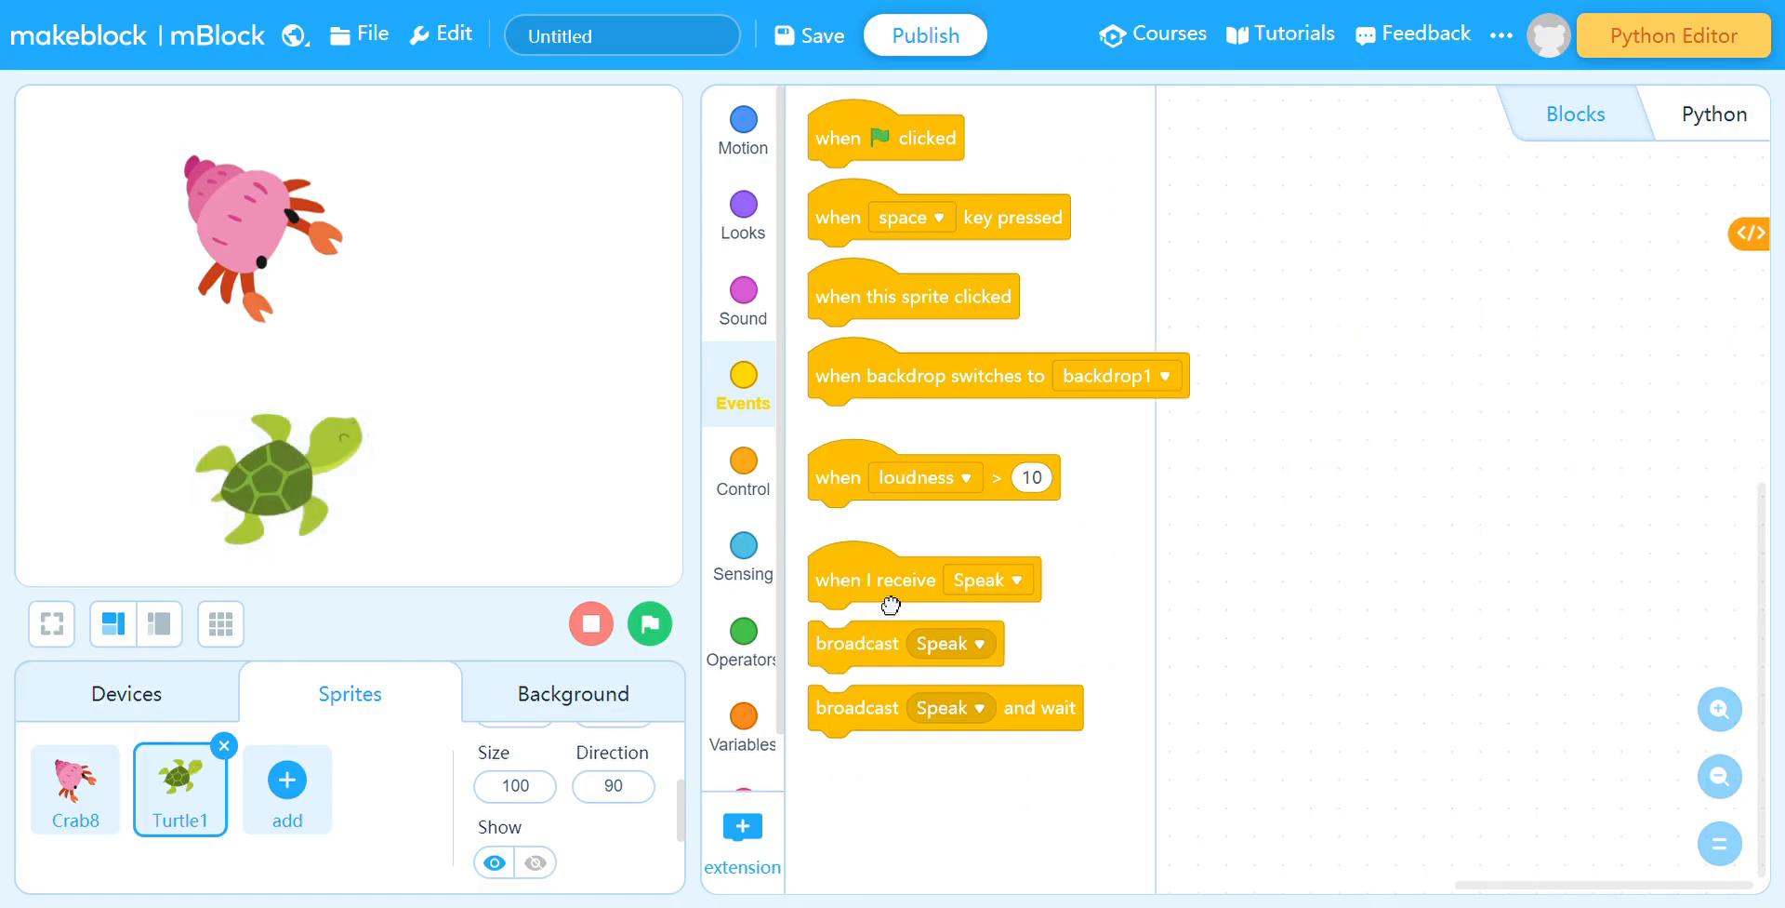
left_click_drag(895, 580, 1473, 495)
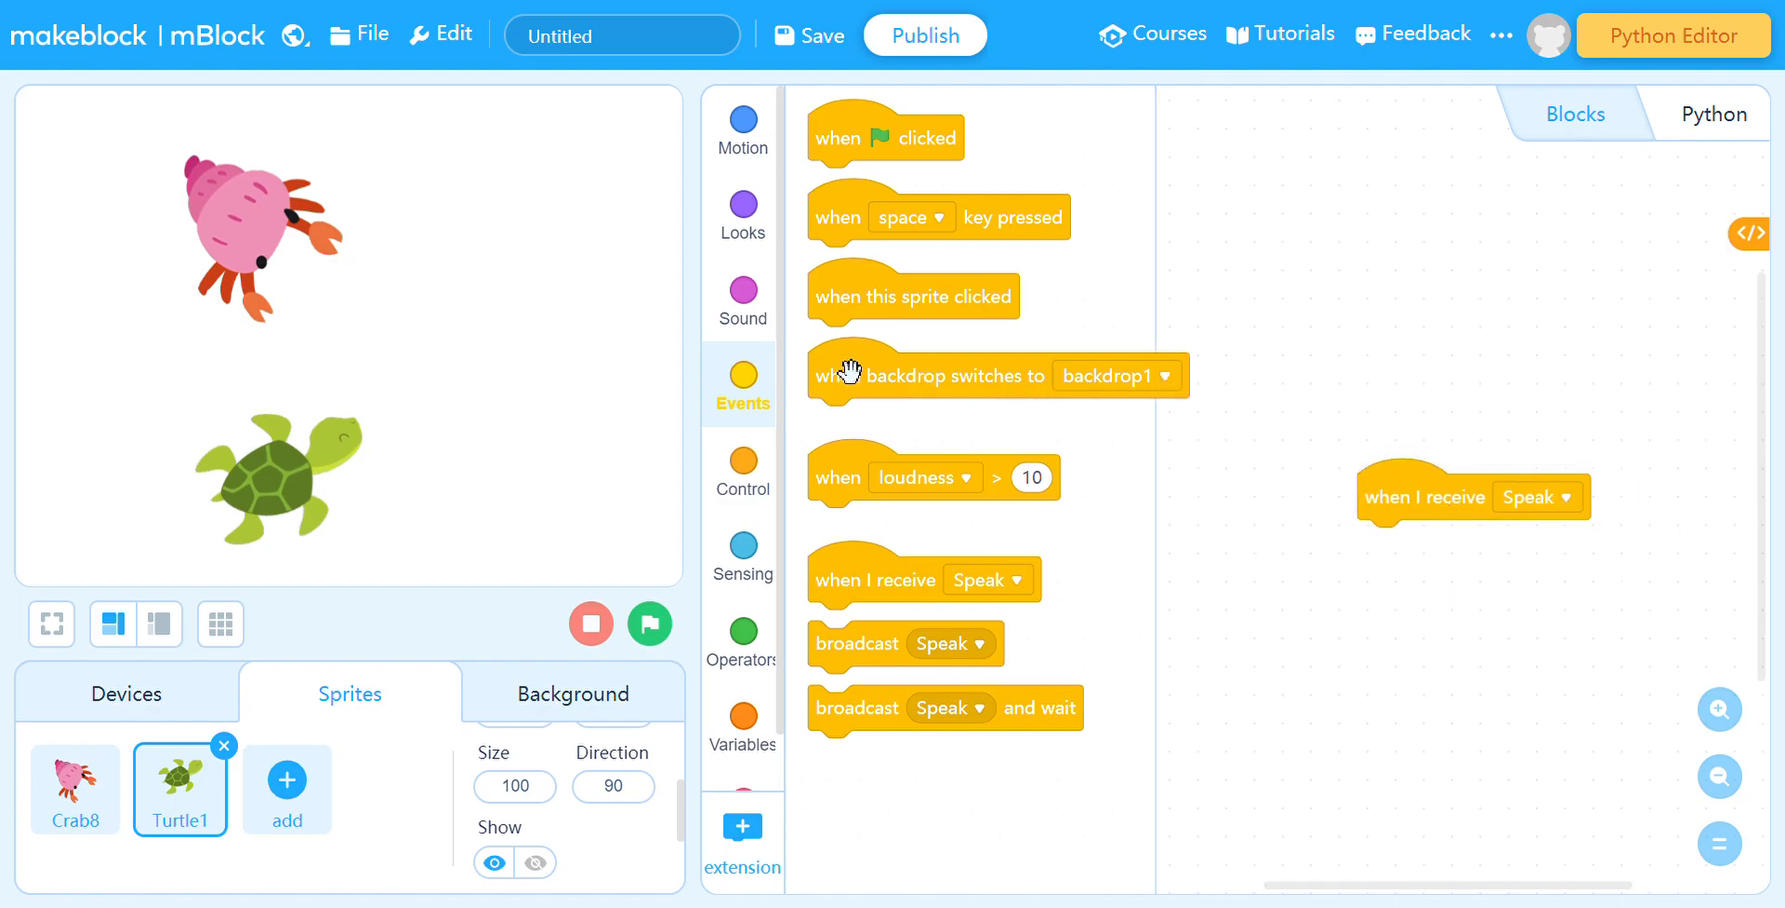
left_click(742, 206)
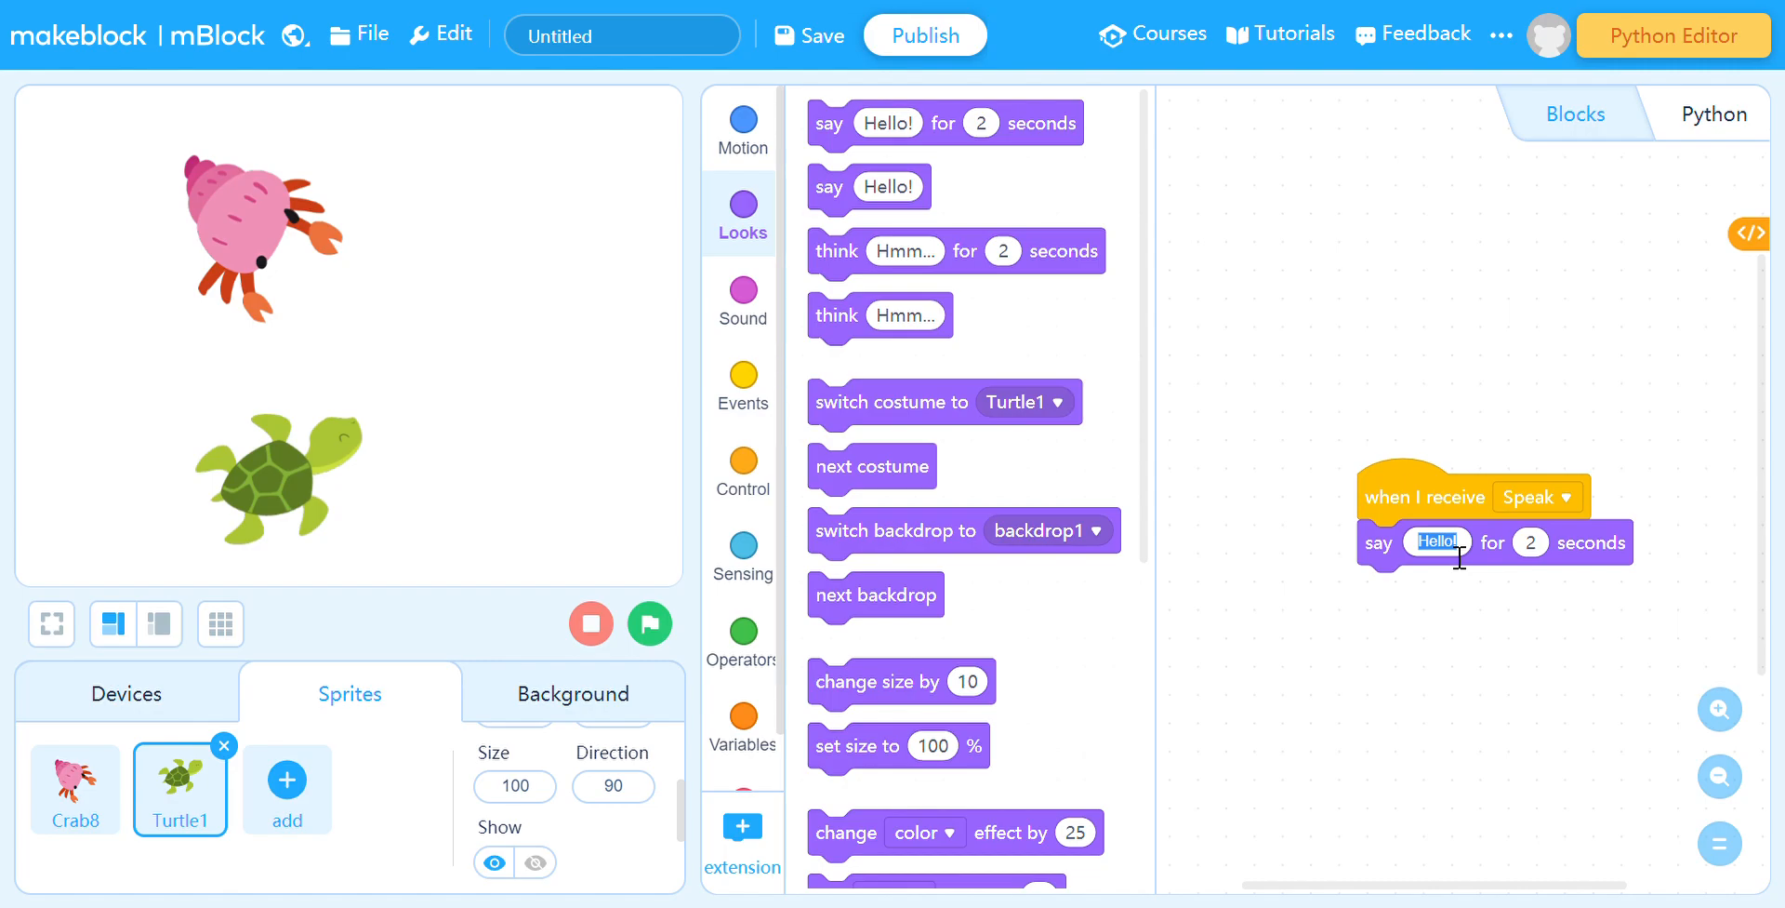
type("Hi there")
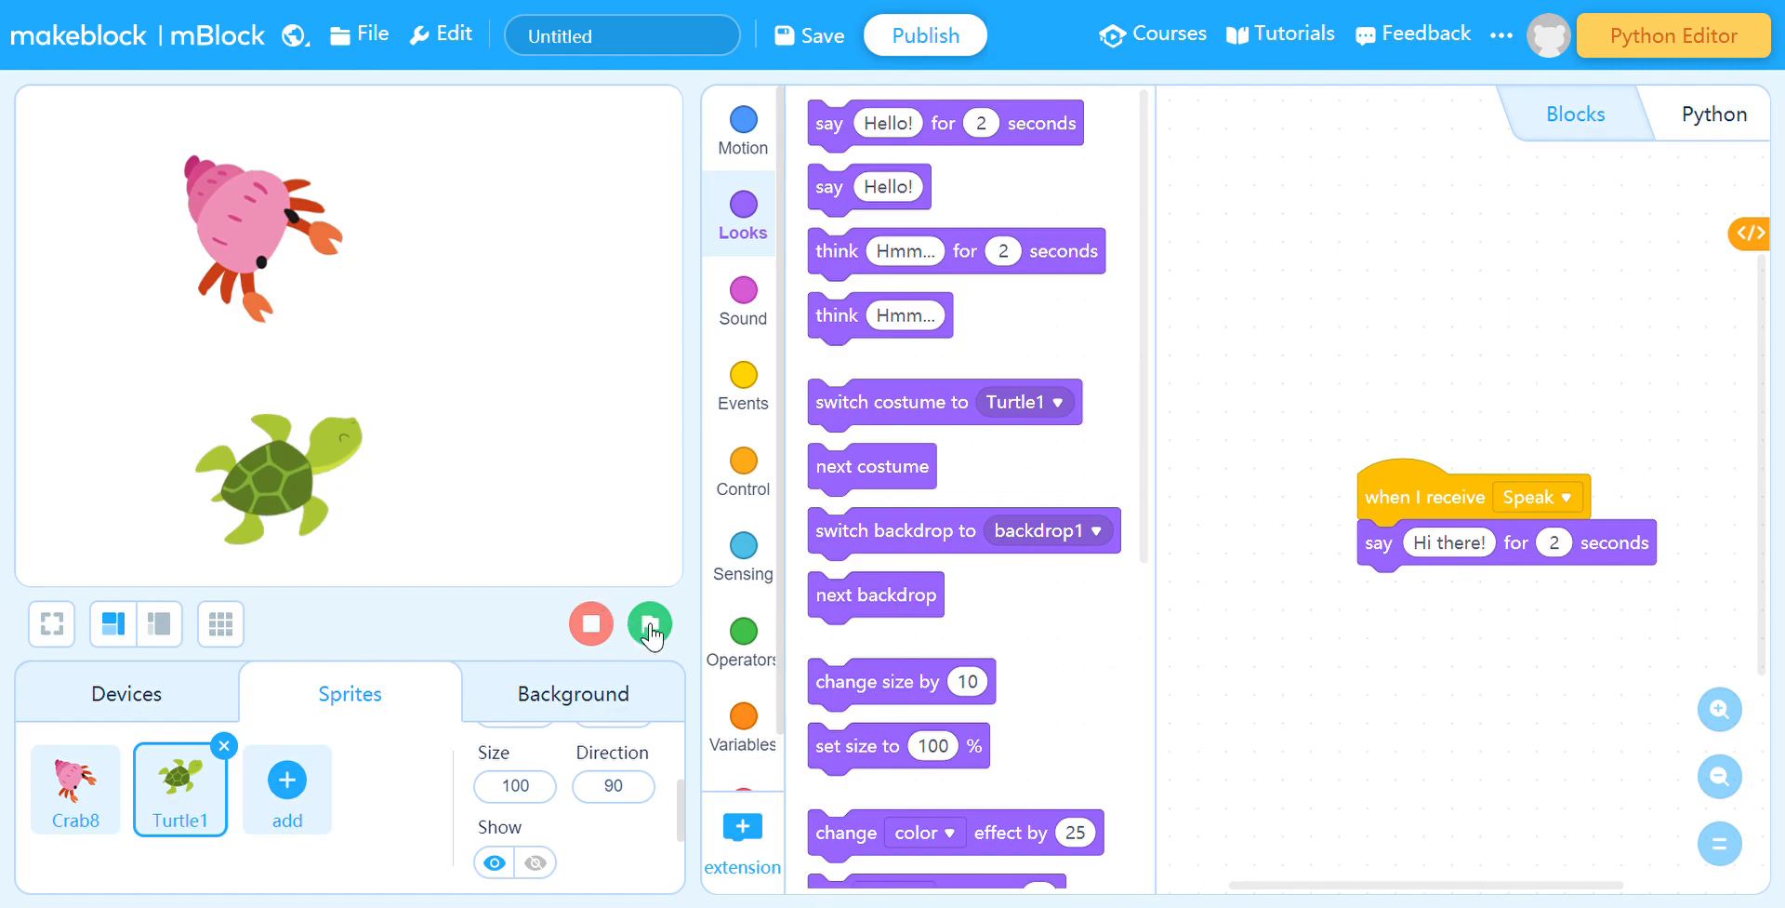
left_click(651, 625)
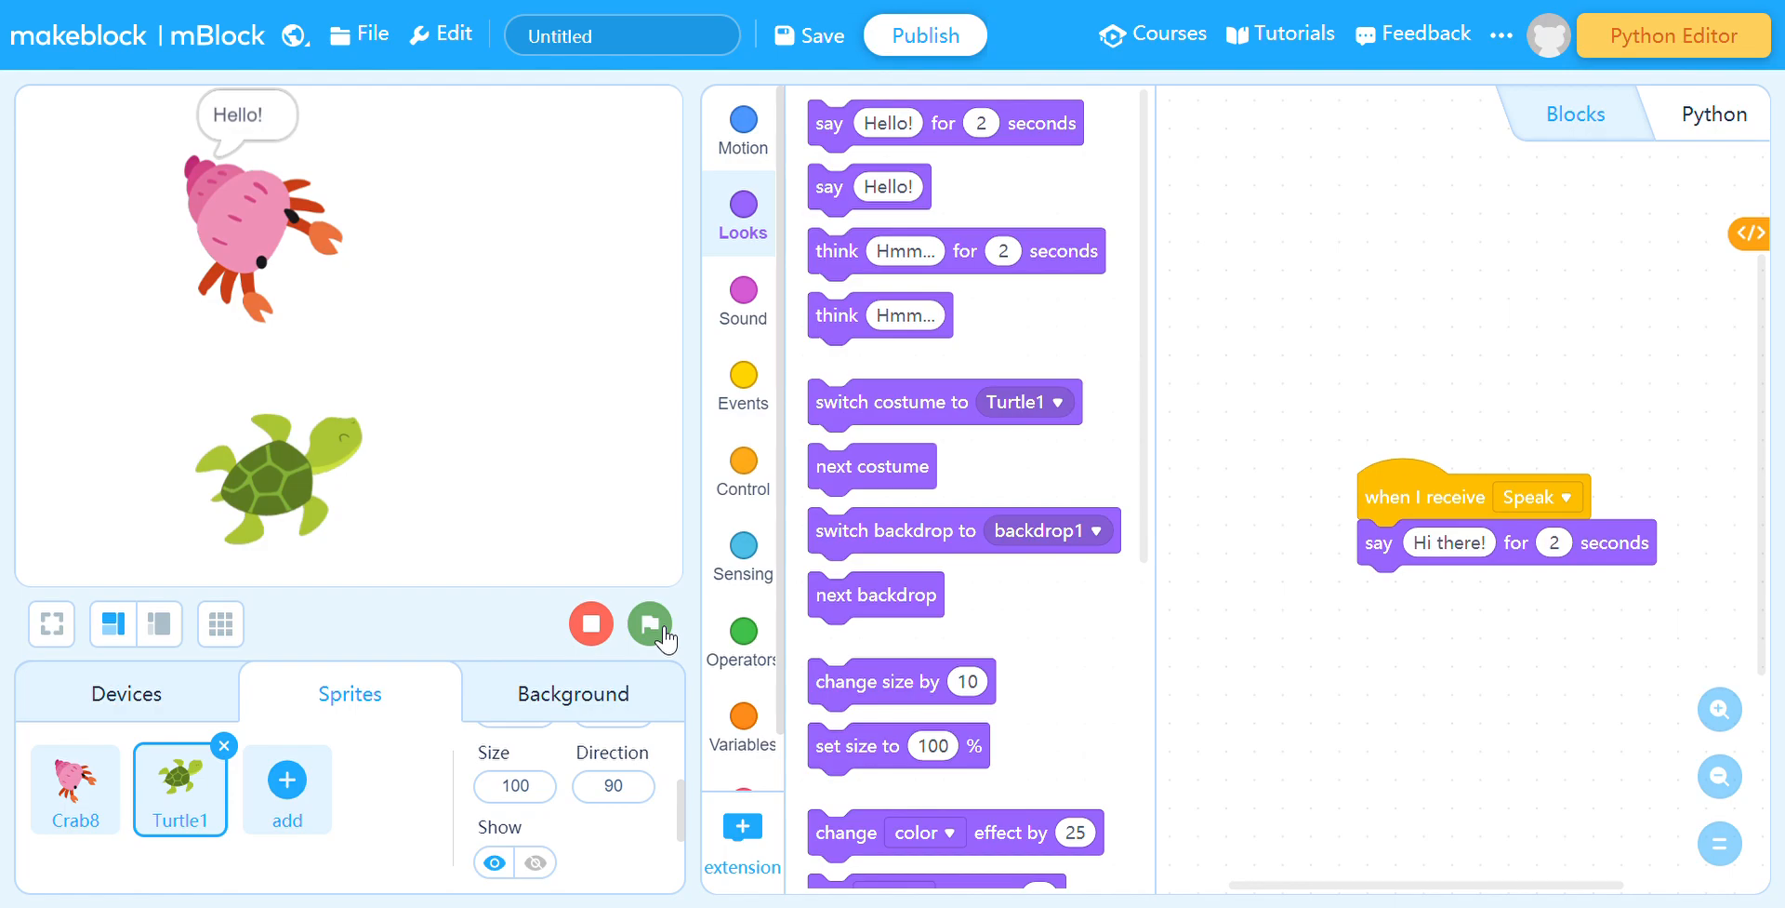
left_click(649, 623)
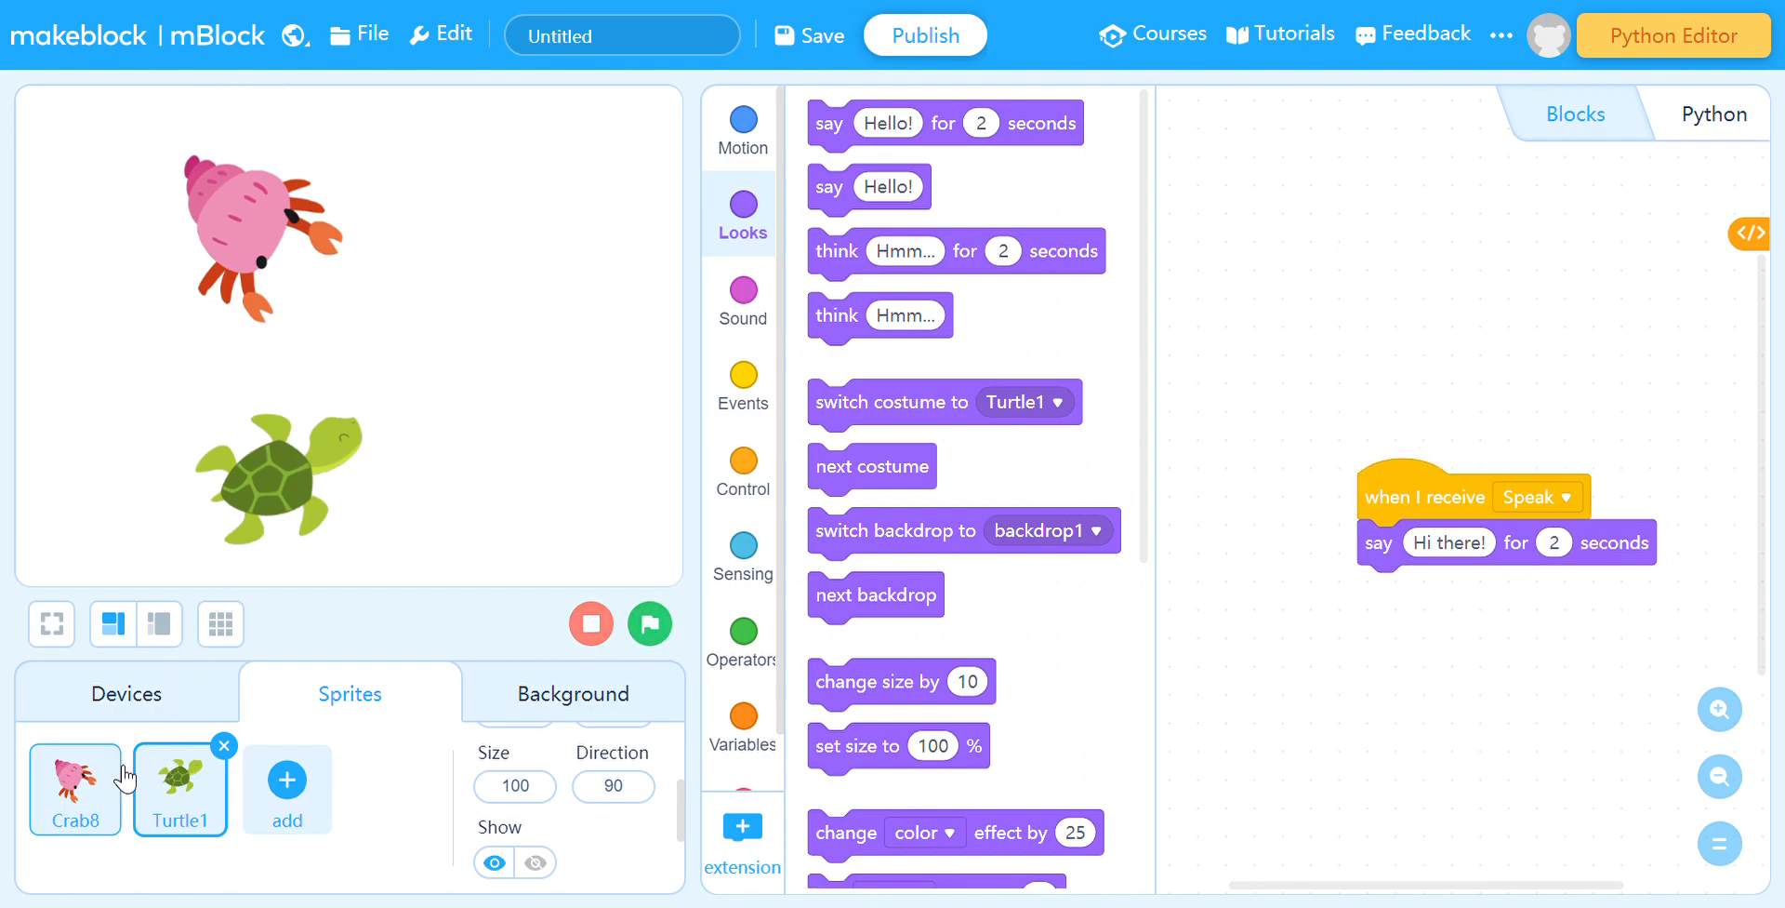
Set the crab's second speech to "I'm a crab wandering in this journey of joy."
left_click(74, 789)
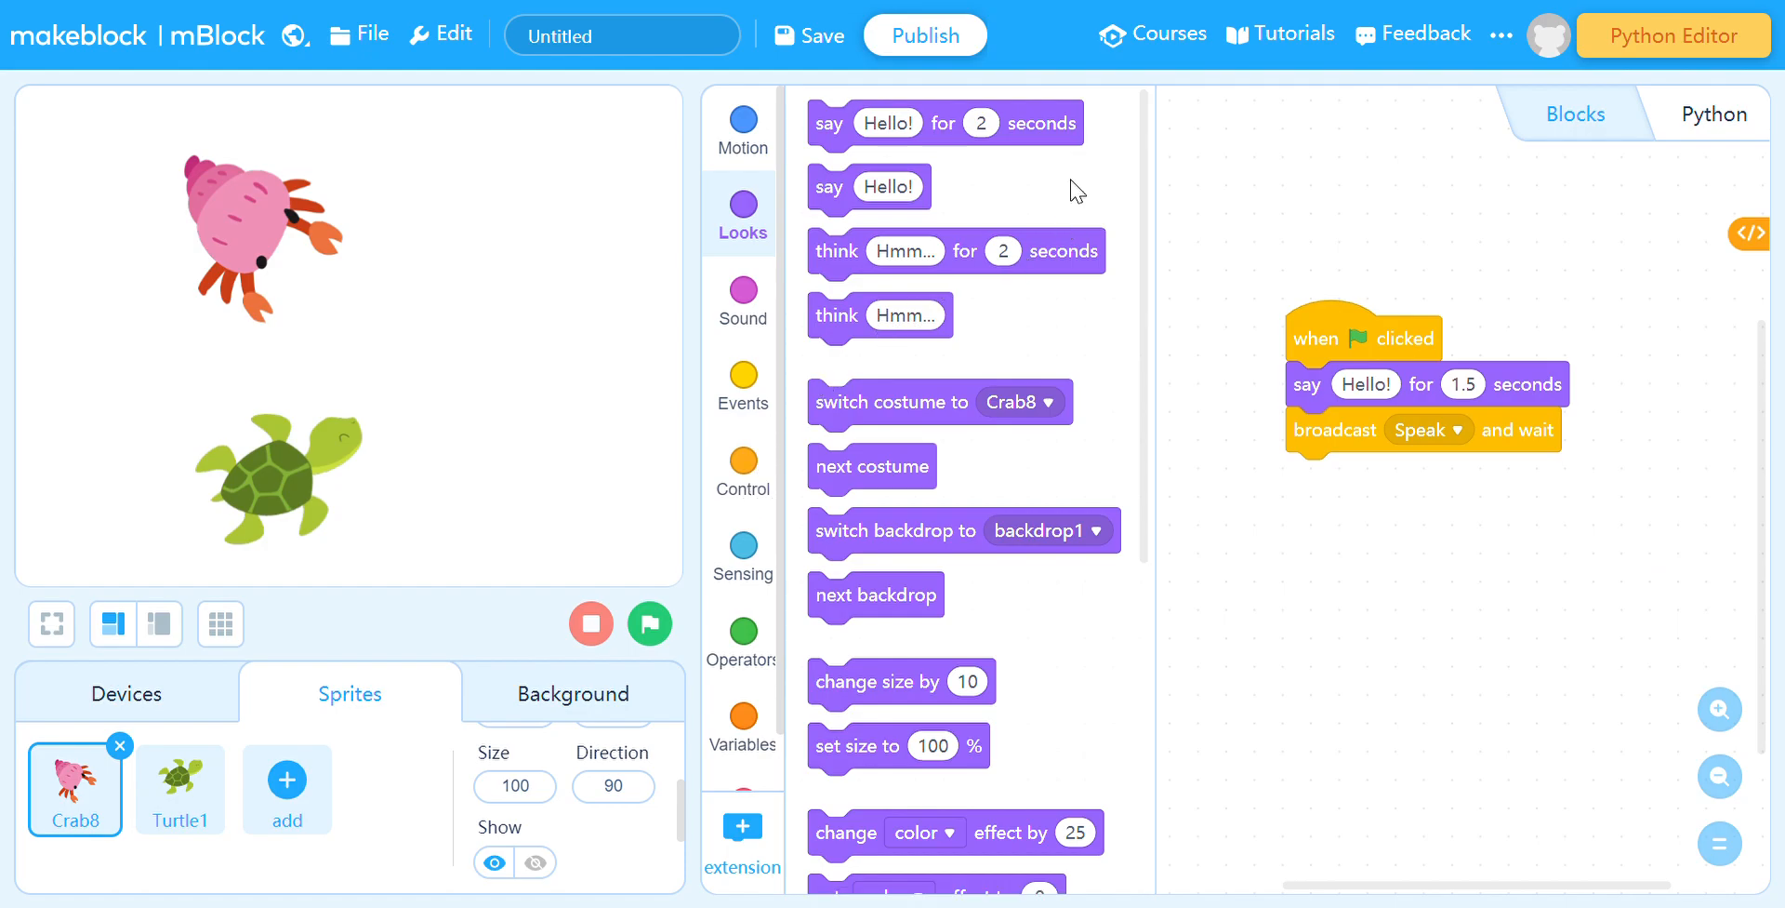
mouse_move(975, 138)
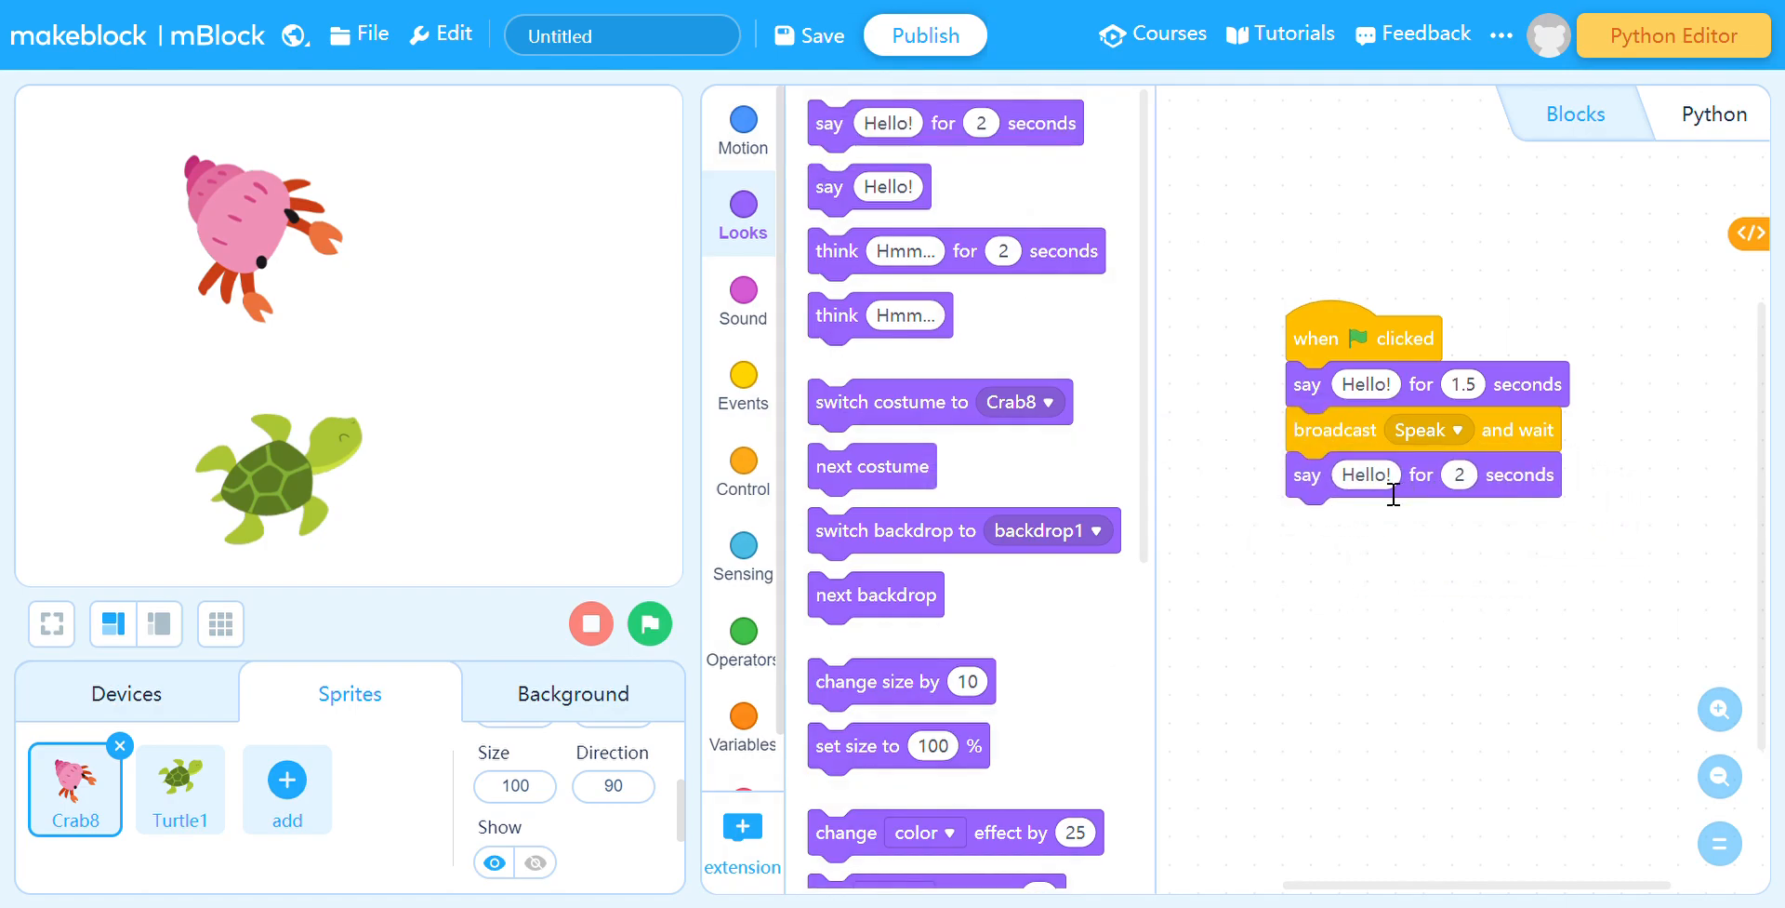
type("I am")
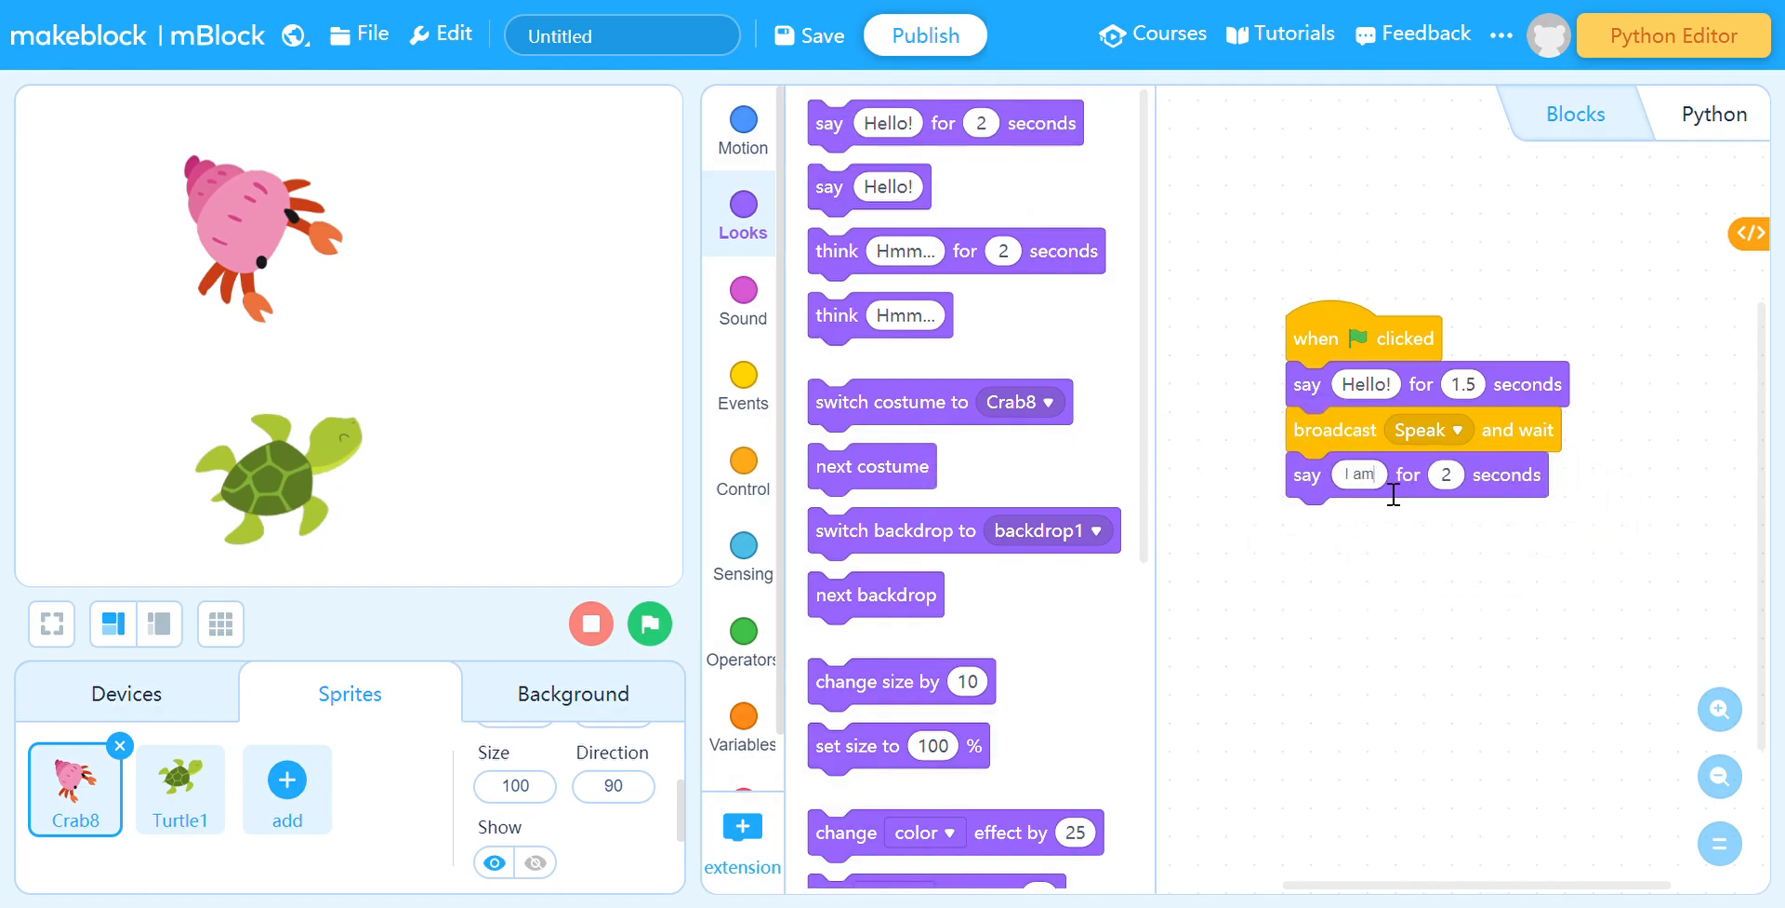
left_click(1358, 474)
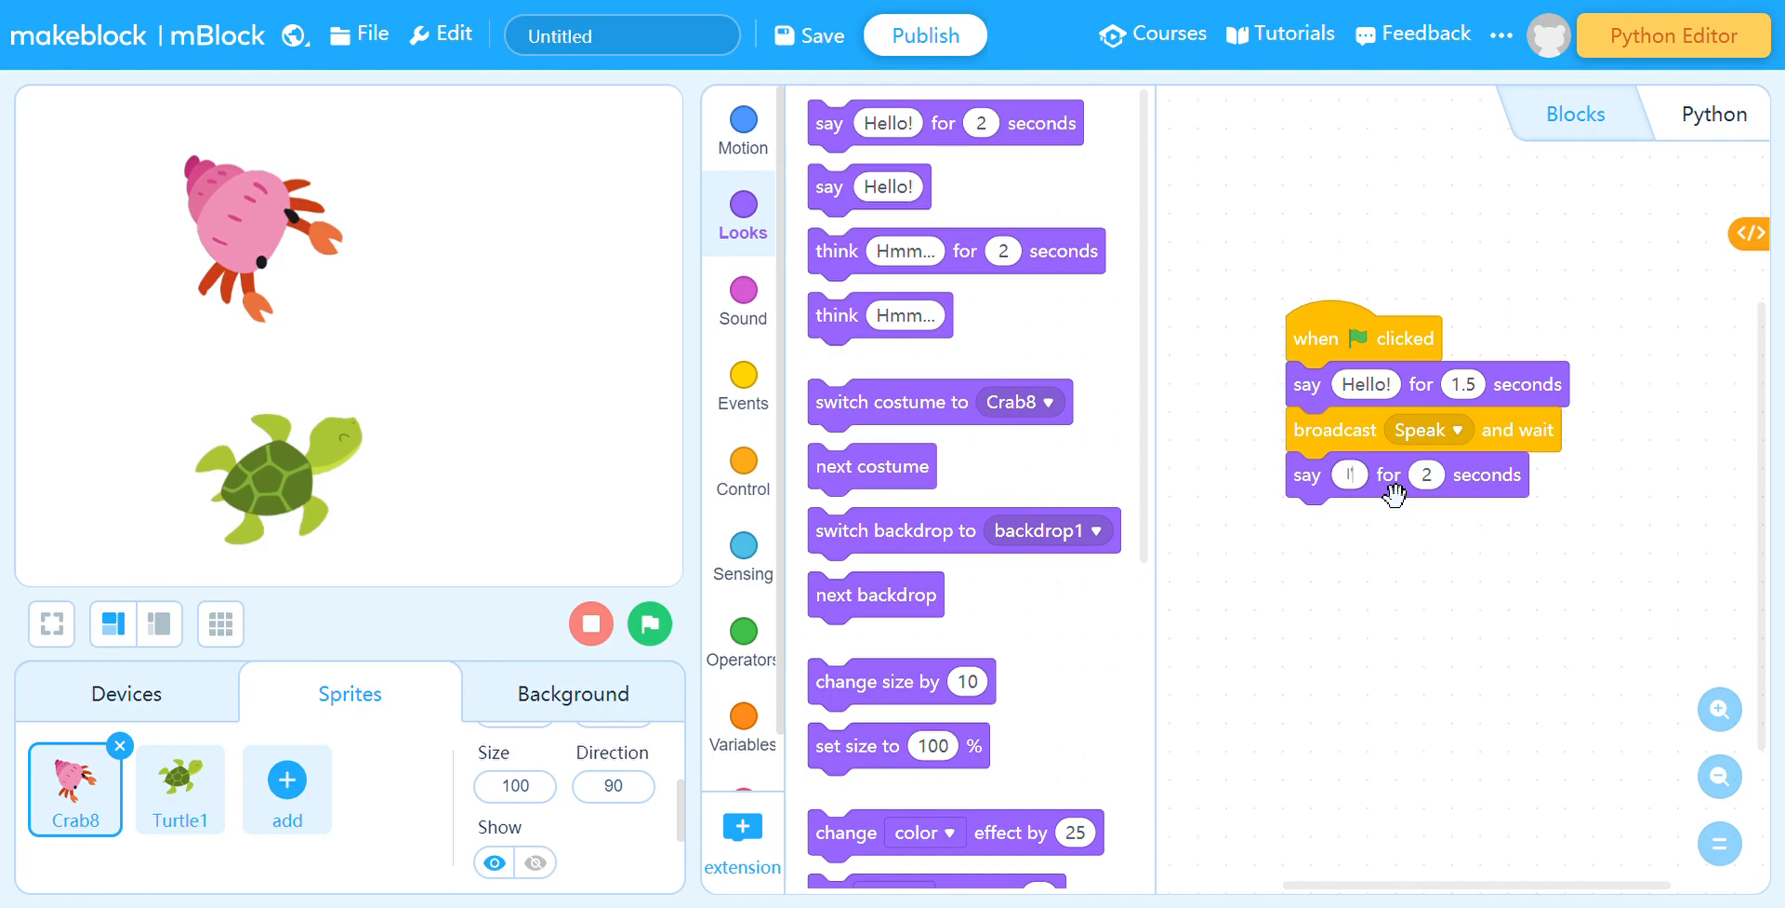
type("I'm a crab")
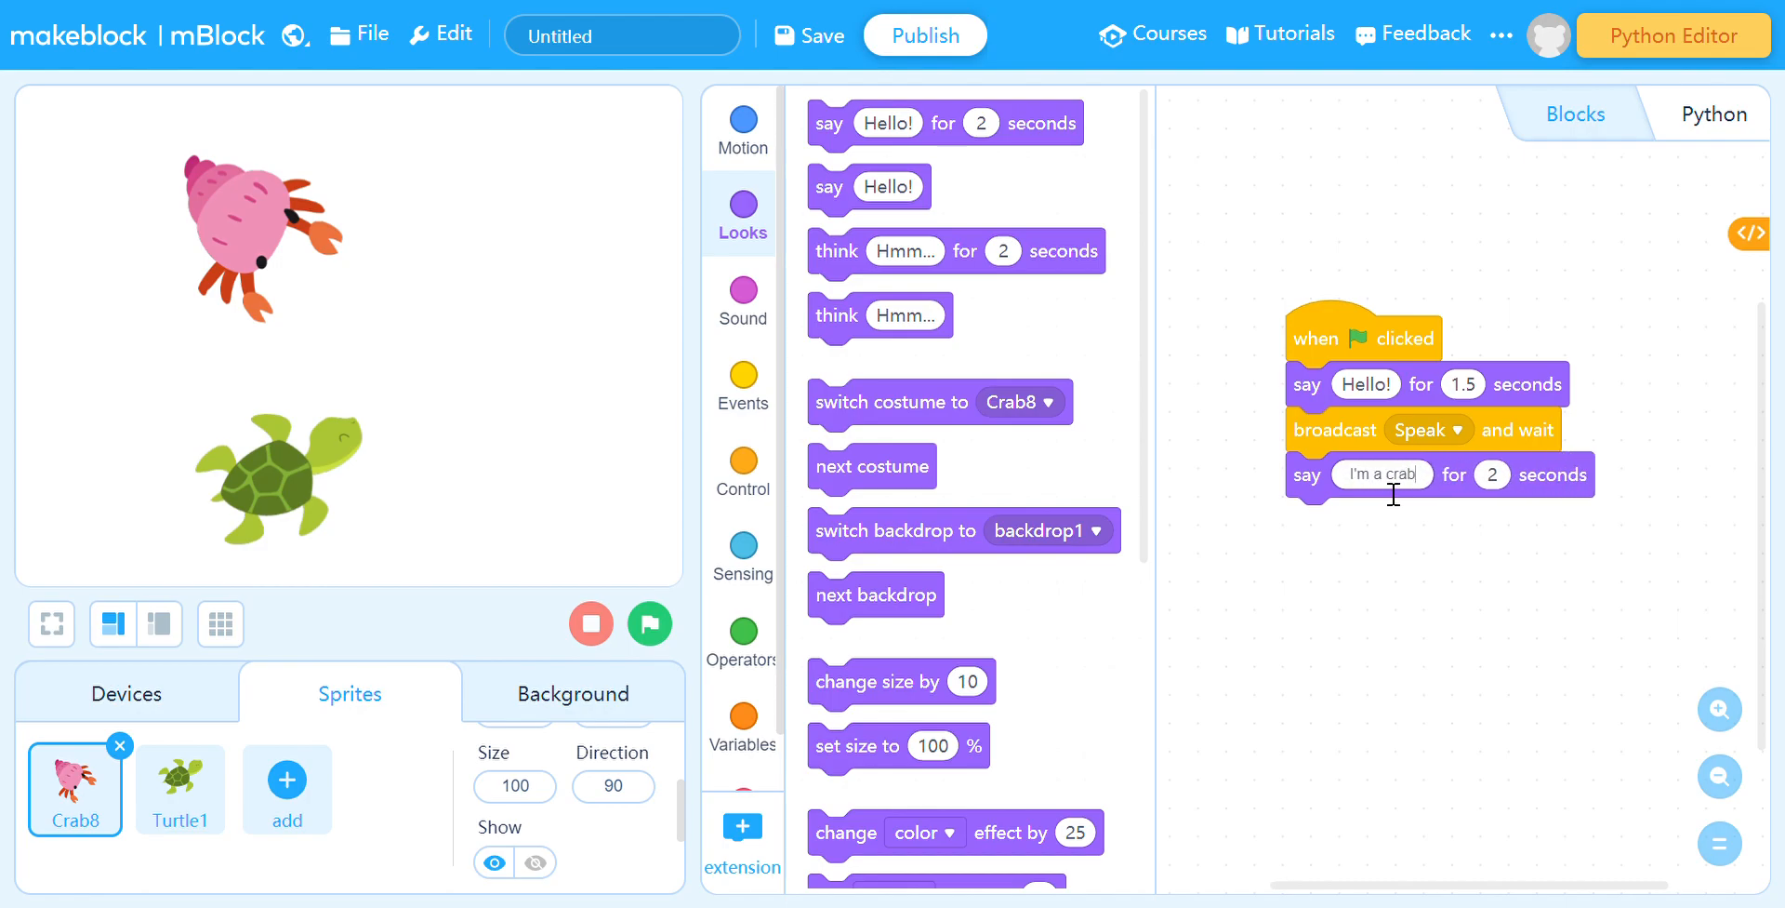
type("wandering in")
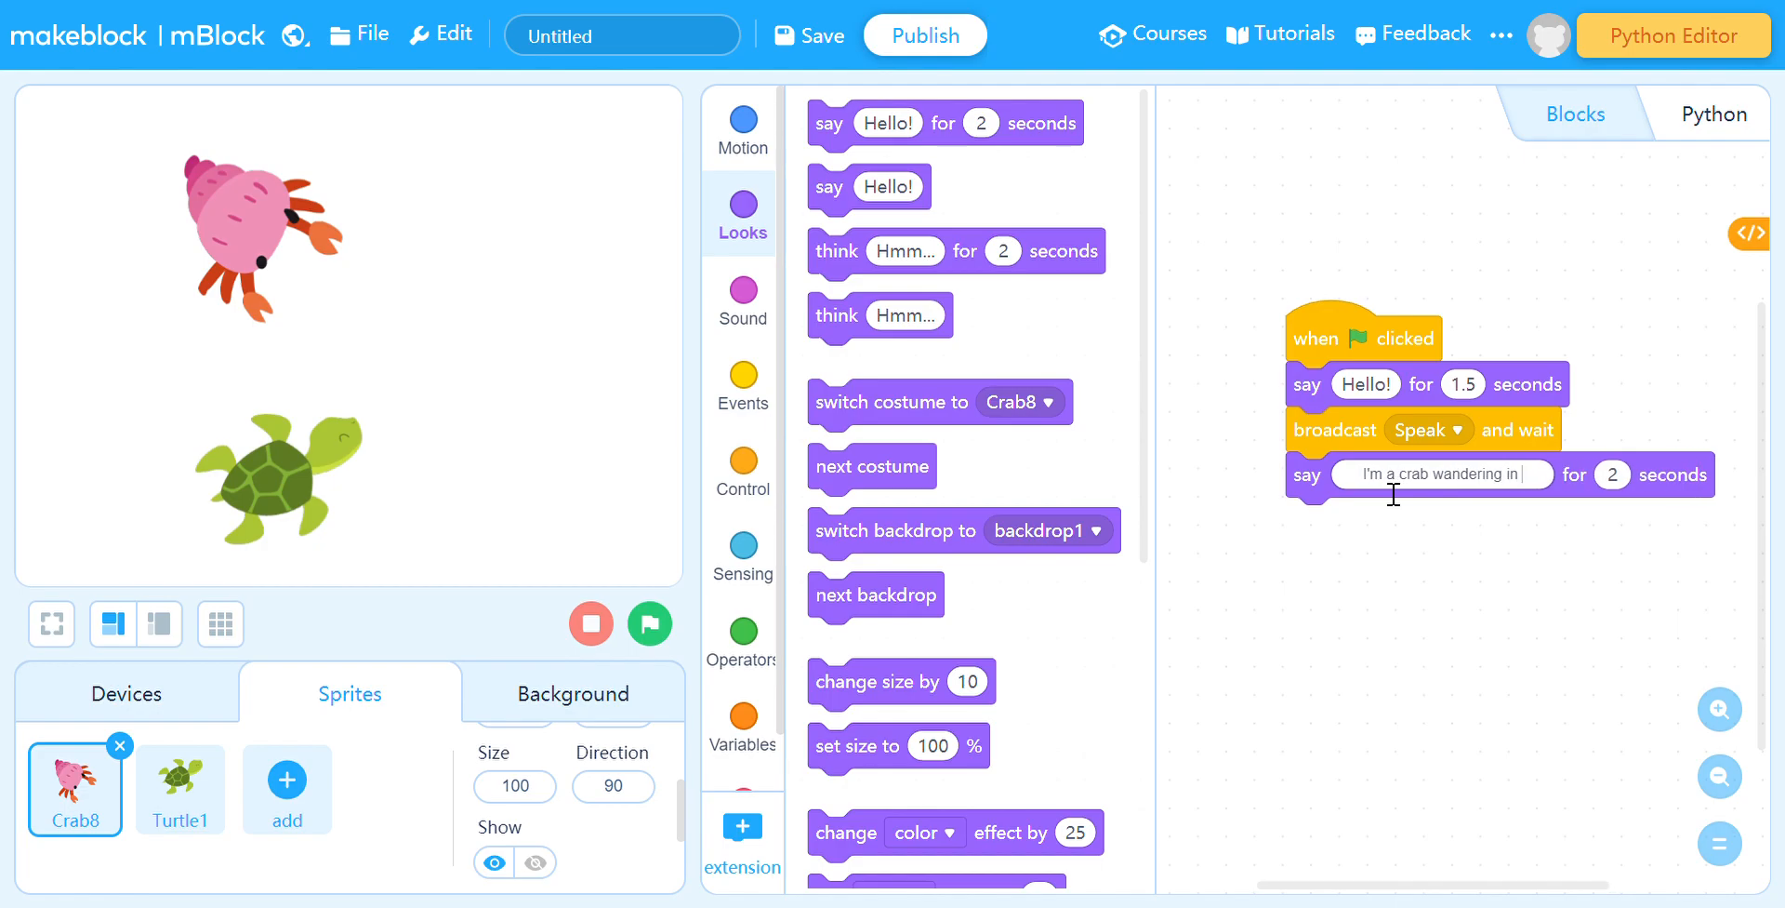
type("this journey of")
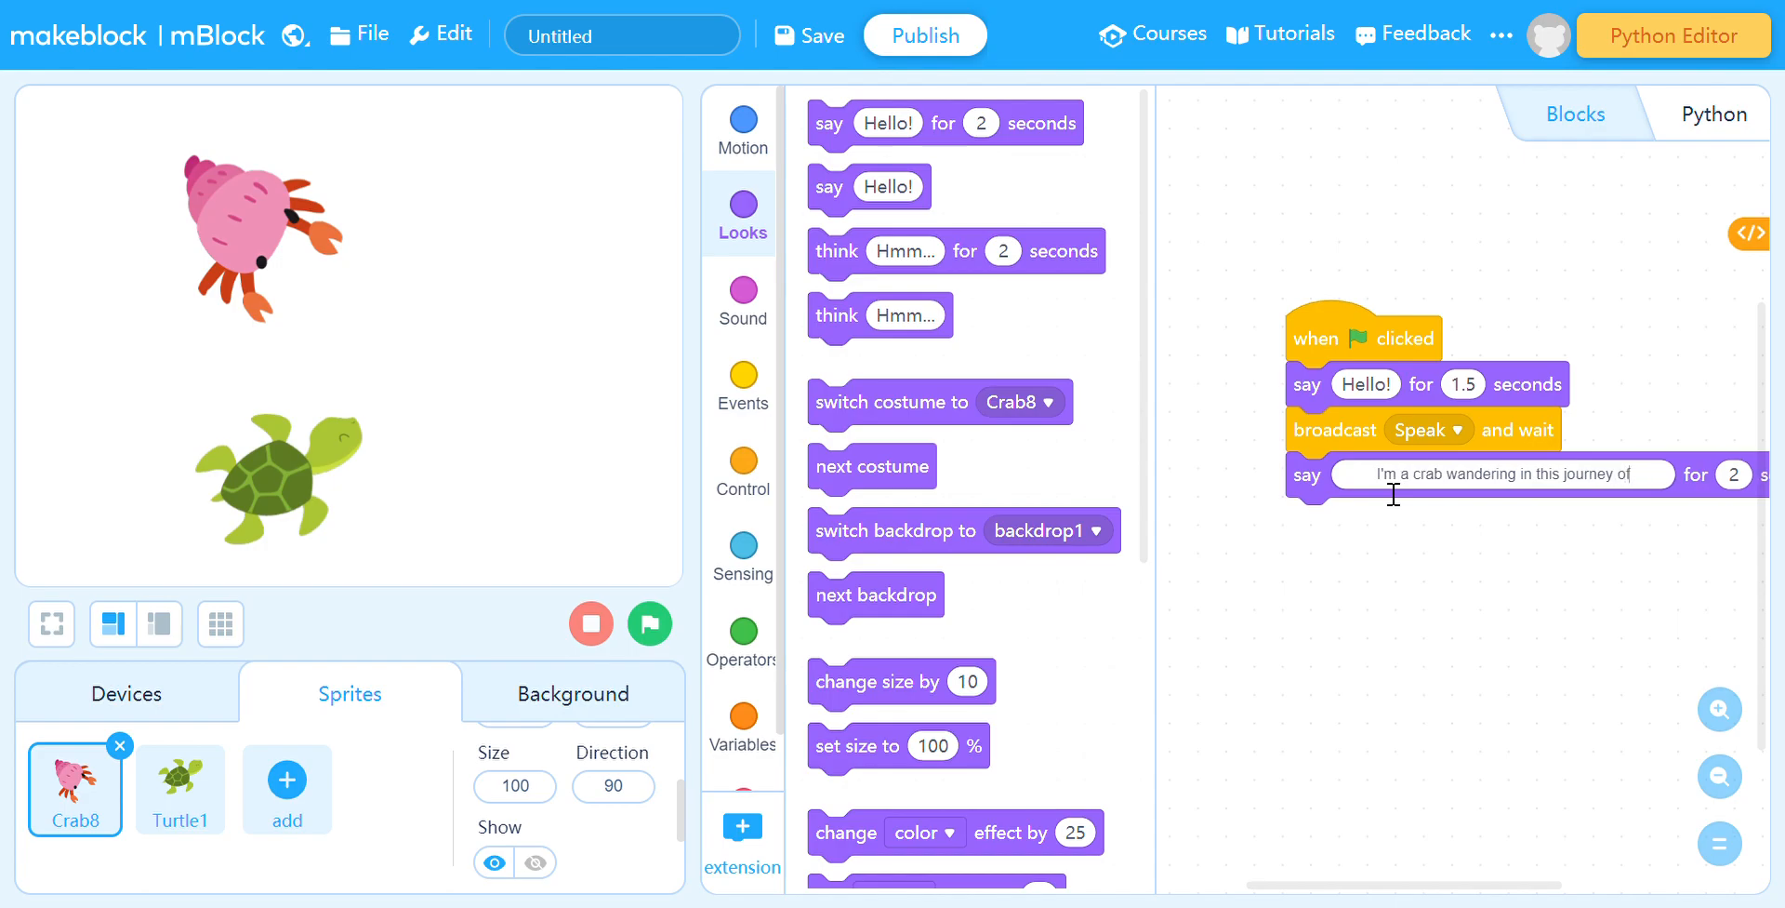
type("joy.")
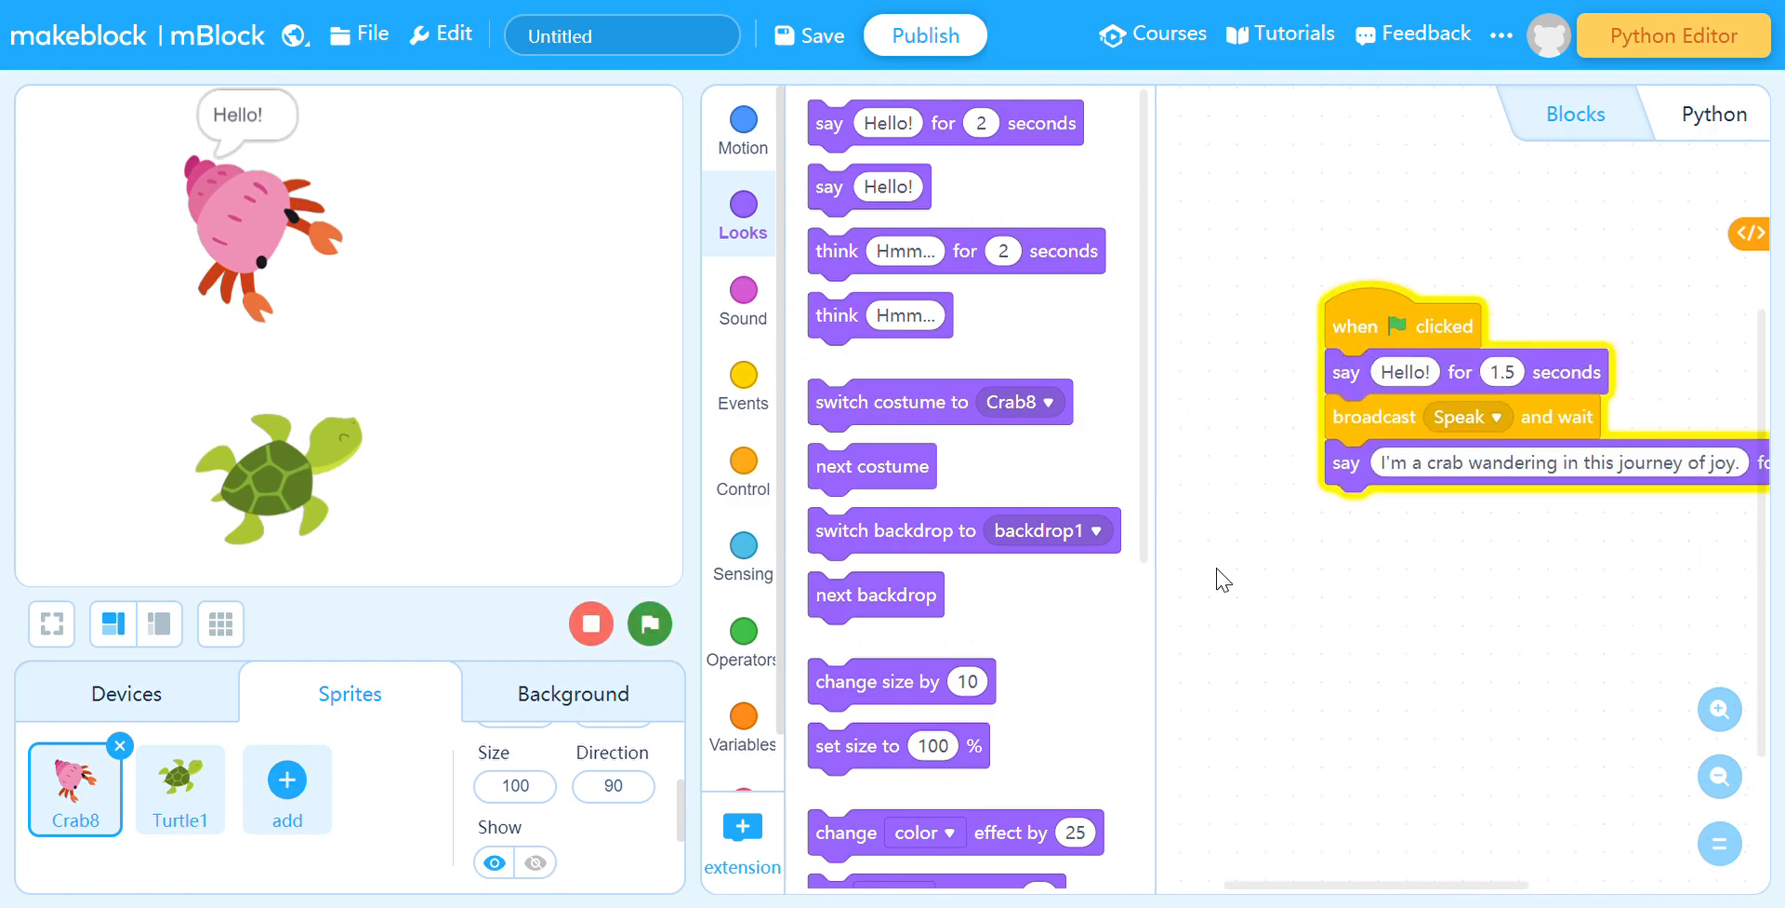
Test-run the dialogue and make that speech last 3 seconds
left_click(649, 623)
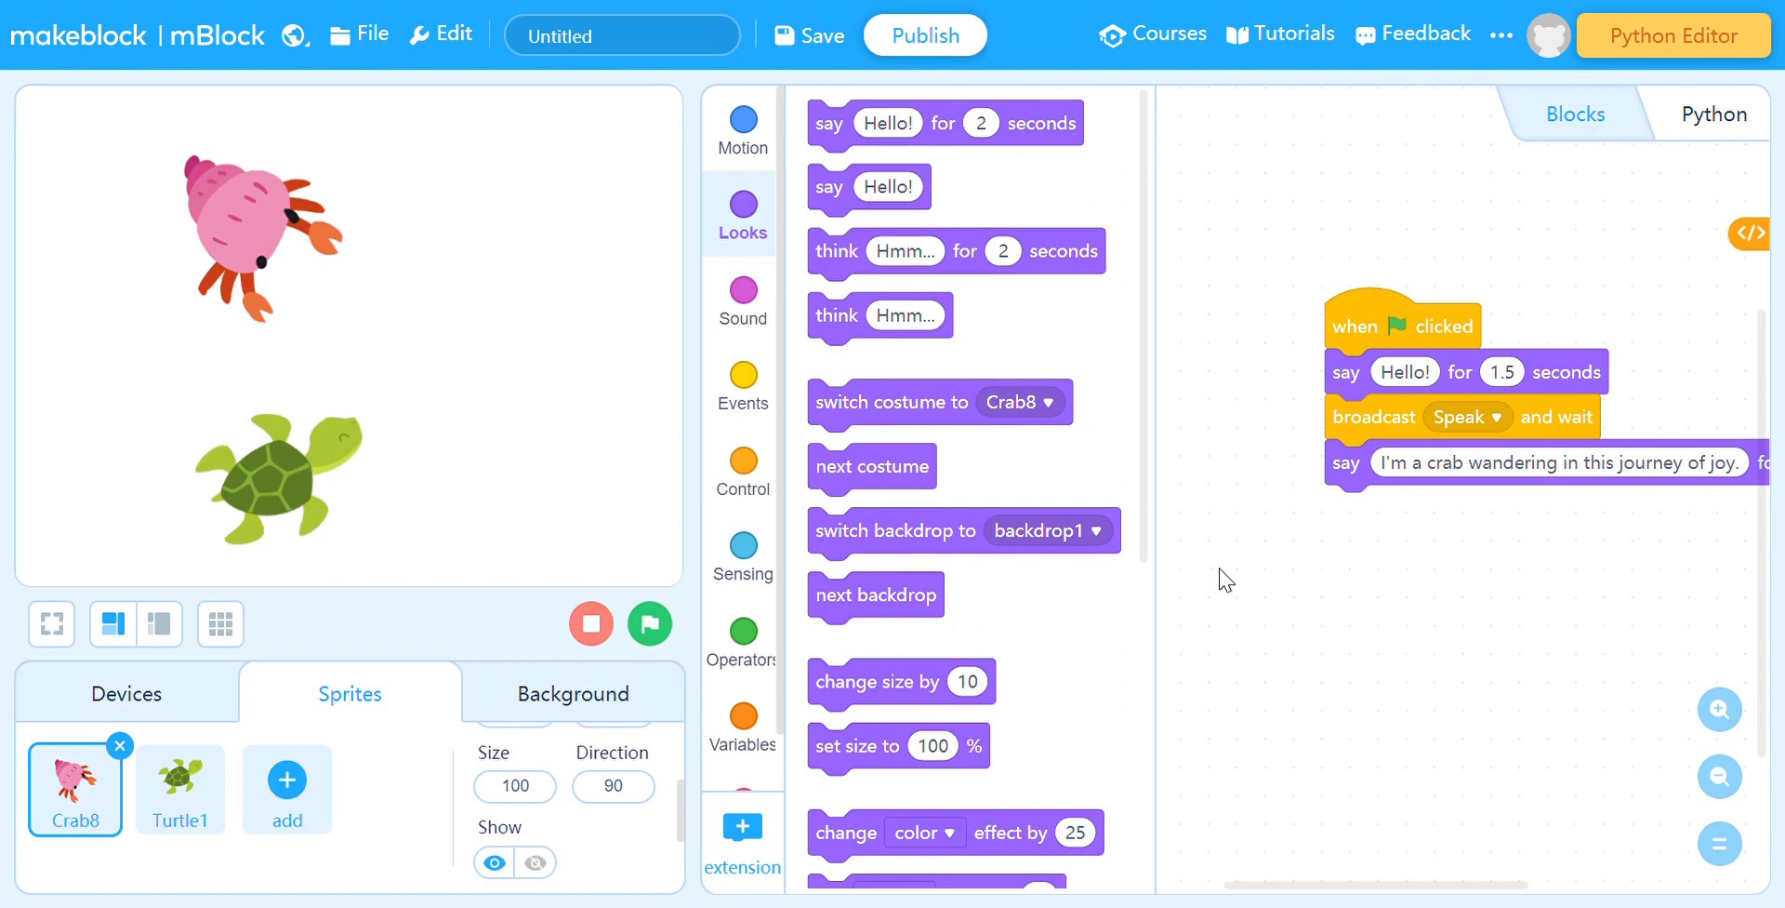
left_click(1473, 474)
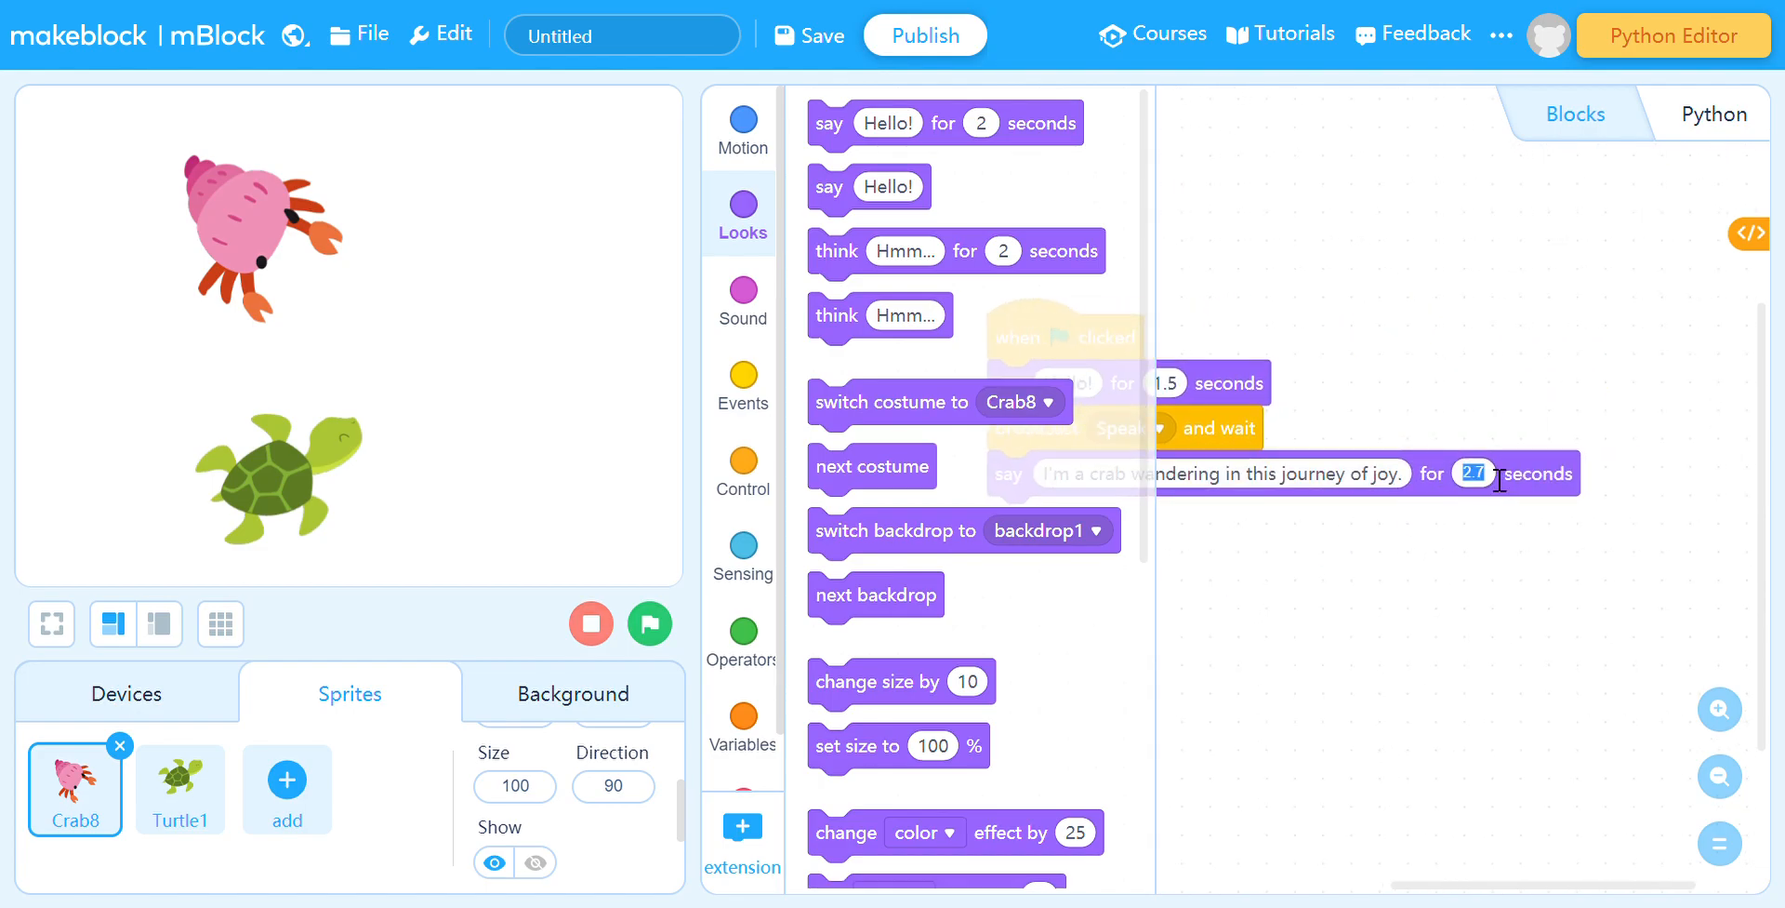
type("3")
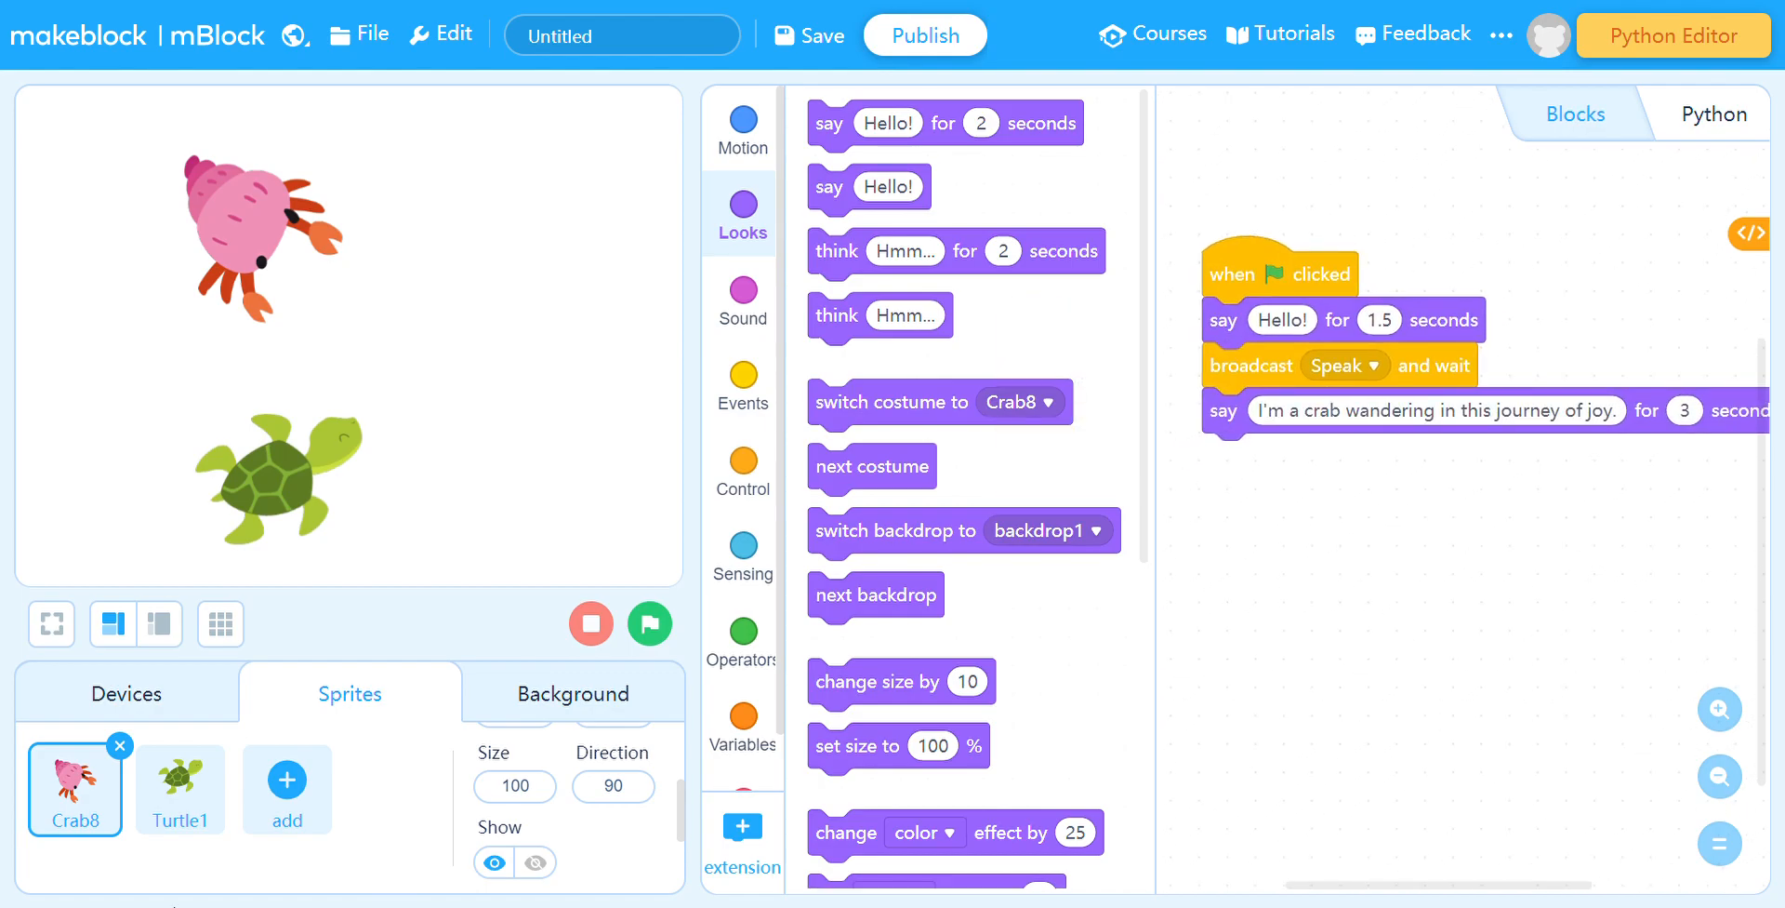
Attach a broadcast of a new message Introduce to the end of the crab's green-flag script
left_click(180, 788)
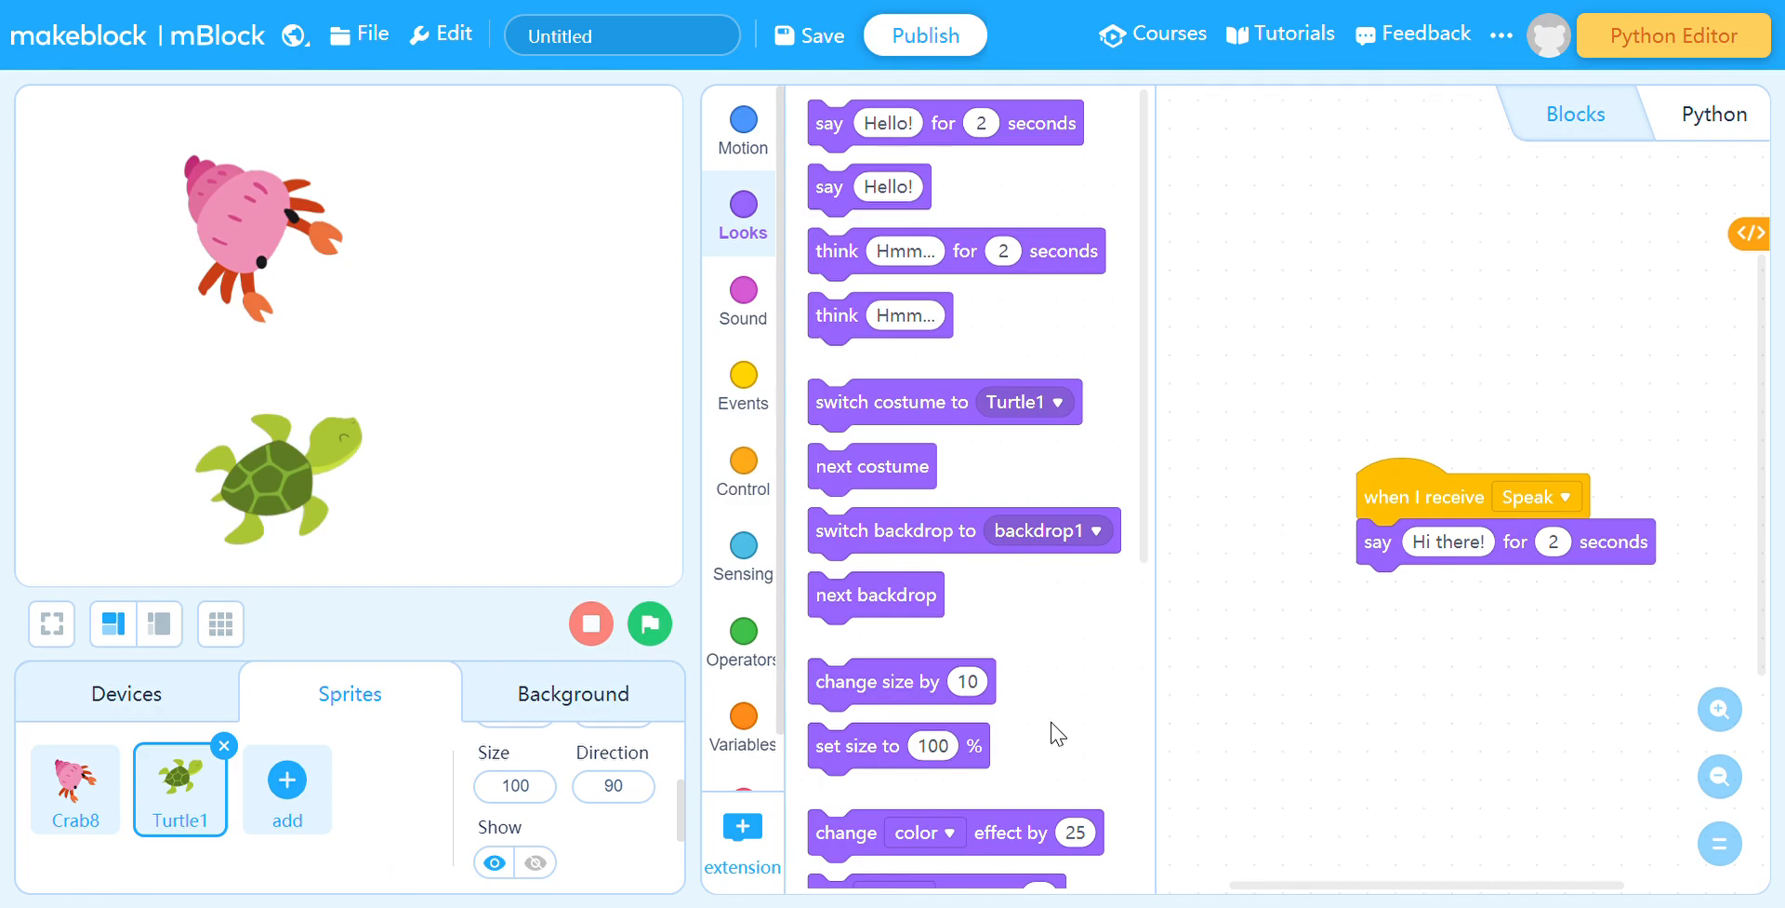
left_click(74, 789)
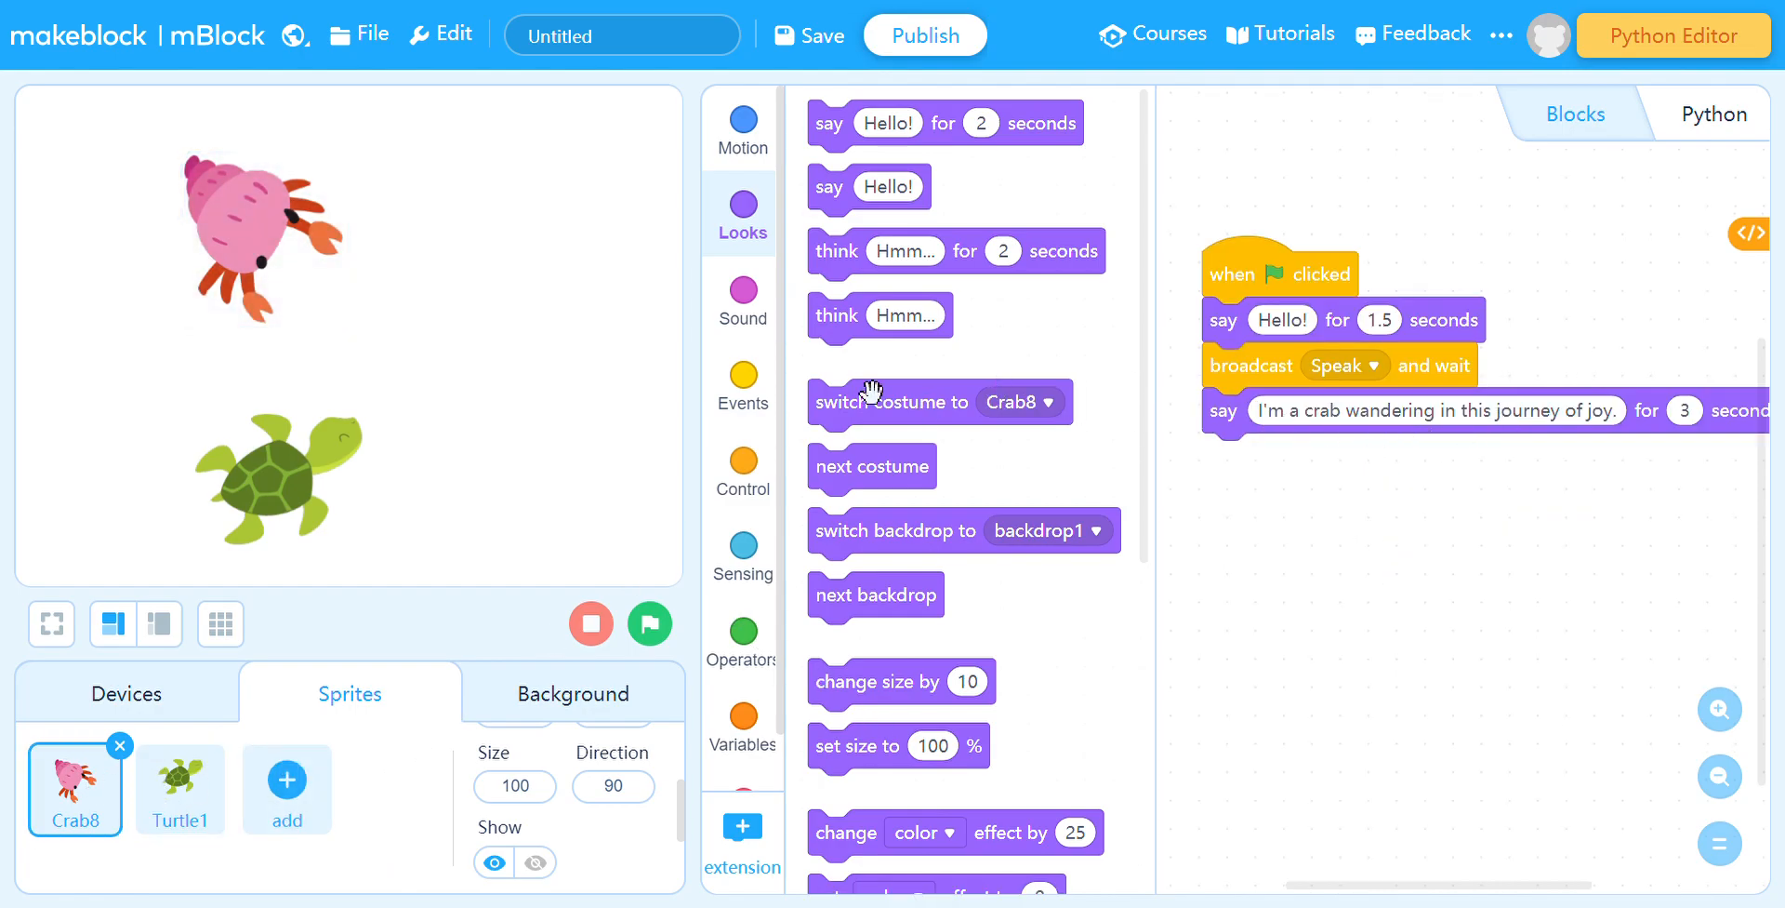
left_click(742, 378)
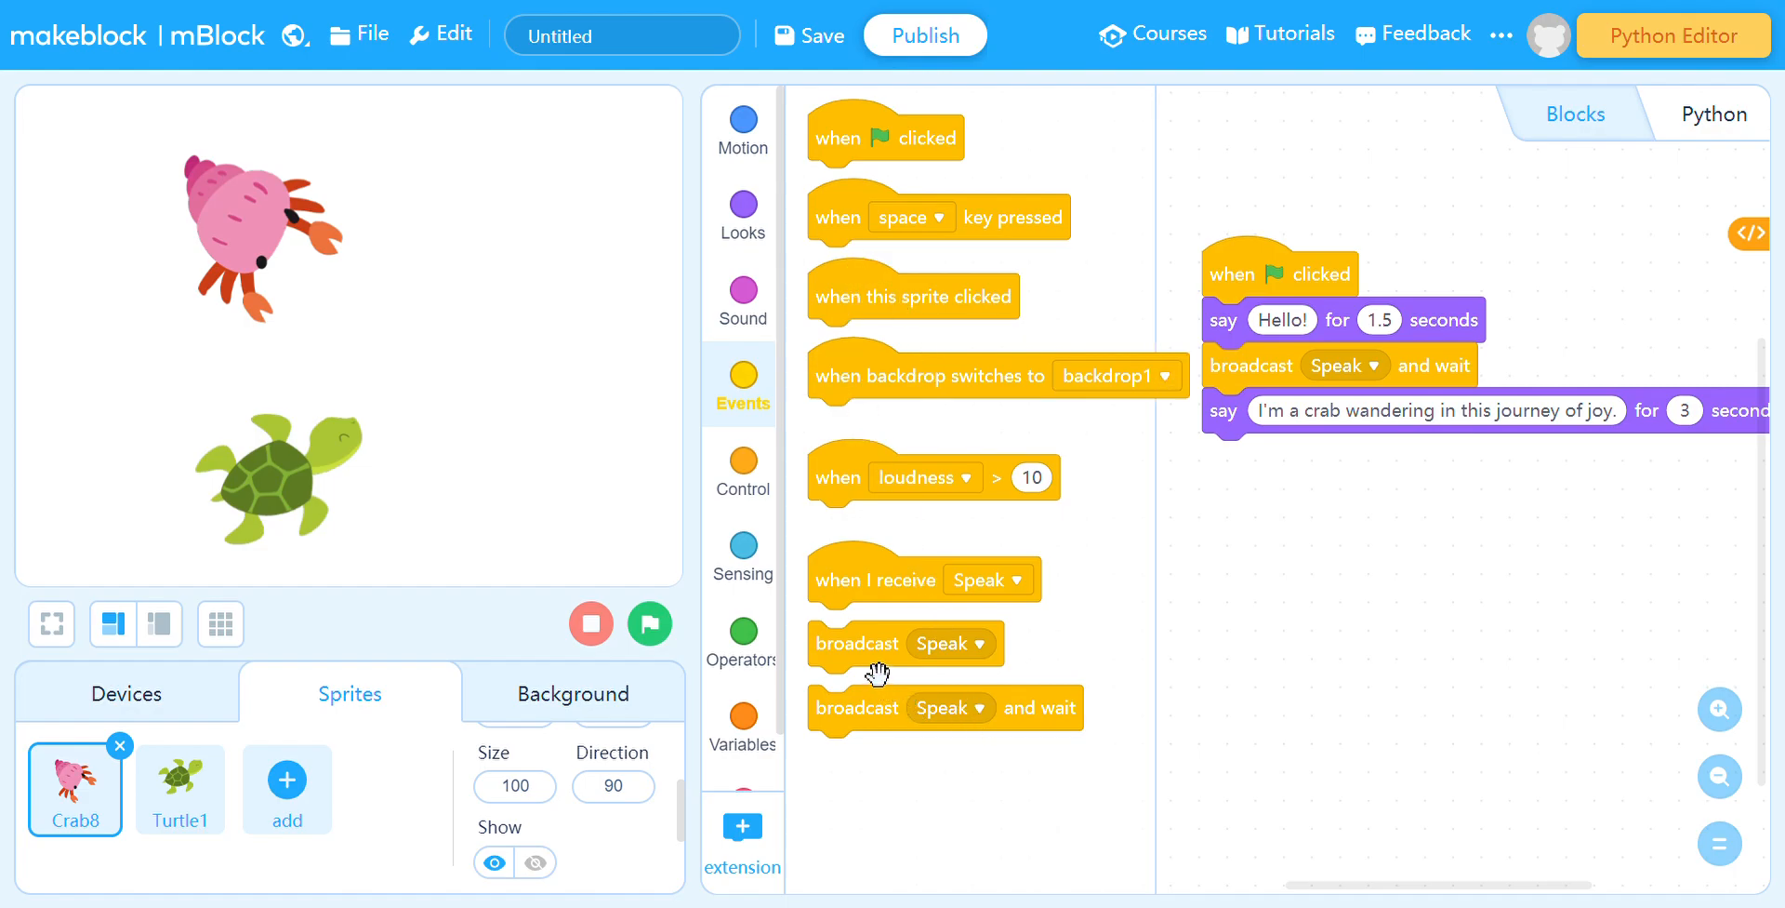
left_click_drag(855, 643, 1252, 456)
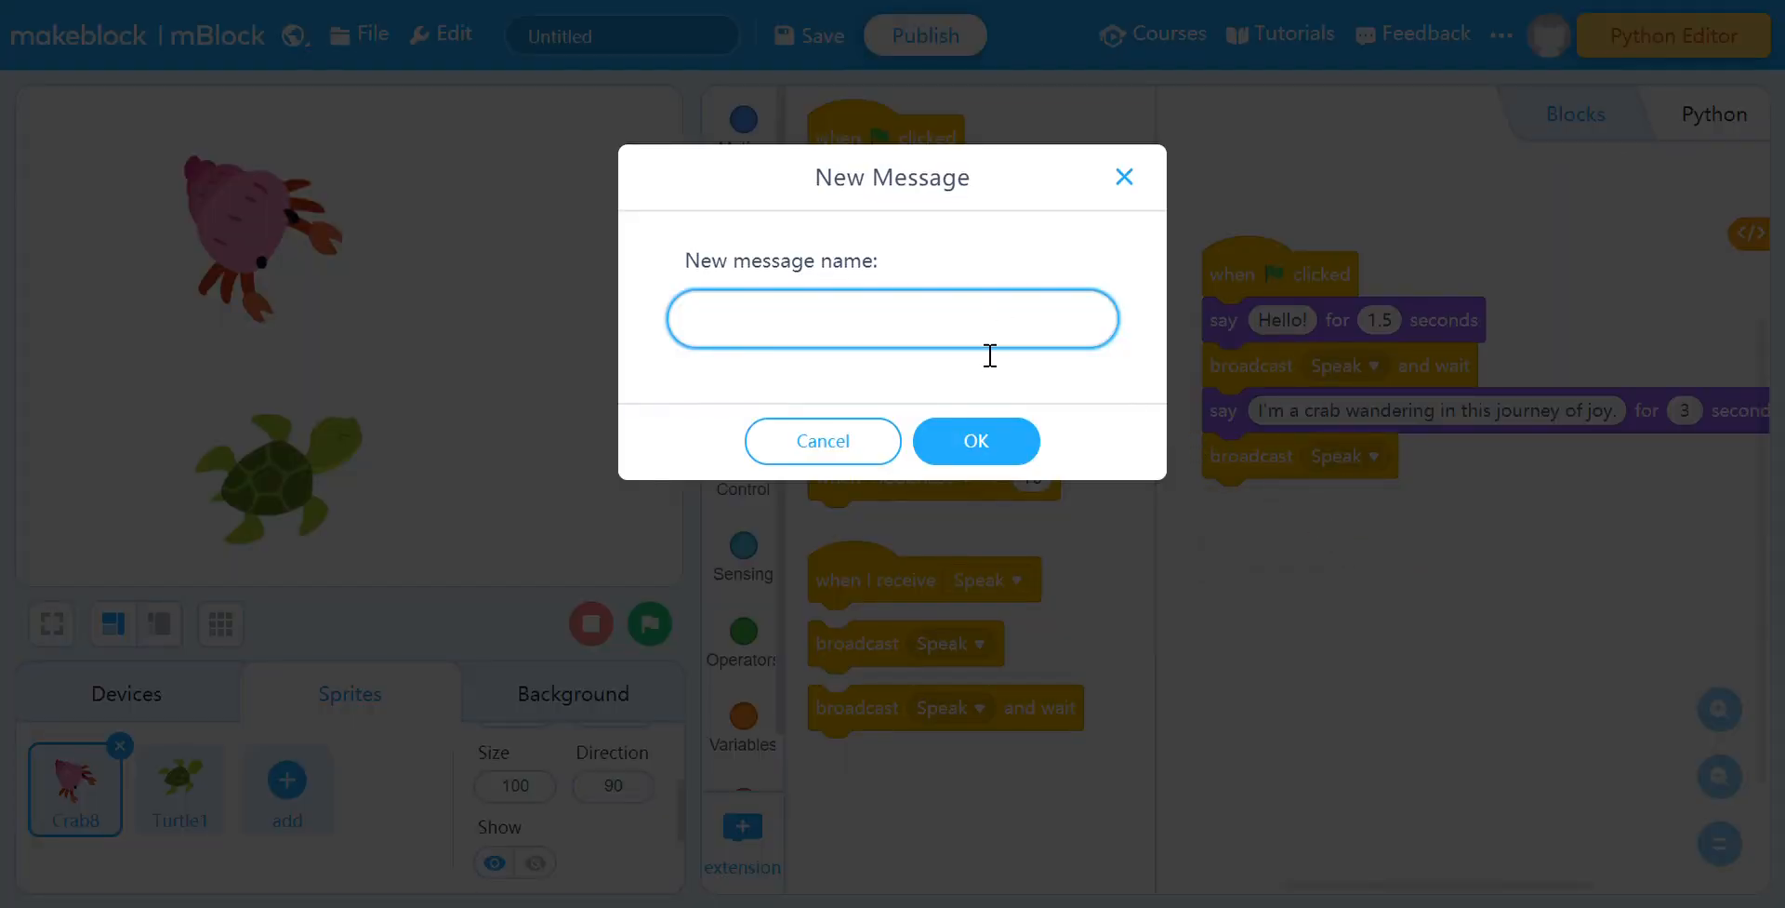
type("Int")
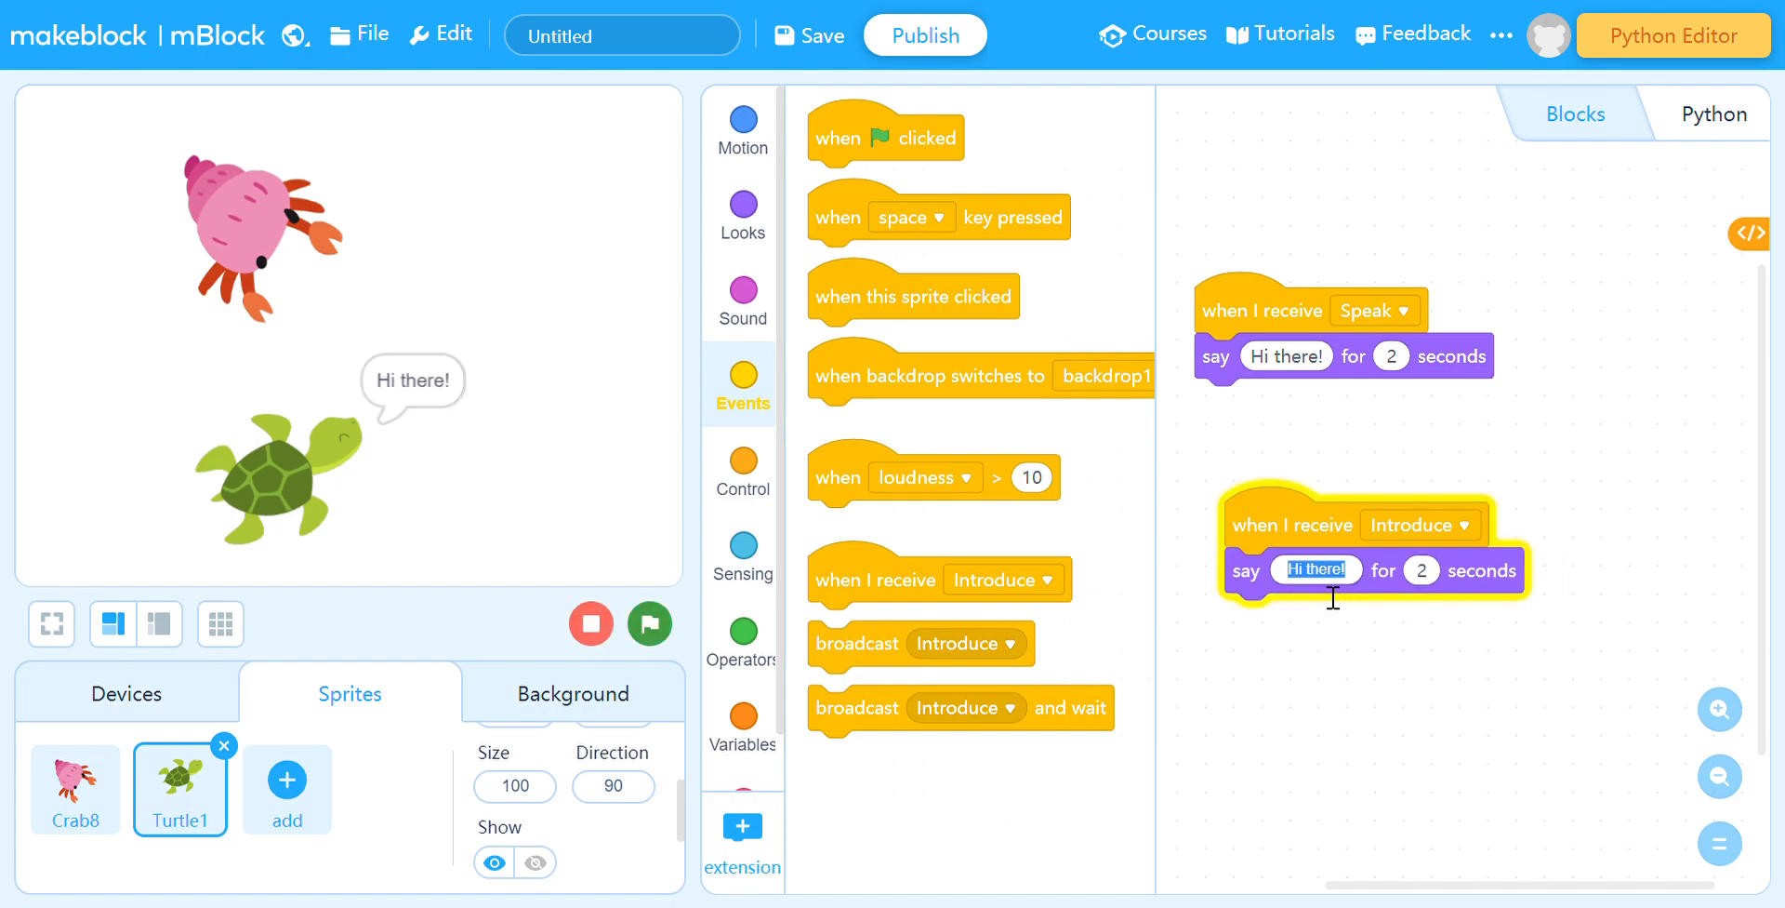
Retype the turtle's Introduce say text as "I am turtle, I am here to find blessings."
type("la")
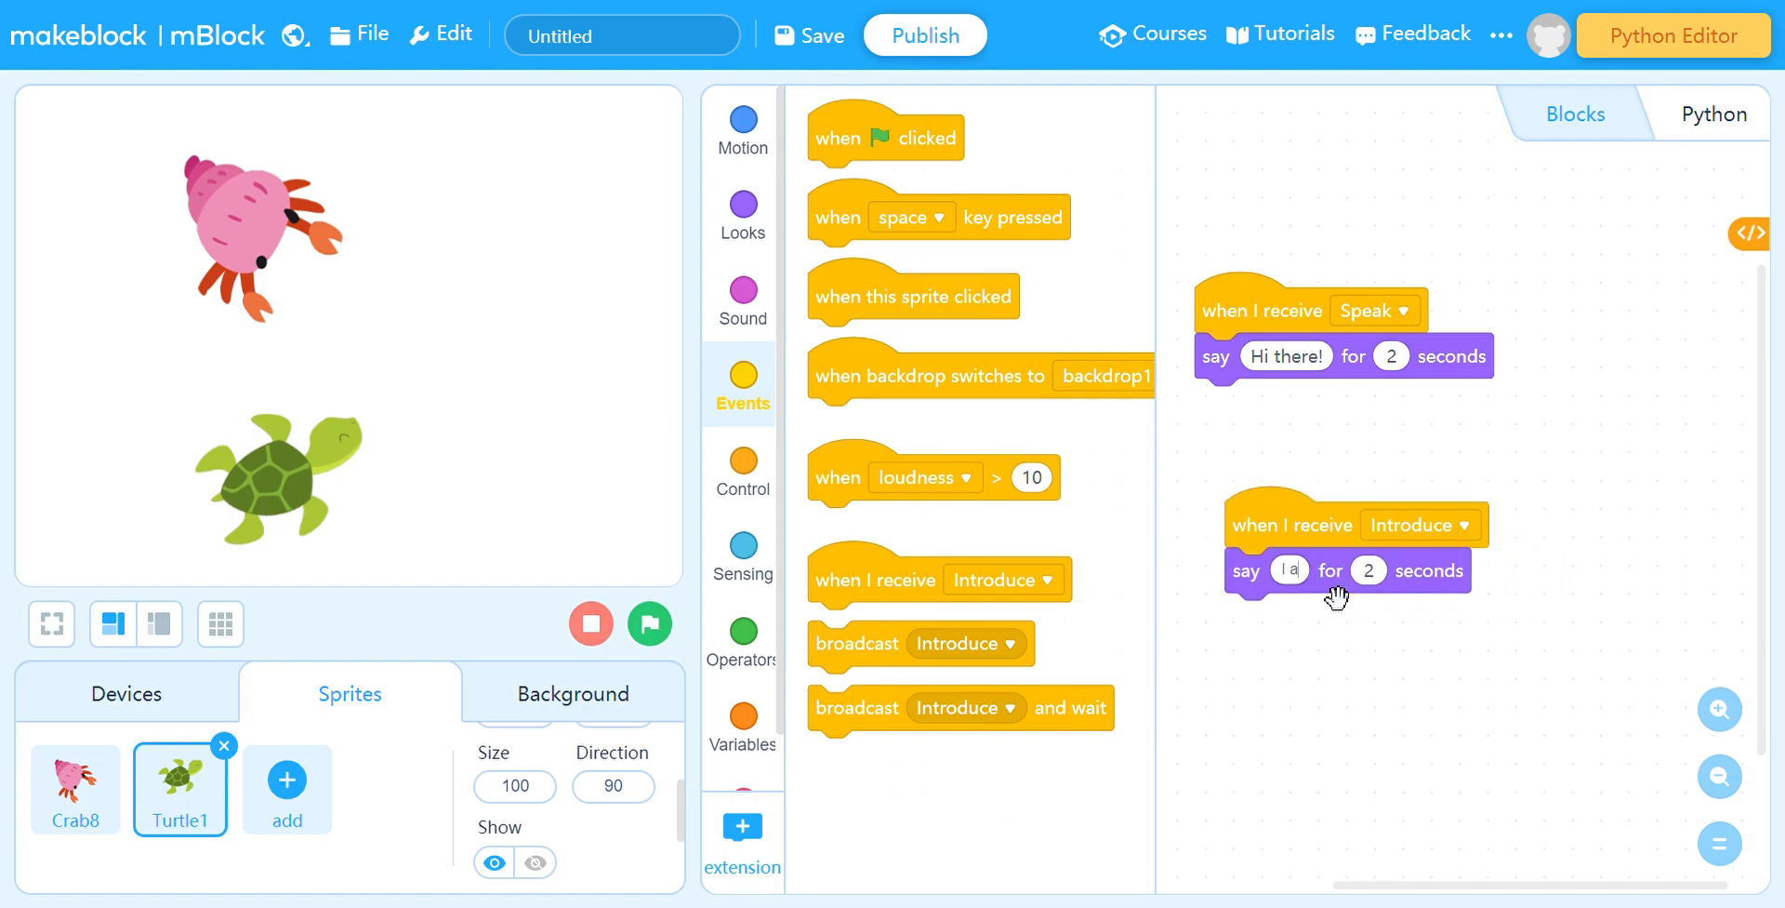
type("I am turtle")
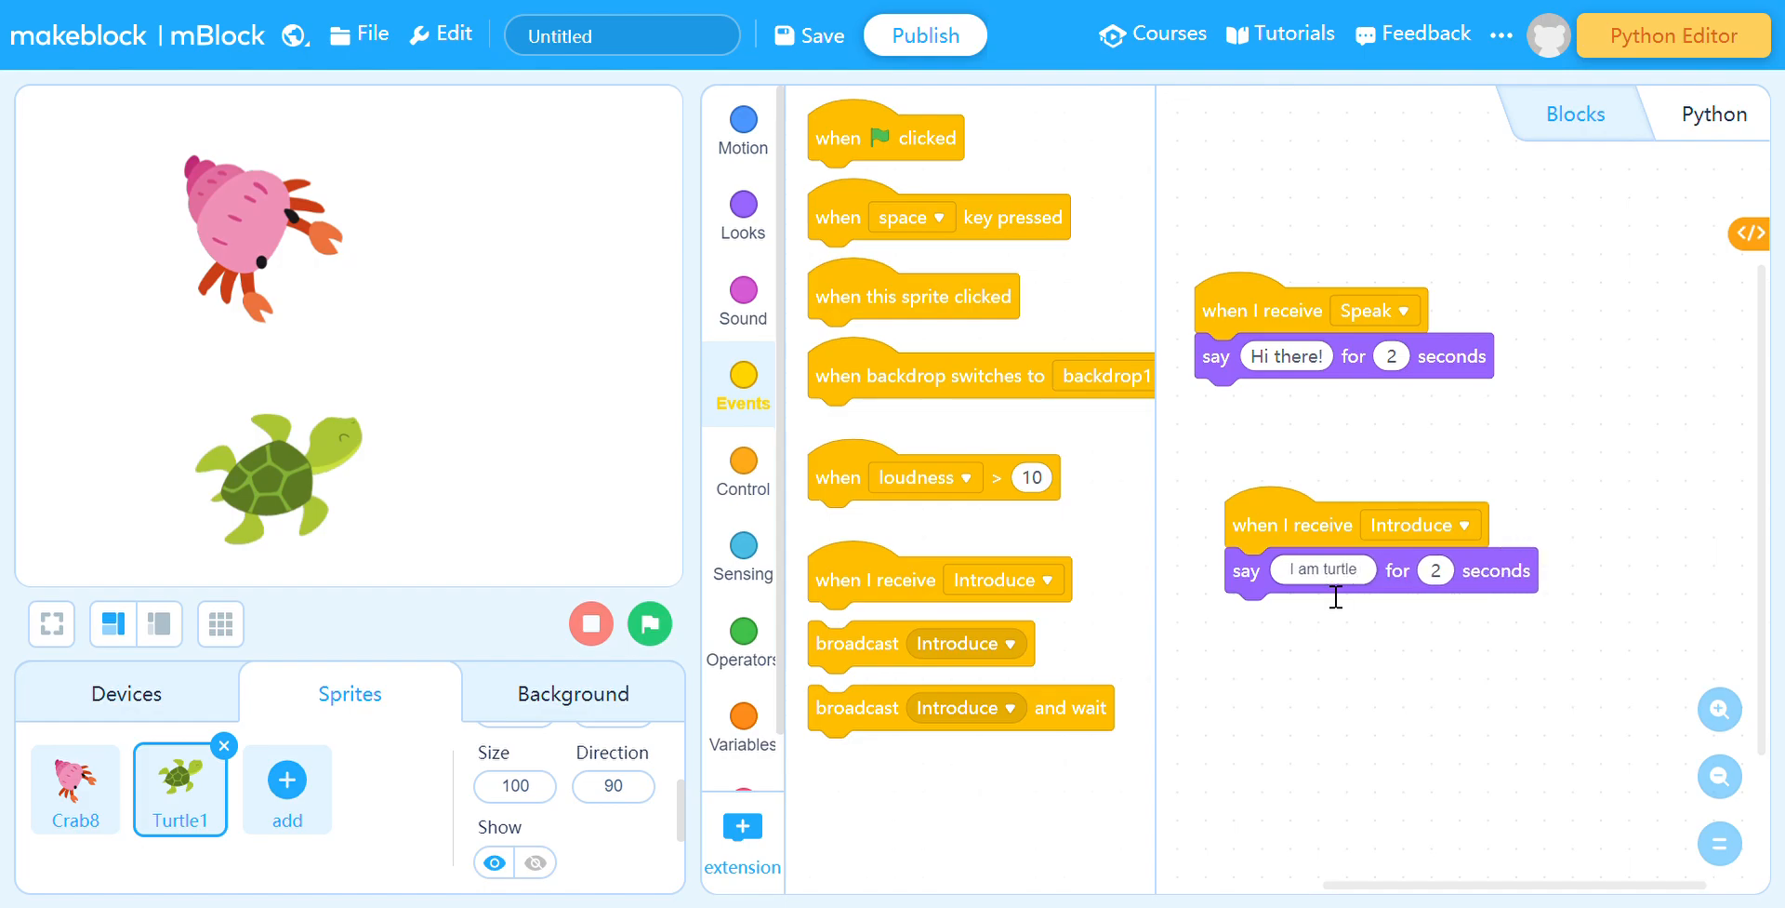
type(", I am here to")
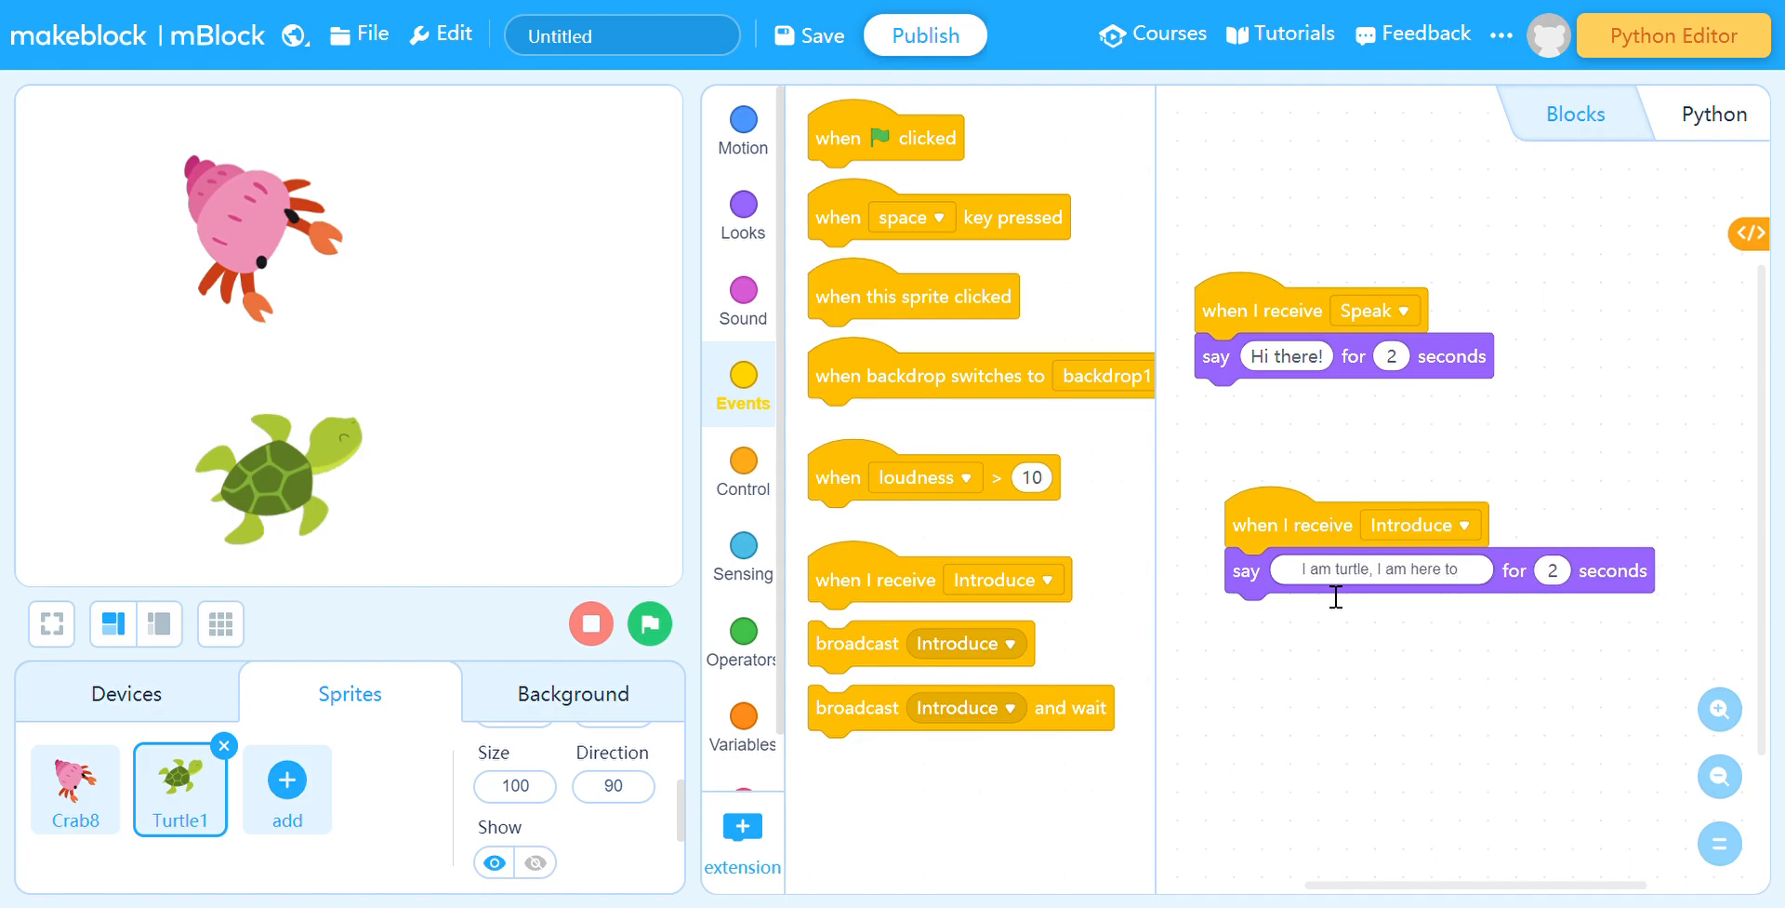
type("find")
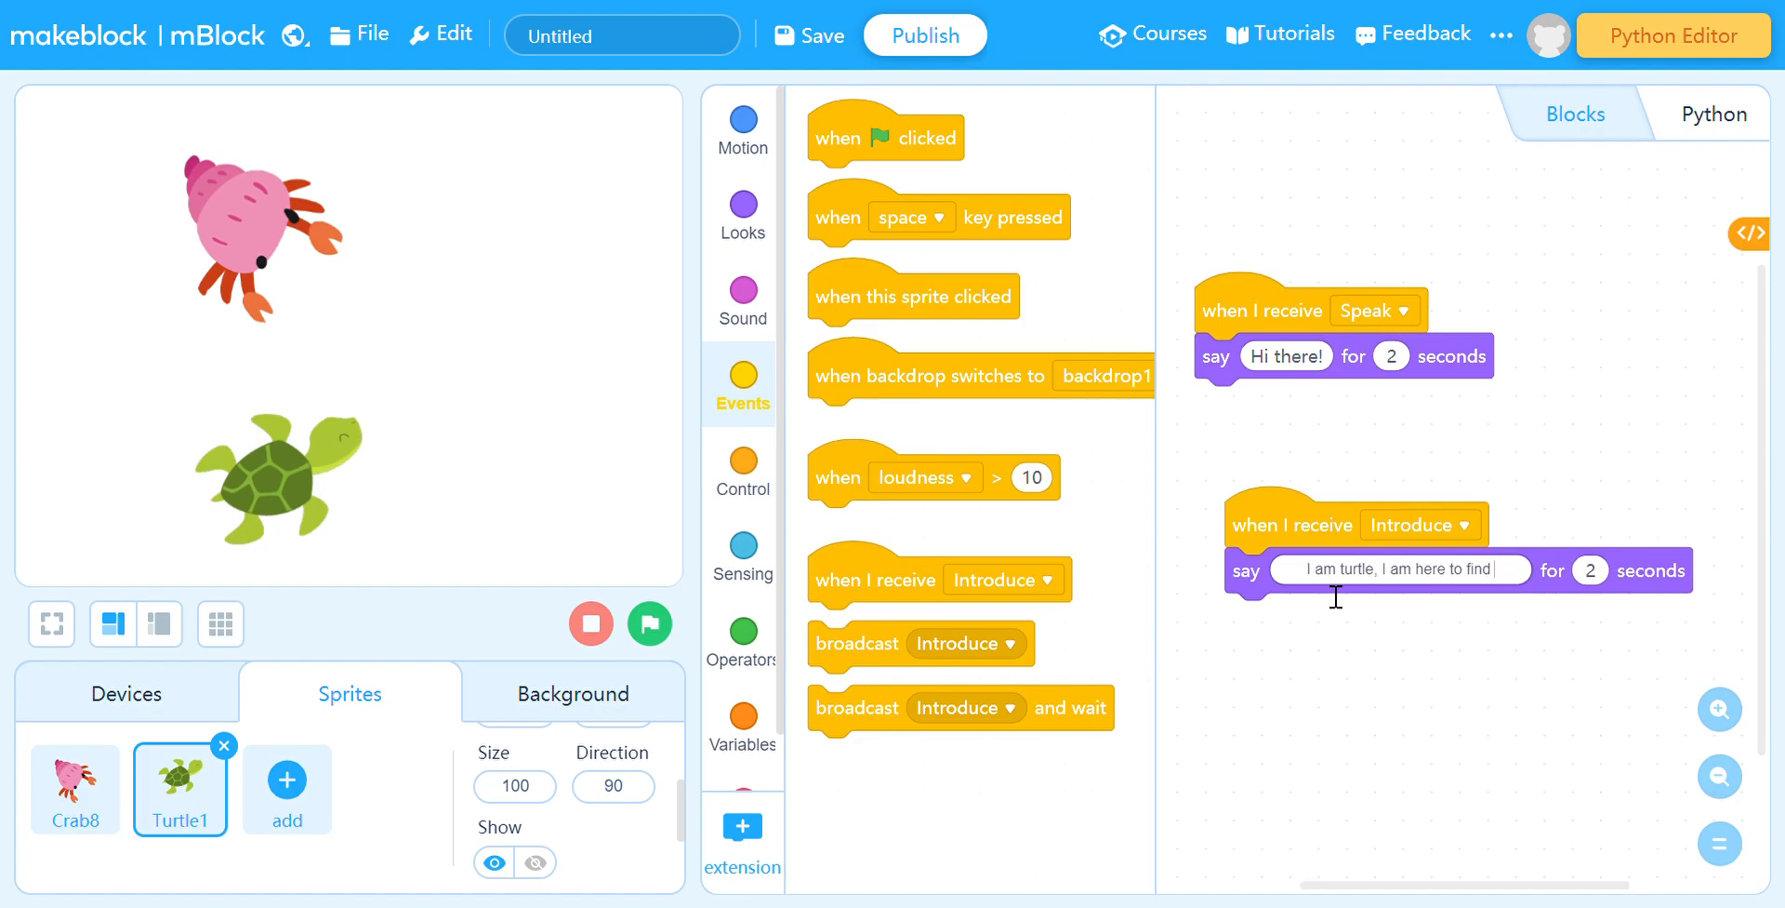
type("blessings.")
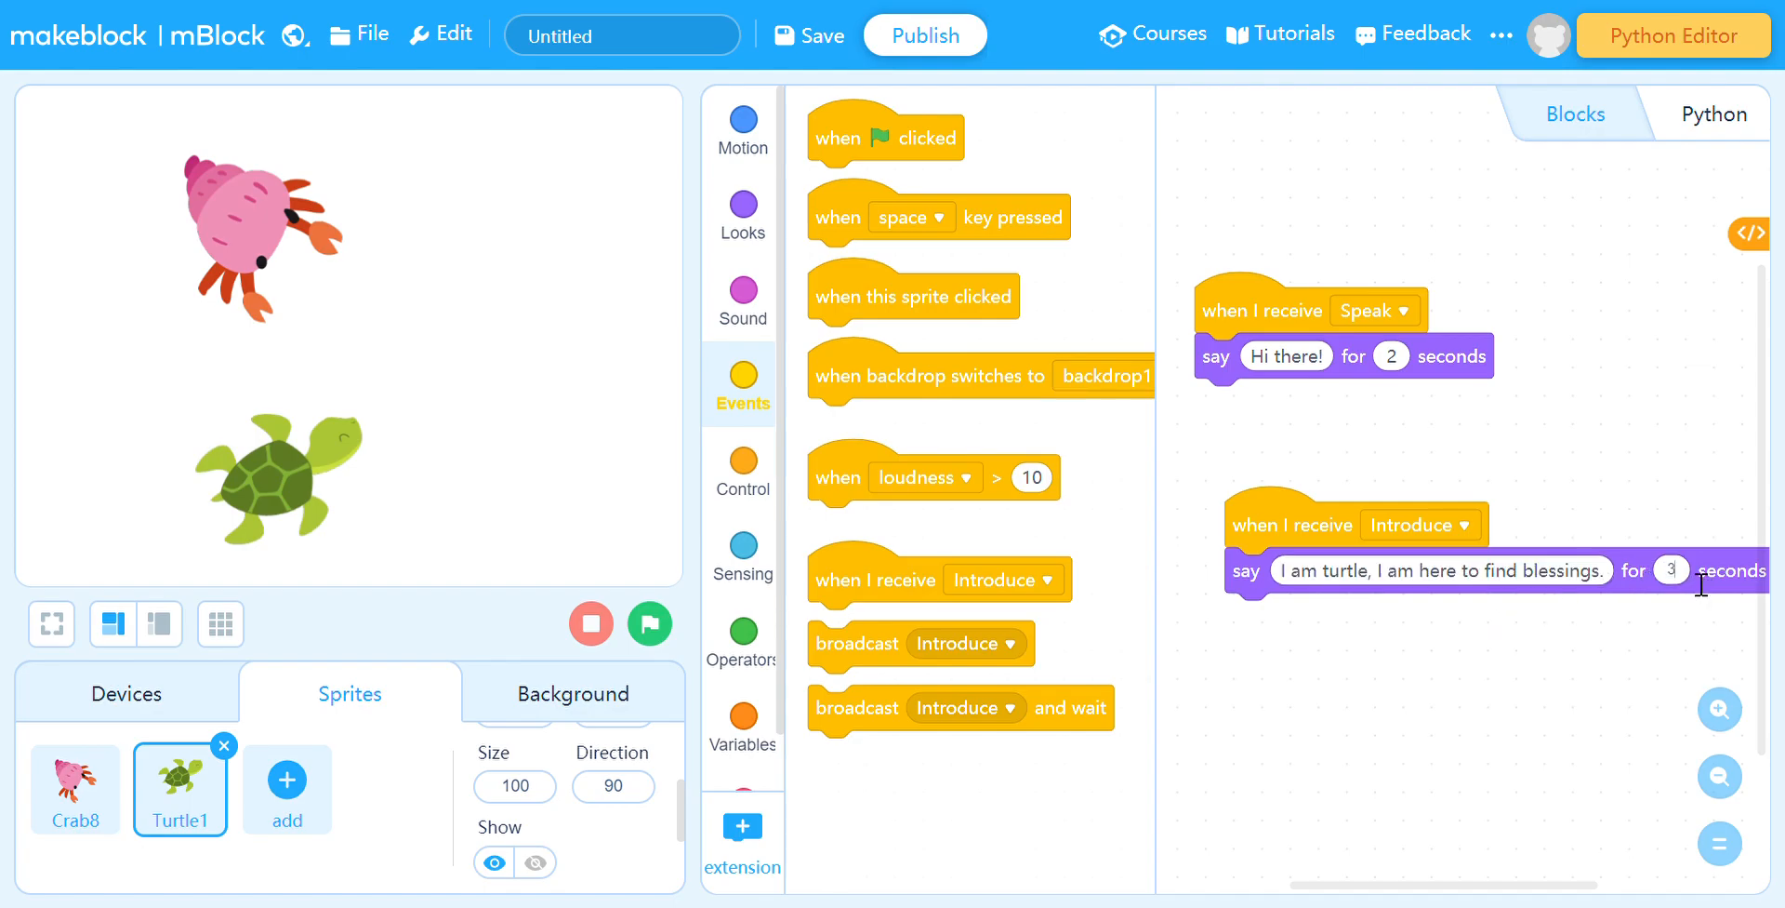
mouse_move(1394, 668)
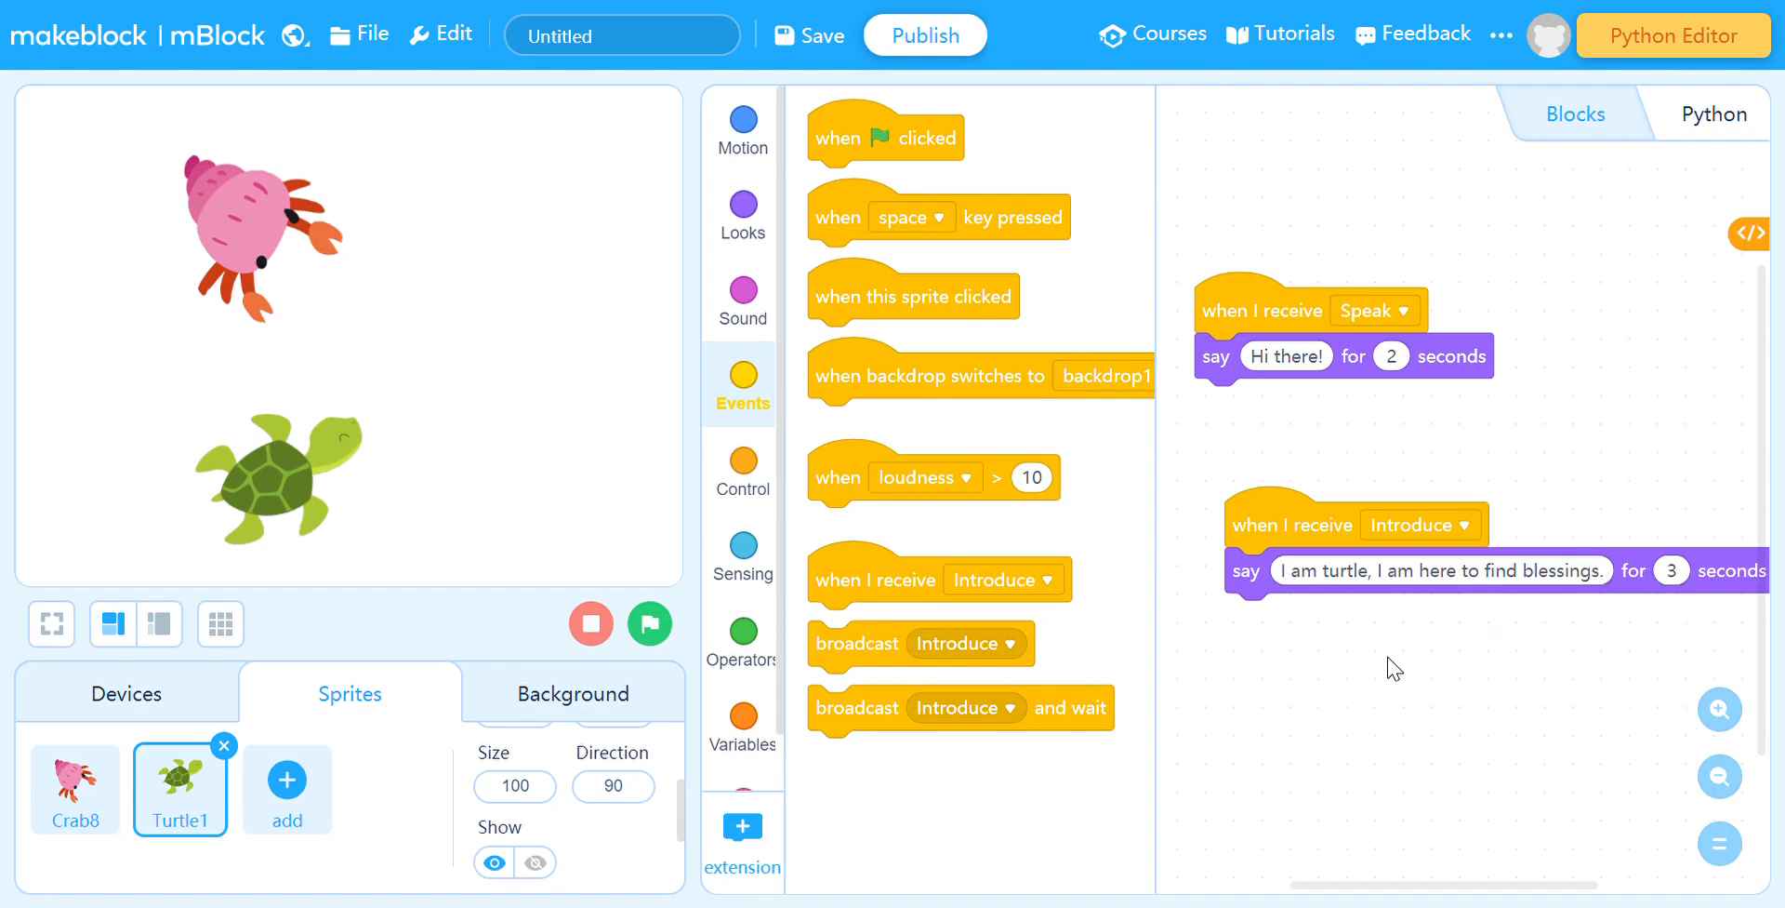
mouse_move(1287, 478)
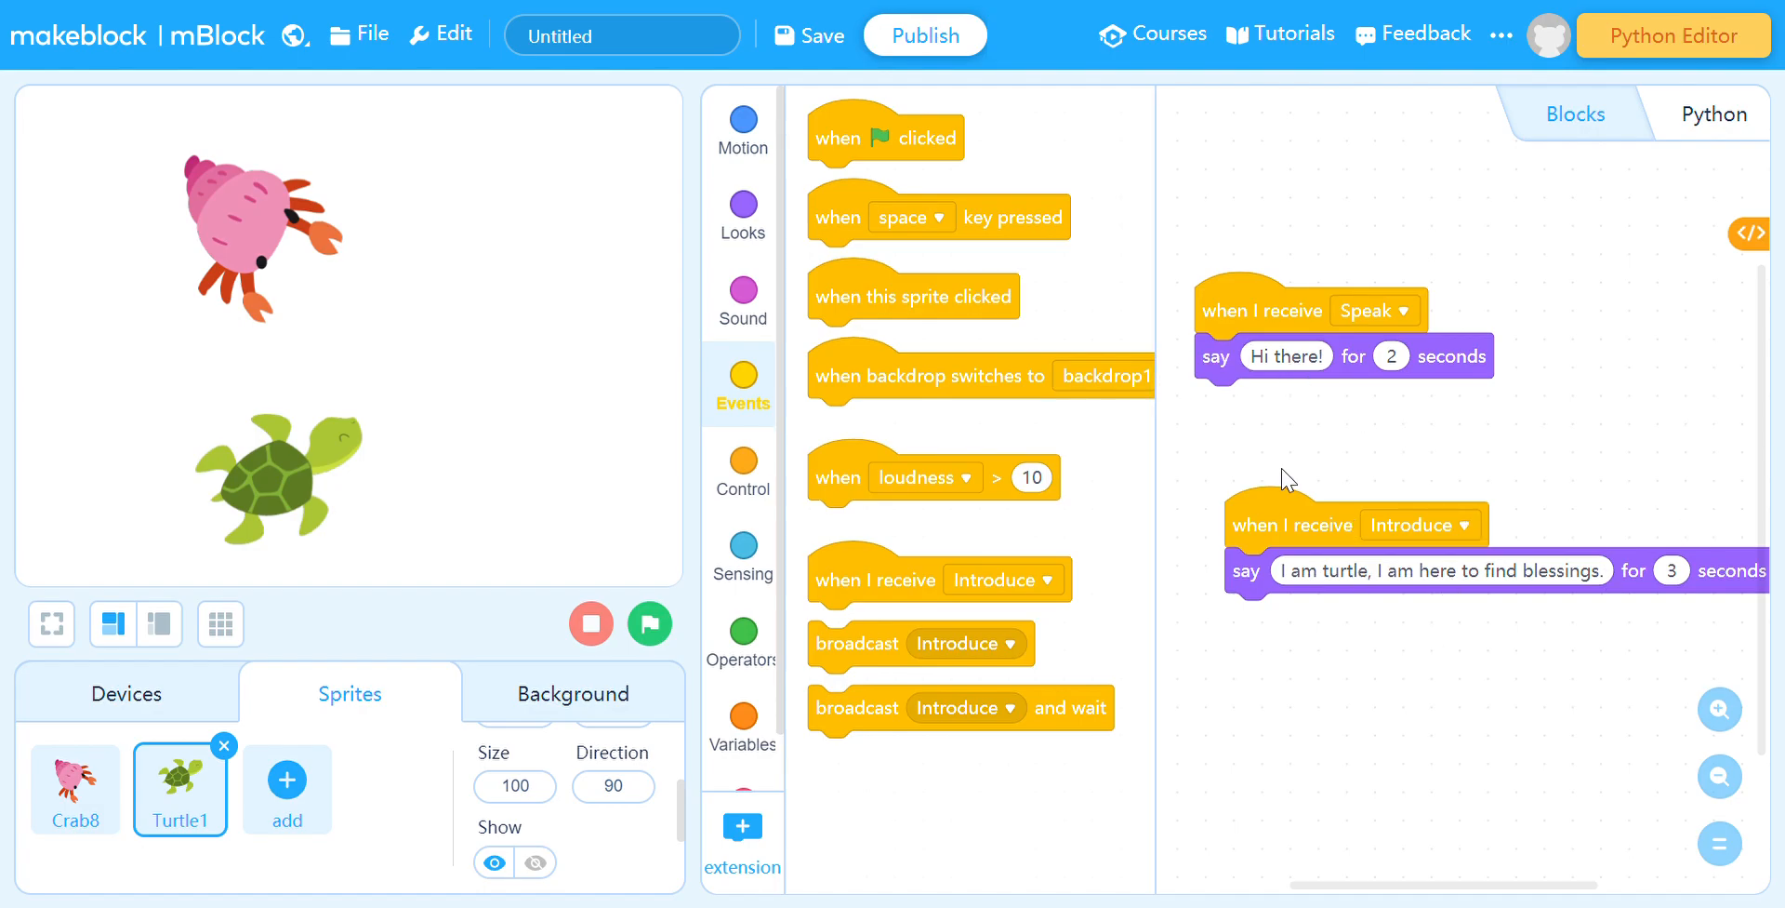
End the turtle's Introduce script with a broadcast-and-wait of a new message Ask
left_click(75, 789)
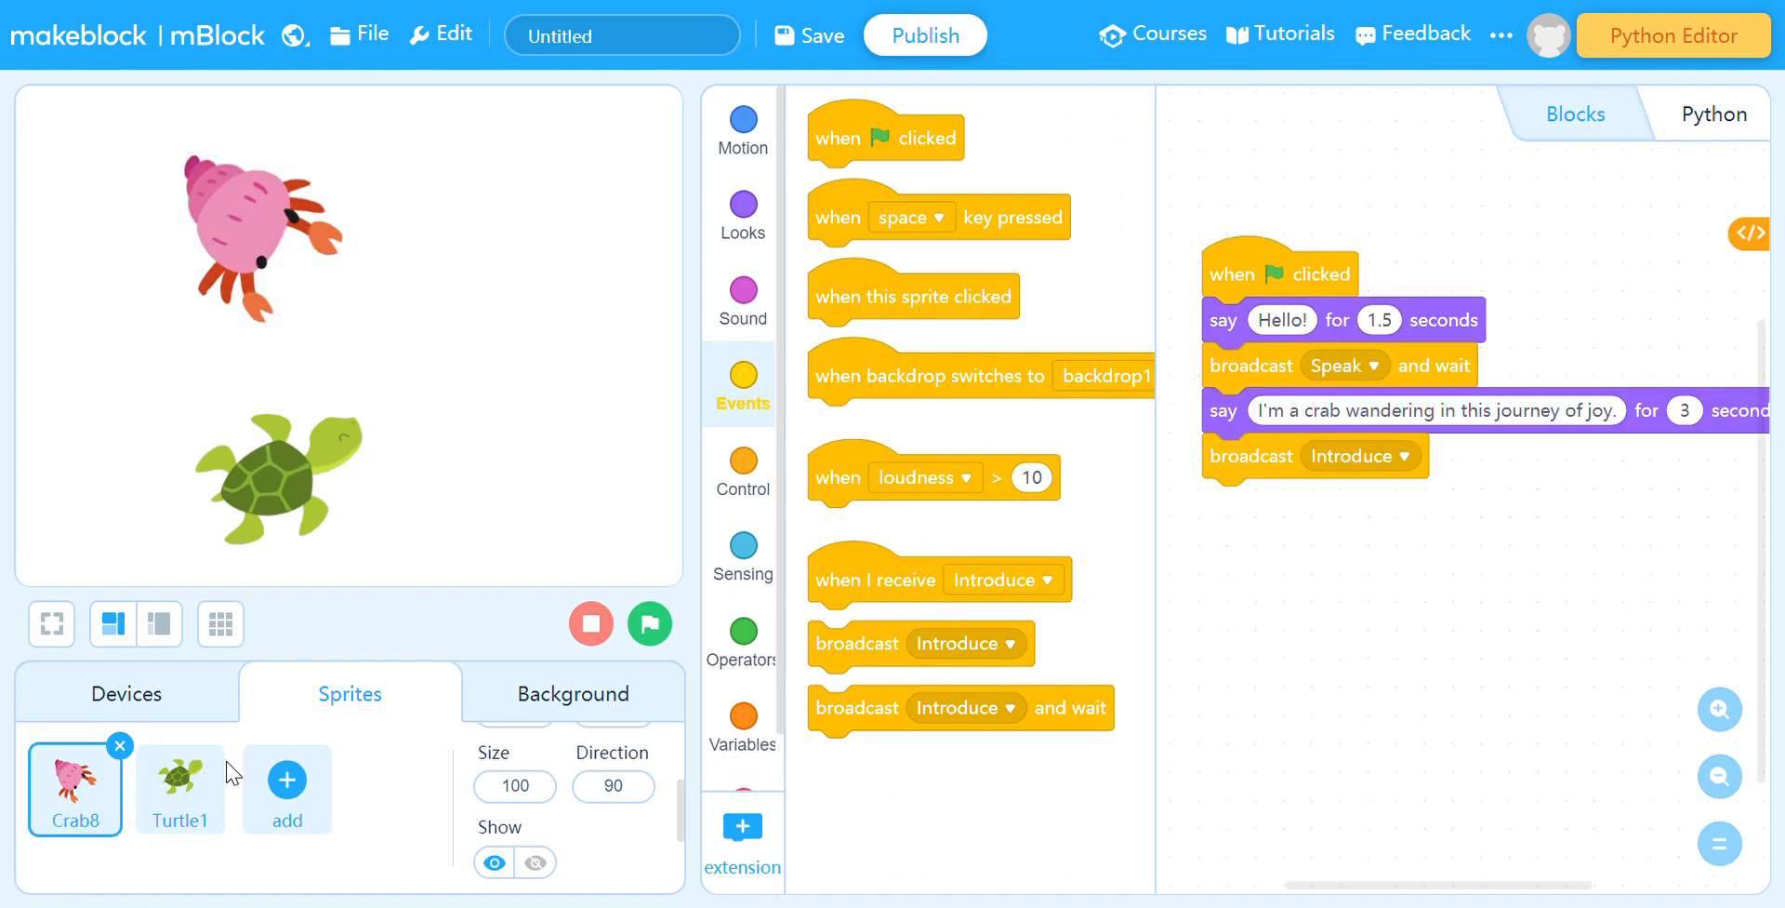
left_click(180, 789)
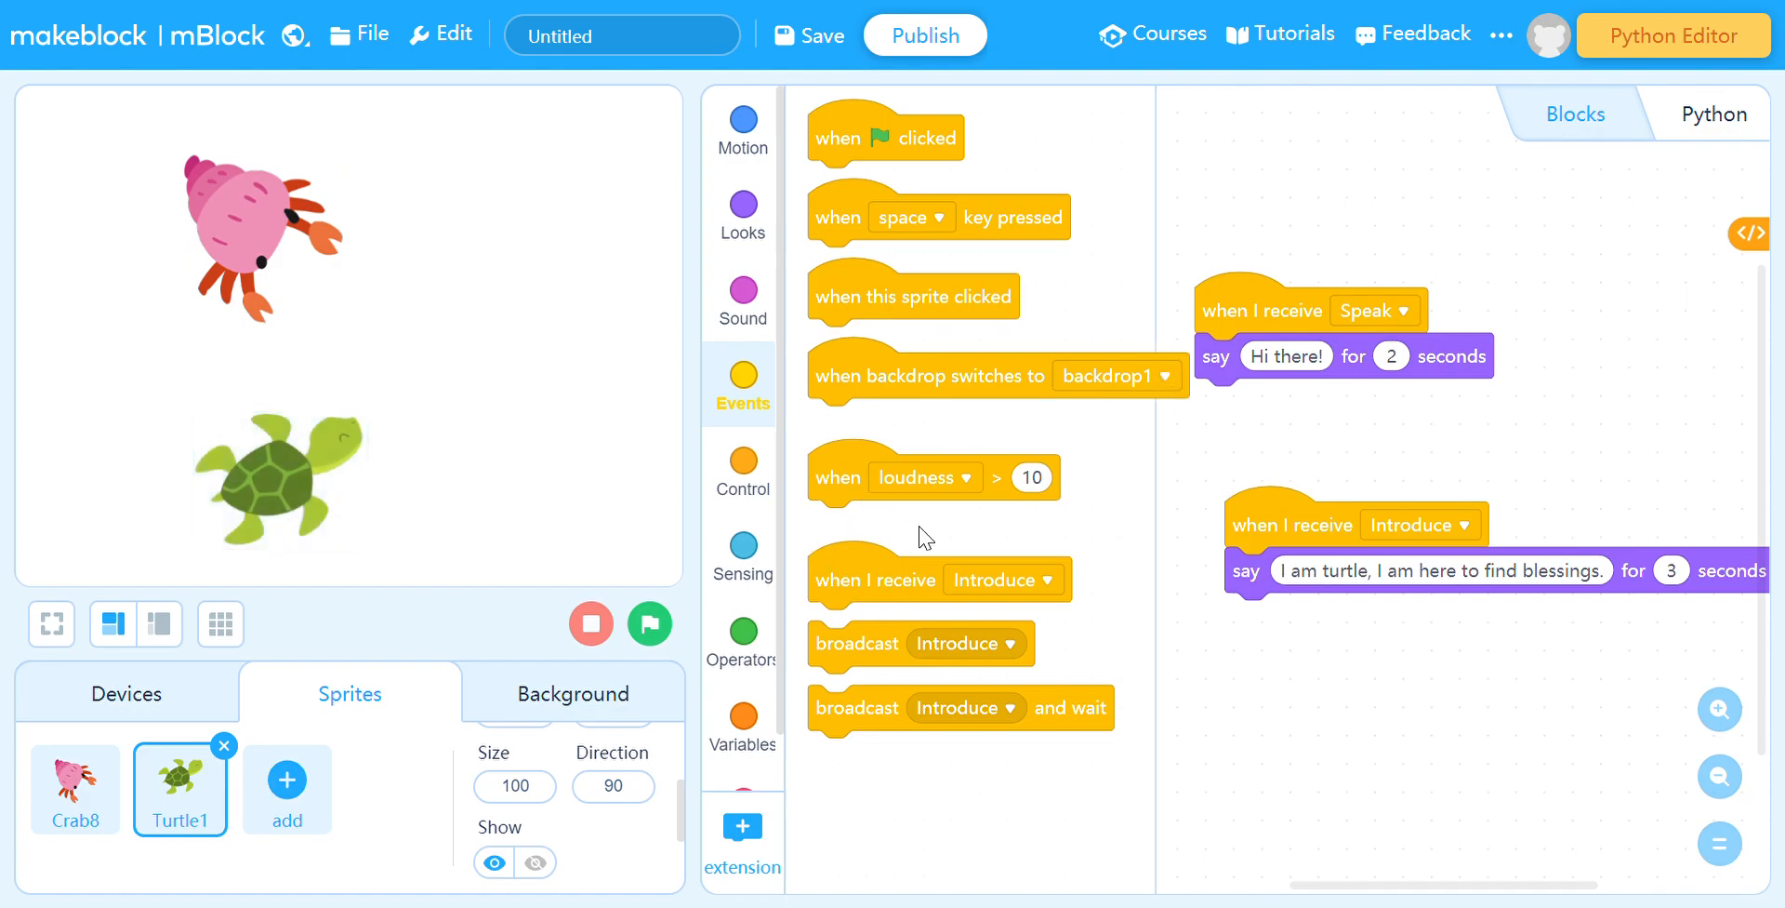
mouse_move(841, 608)
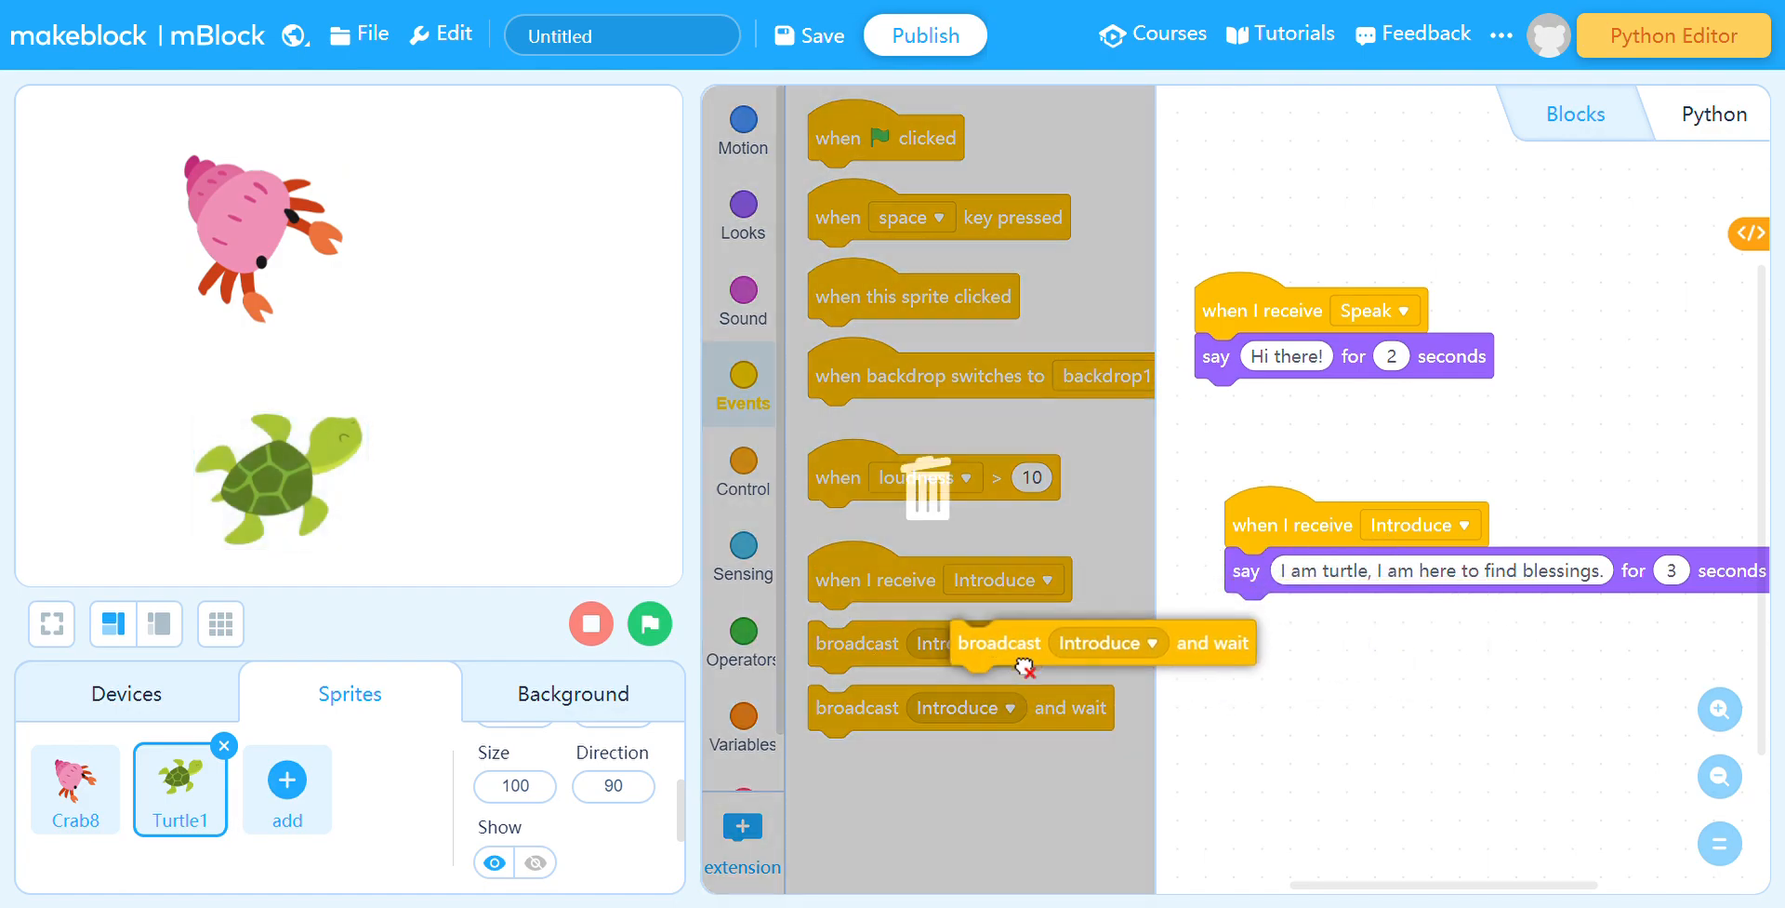
left_click(1380, 616)
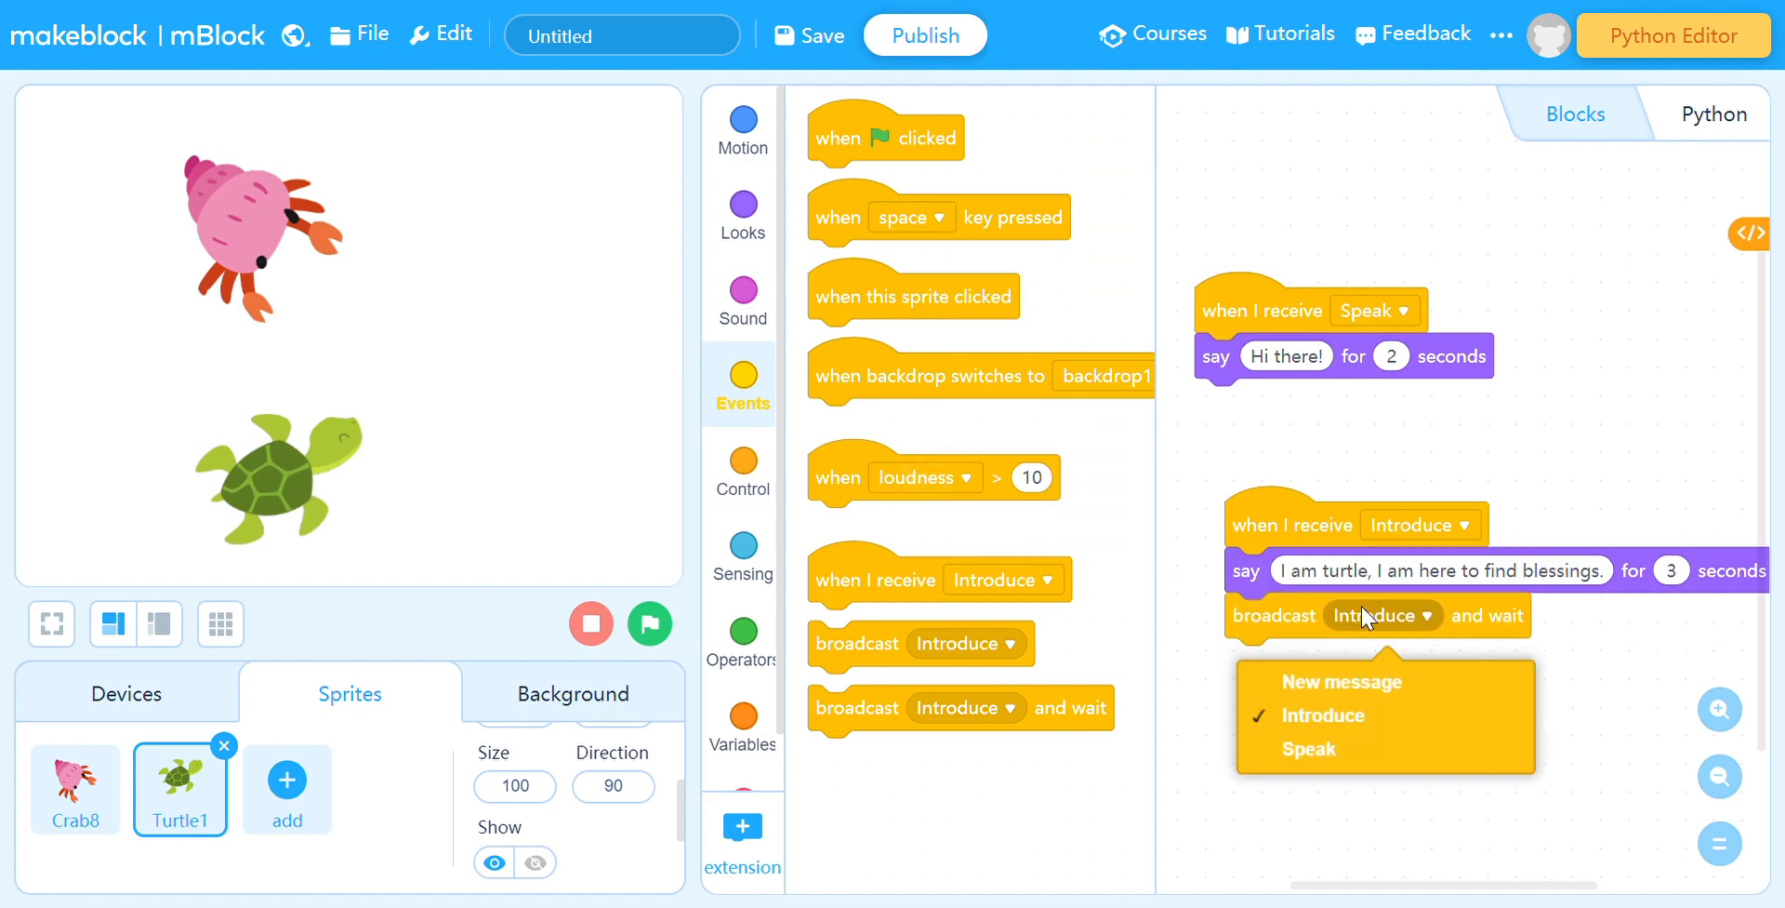
left_click(1342, 683)
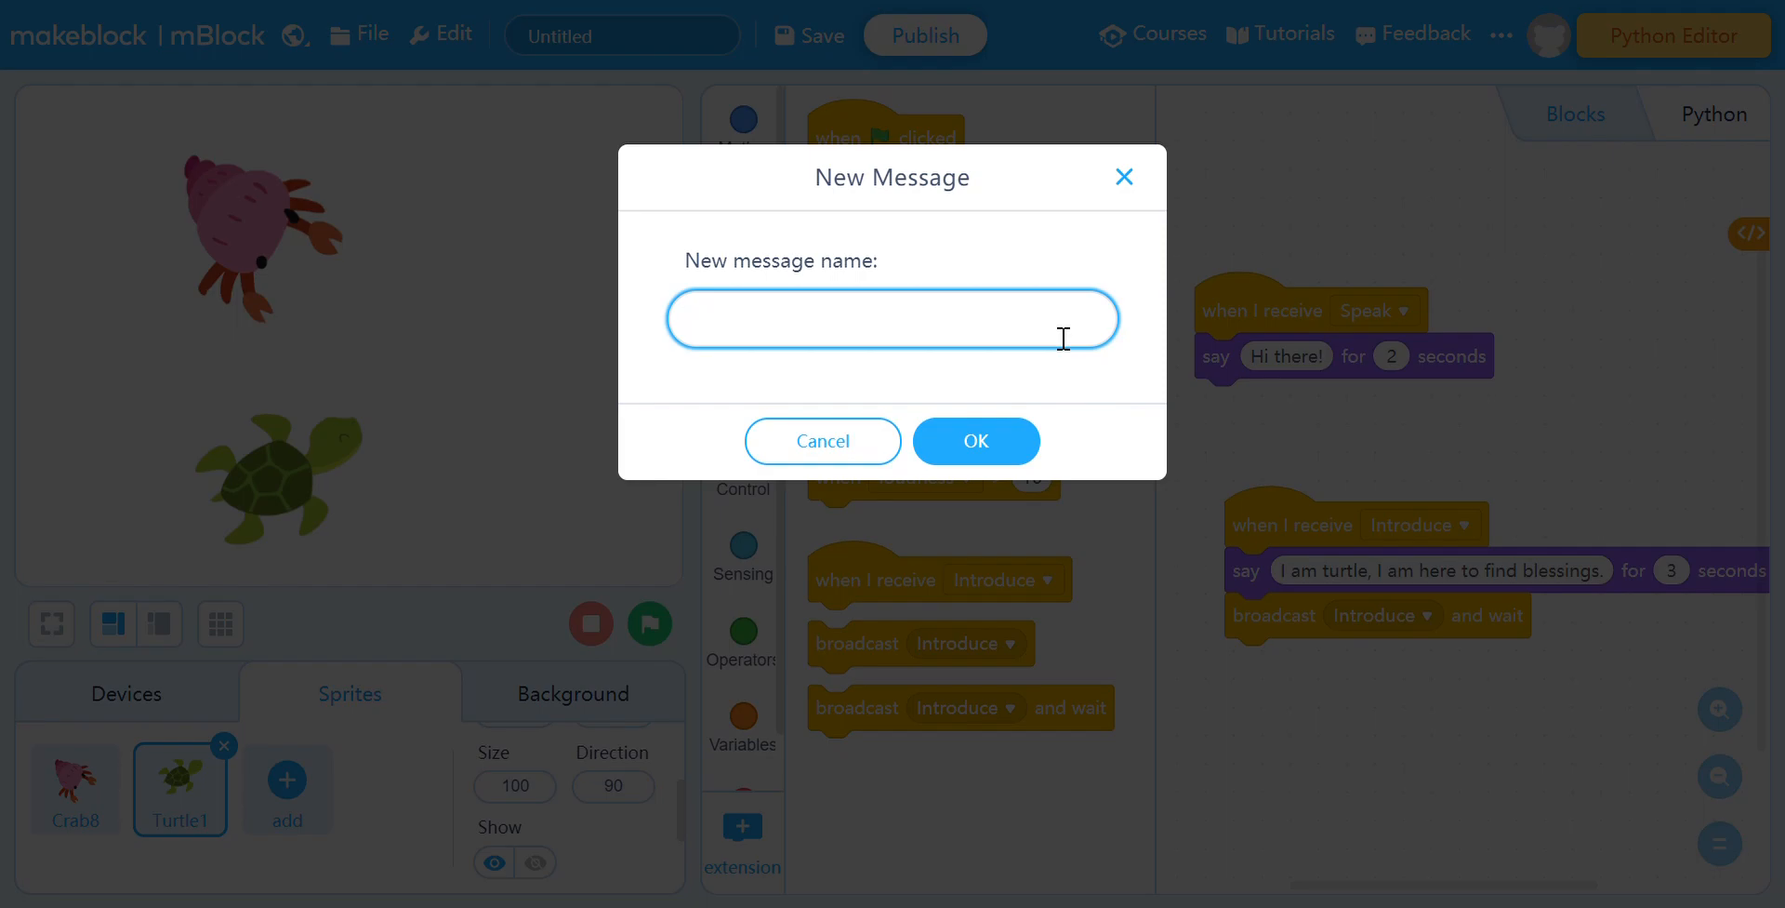
type("Ask")
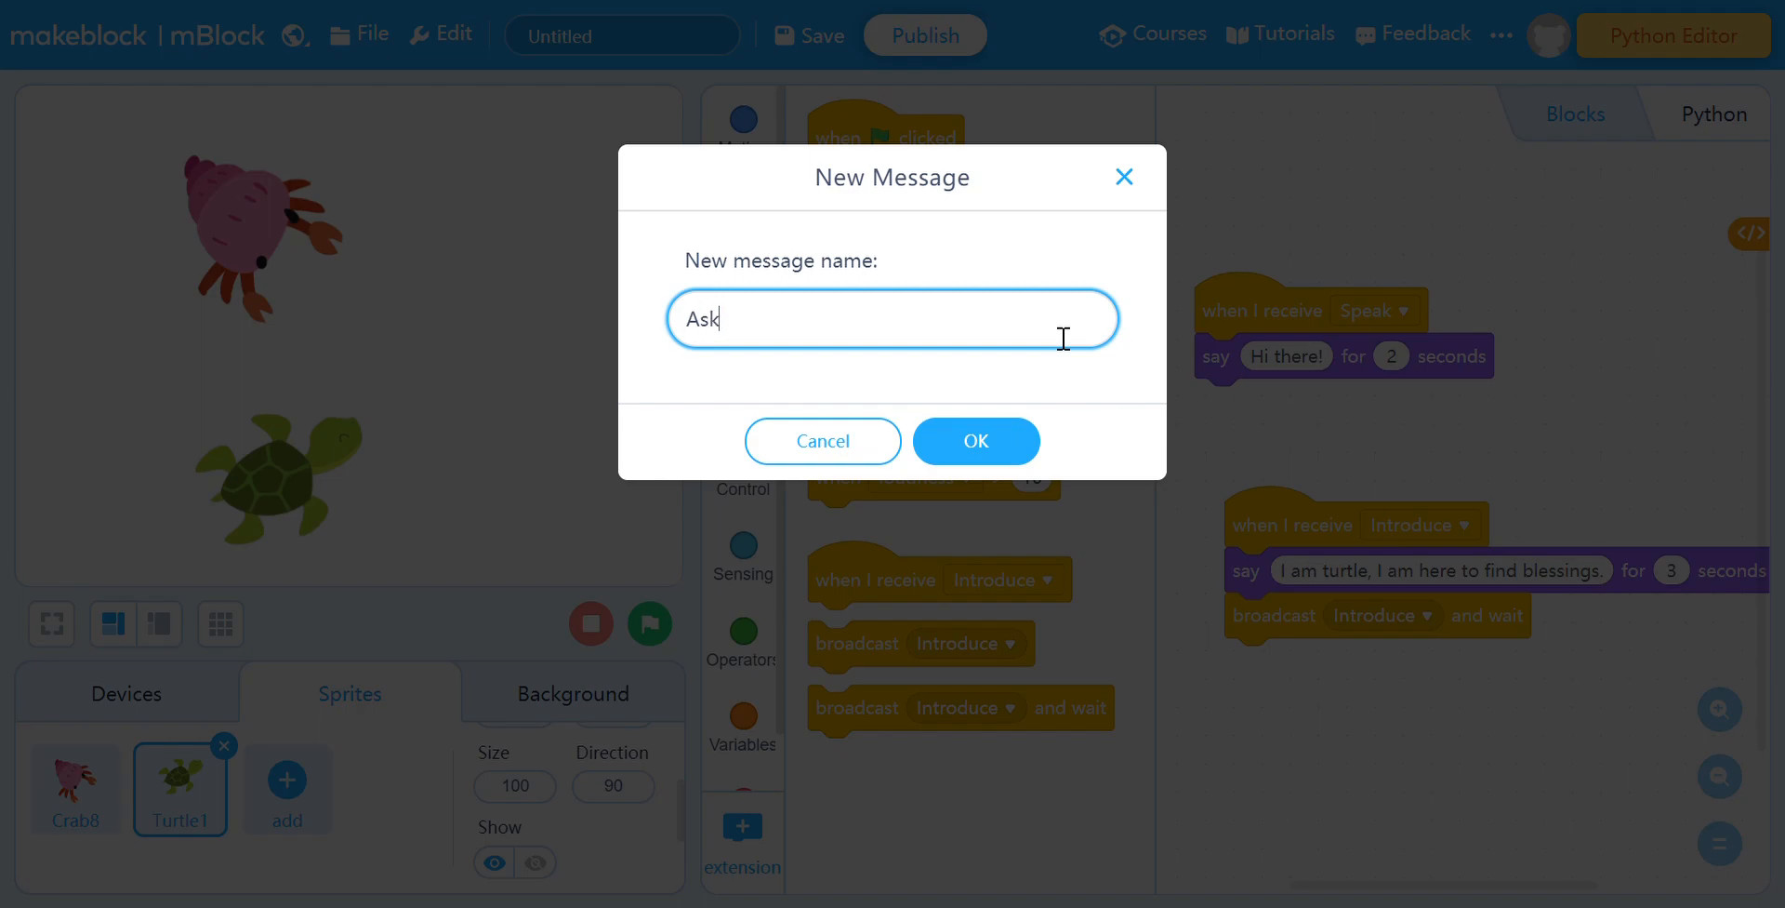
left_click(975, 441)
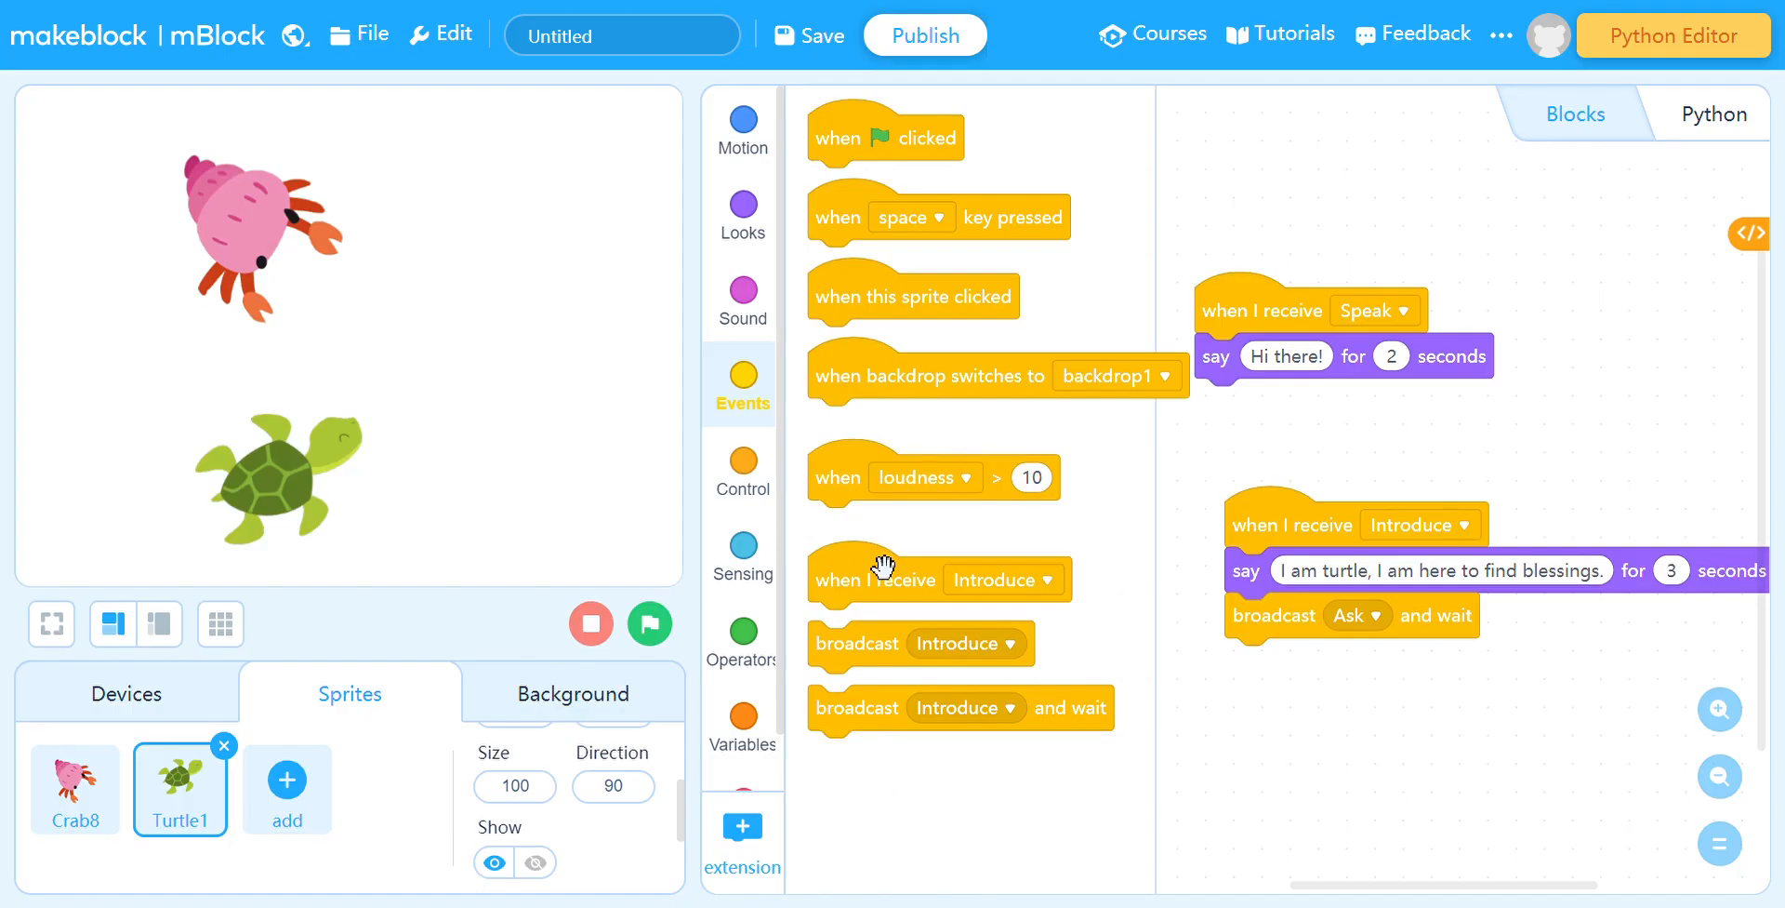
Give the crab a 'when I receive Ask' script saying "How long you've been here?" for 2 seconds
left_click(74, 787)
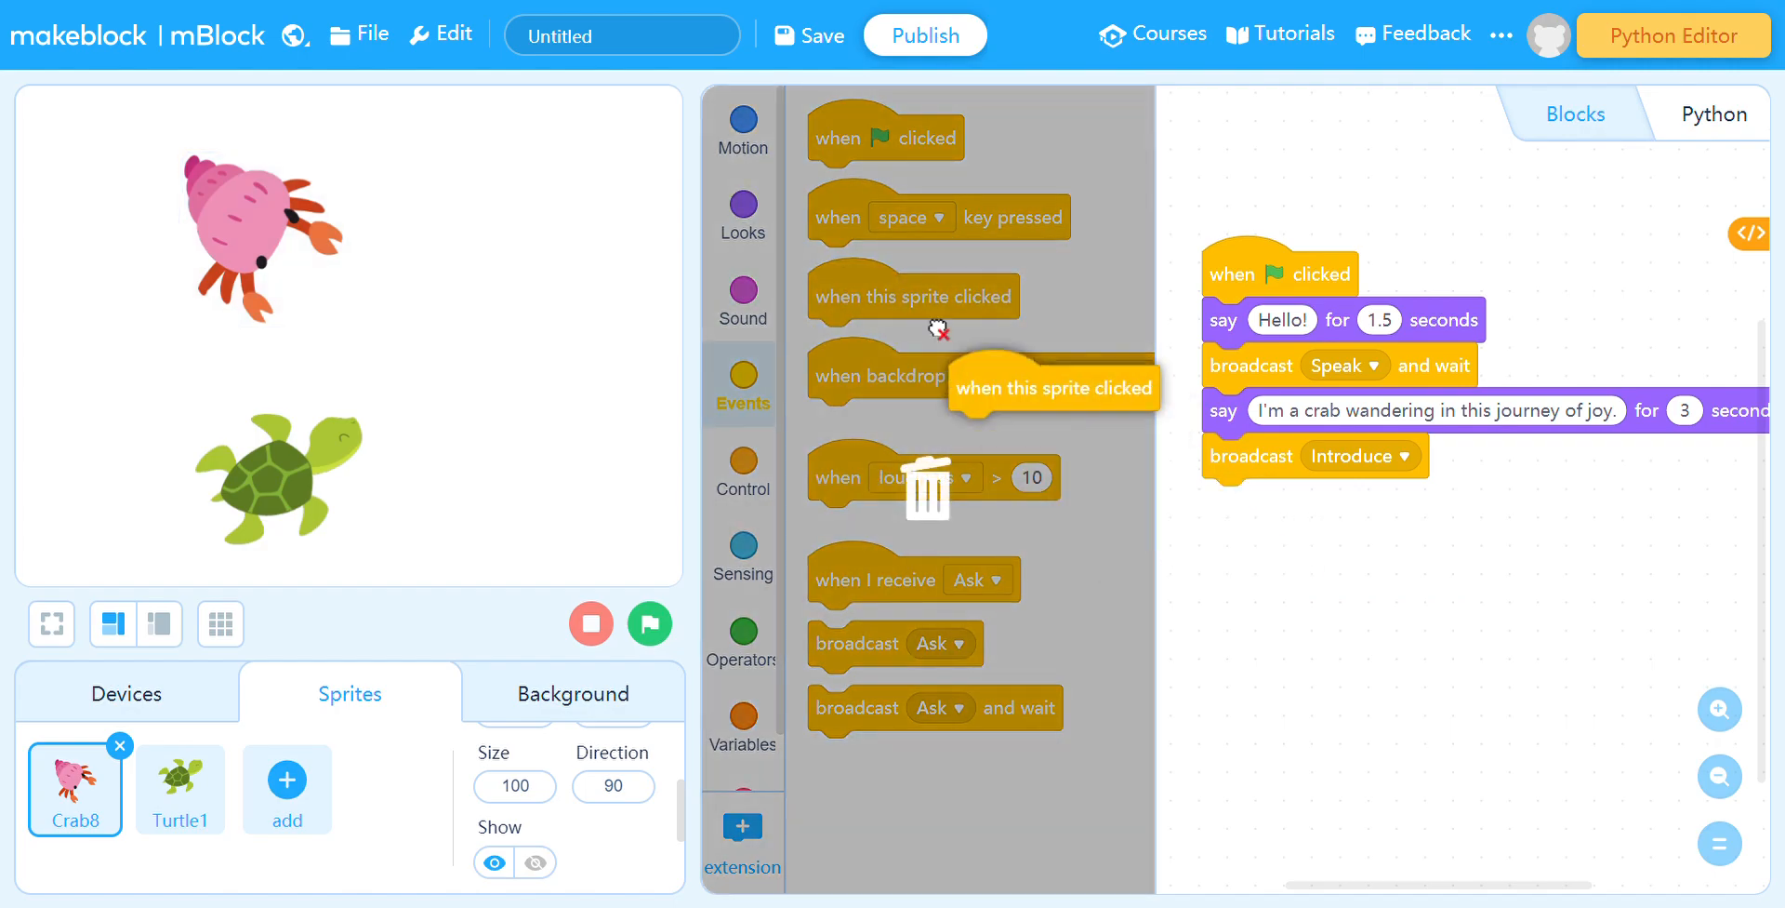
left_click_drag(912, 579, 1185, 638)
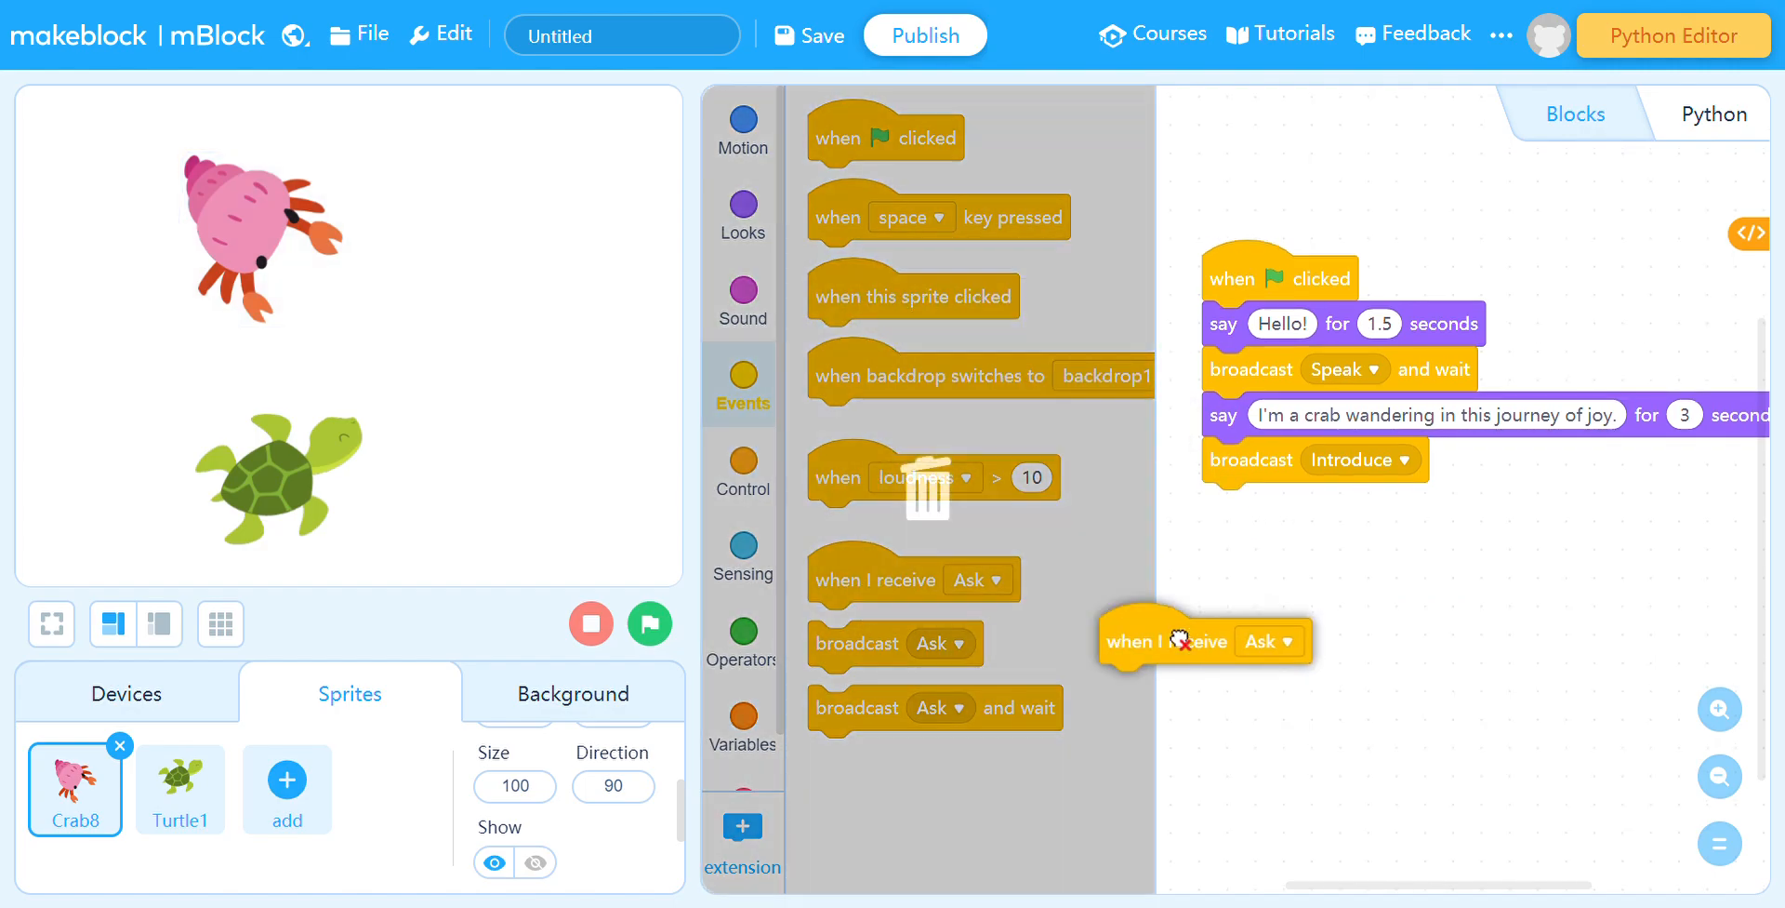
left_click_drag(1164, 640, 1427, 569)
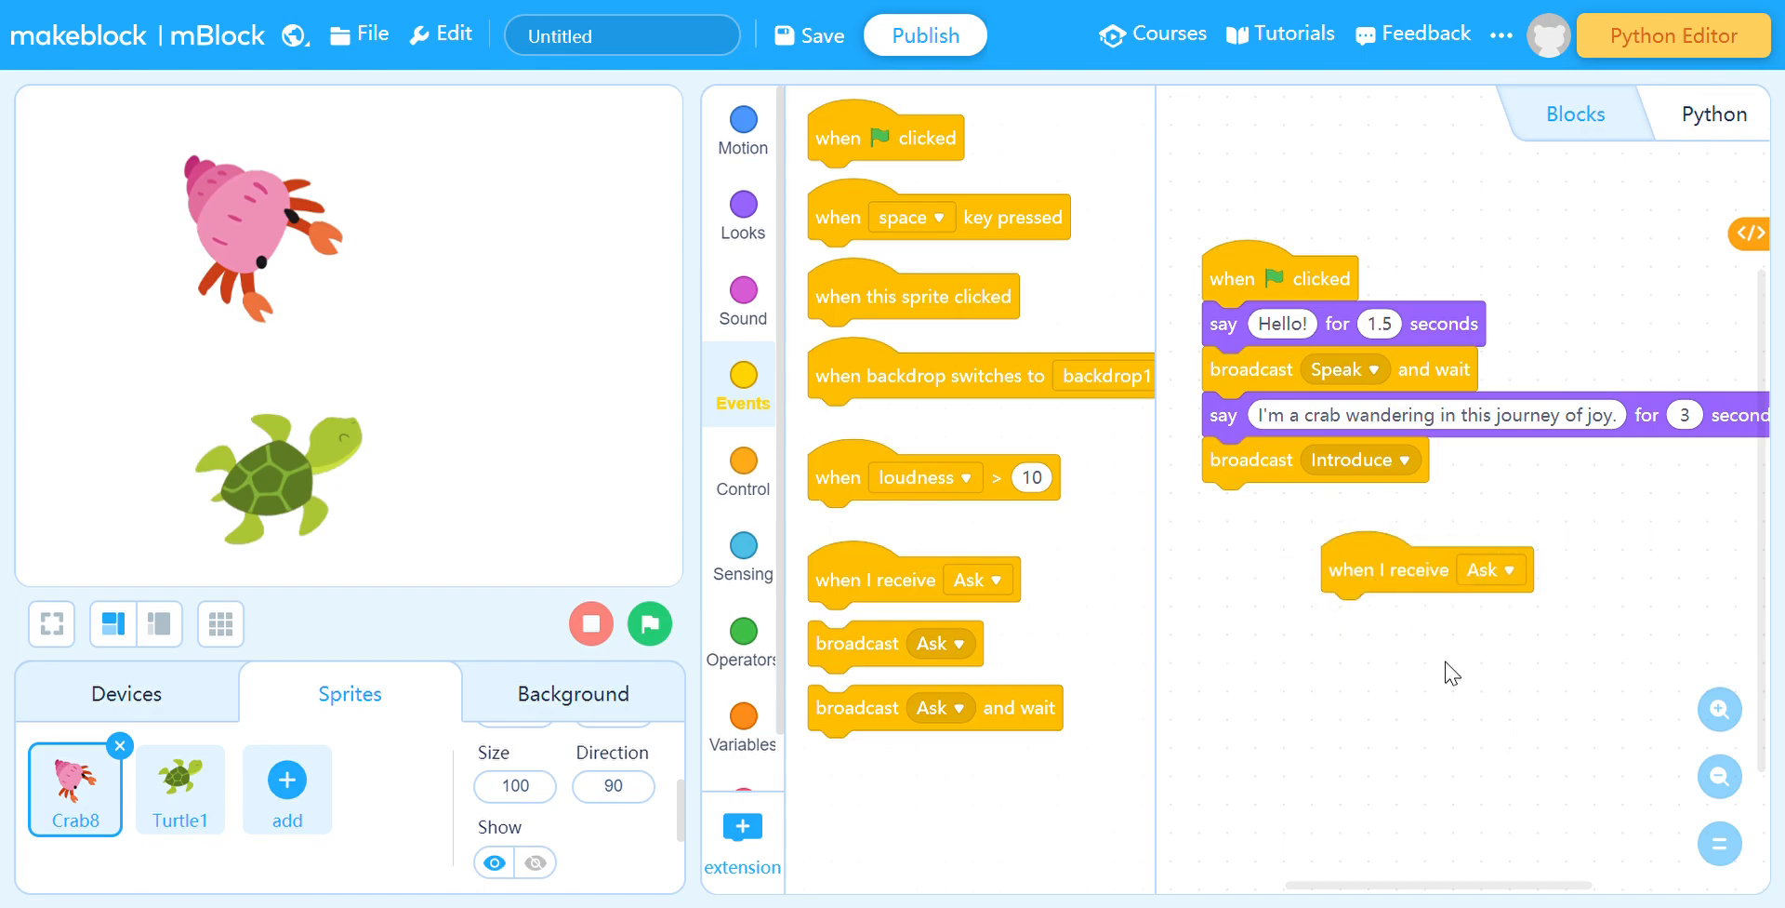
mouse_move(1243, 329)
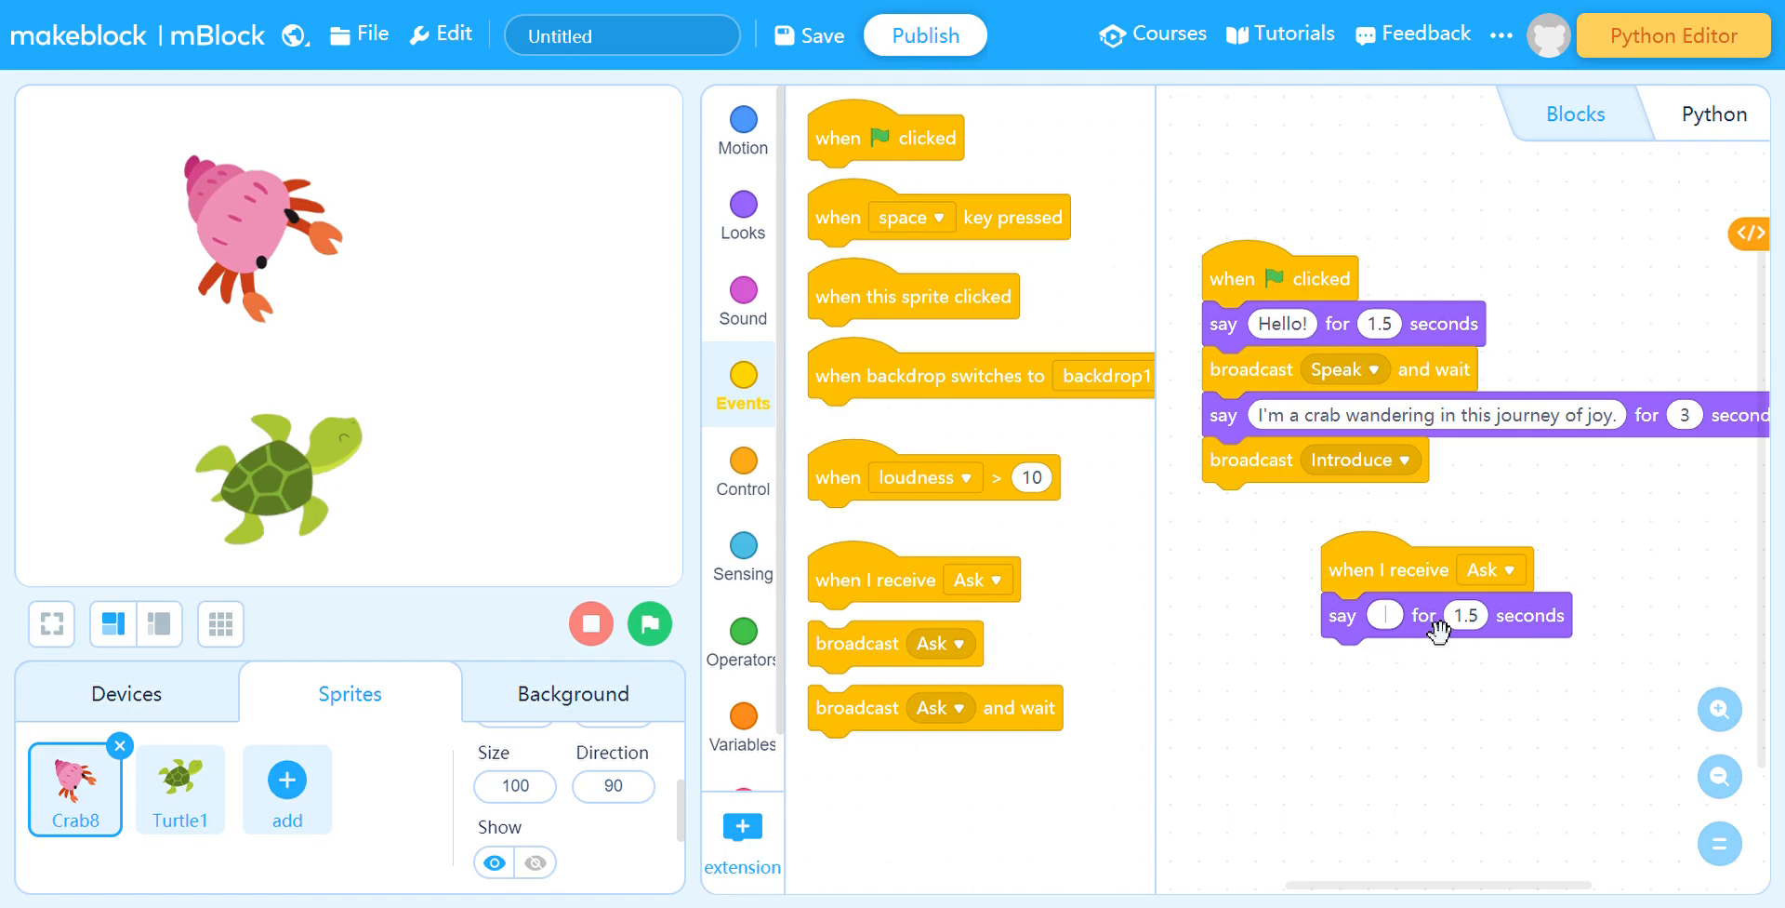
type("How long you've been")
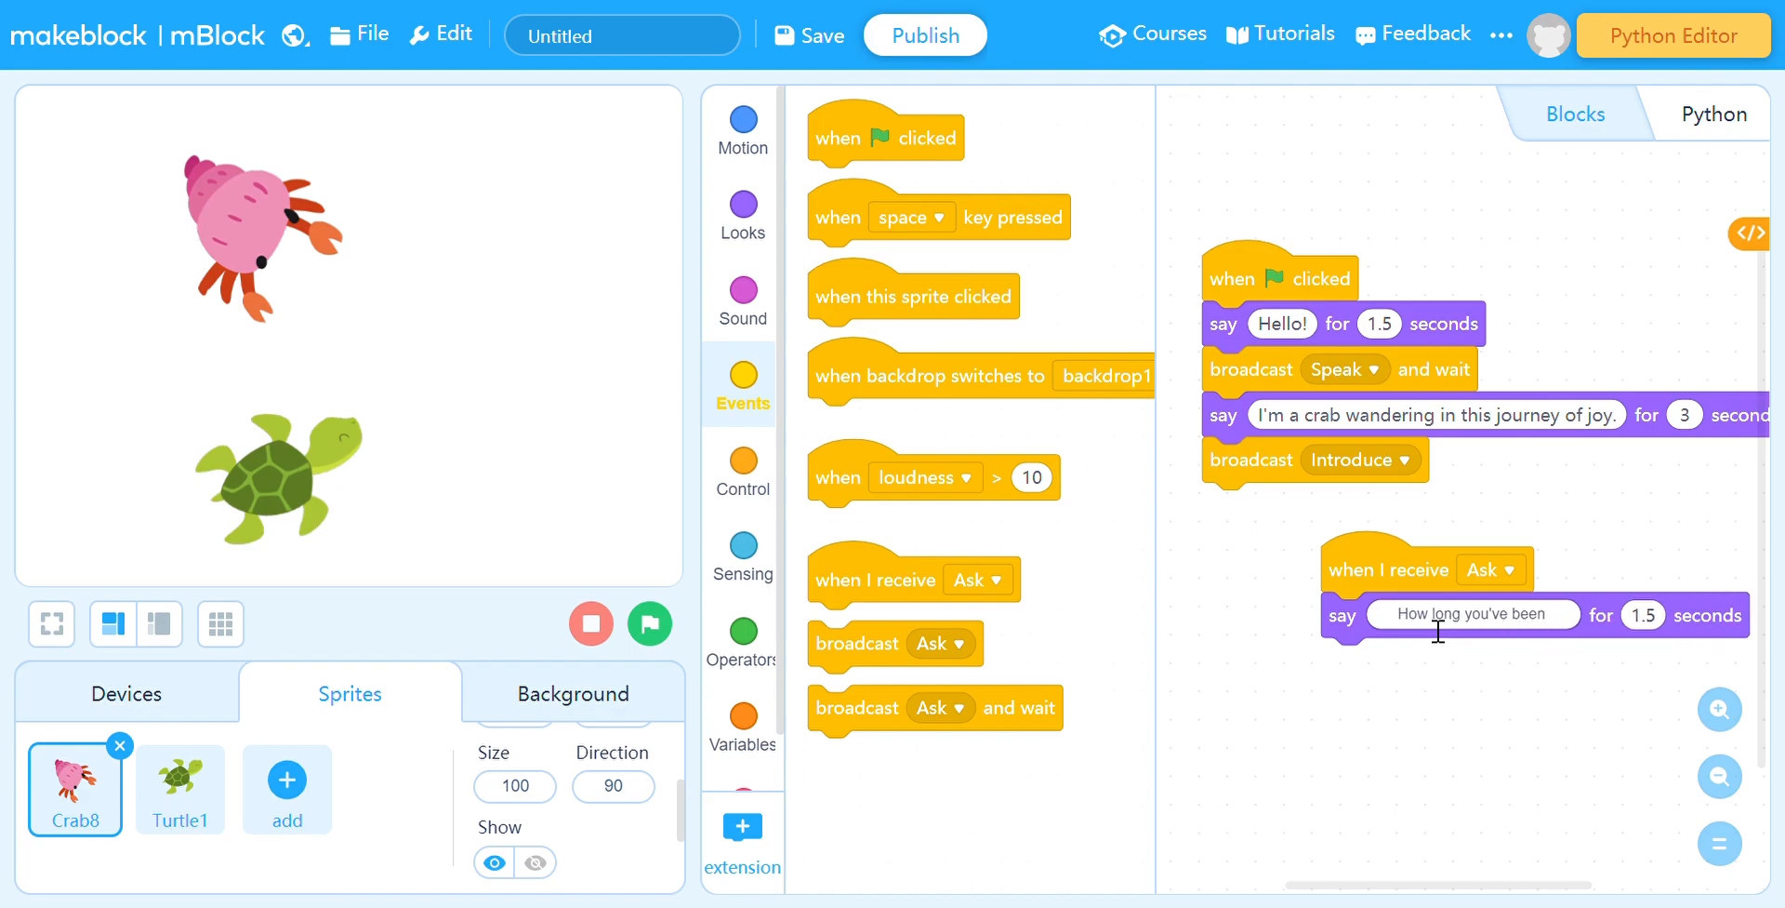
left_click(1473, 614)
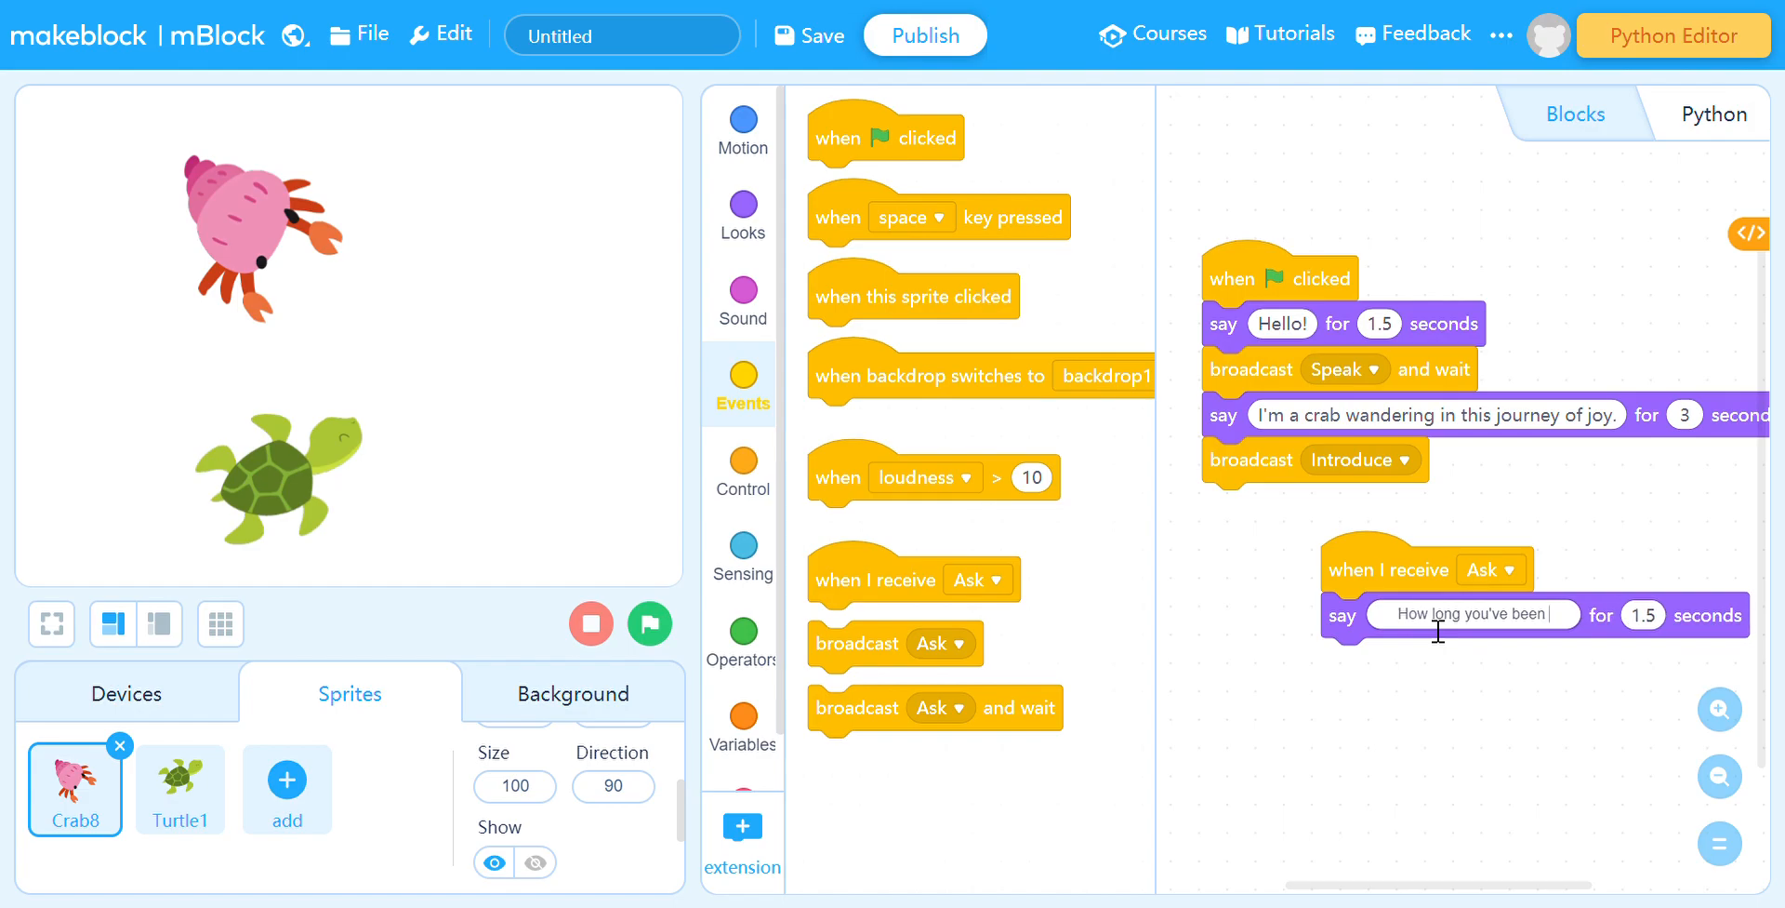
type("here")
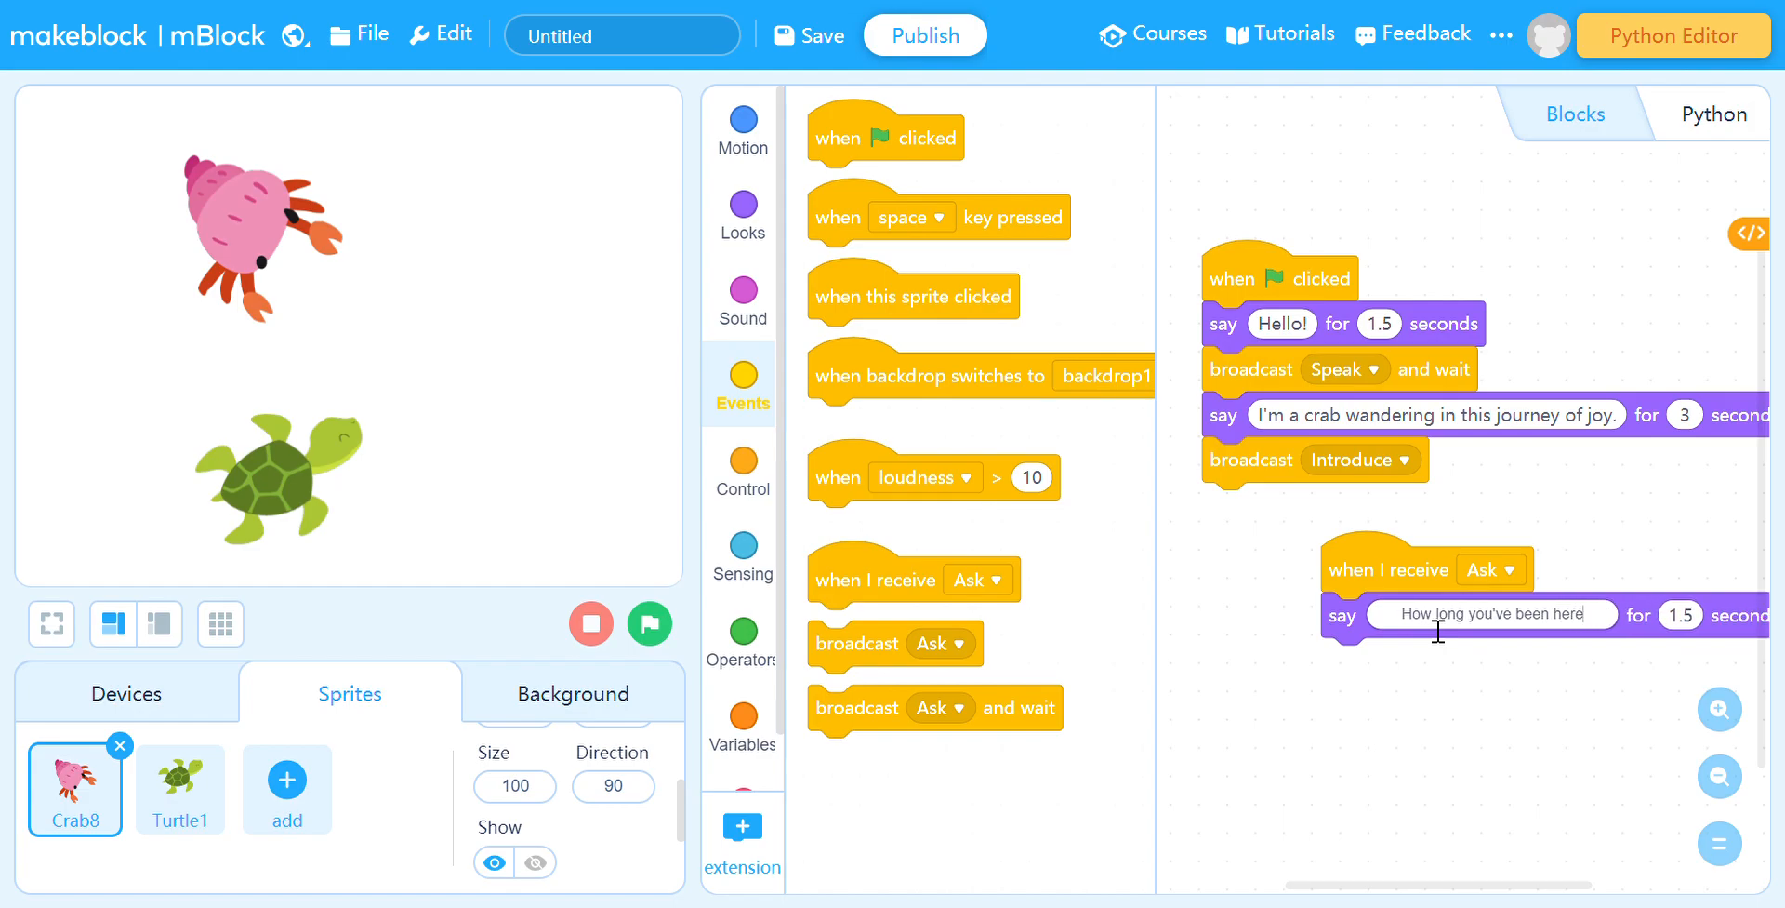
type("?")
left_click(1681, 614)
type("2")
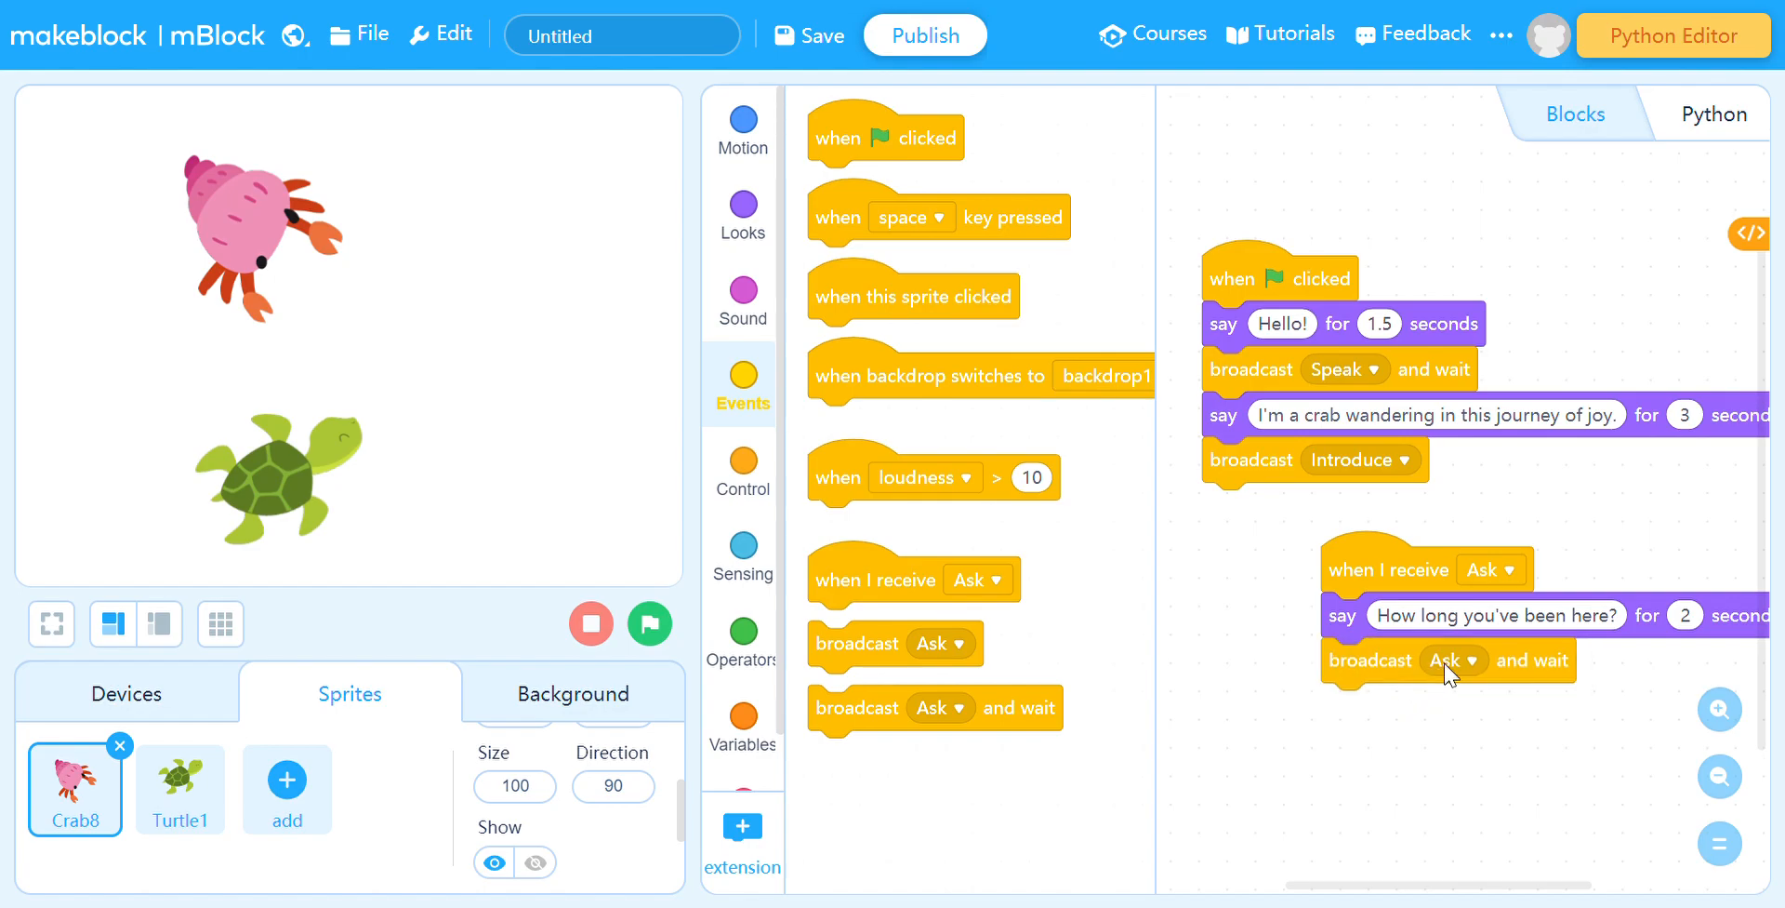
mouse_move(1458, 753)
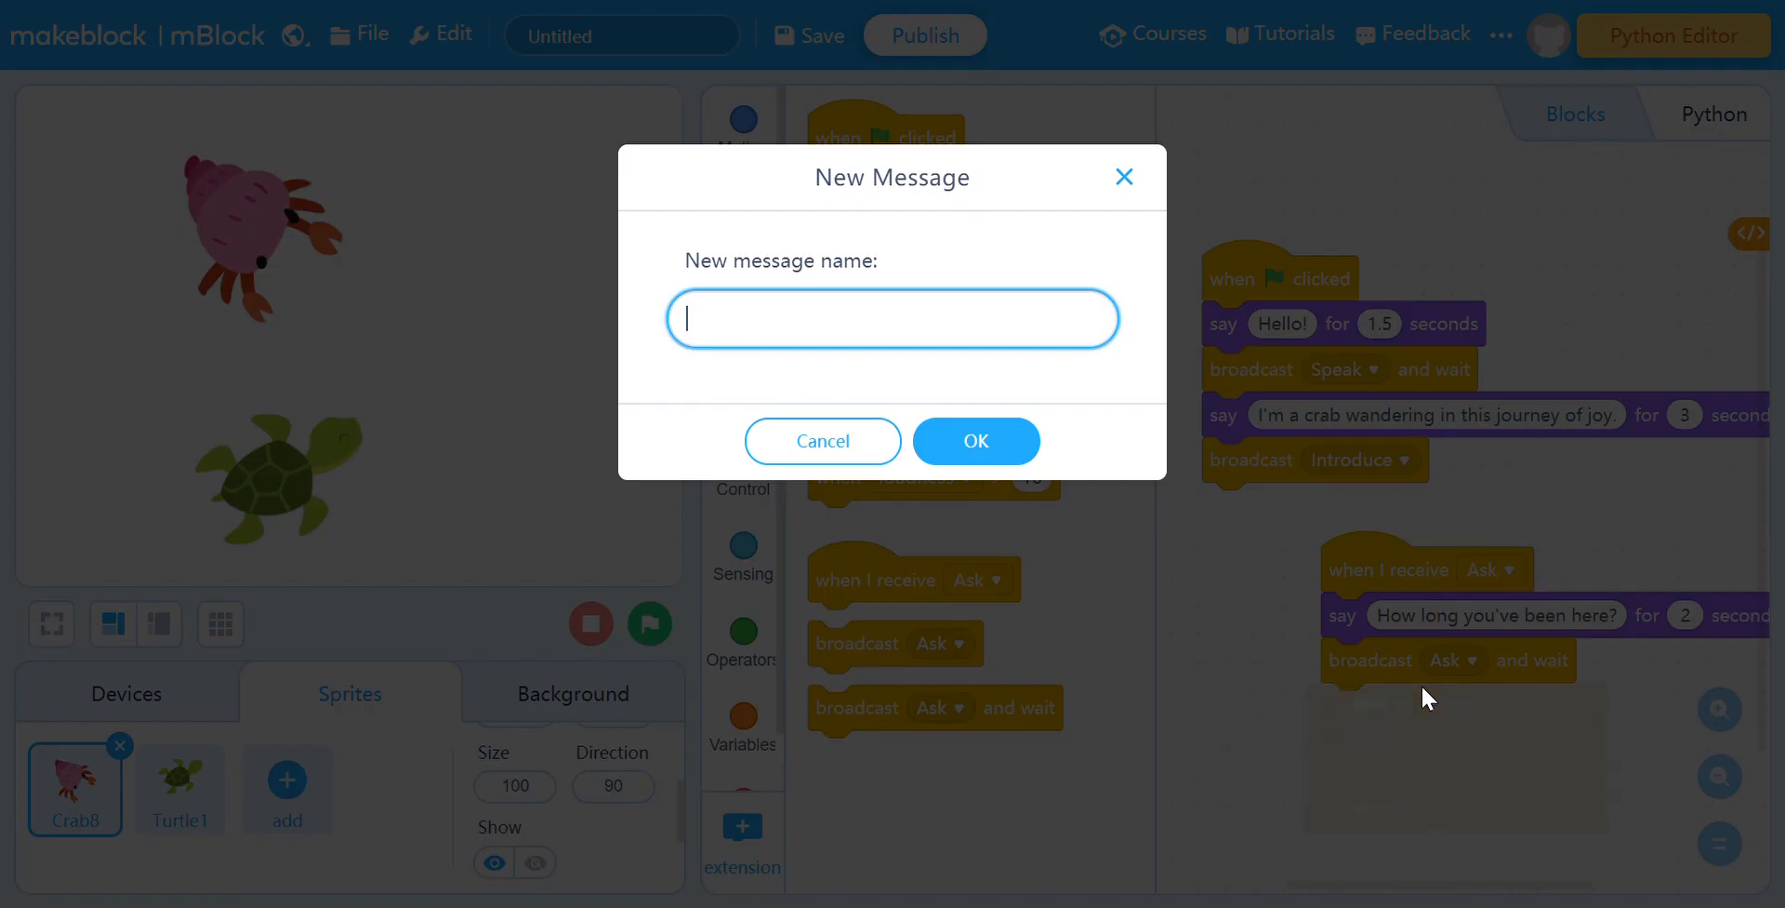
Name the crab's new broadcast message 'Answer'
type("Answer")
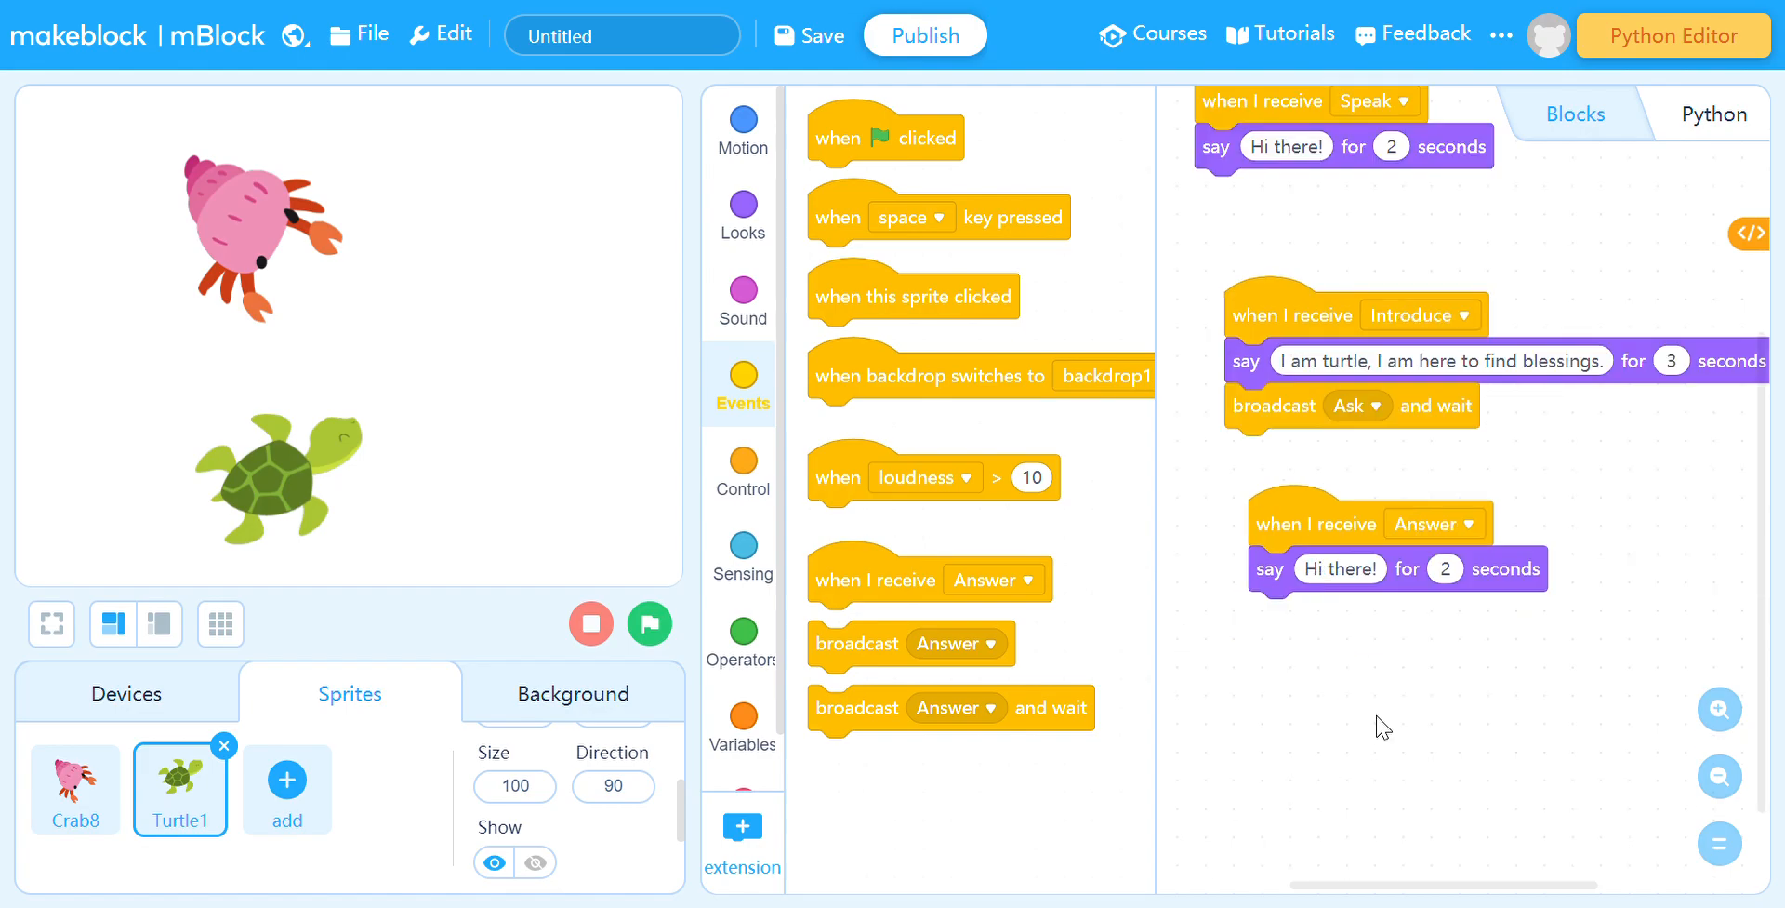
Change the turtle's Answer reply to think 'Hmm...' then say 'About 2 years already!'
left_click(1339, 569)
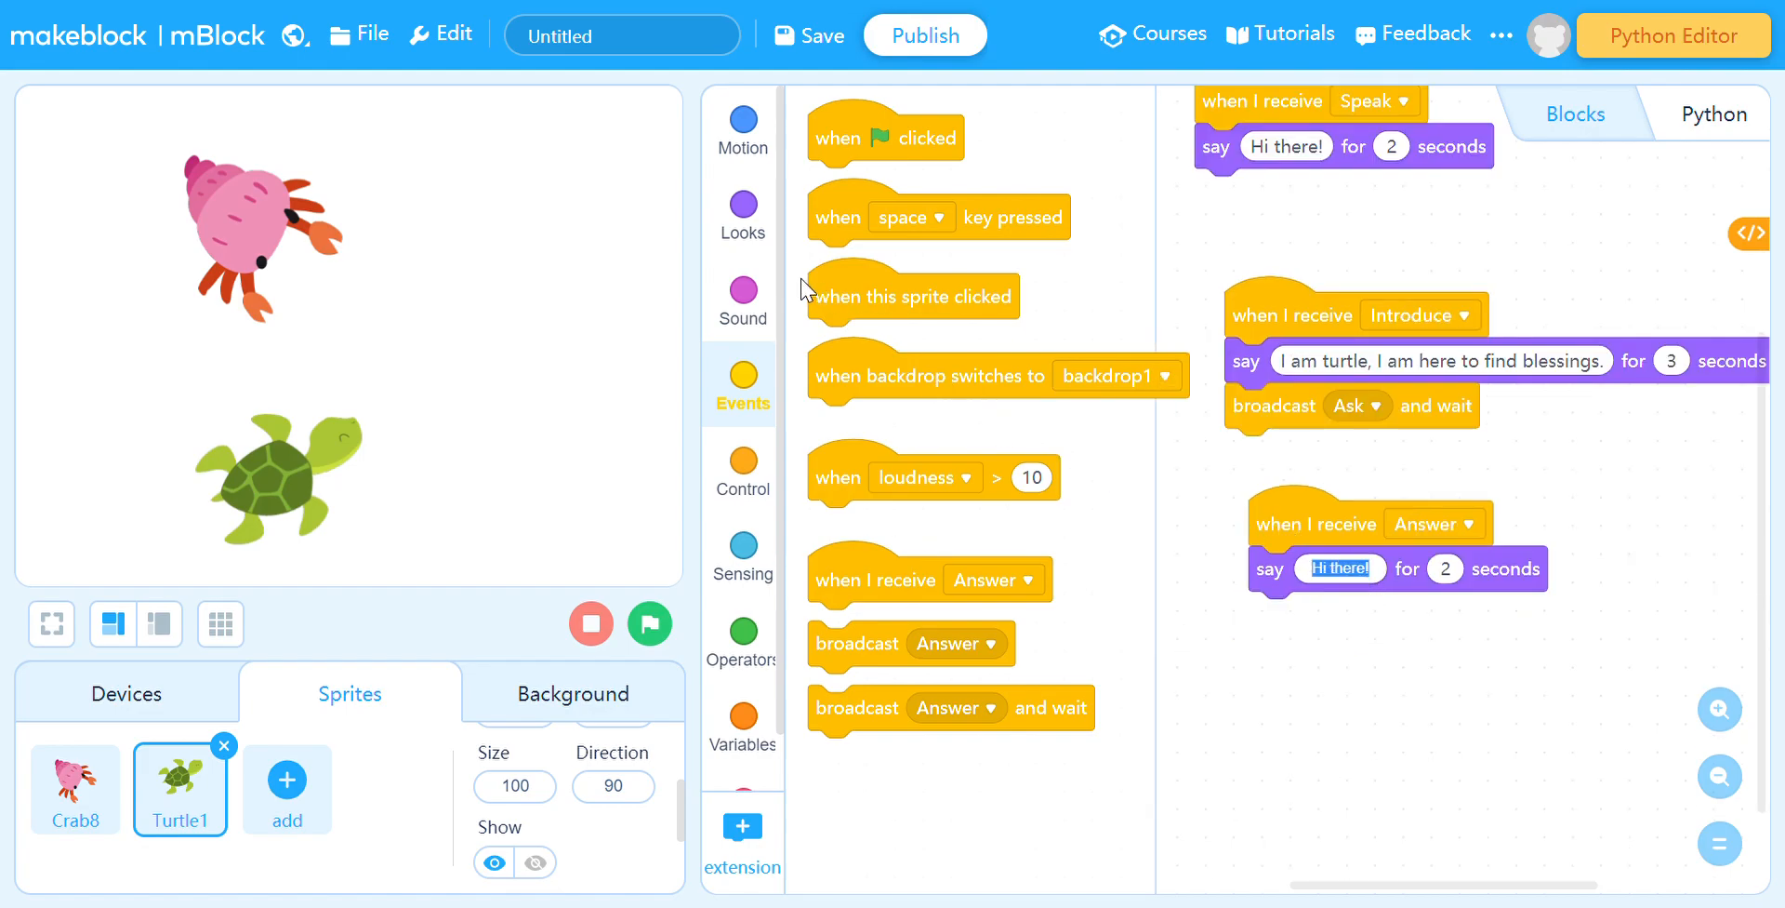
left_click(742, 205)
type("1.5")
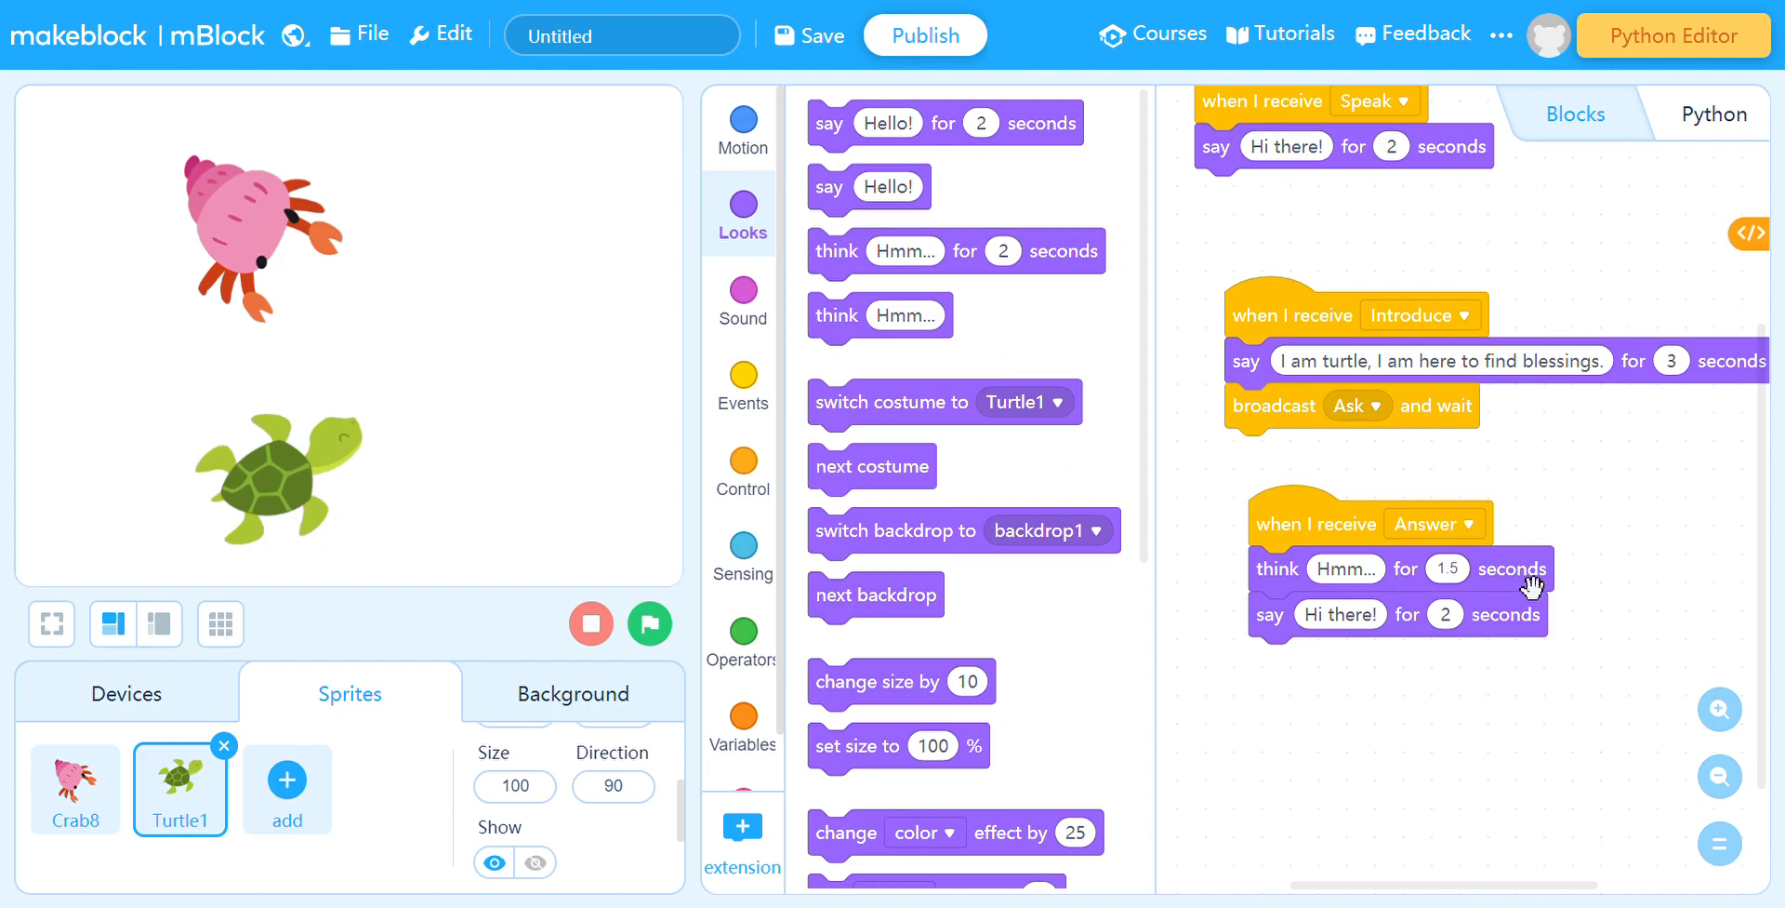
left_click(1341, 616)
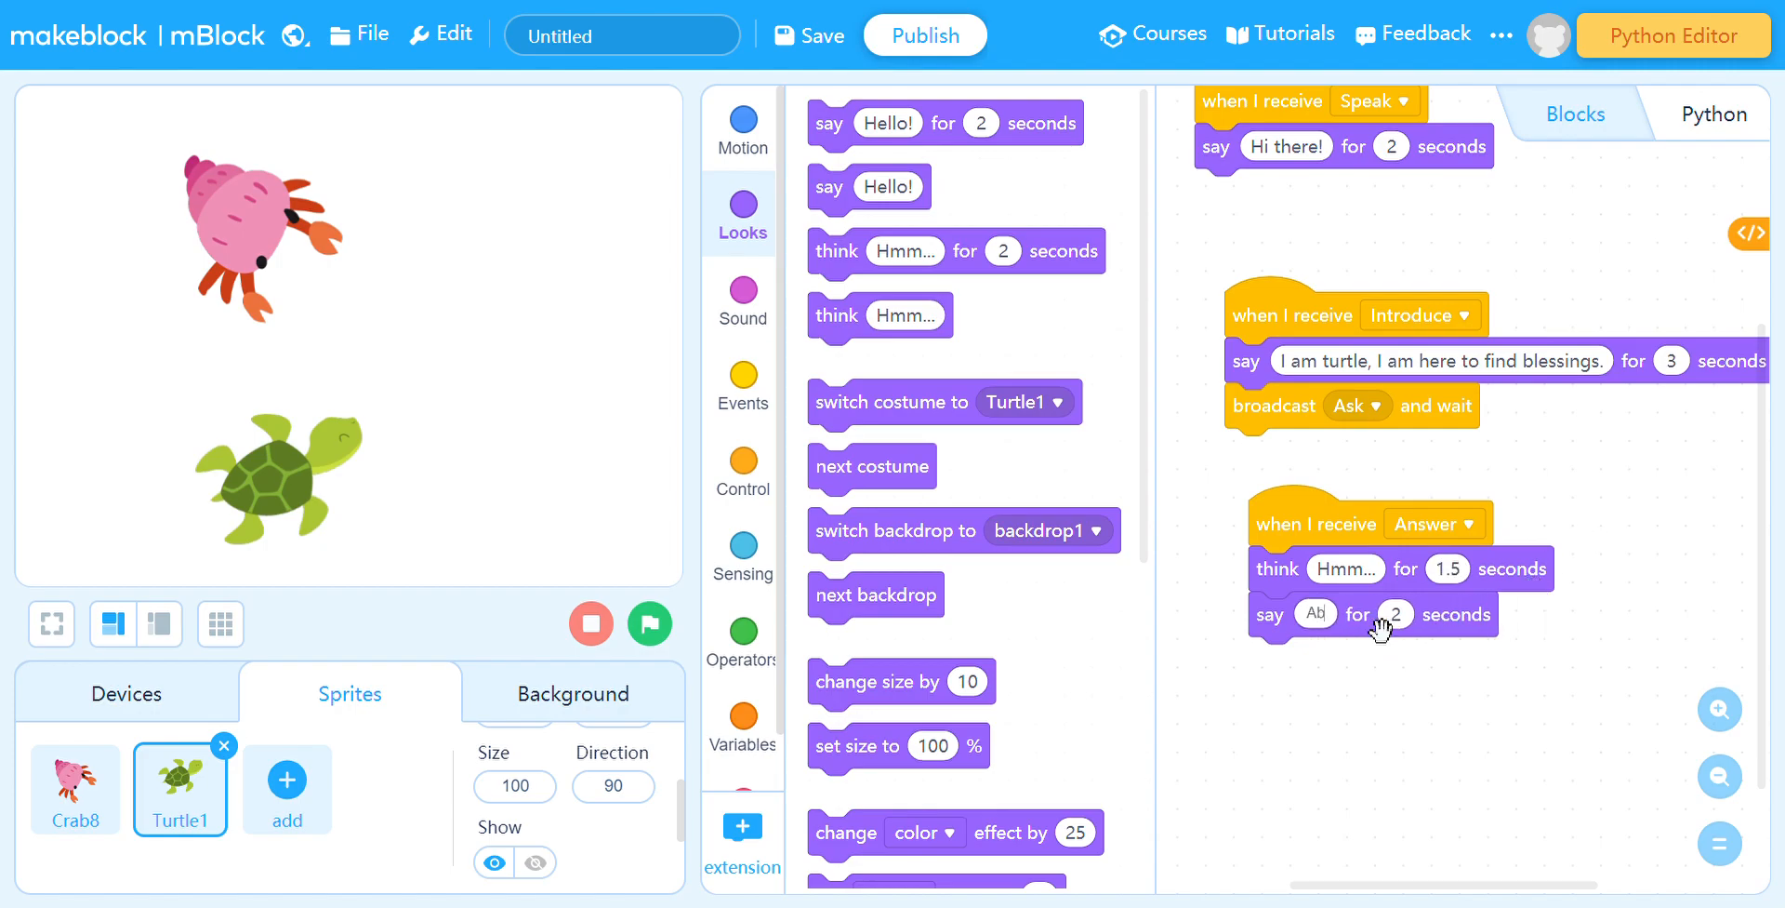
type("About 2 years already!")
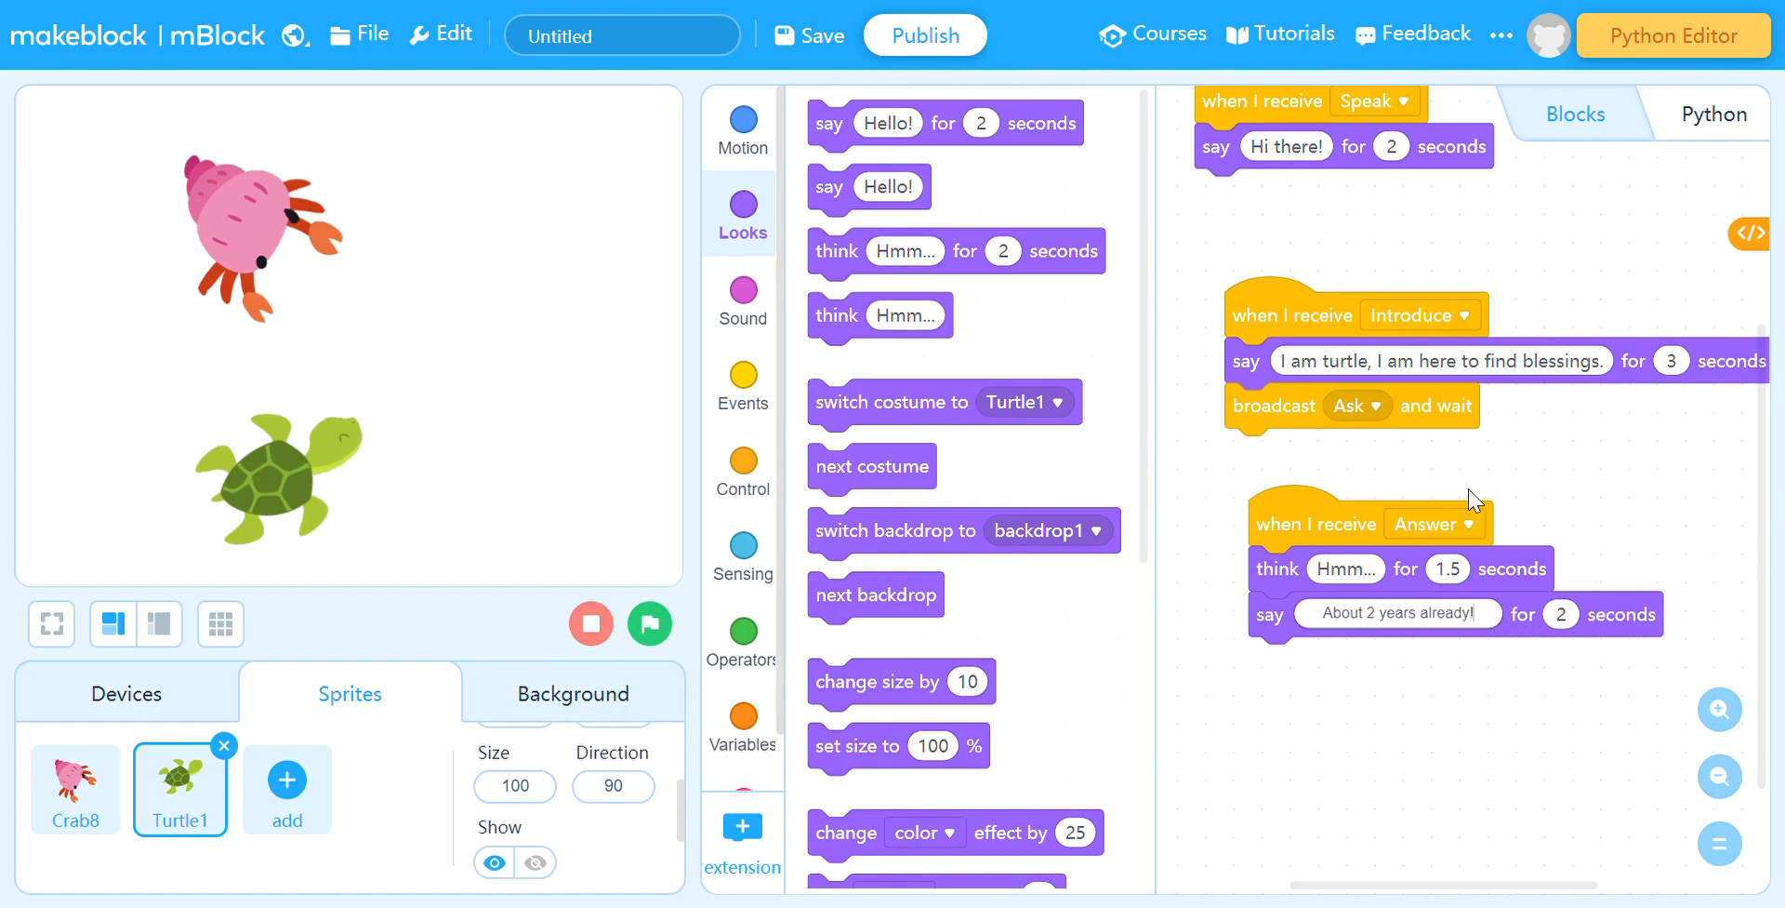
mouse_move(1466, 653)
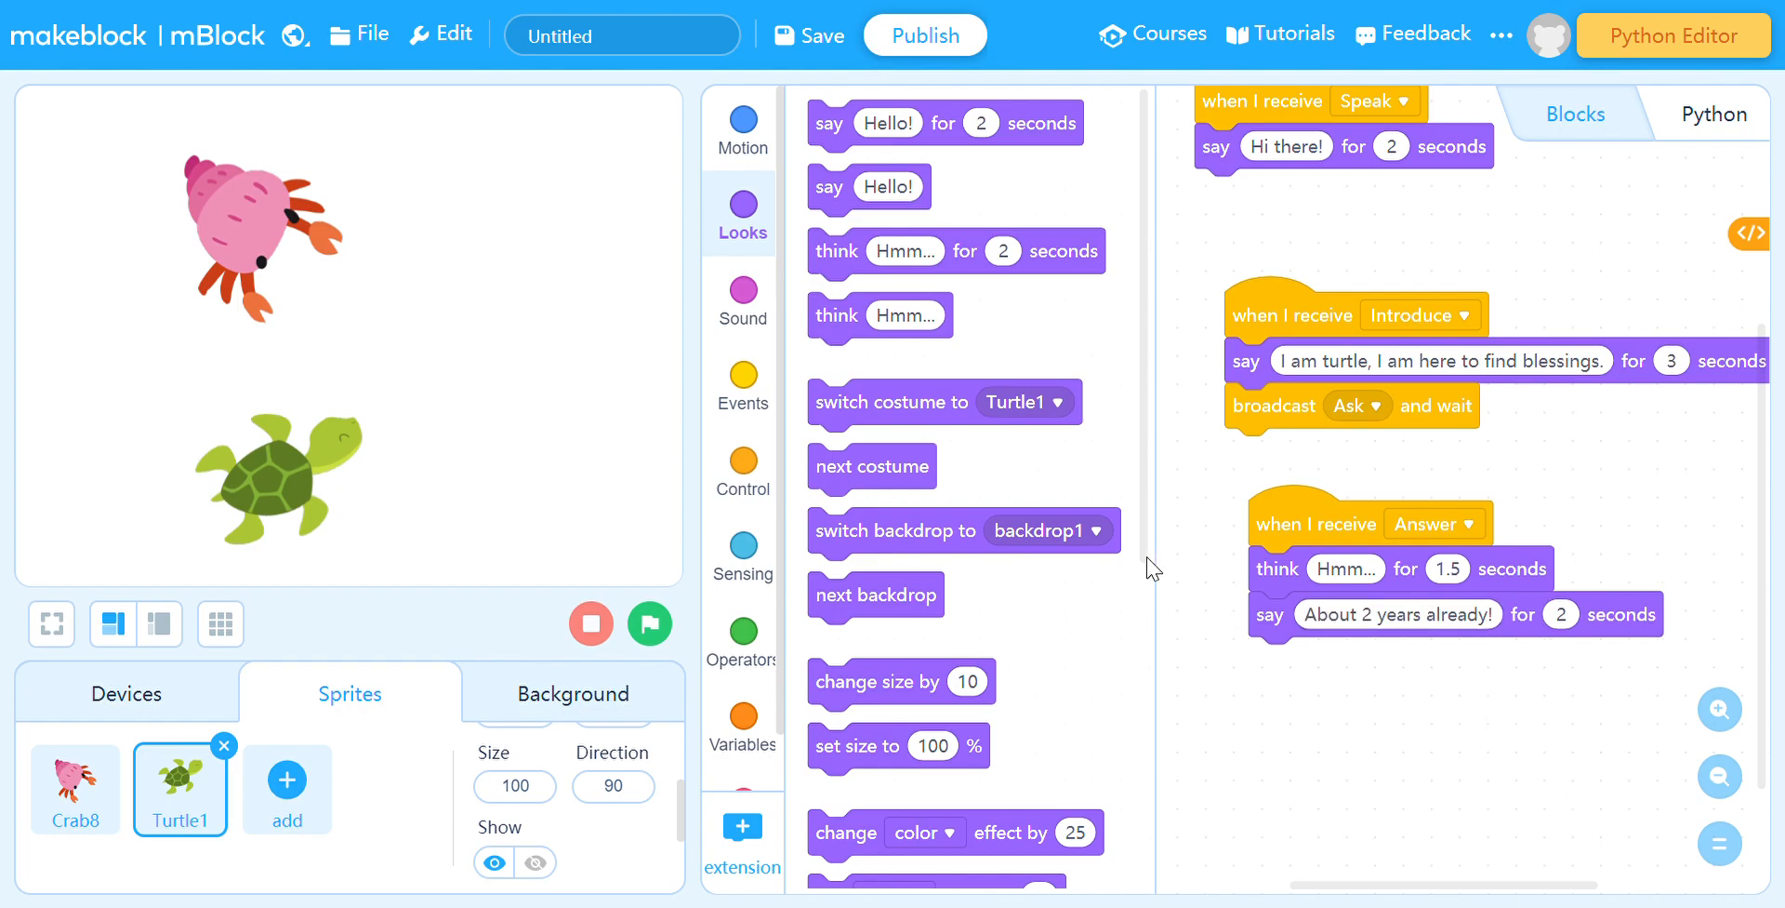
Run the dialogue full screen until the turtle answers, then exit to the editor
left_click(50, 625)
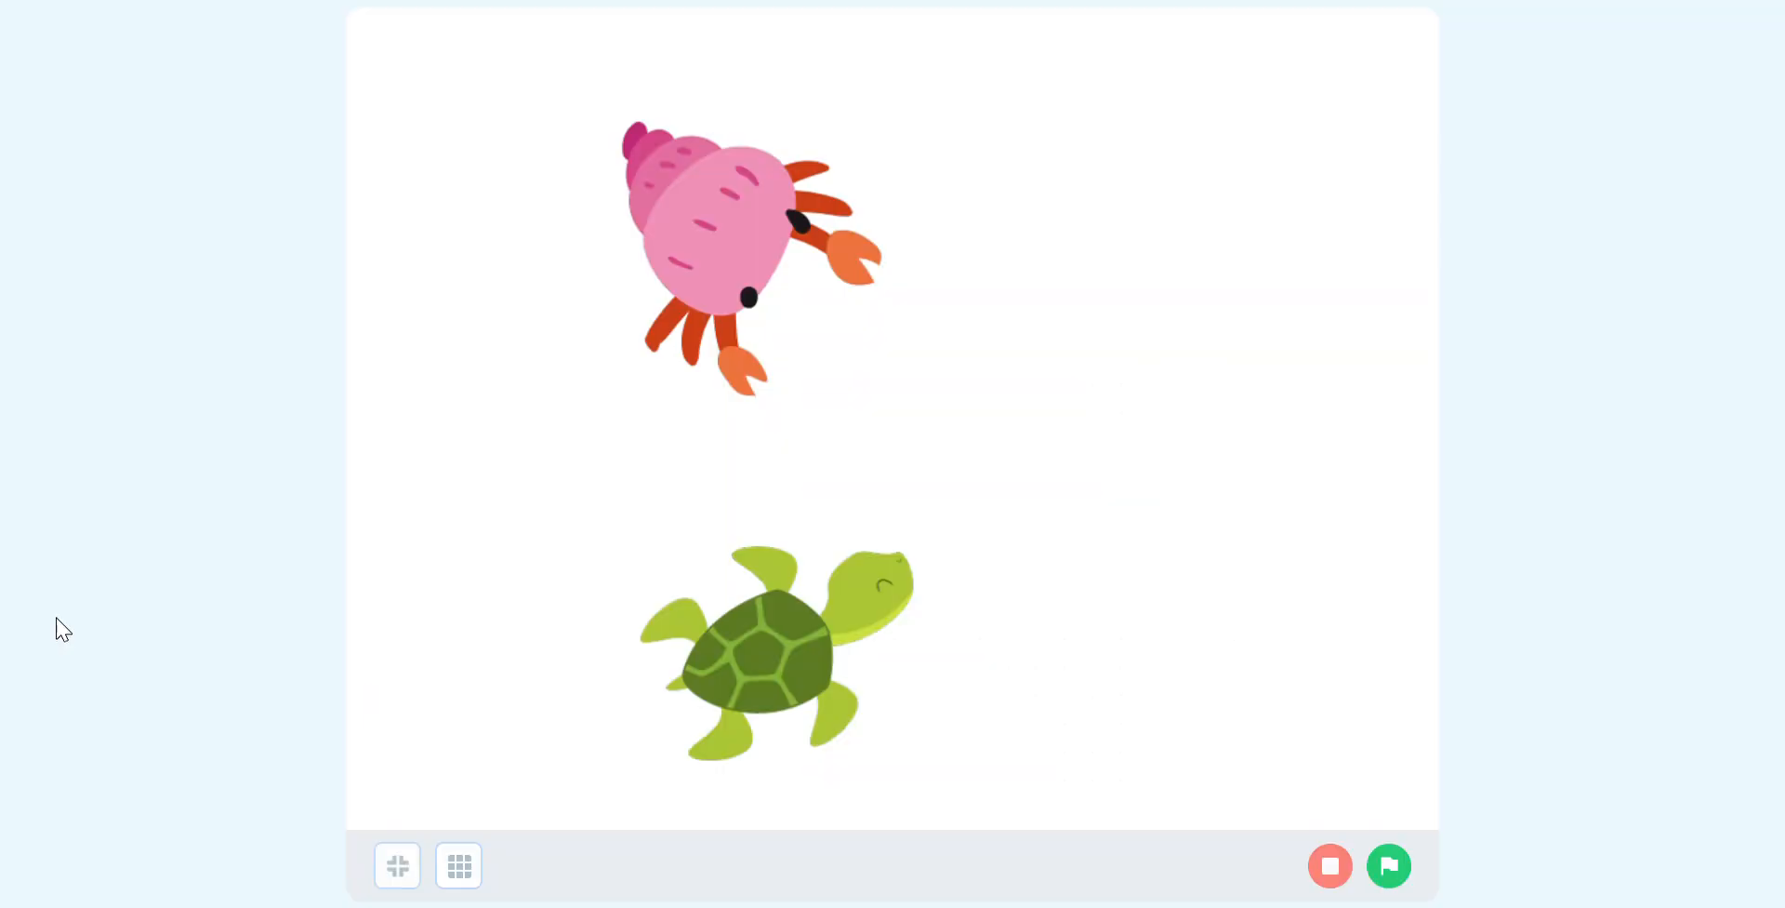
mouse_move(1428, 881)
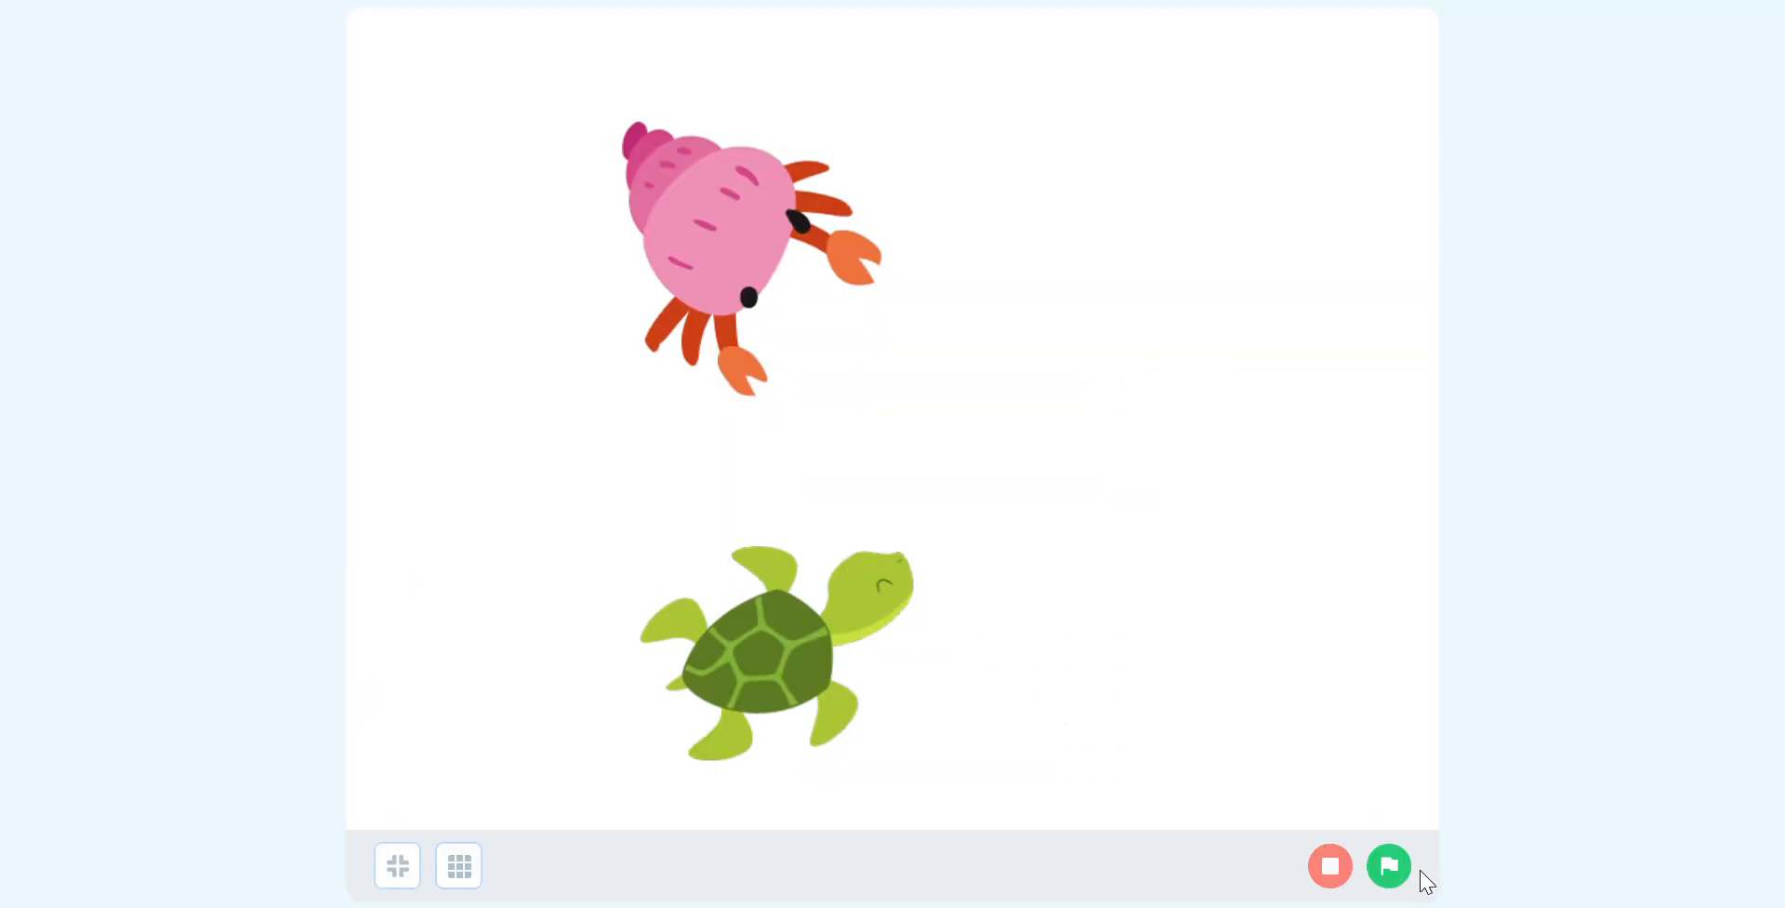
left_click(1387, 865)
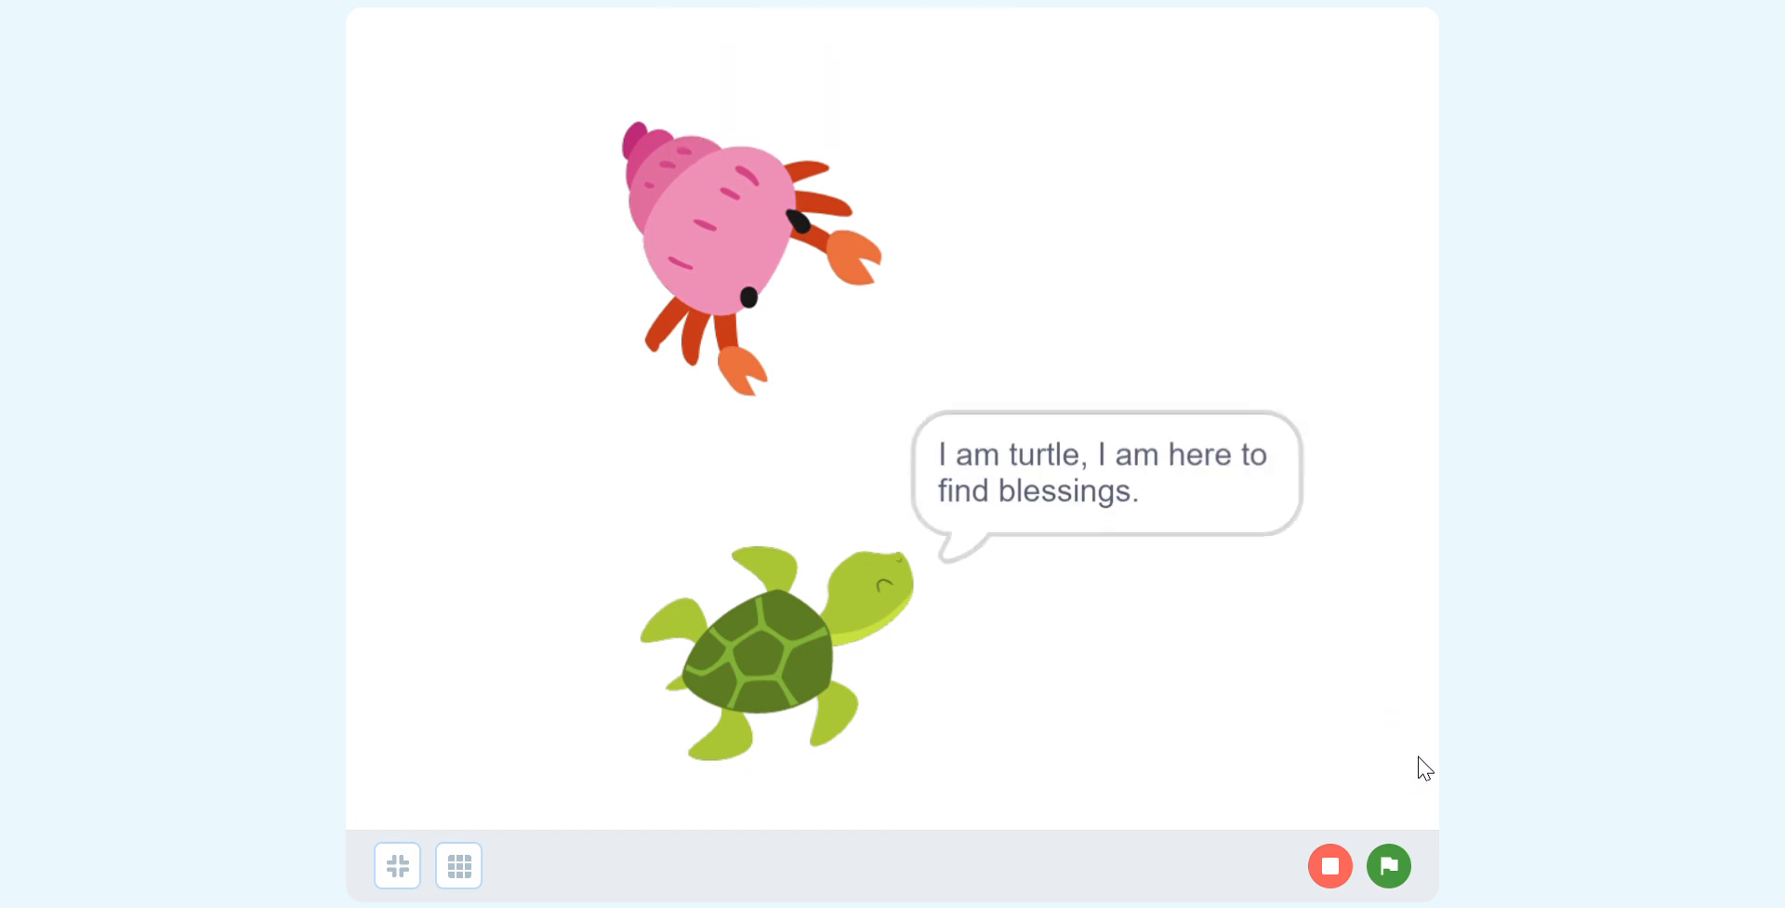
mouse_move(1415, 722)
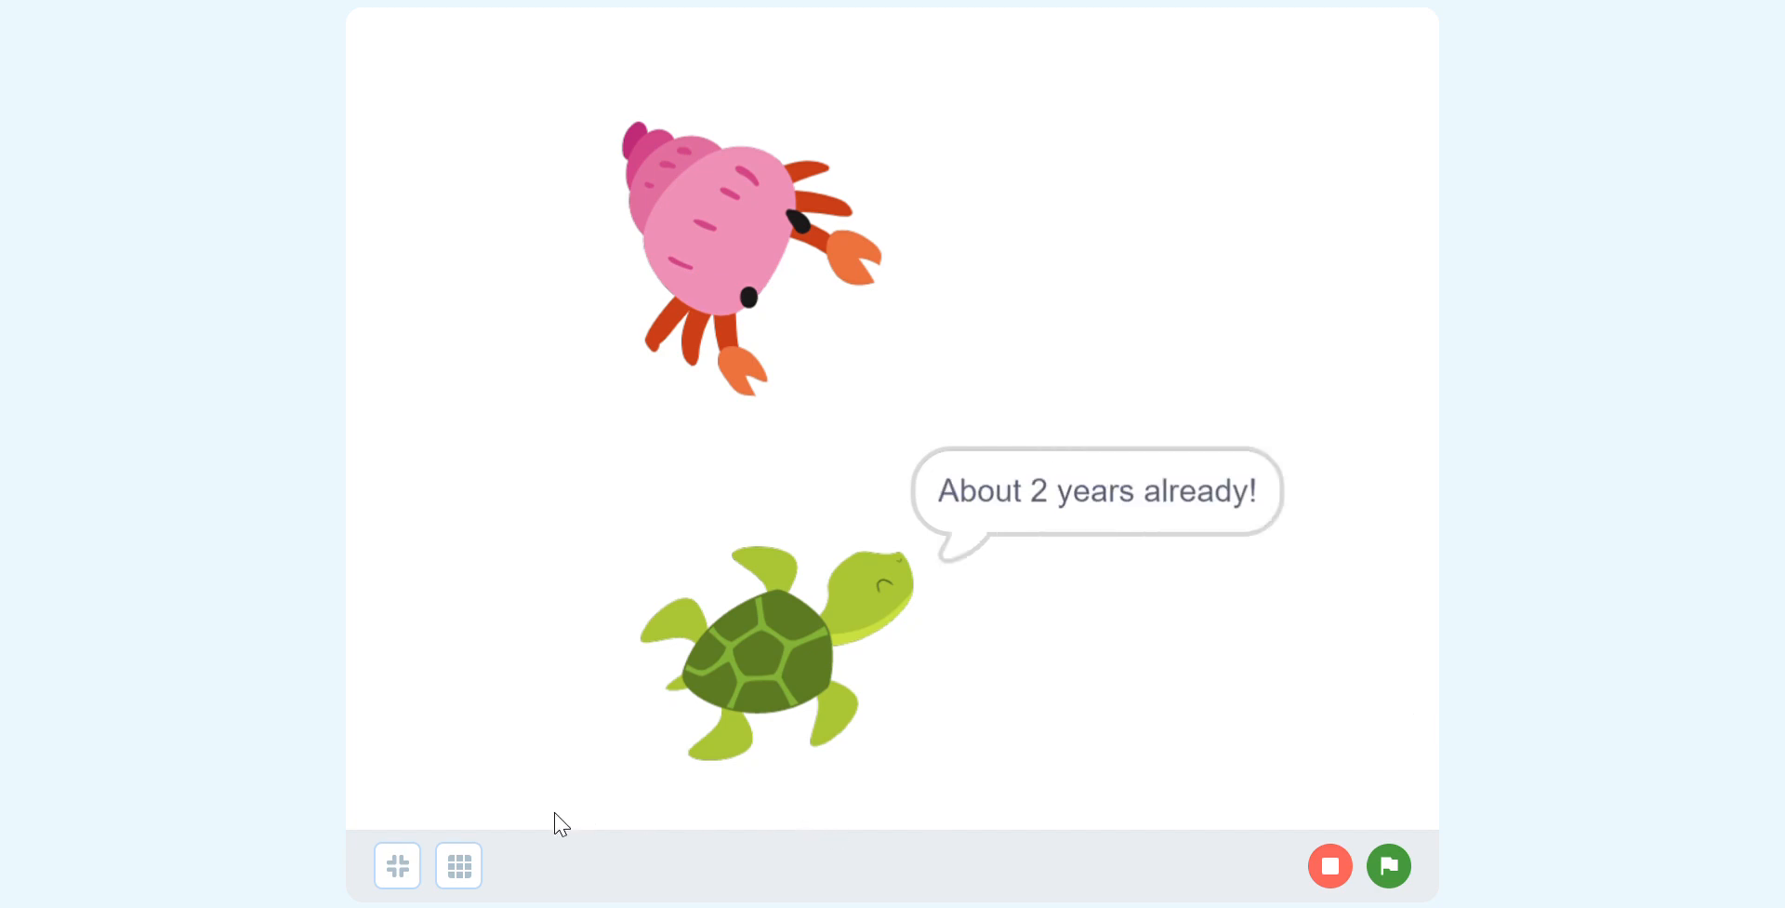
left_click(398, 864)
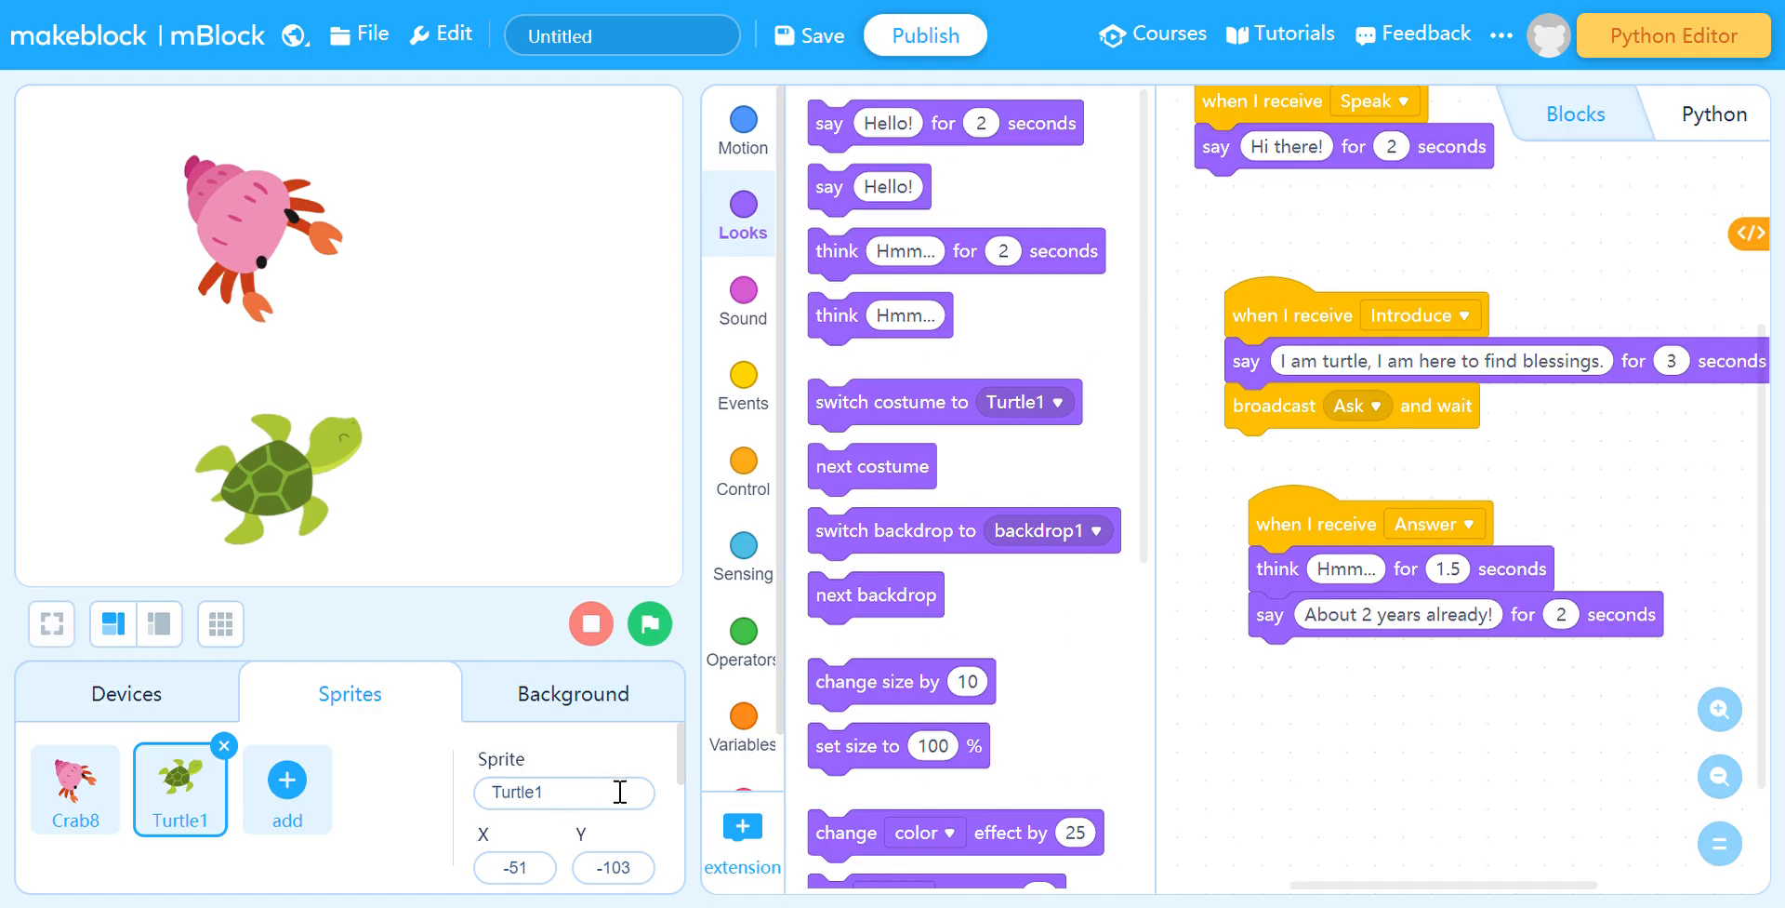
mouse_move(621, 697)
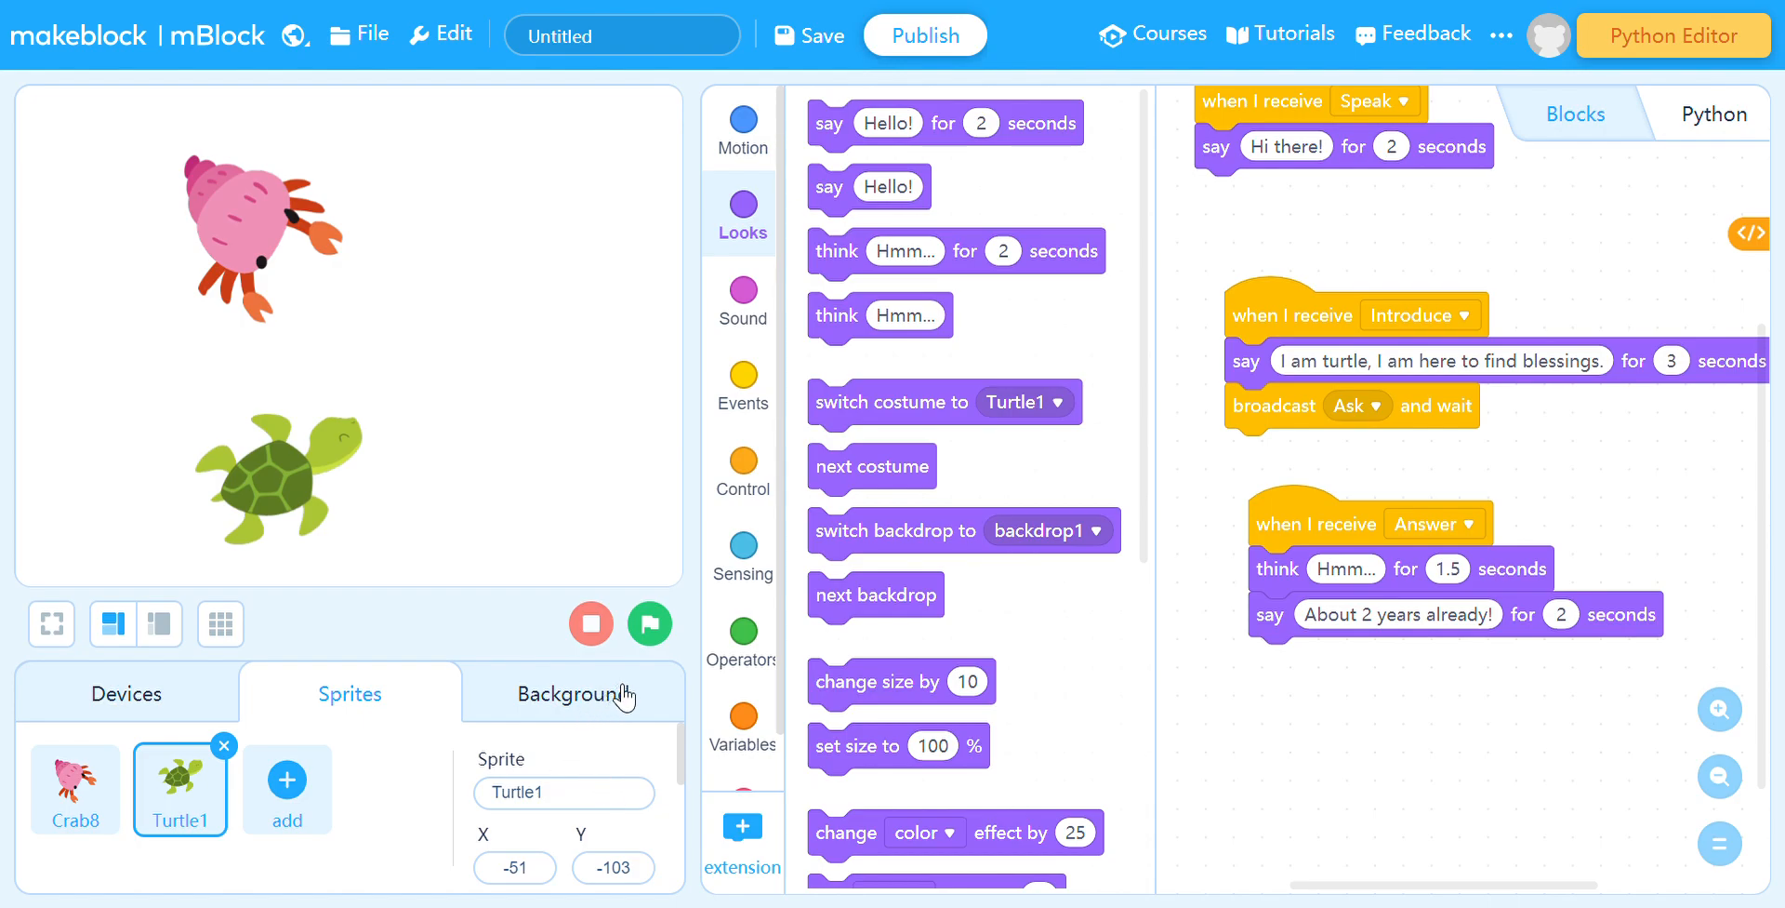
left_click(742, 826)
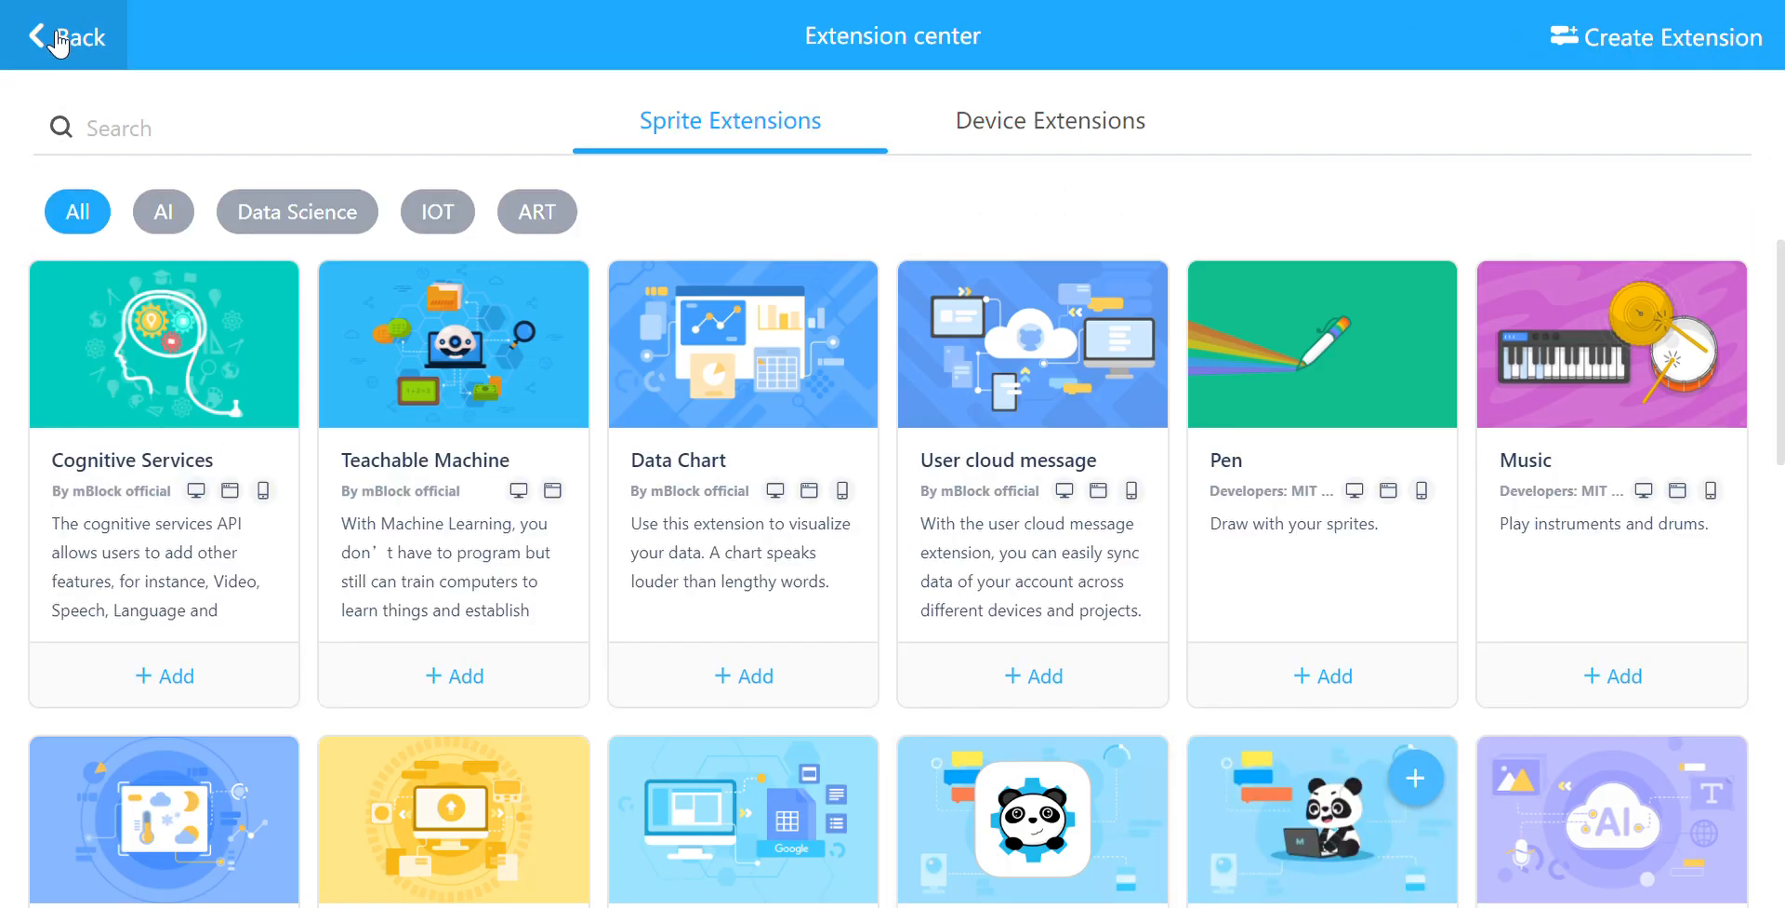
left_click(46, 37)
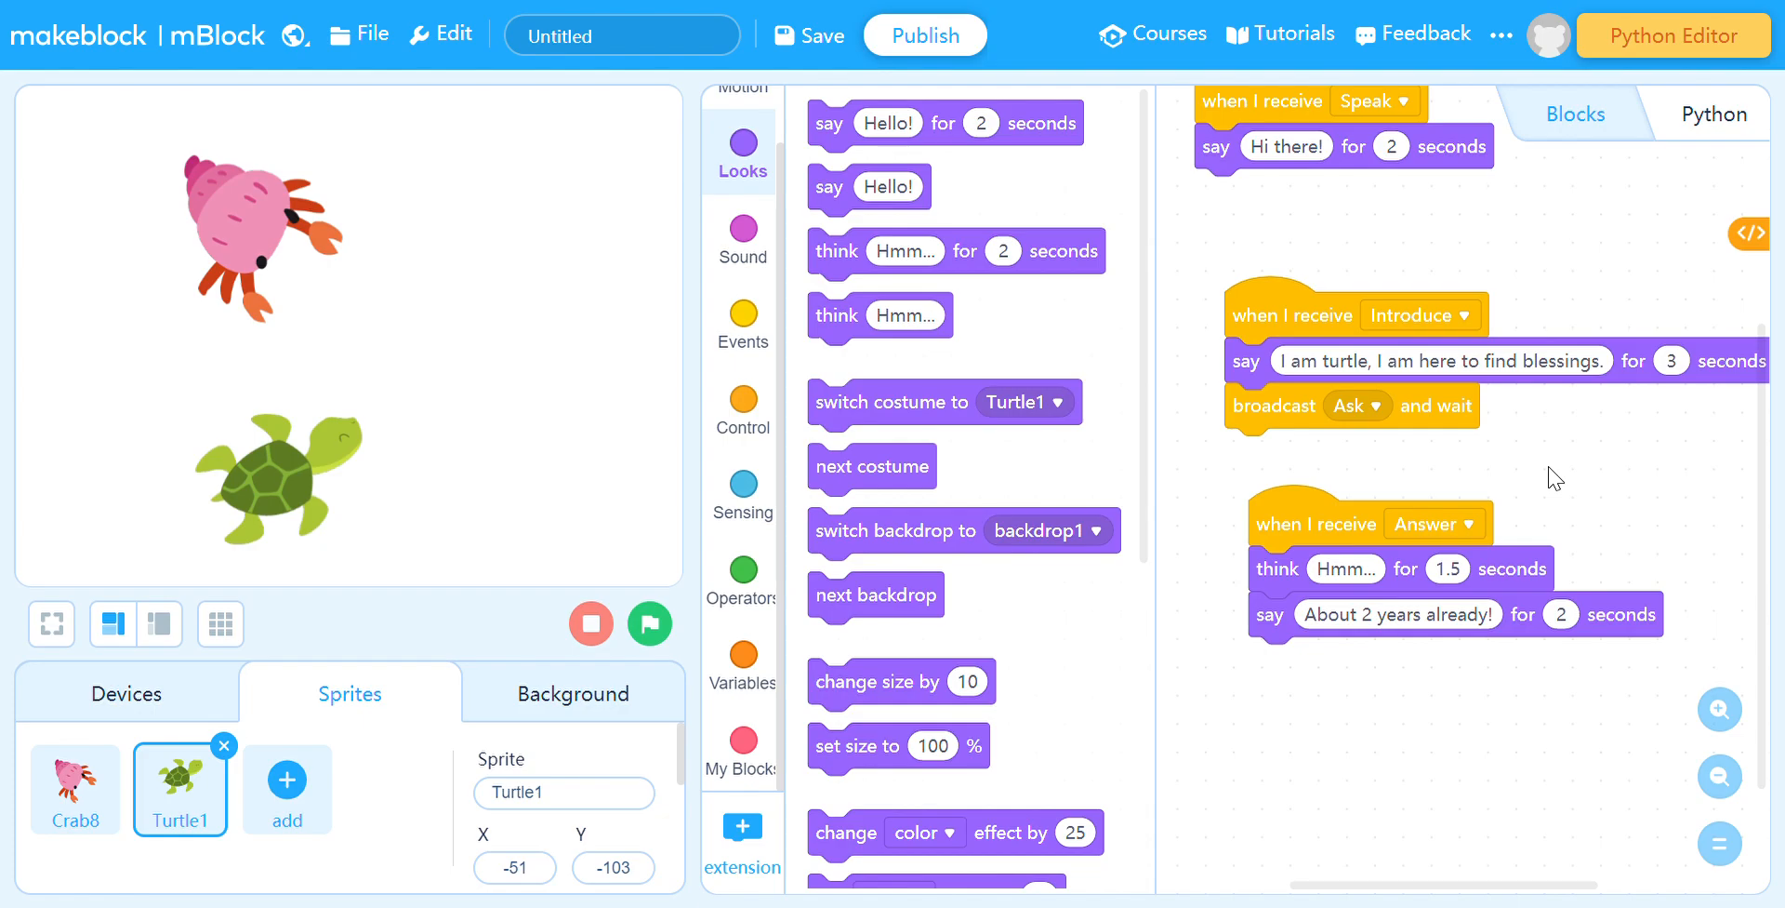
mouse_move(1744, 361)
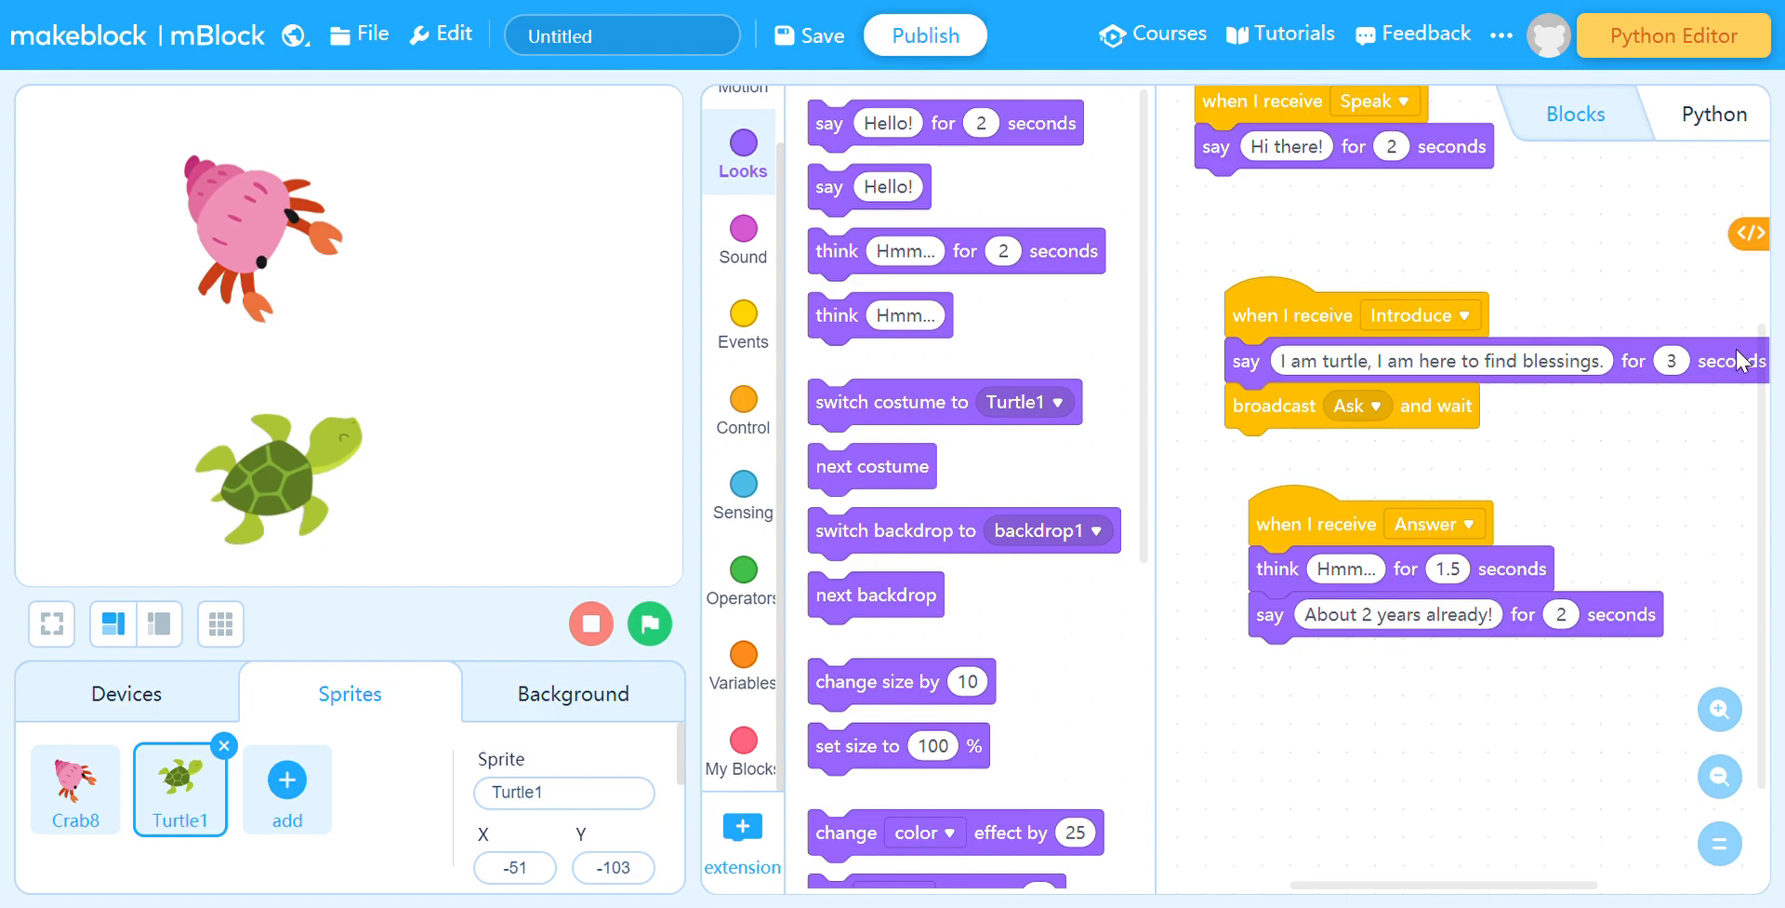